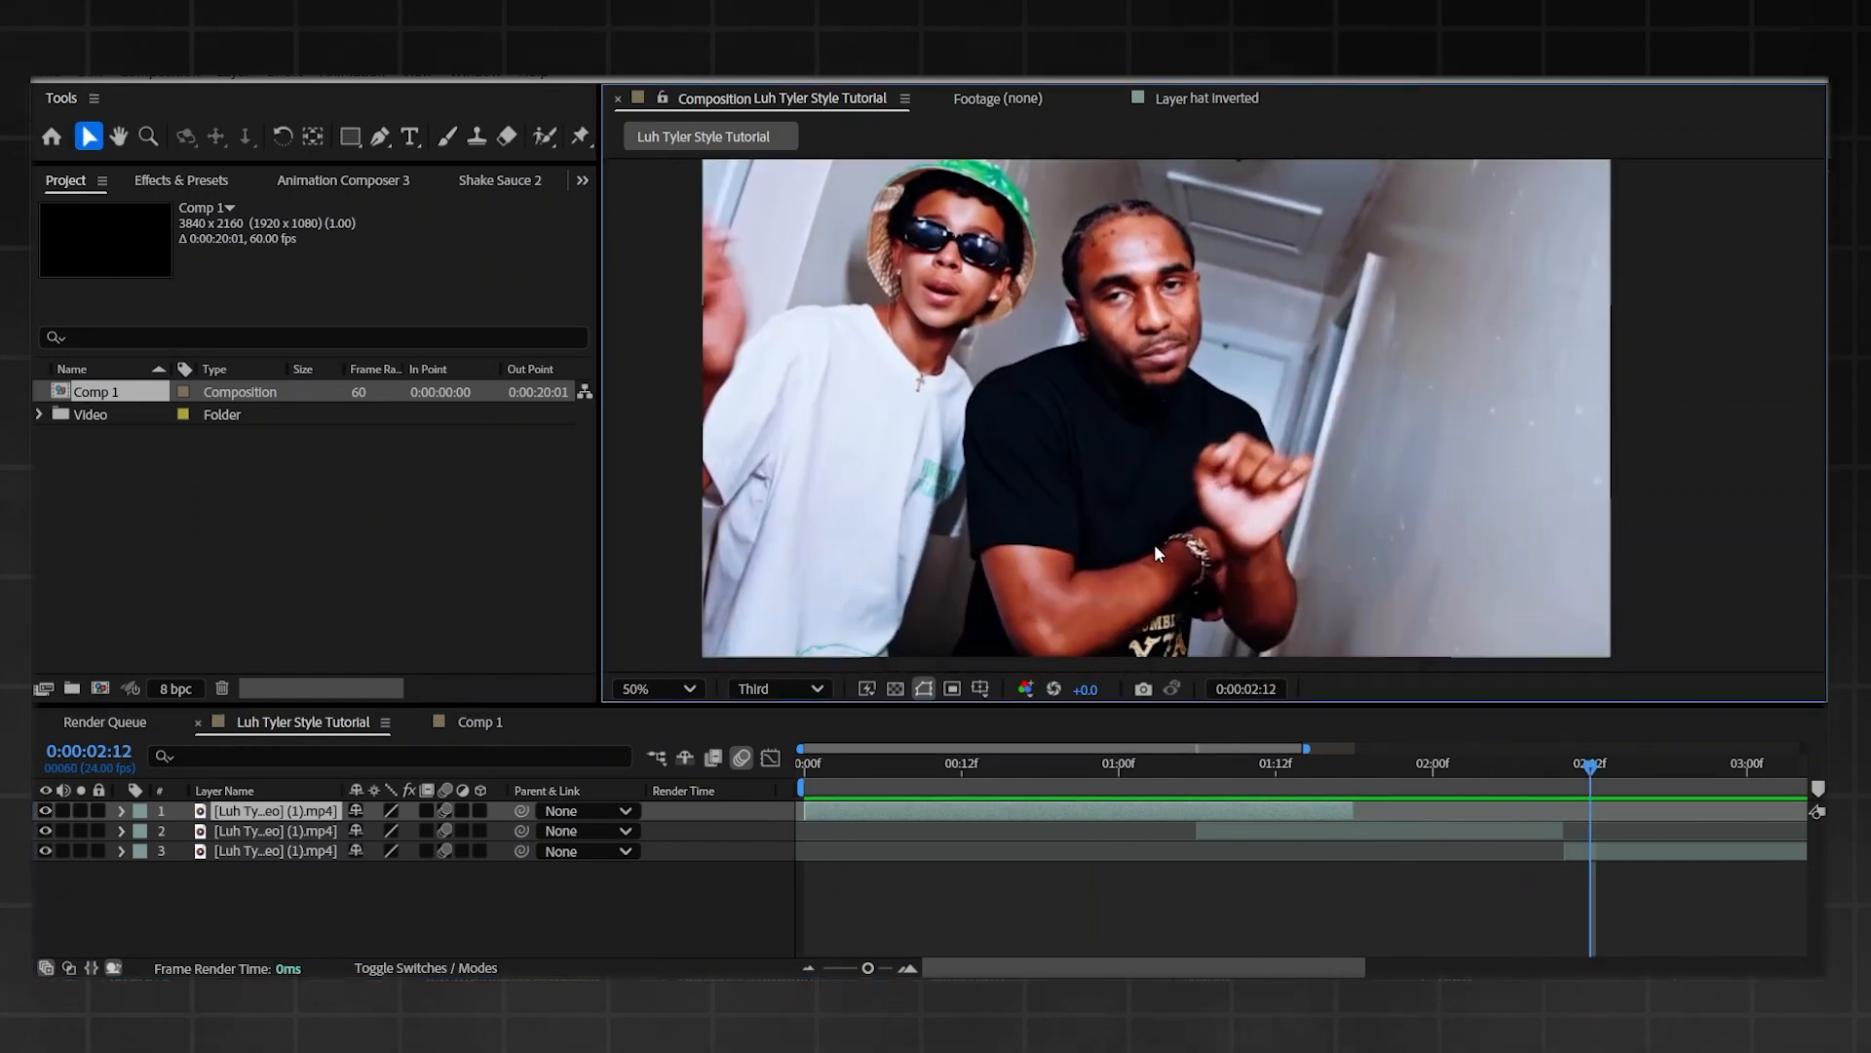
# - Scrub through frames 22, 1:07 and 1:18 while placing the top green-hat clip layer between 1:07 and 1:21
pyautogui.click(1095, 764)
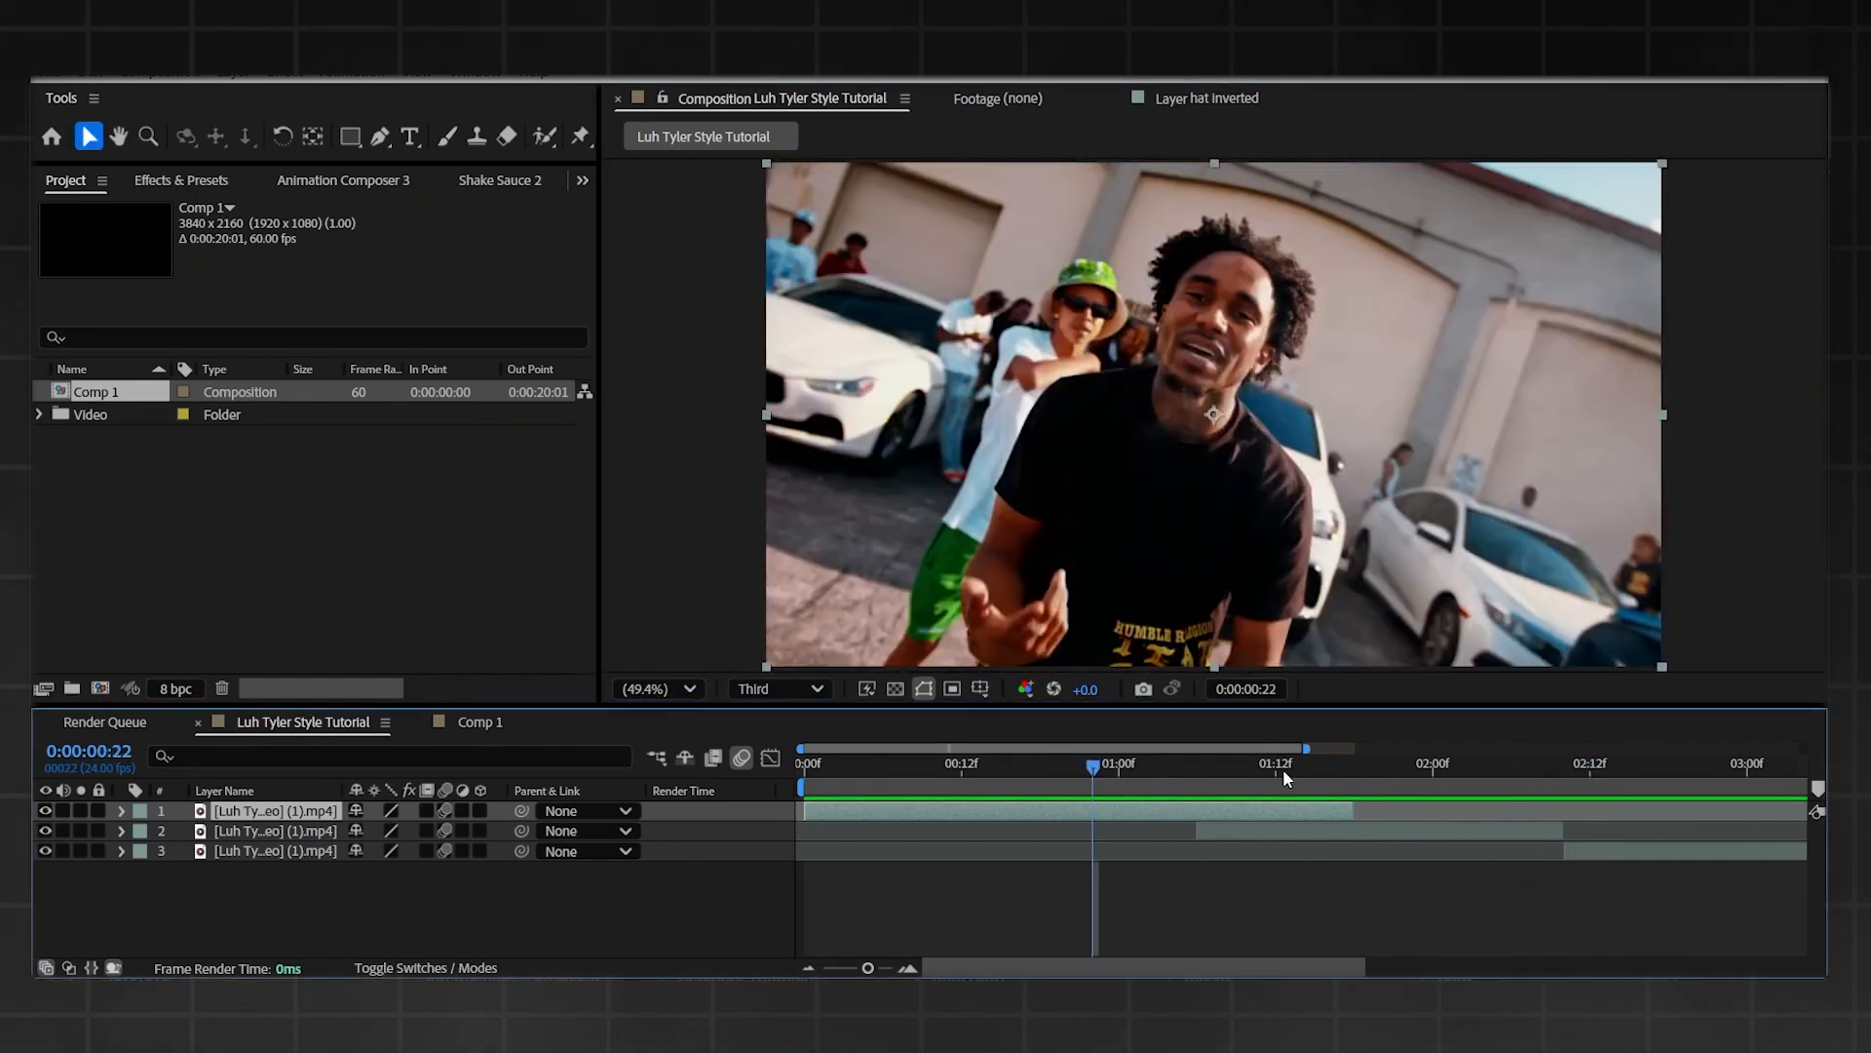
pyautogui.click(1378, 764)
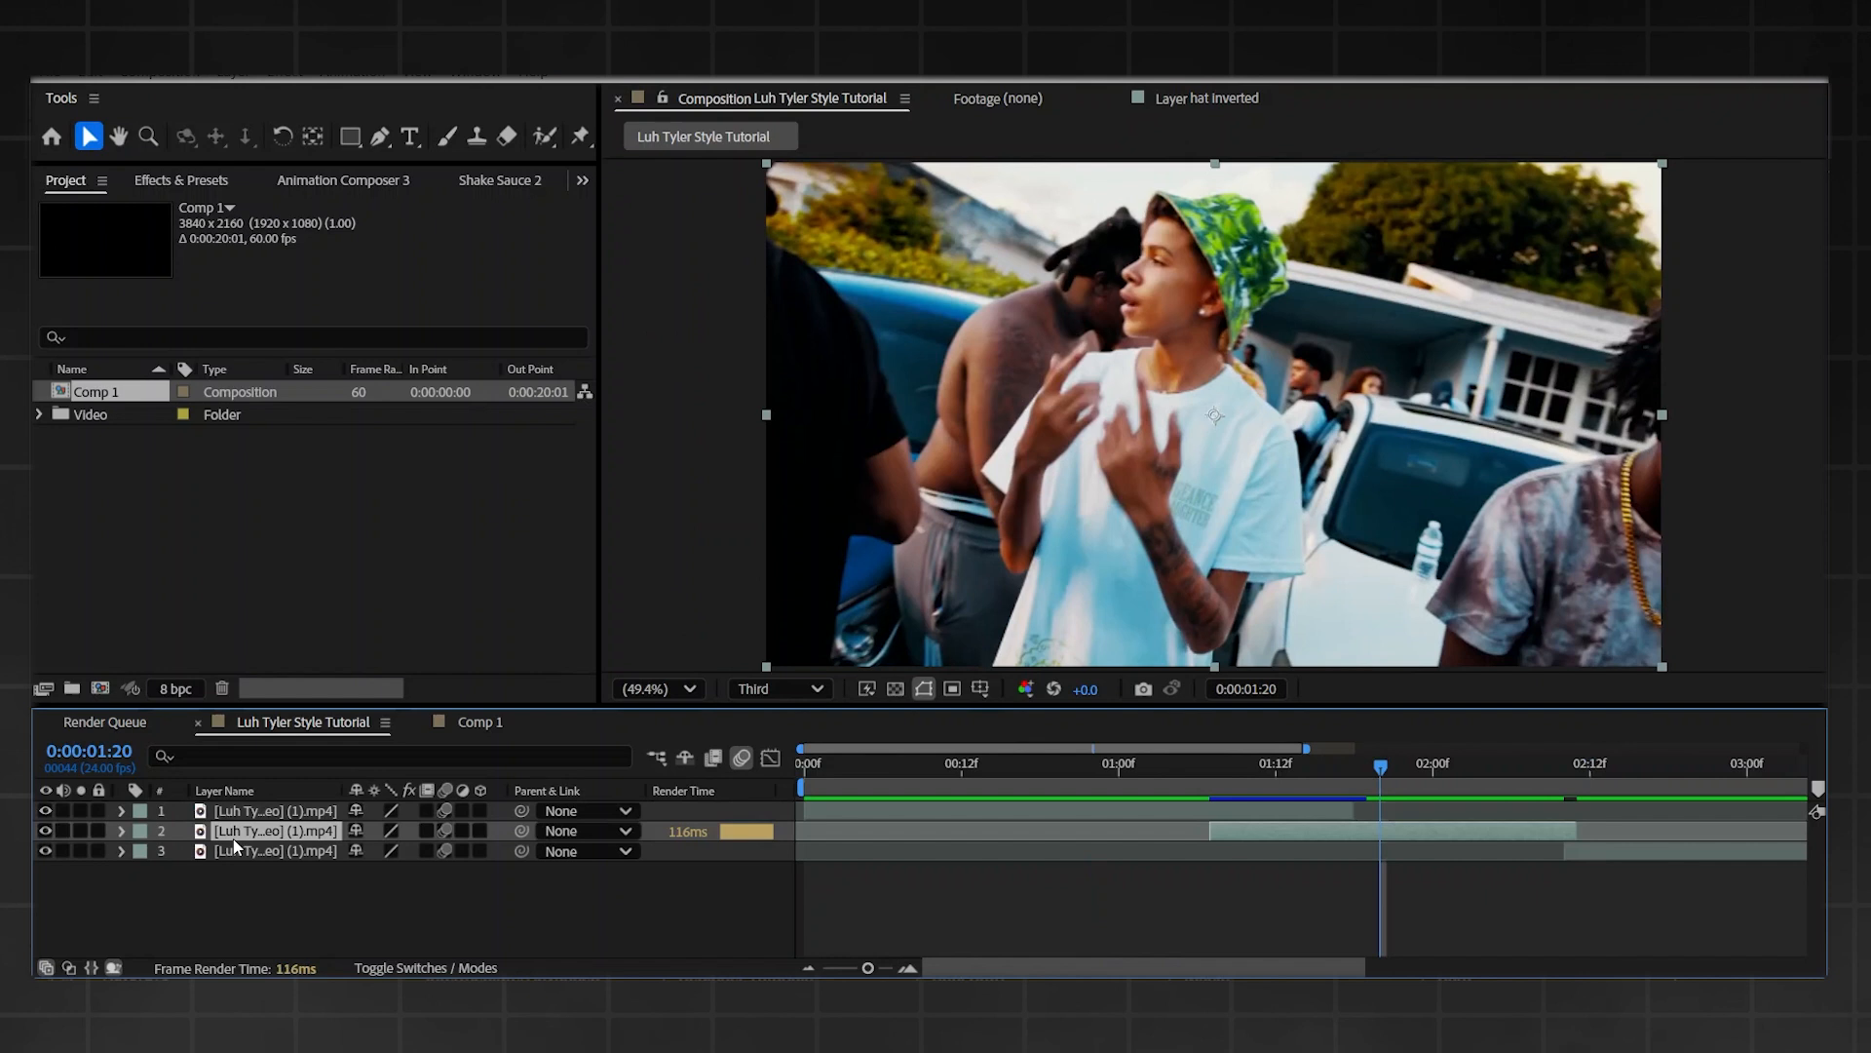
pyautogui.click(275, 809)
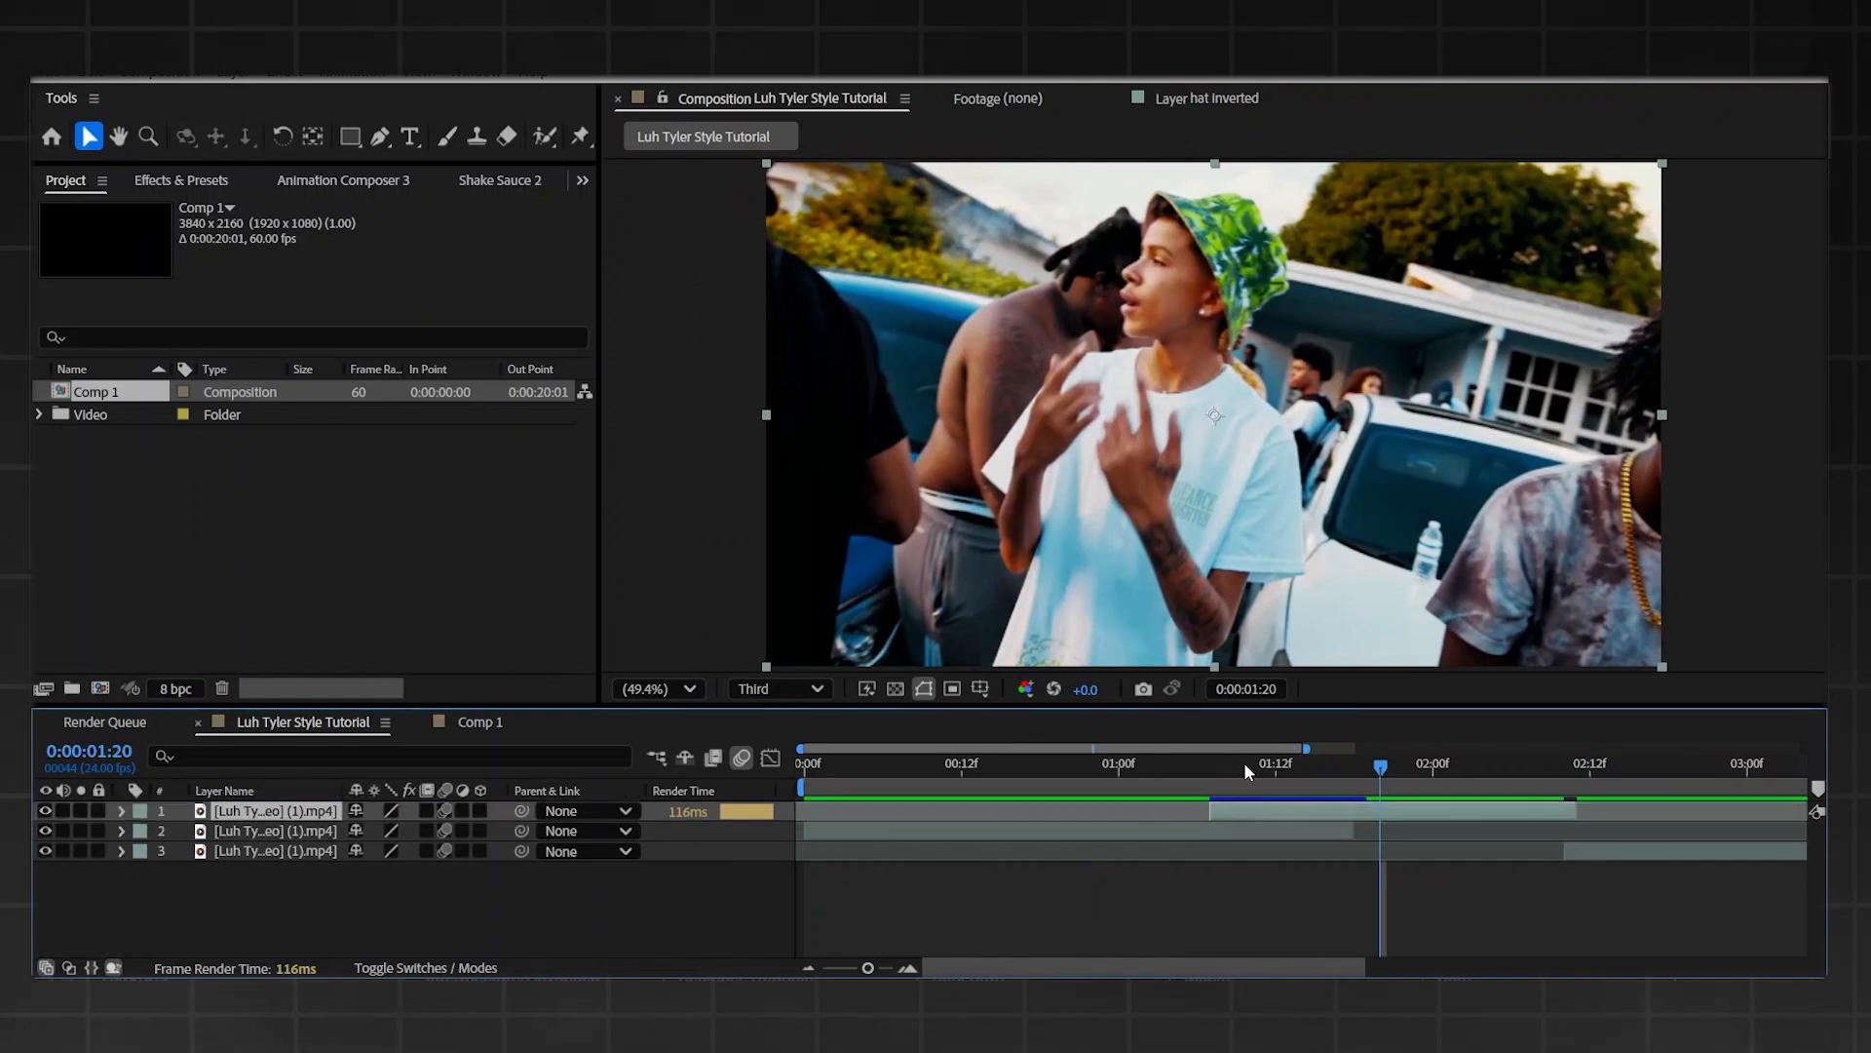
pyautogui.click(1120, 764)
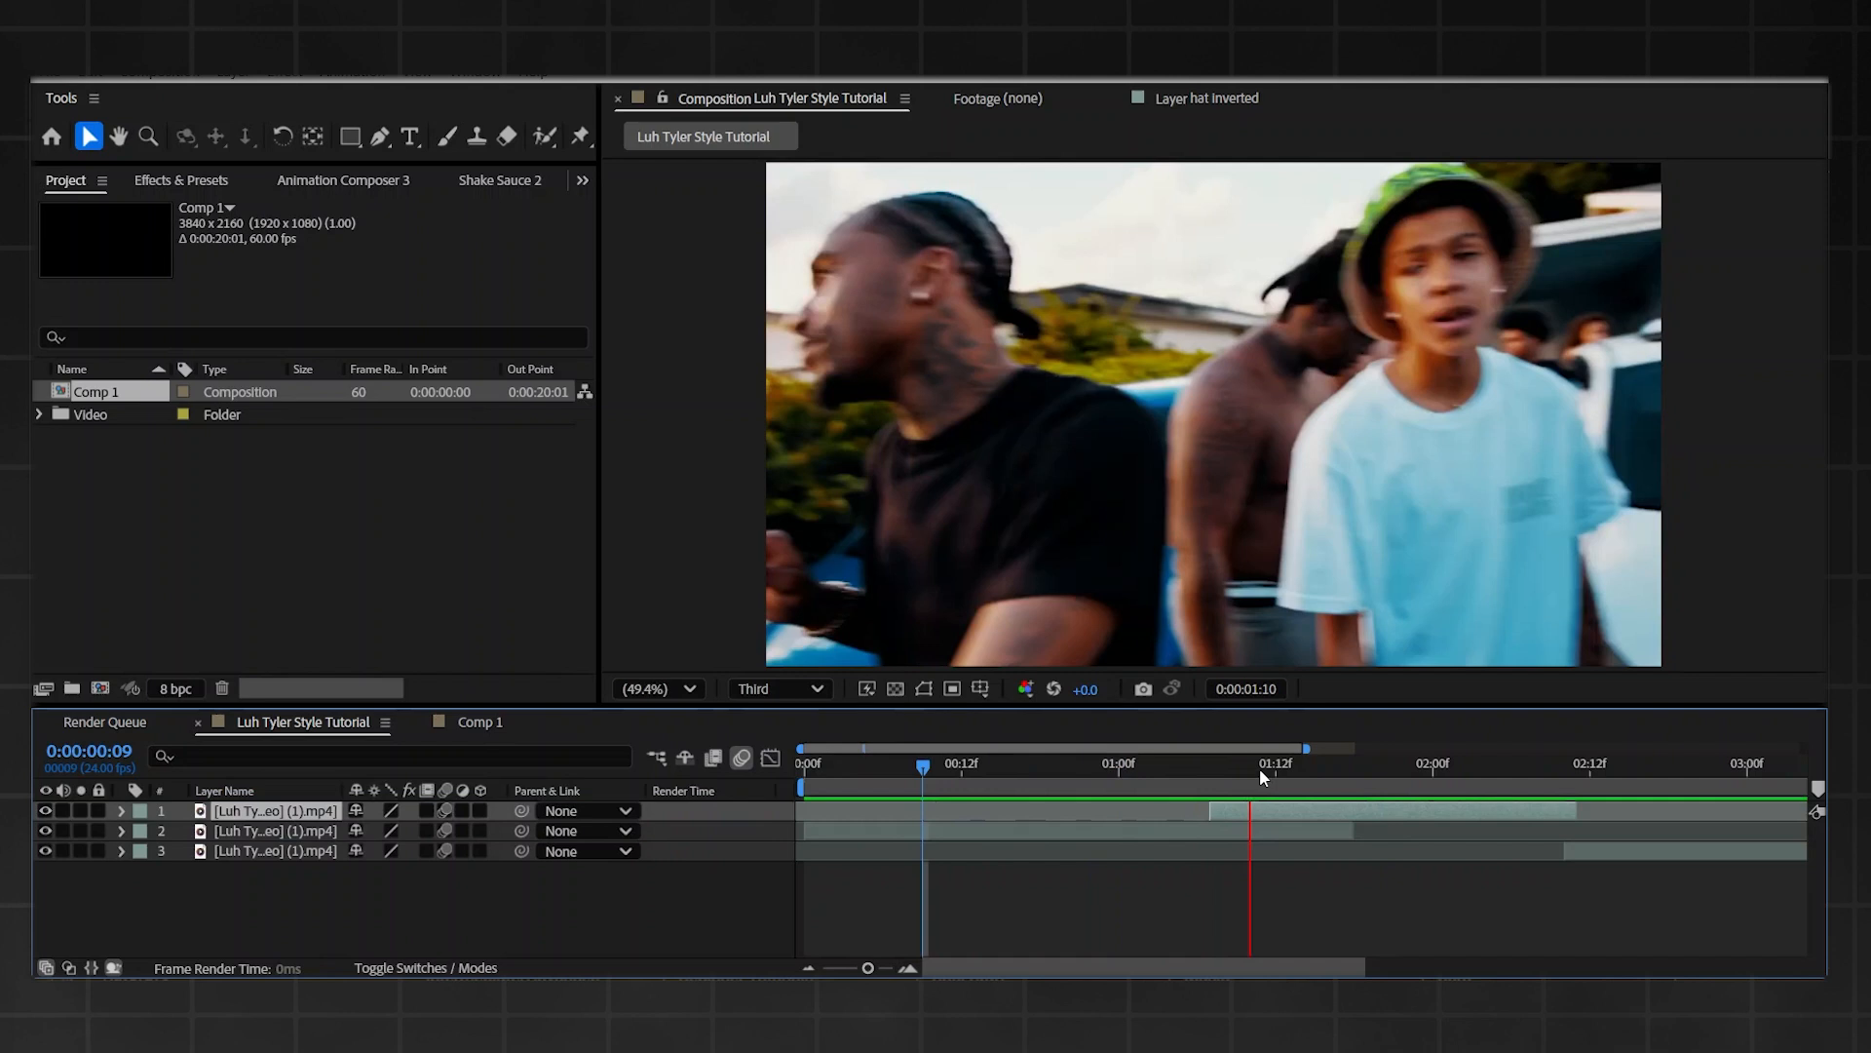
pyautogui.click(1209, 762)
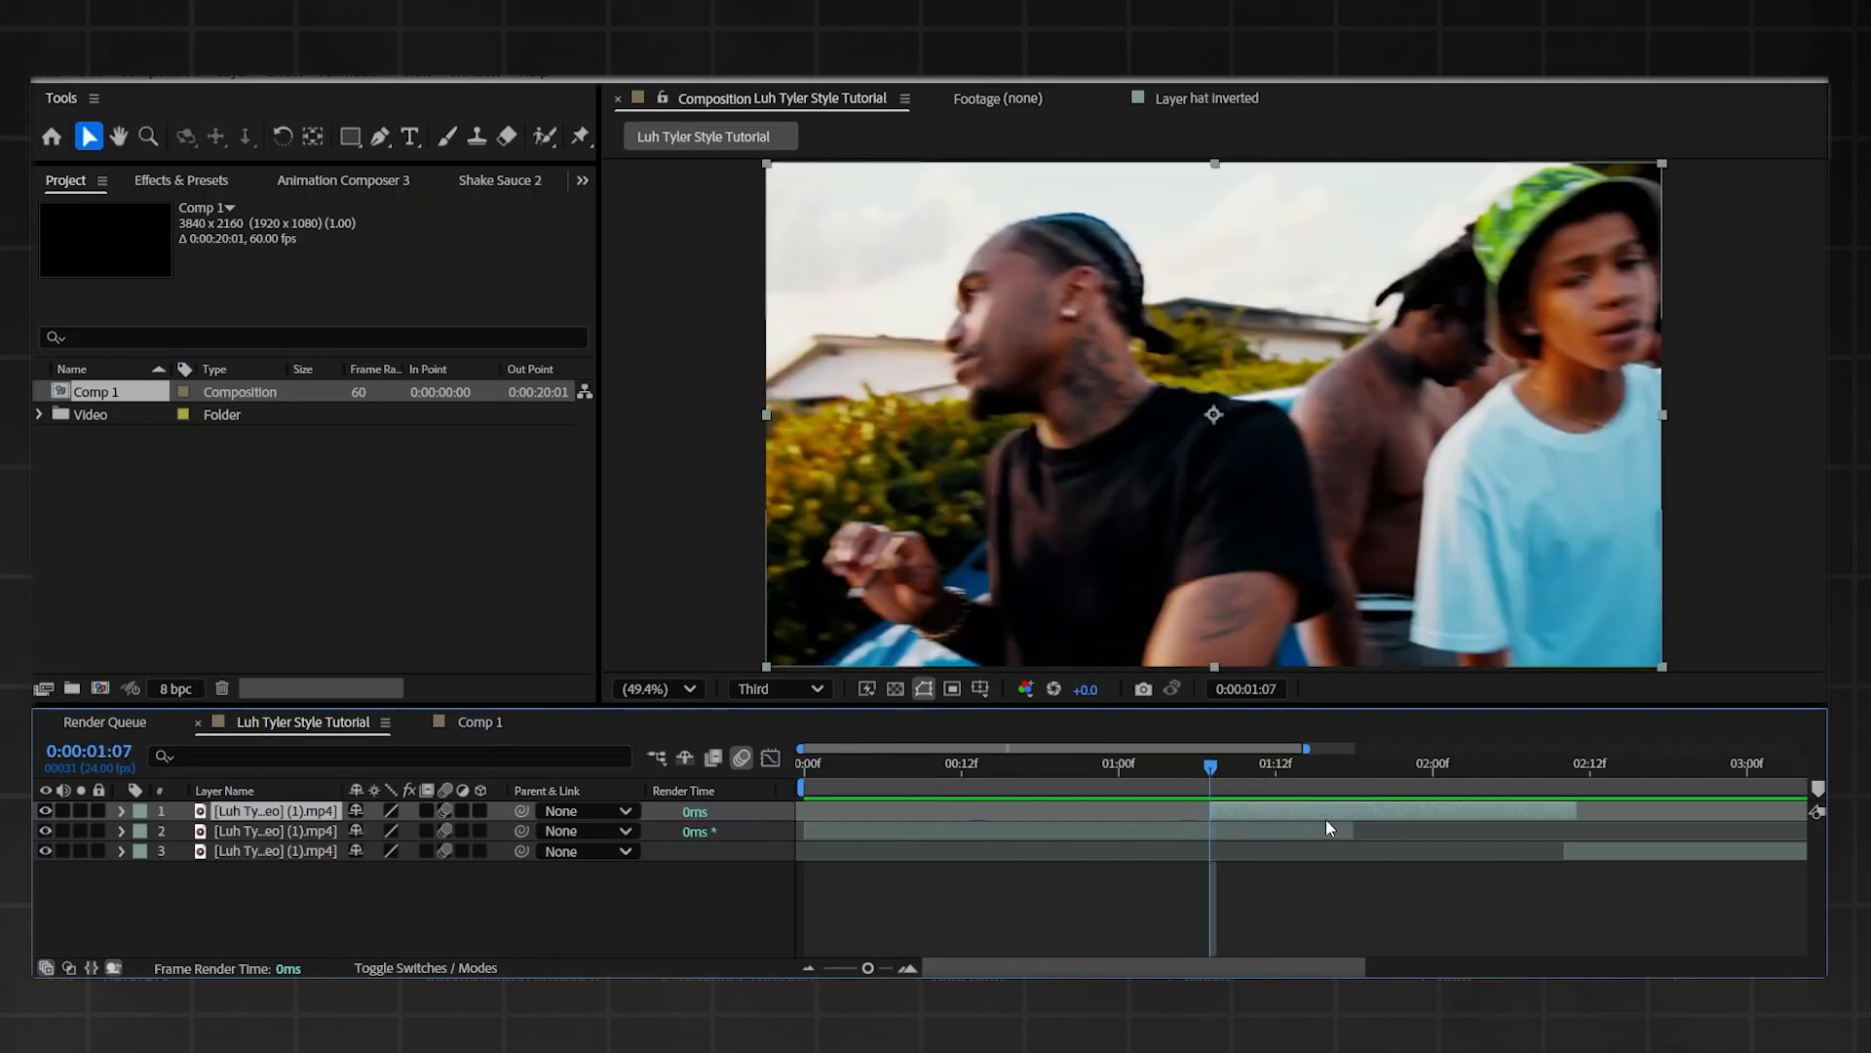
pyautogui.click(1256, 764)
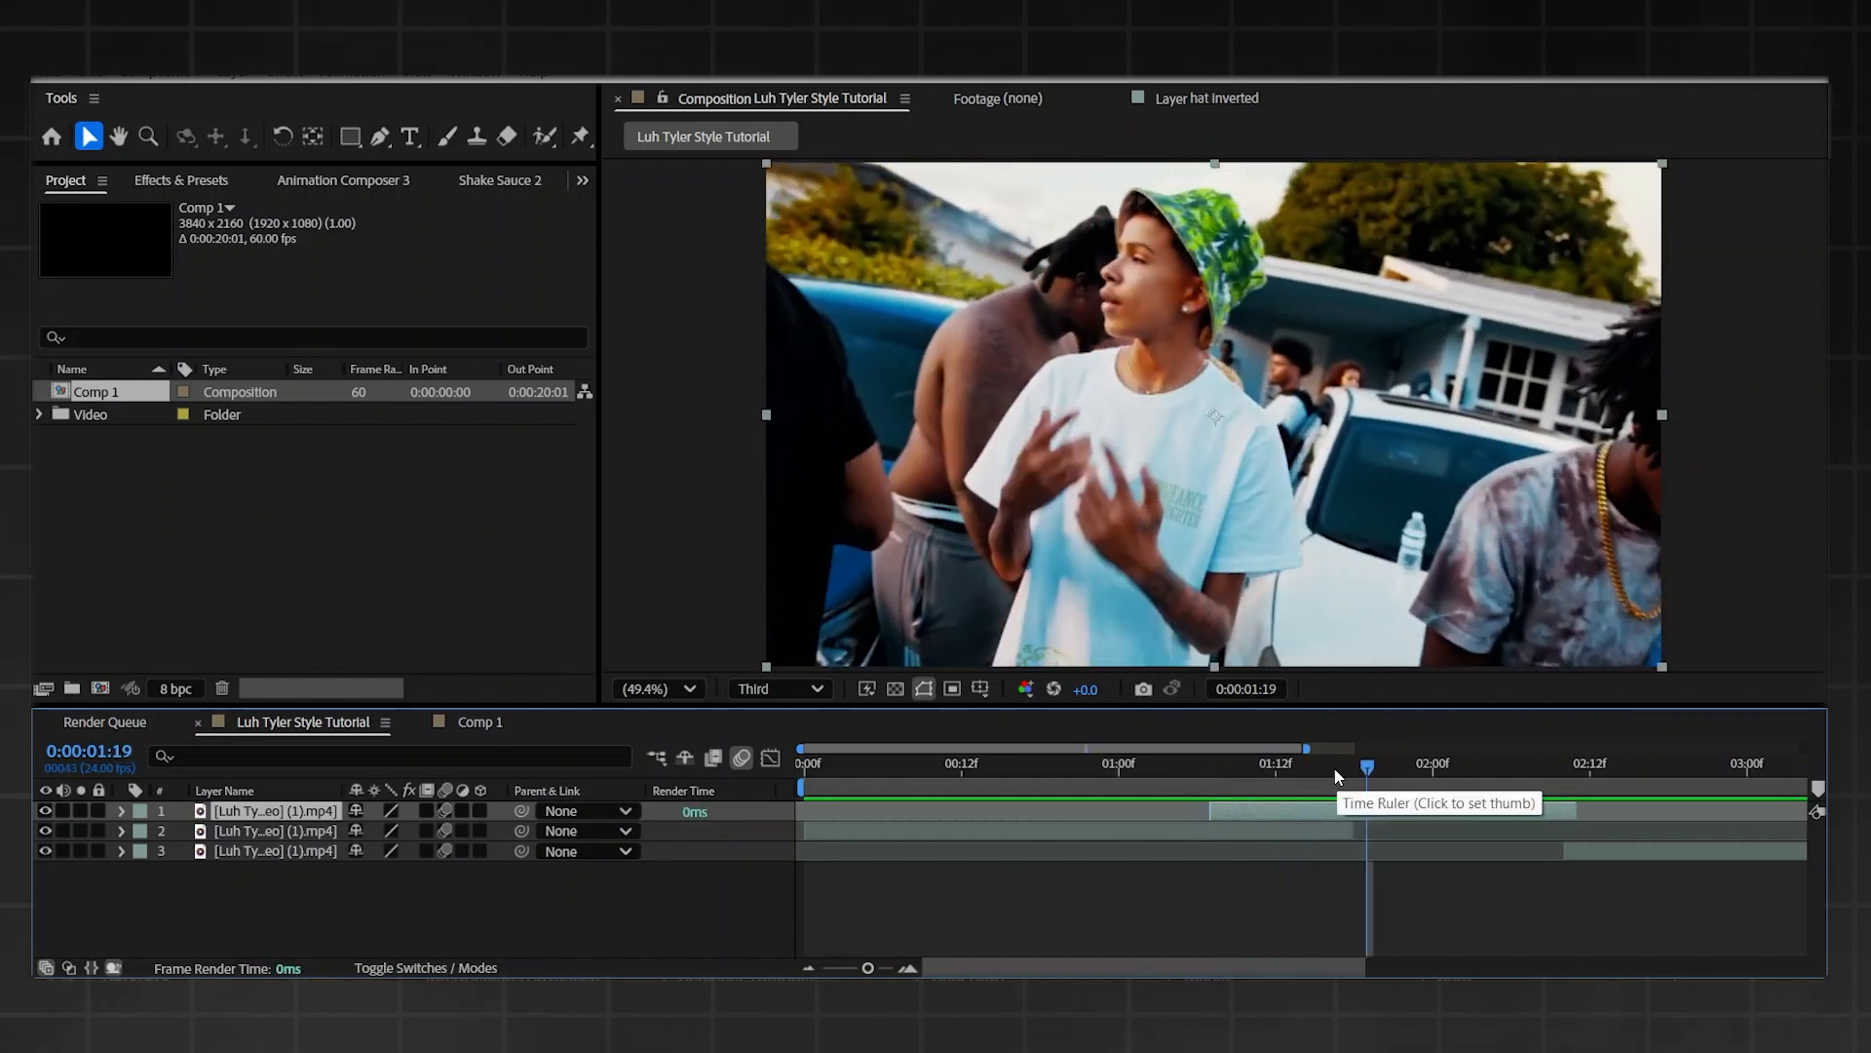
pyautogui.click(1238, 764)
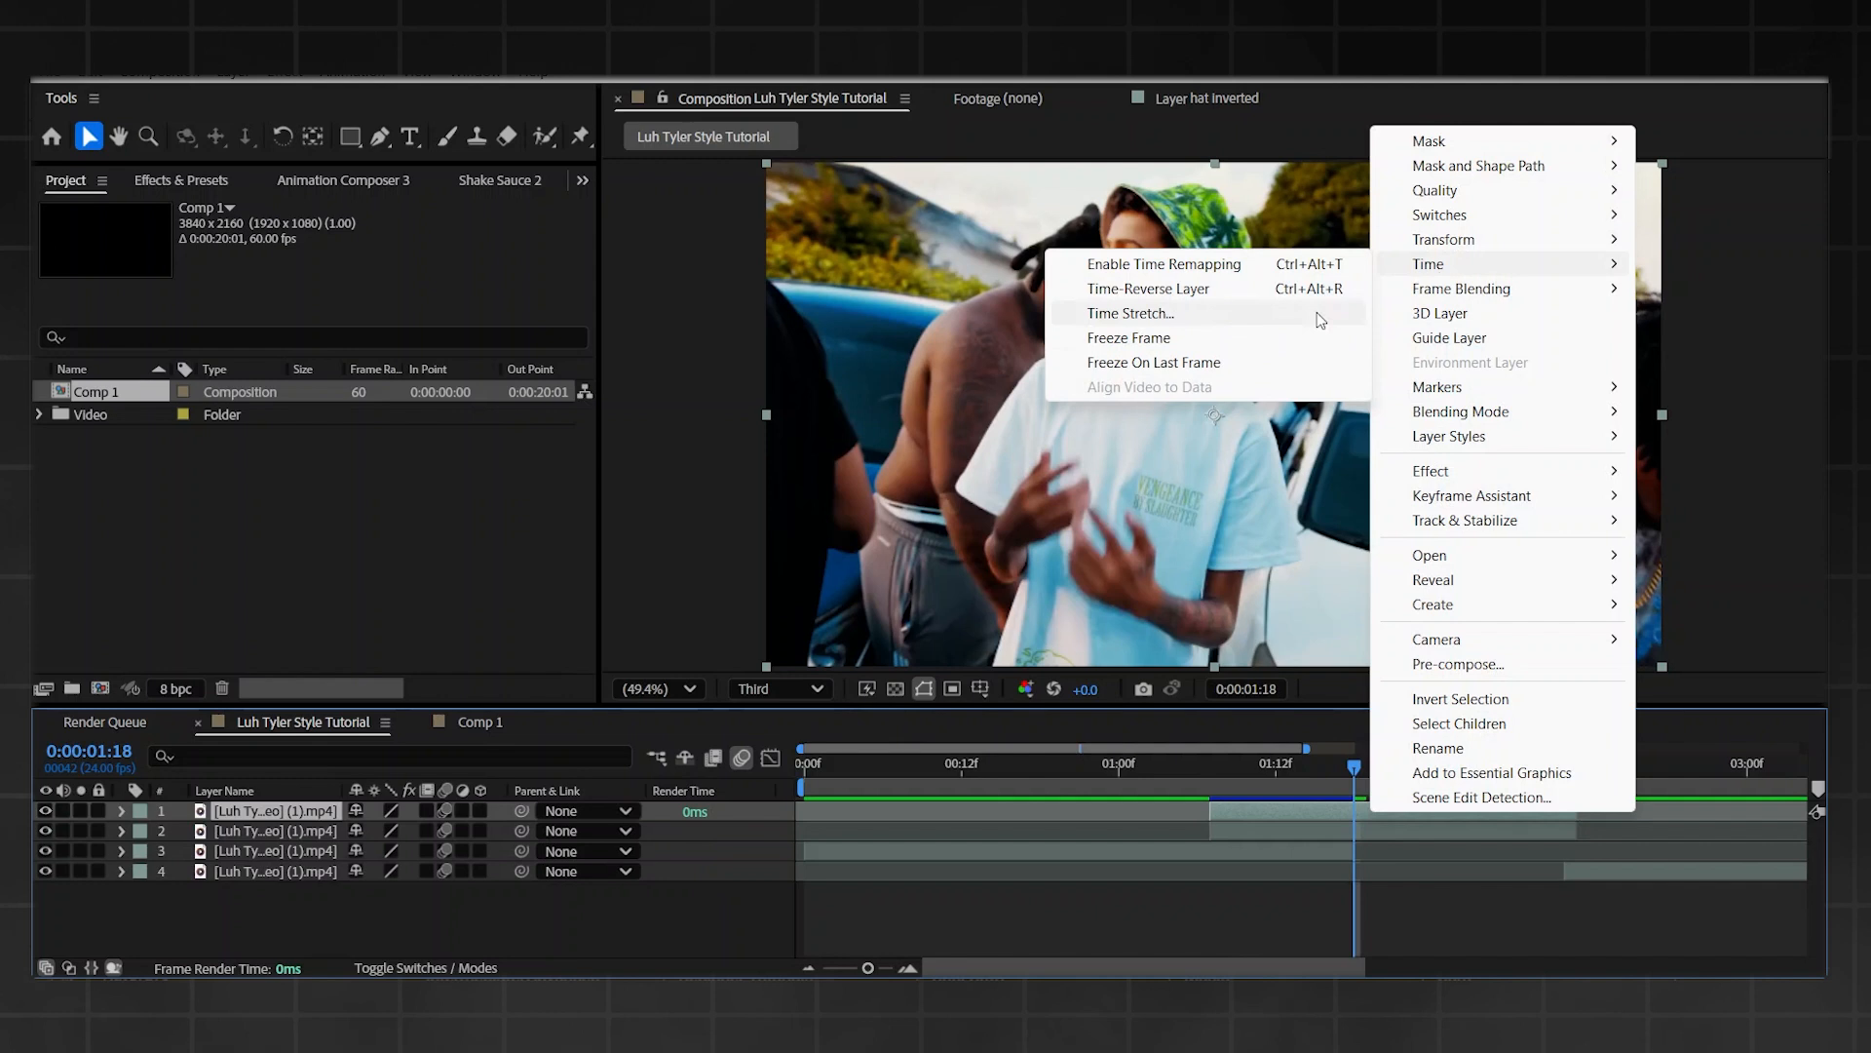
# - Freeze the top clip on the 1:18 frame and remove the extra duplicate layer
pyautogui.click(1164, 264)
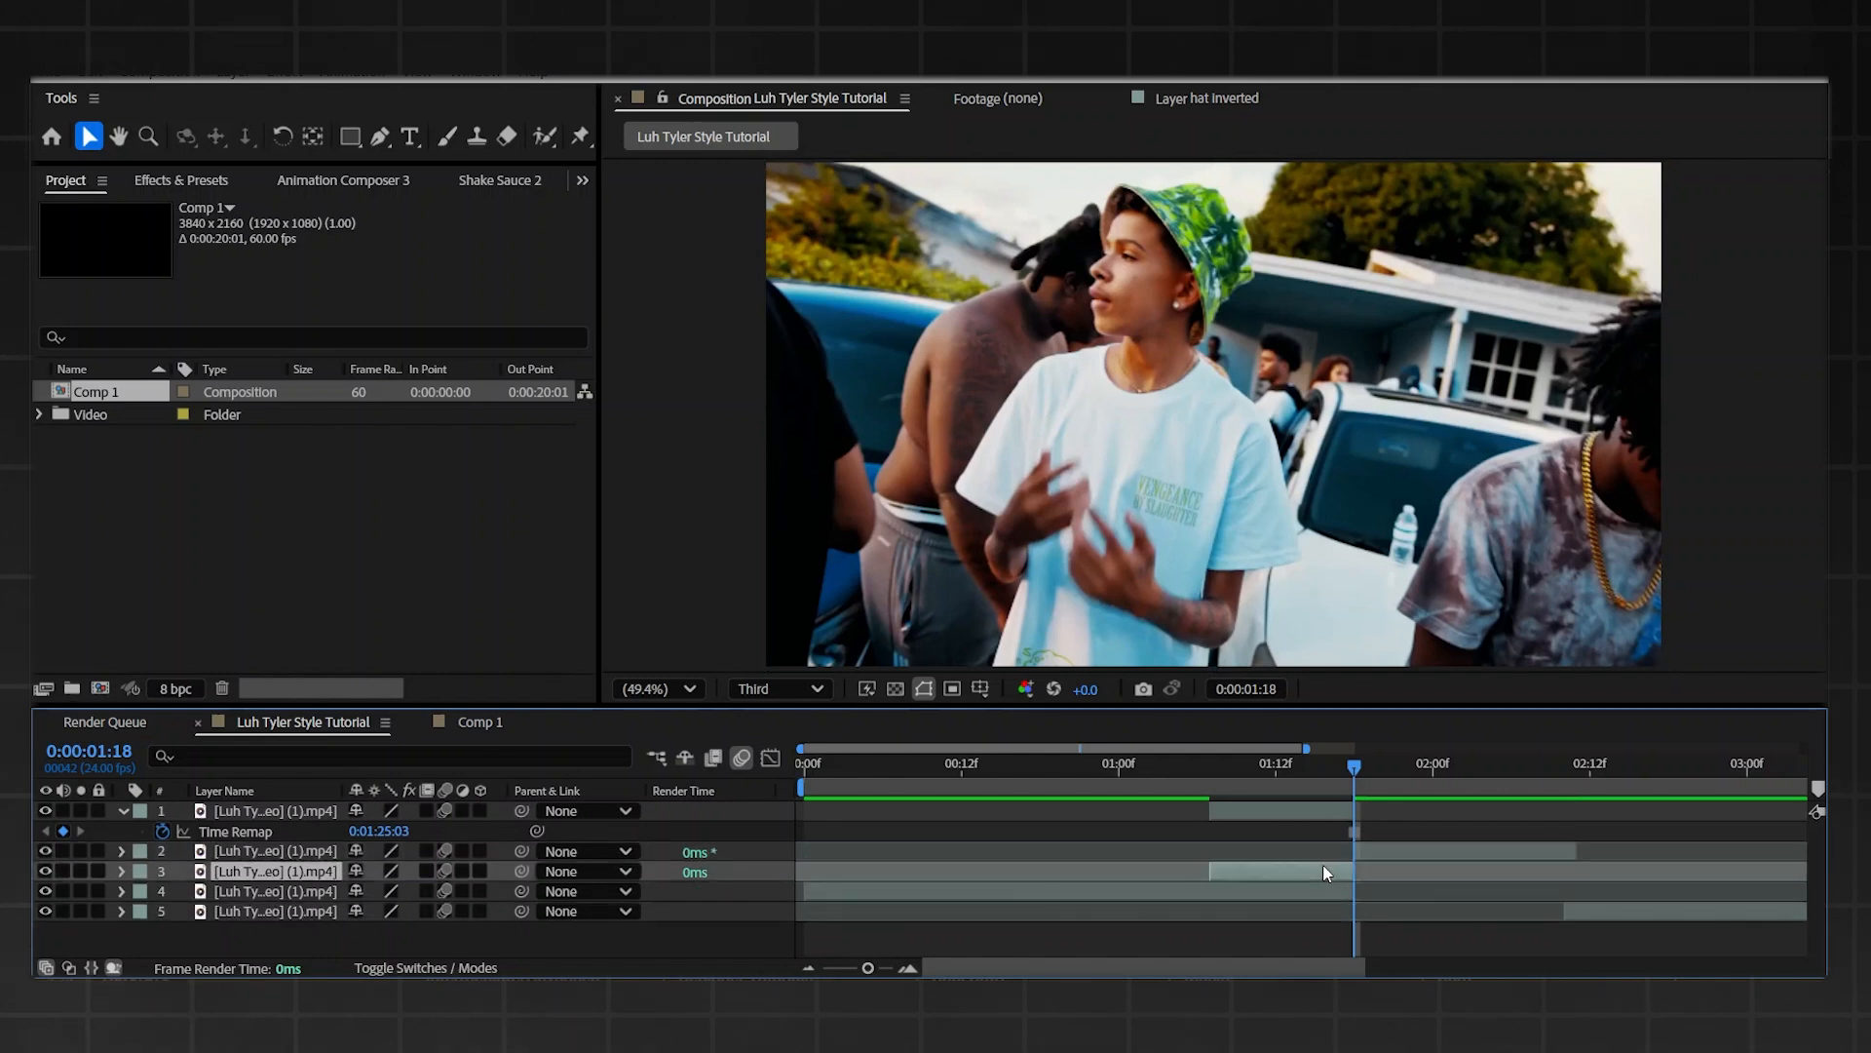
pyautogui.click(1251, 762)
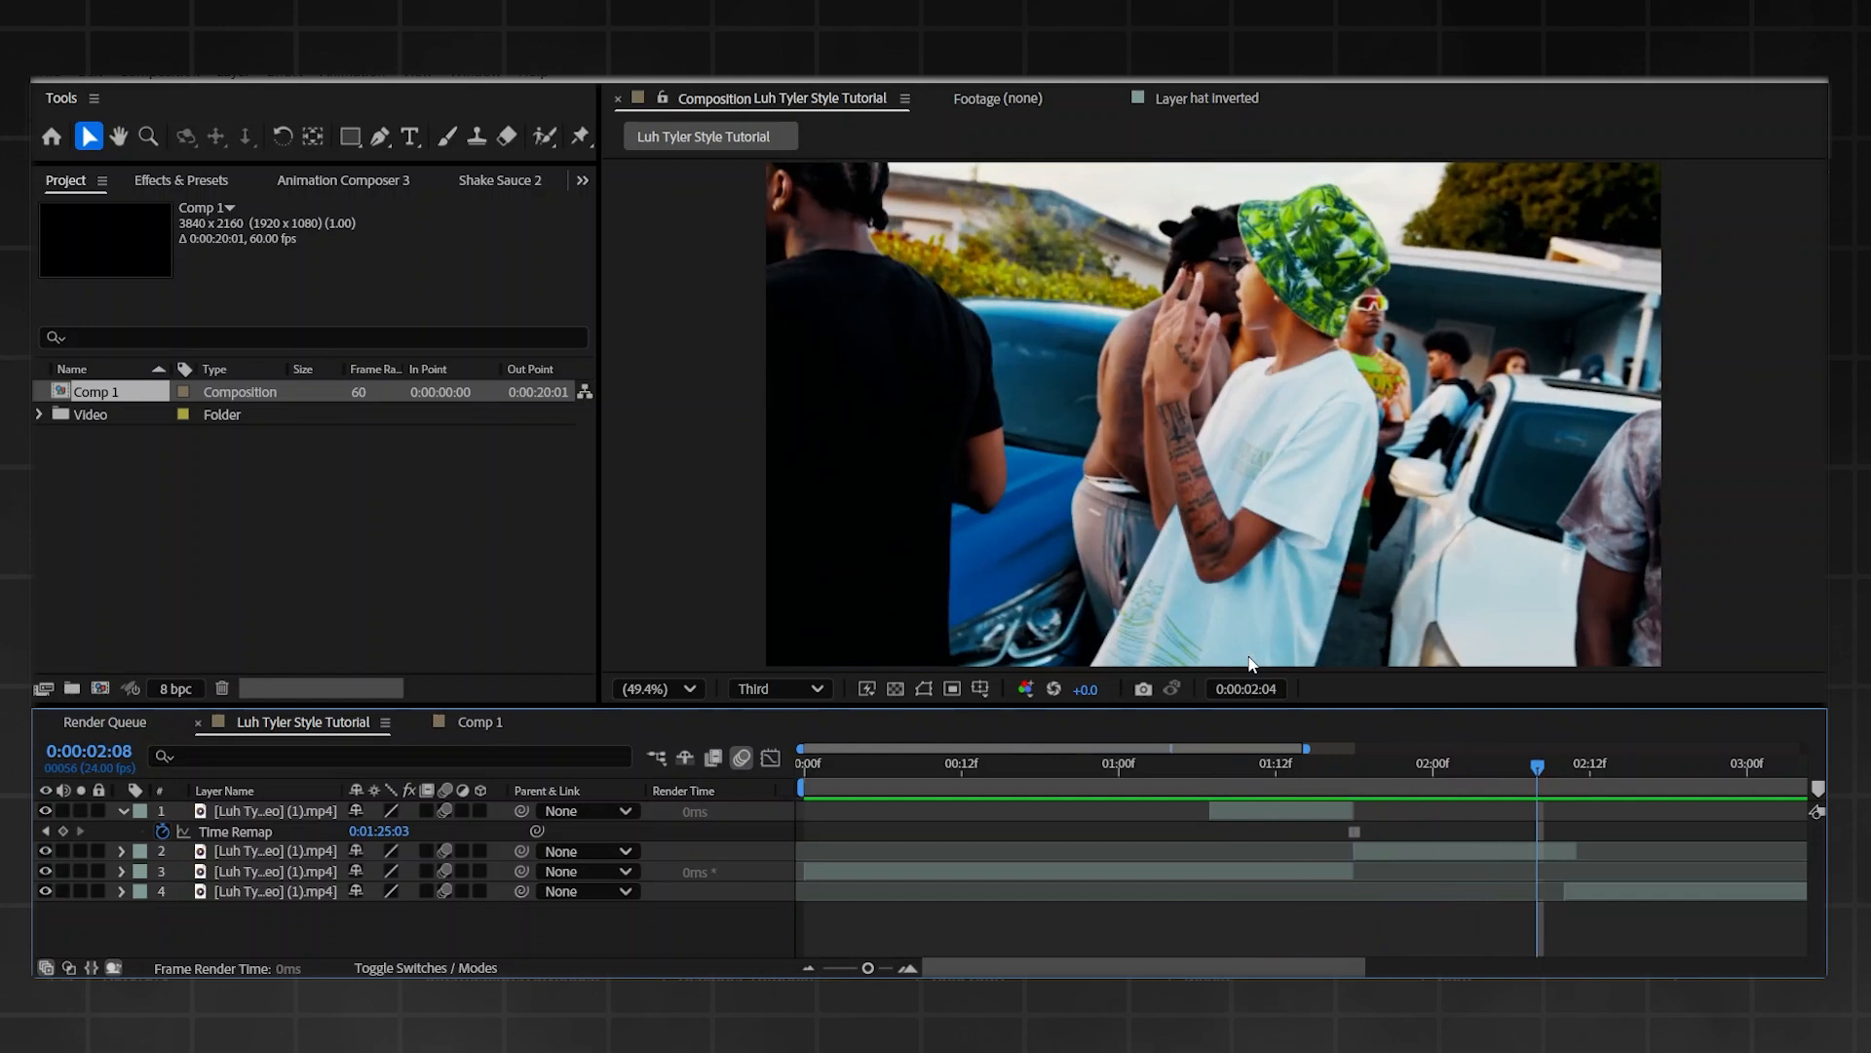
pyautogui.click(1143, 762)
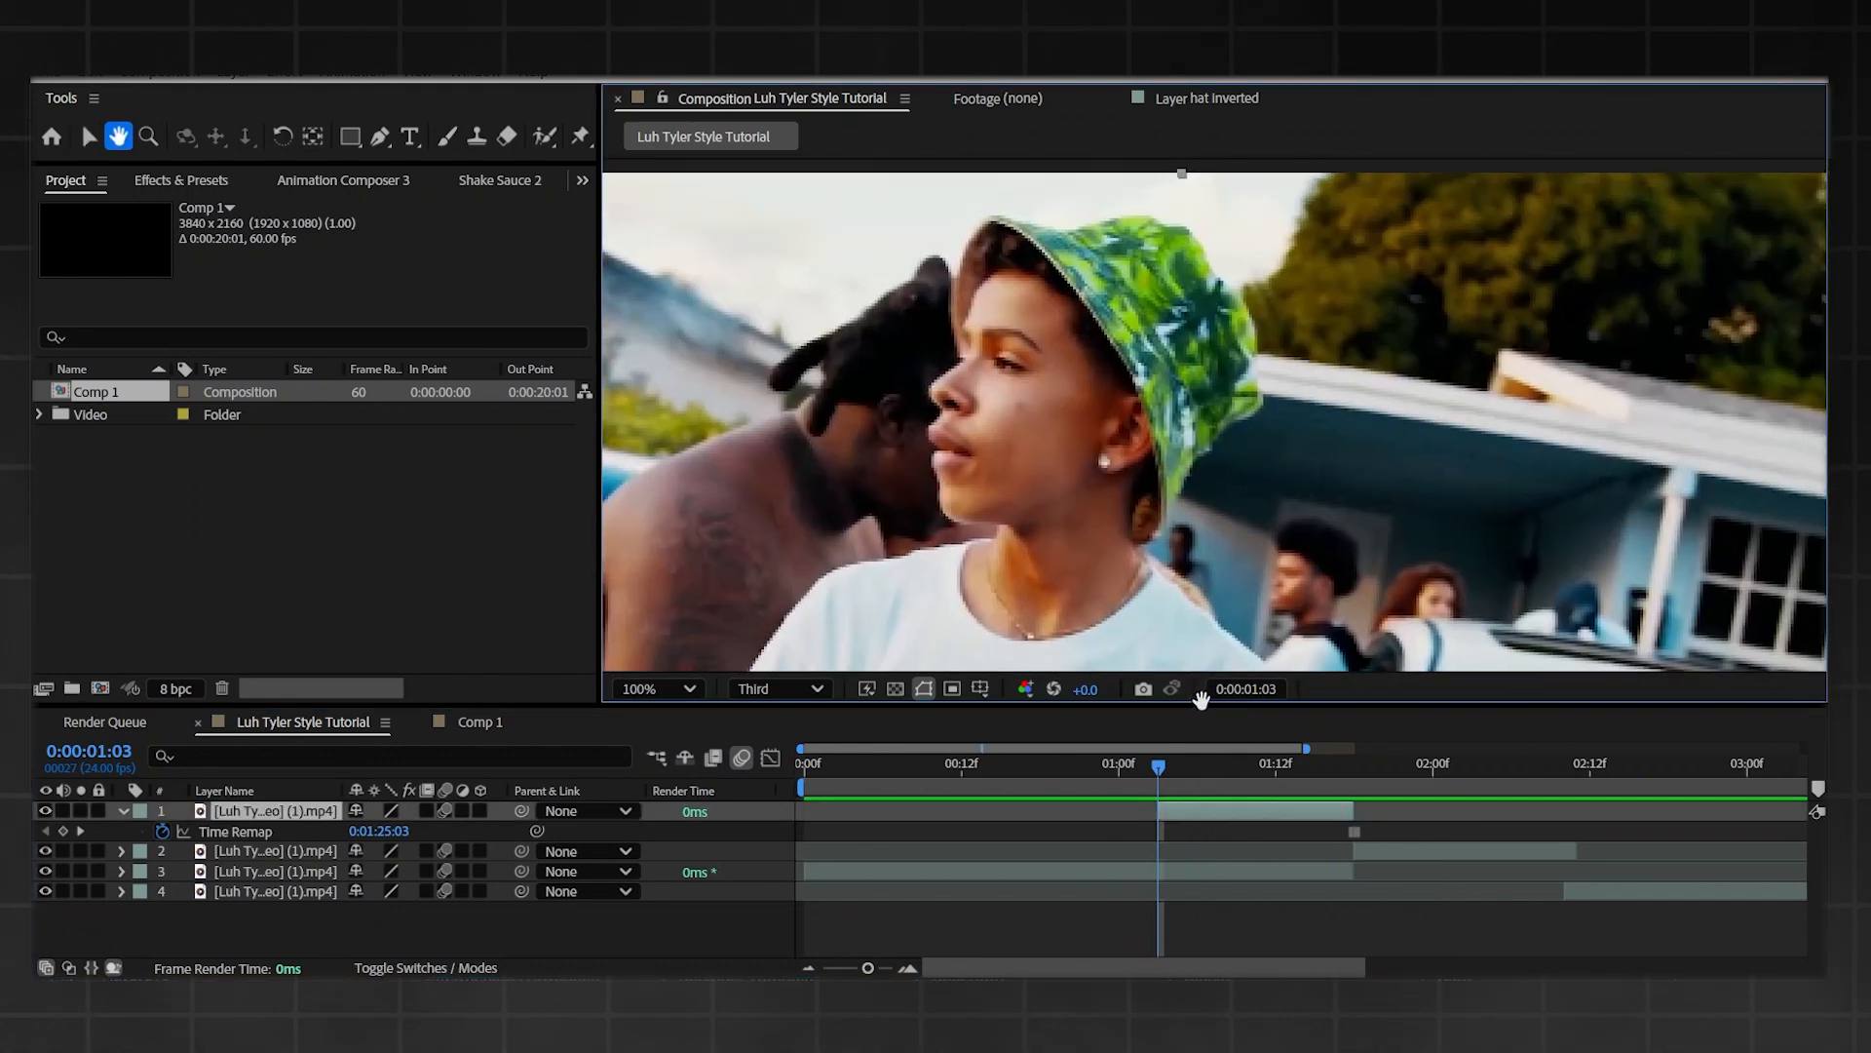
# - Return to the Selection tool and change preview Resolution from Third to Full
pyautogui.click(86, 136)
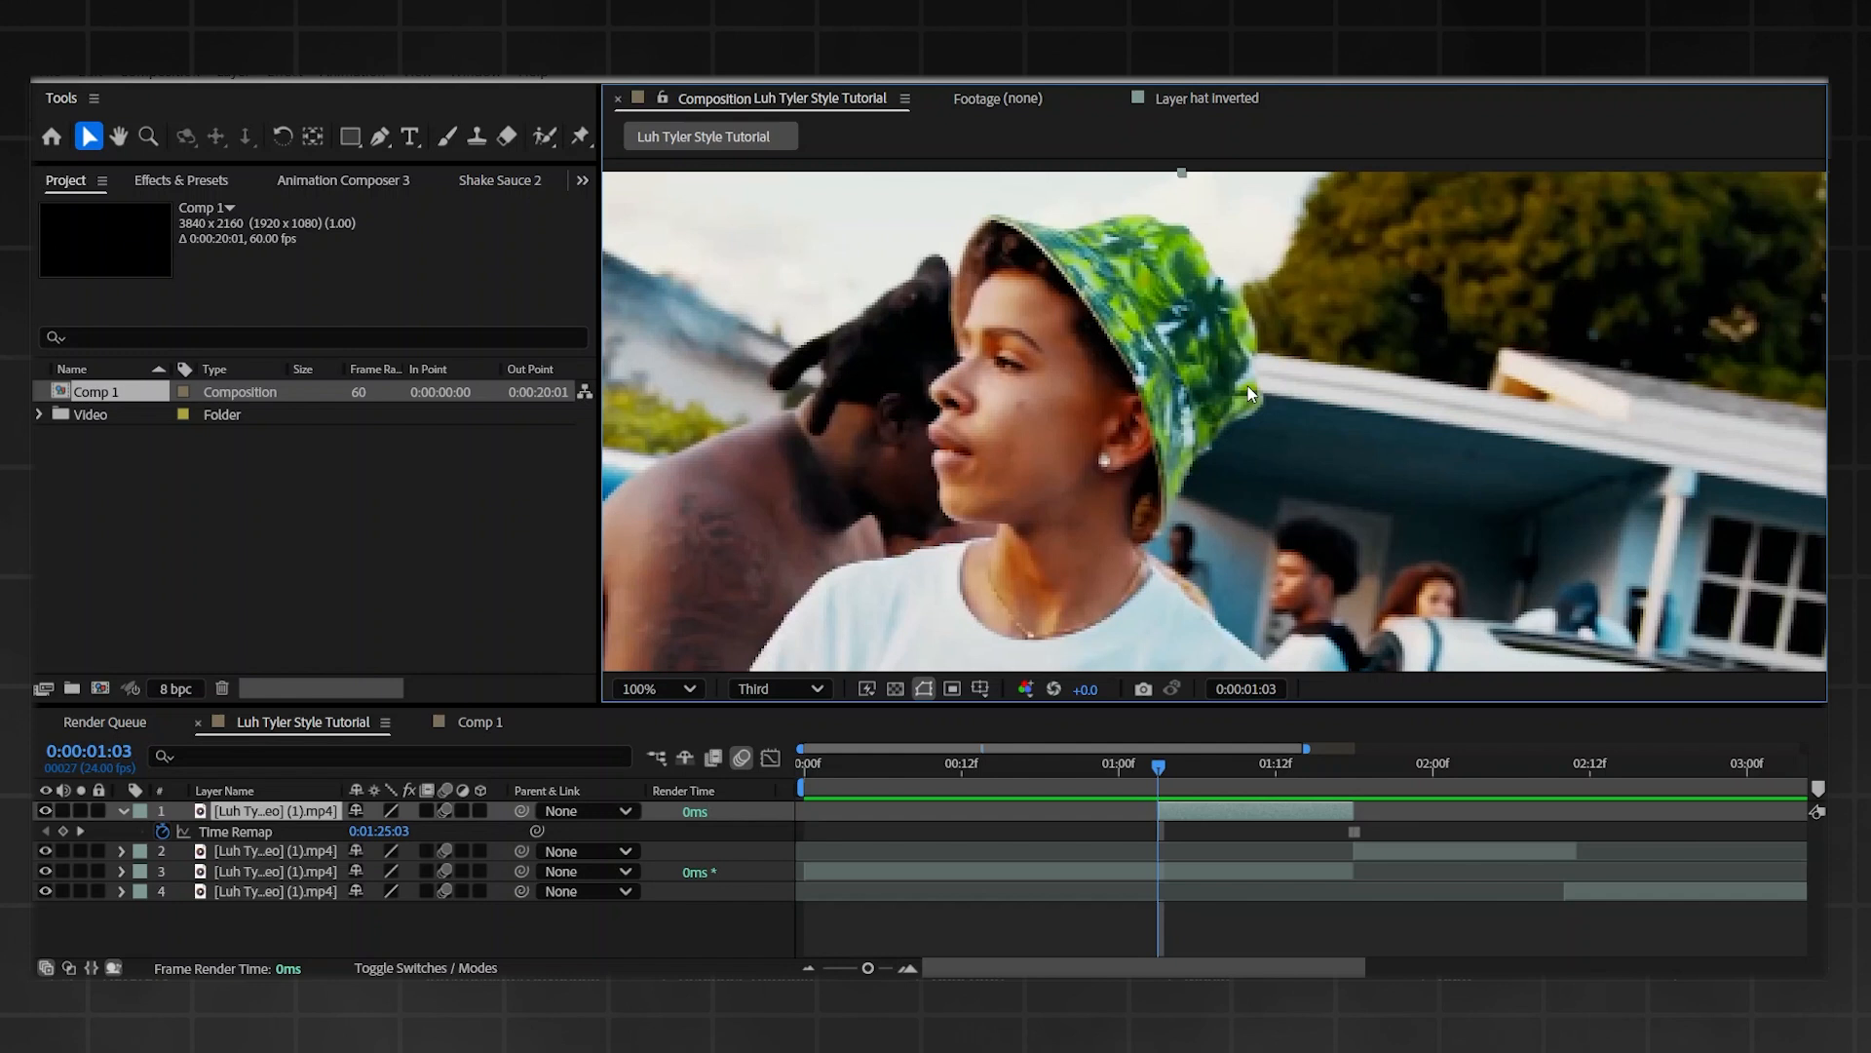
pyautogui.click(774, 687)
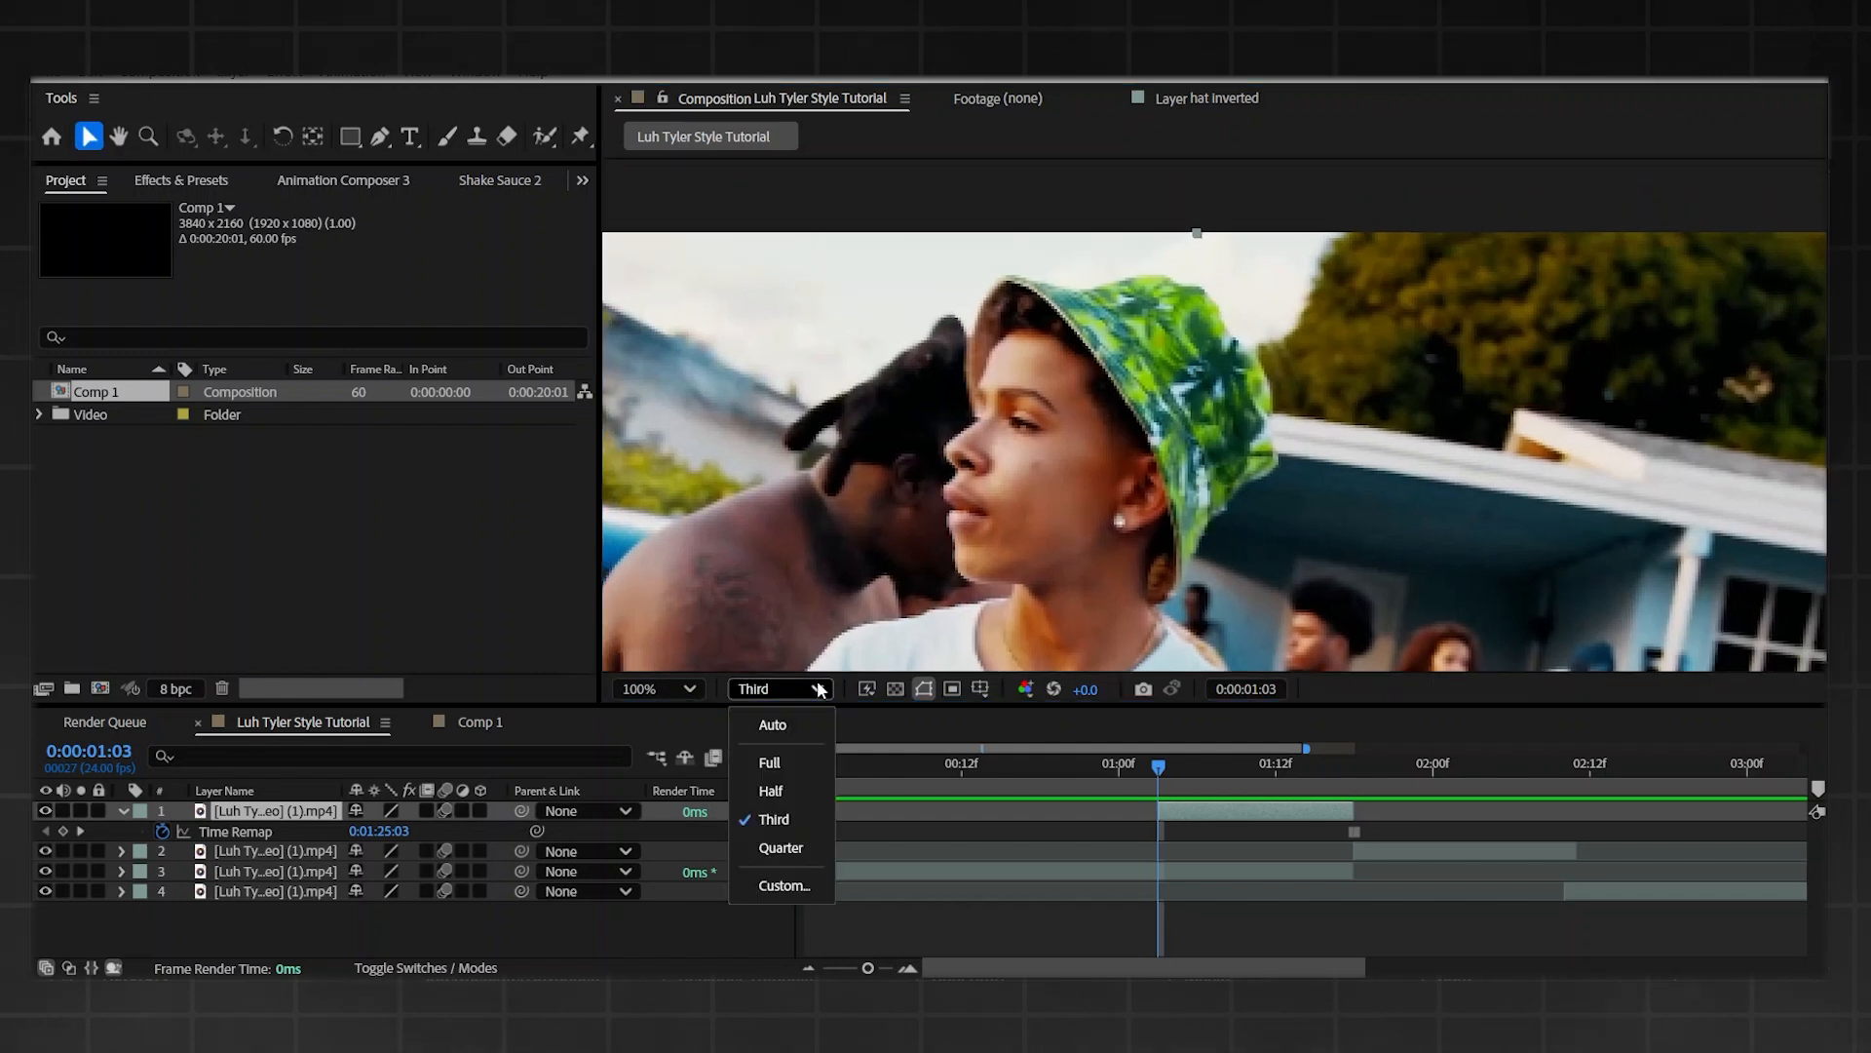
pyautogui.click(769, 761)
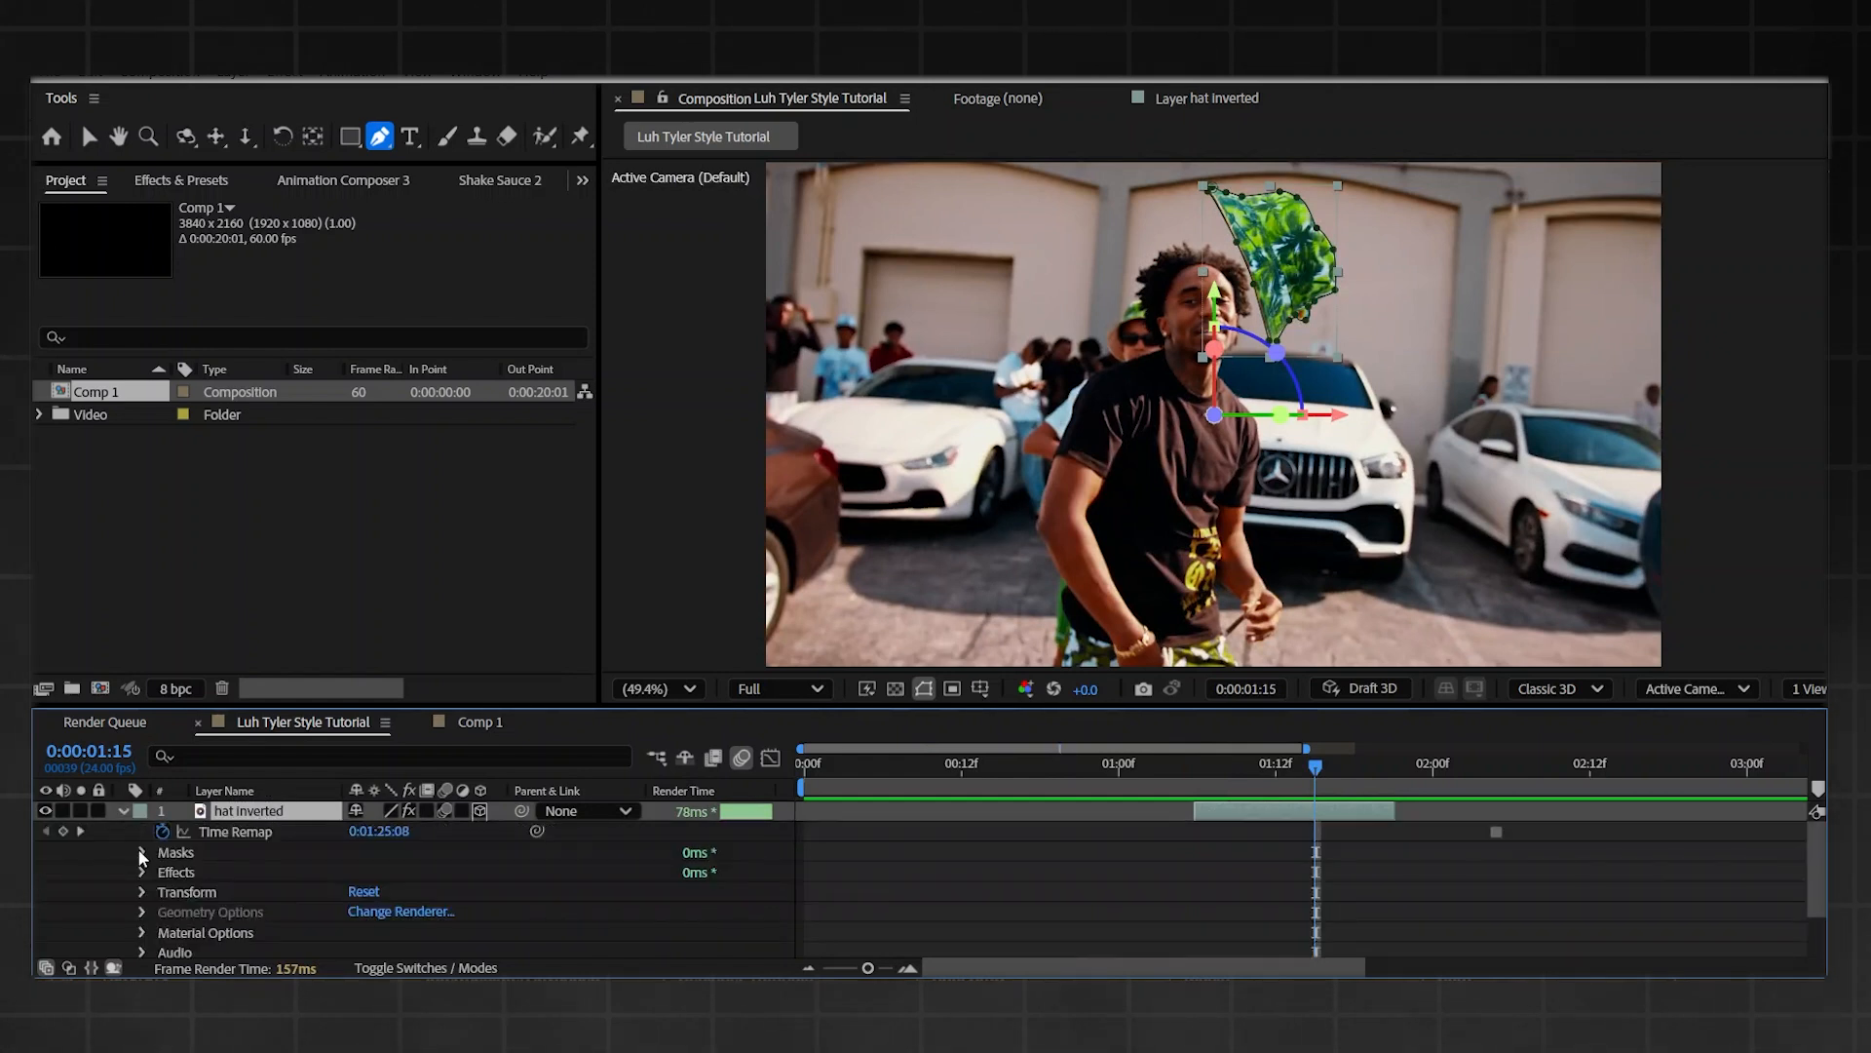
# - Expand the 'hat inverted' layer's masks to invert Mask 1, then scrub the timeline
pyautogui.click(142, 851)
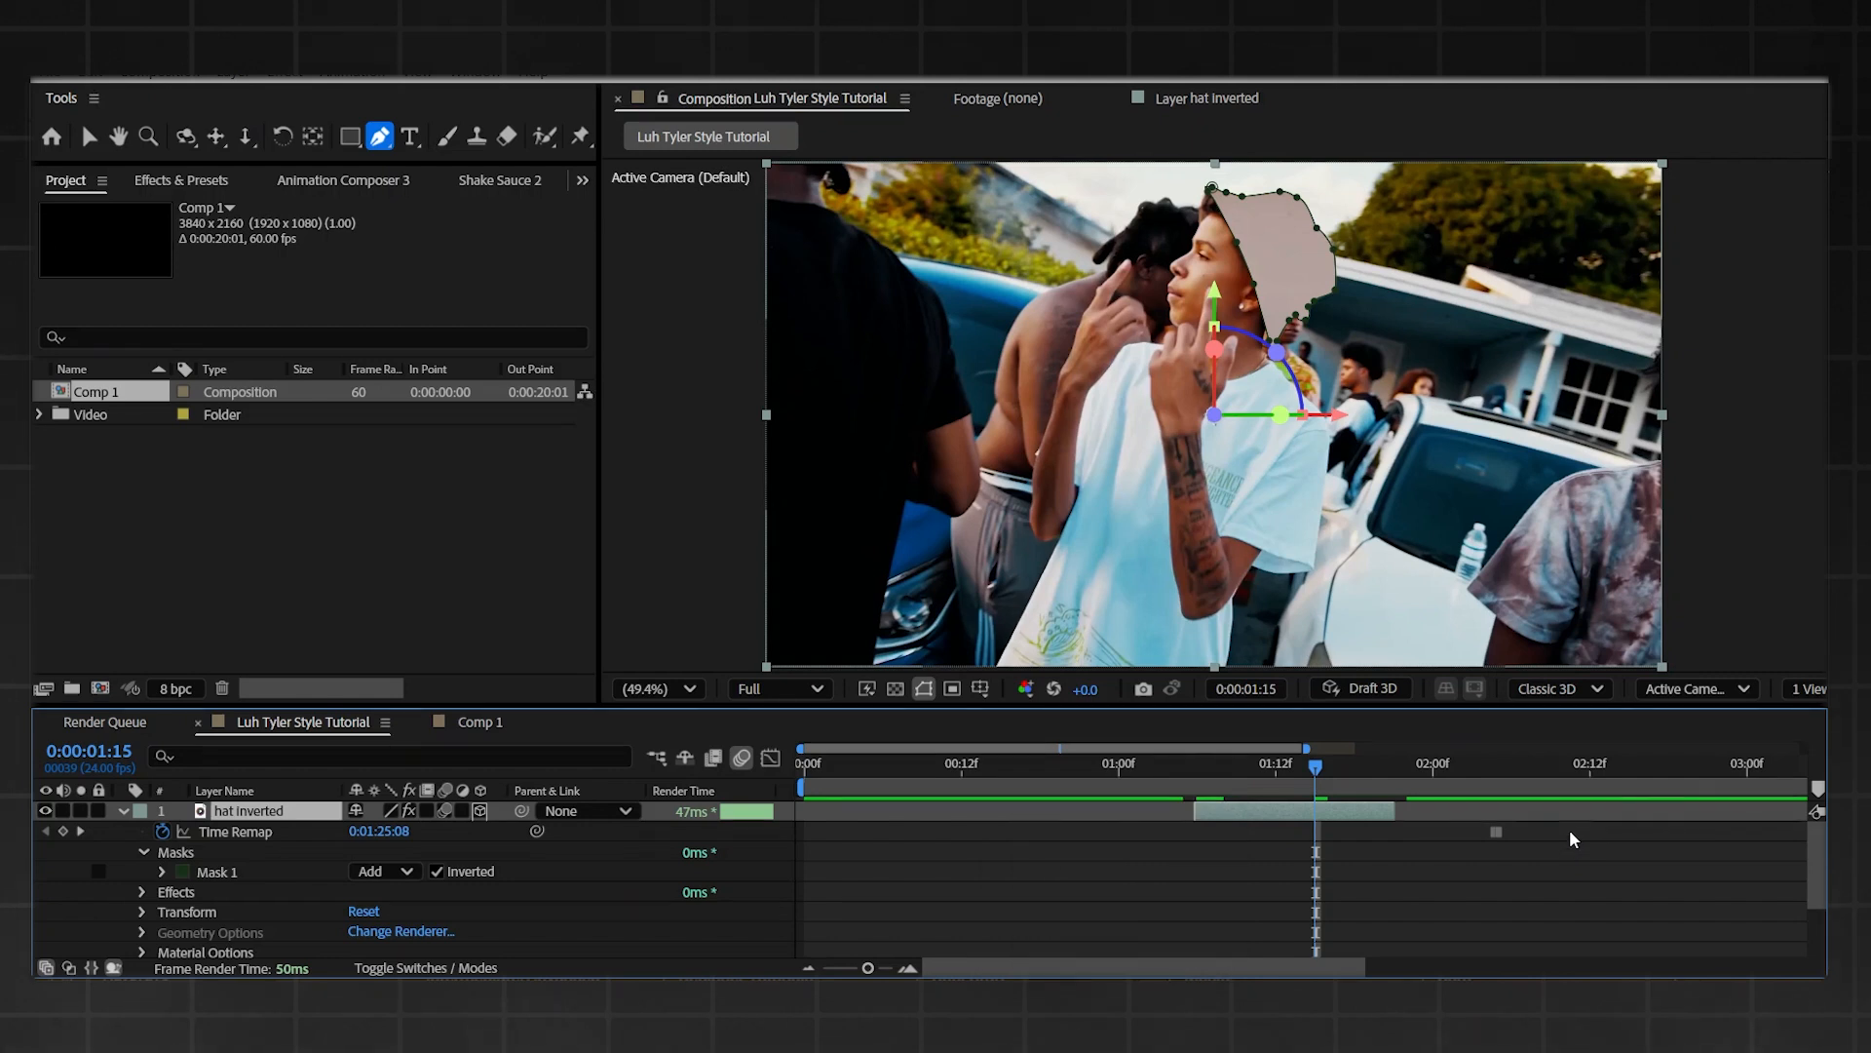
pyautogui.click(1197, 762)
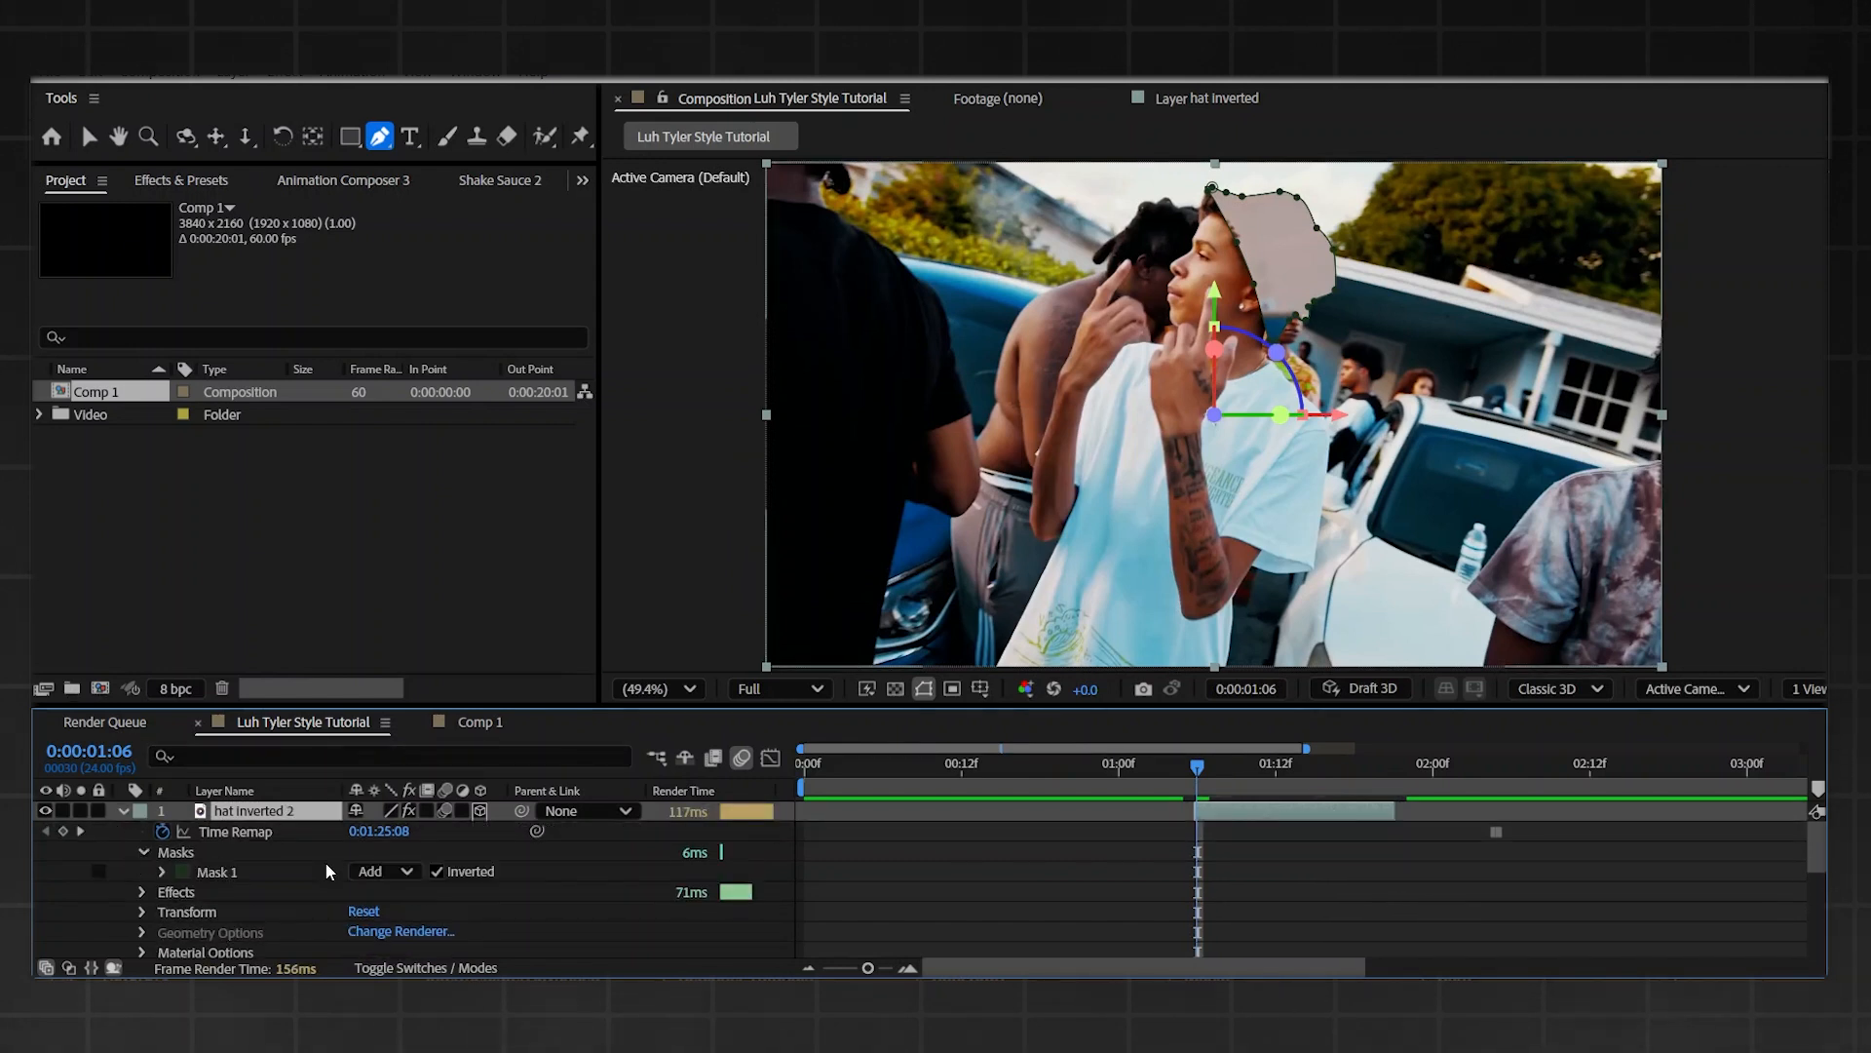
# - Duplicate the hat layer, jump to 1:07, and hide 'hat inverted 2'
pyautogui.click(435, 871)
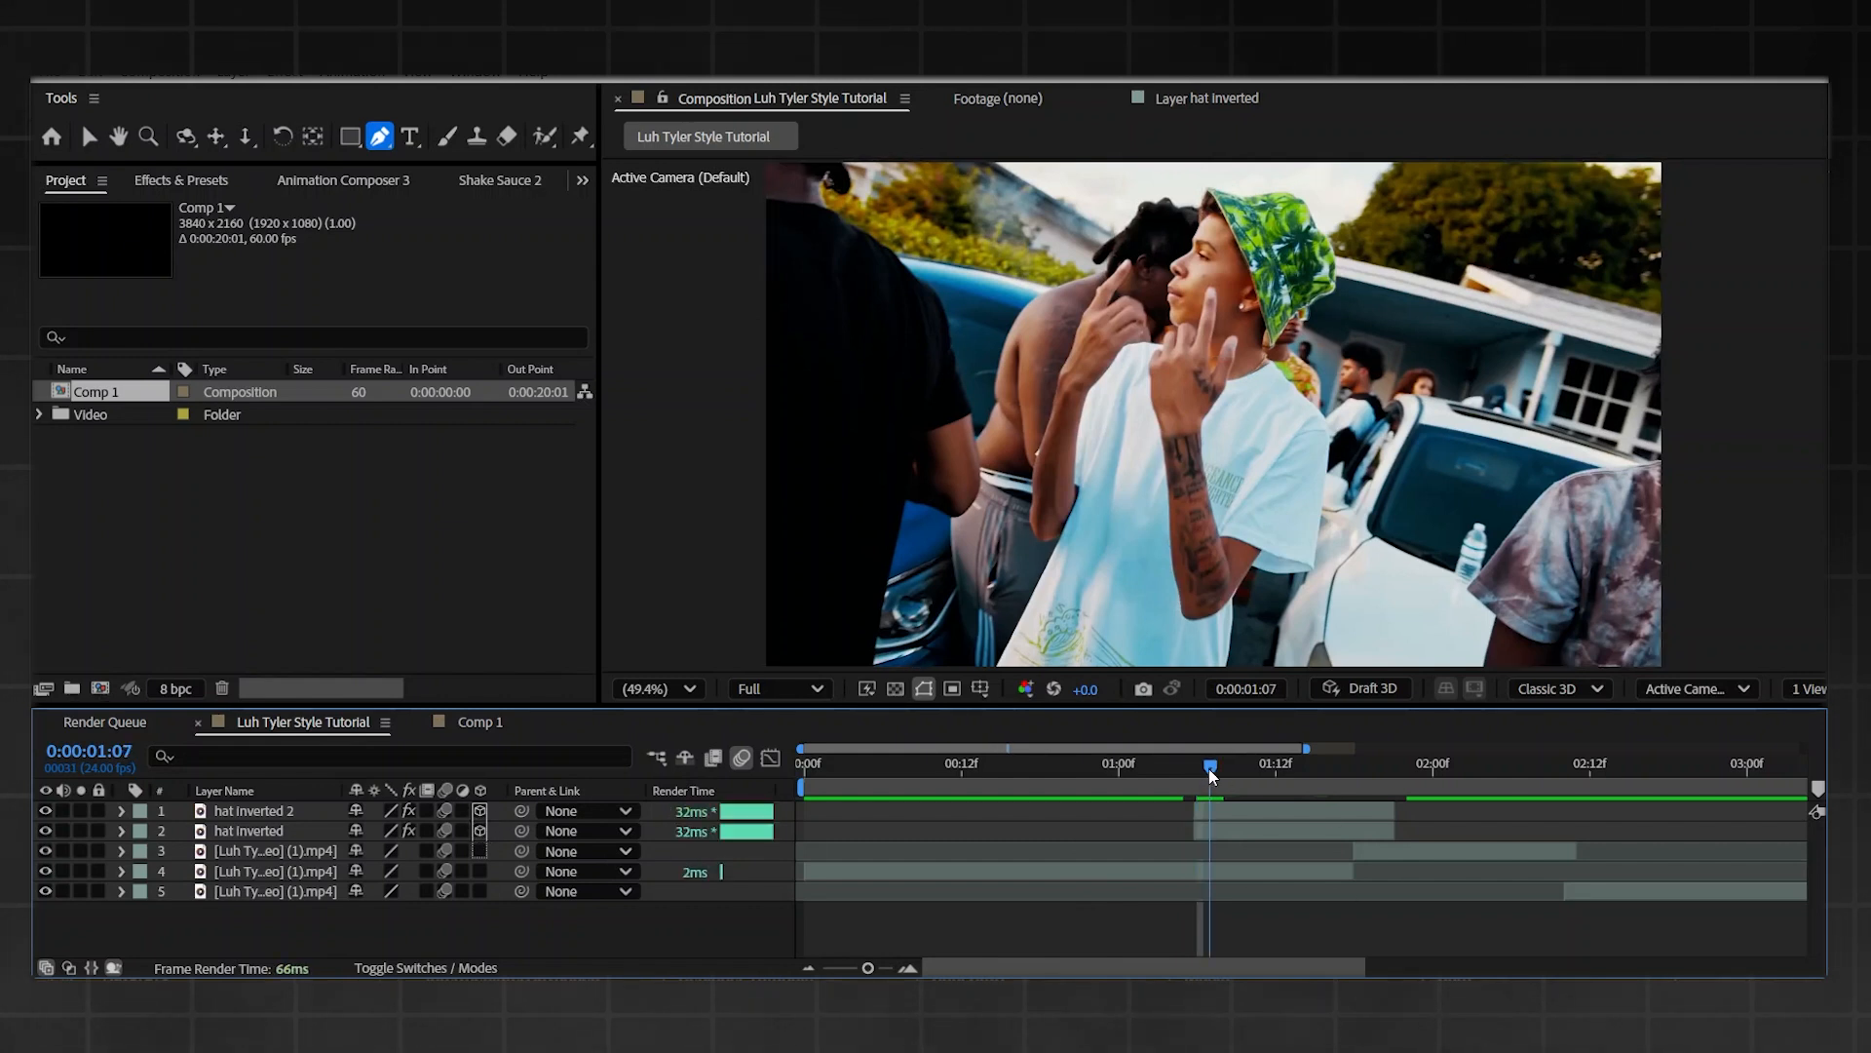
pyautogui.click(1196, 764)
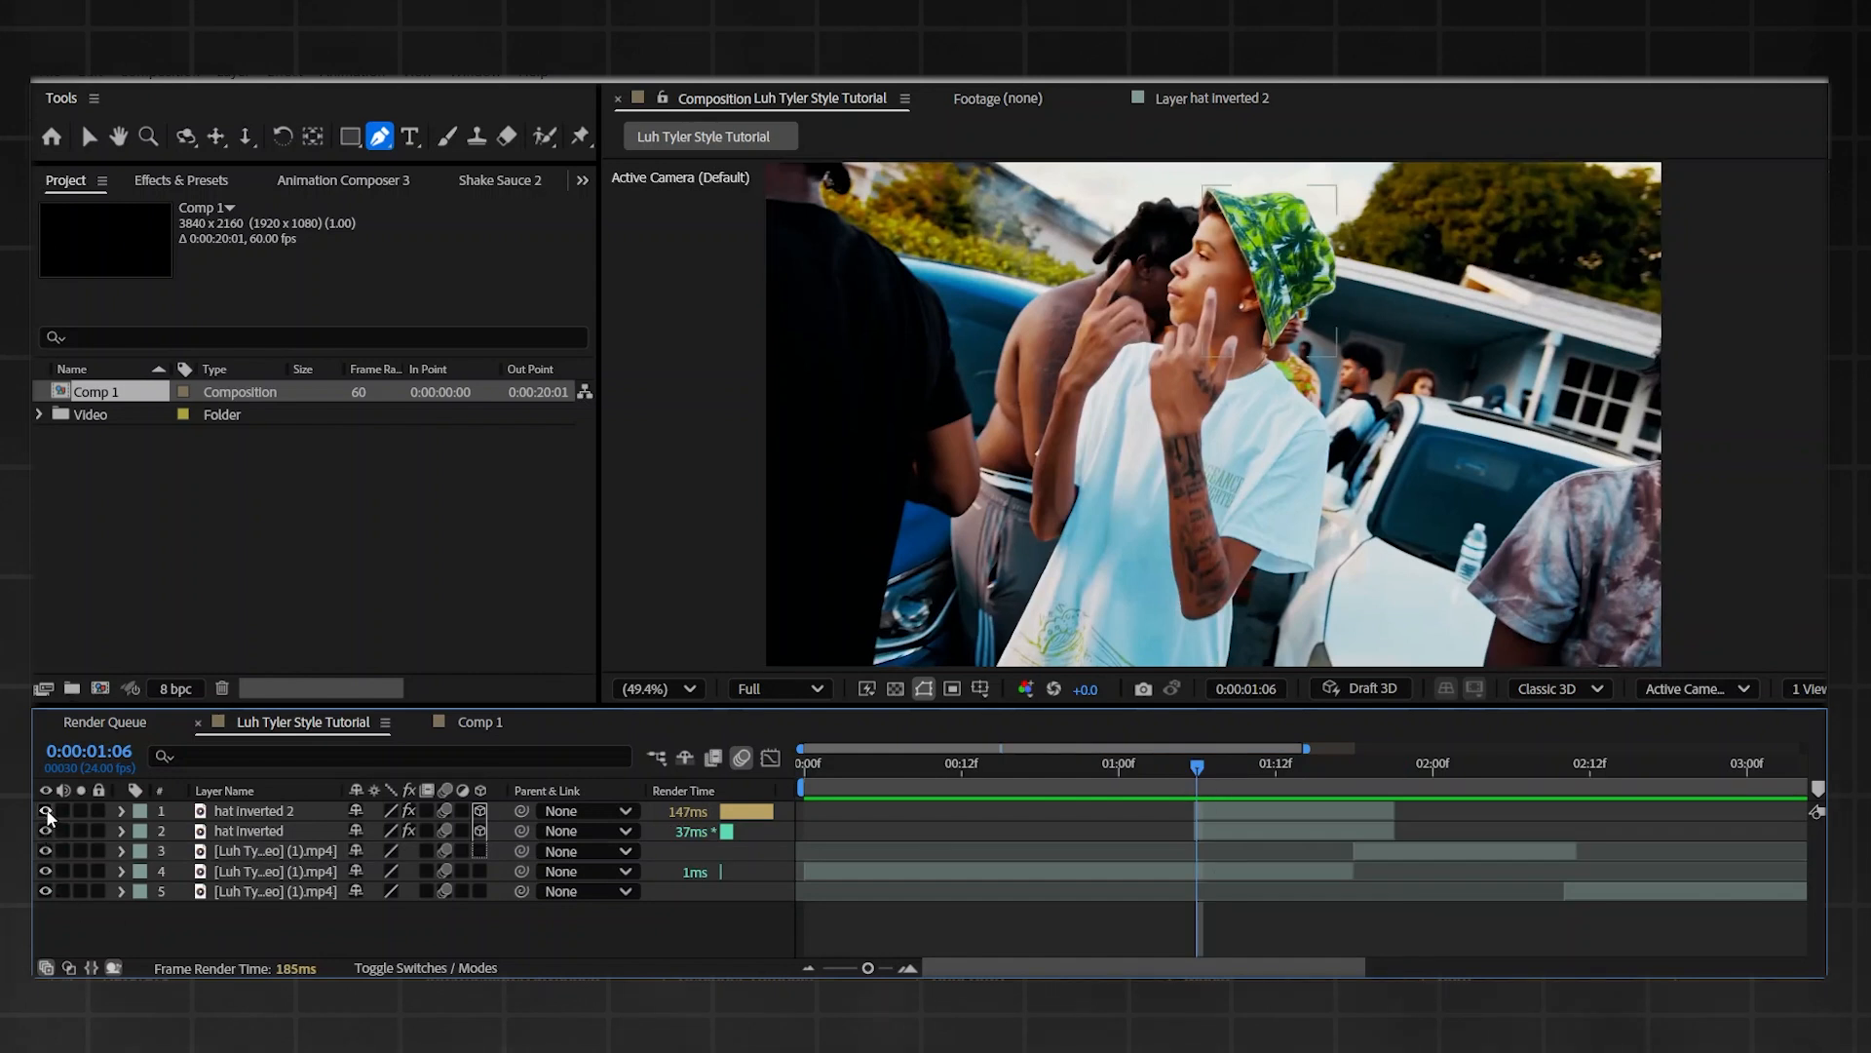
pyautogui.click(45, 810)
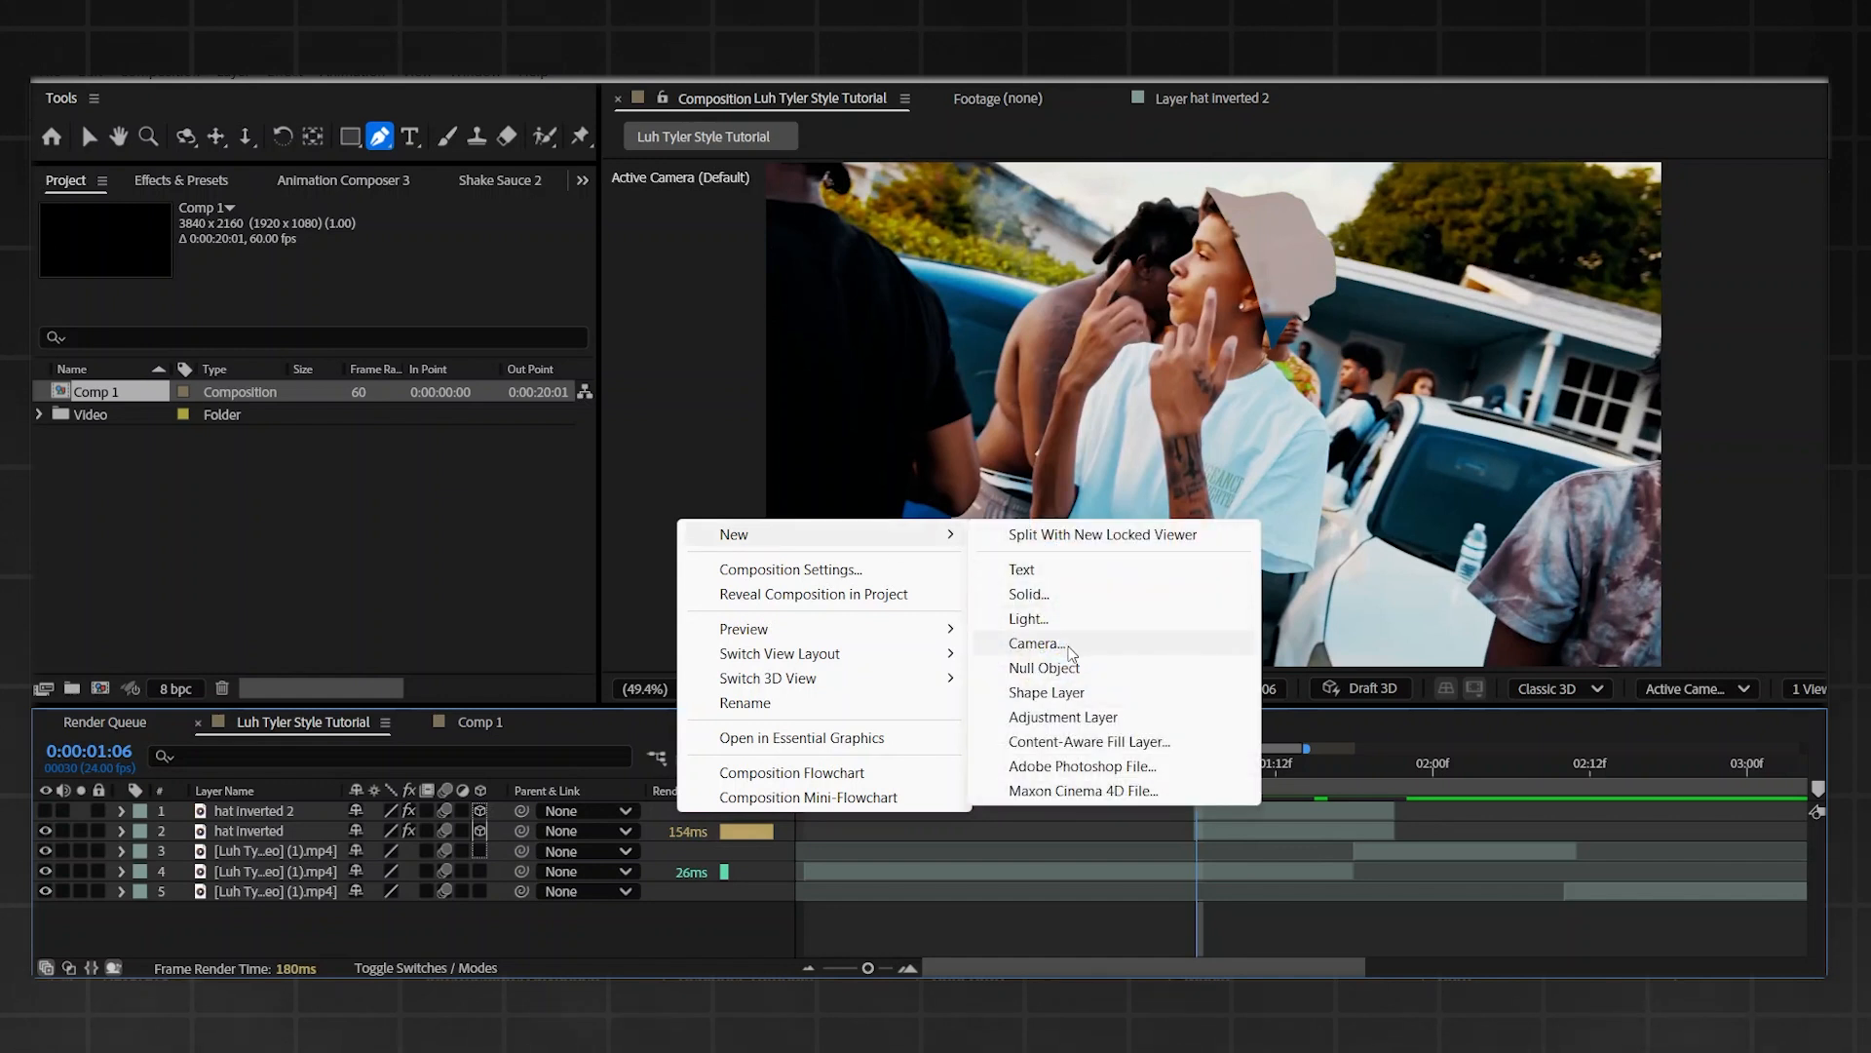
# - Add a new camera layer to the composition and select the 'hat inverted' layer
pyautogui.click(1036, 644)
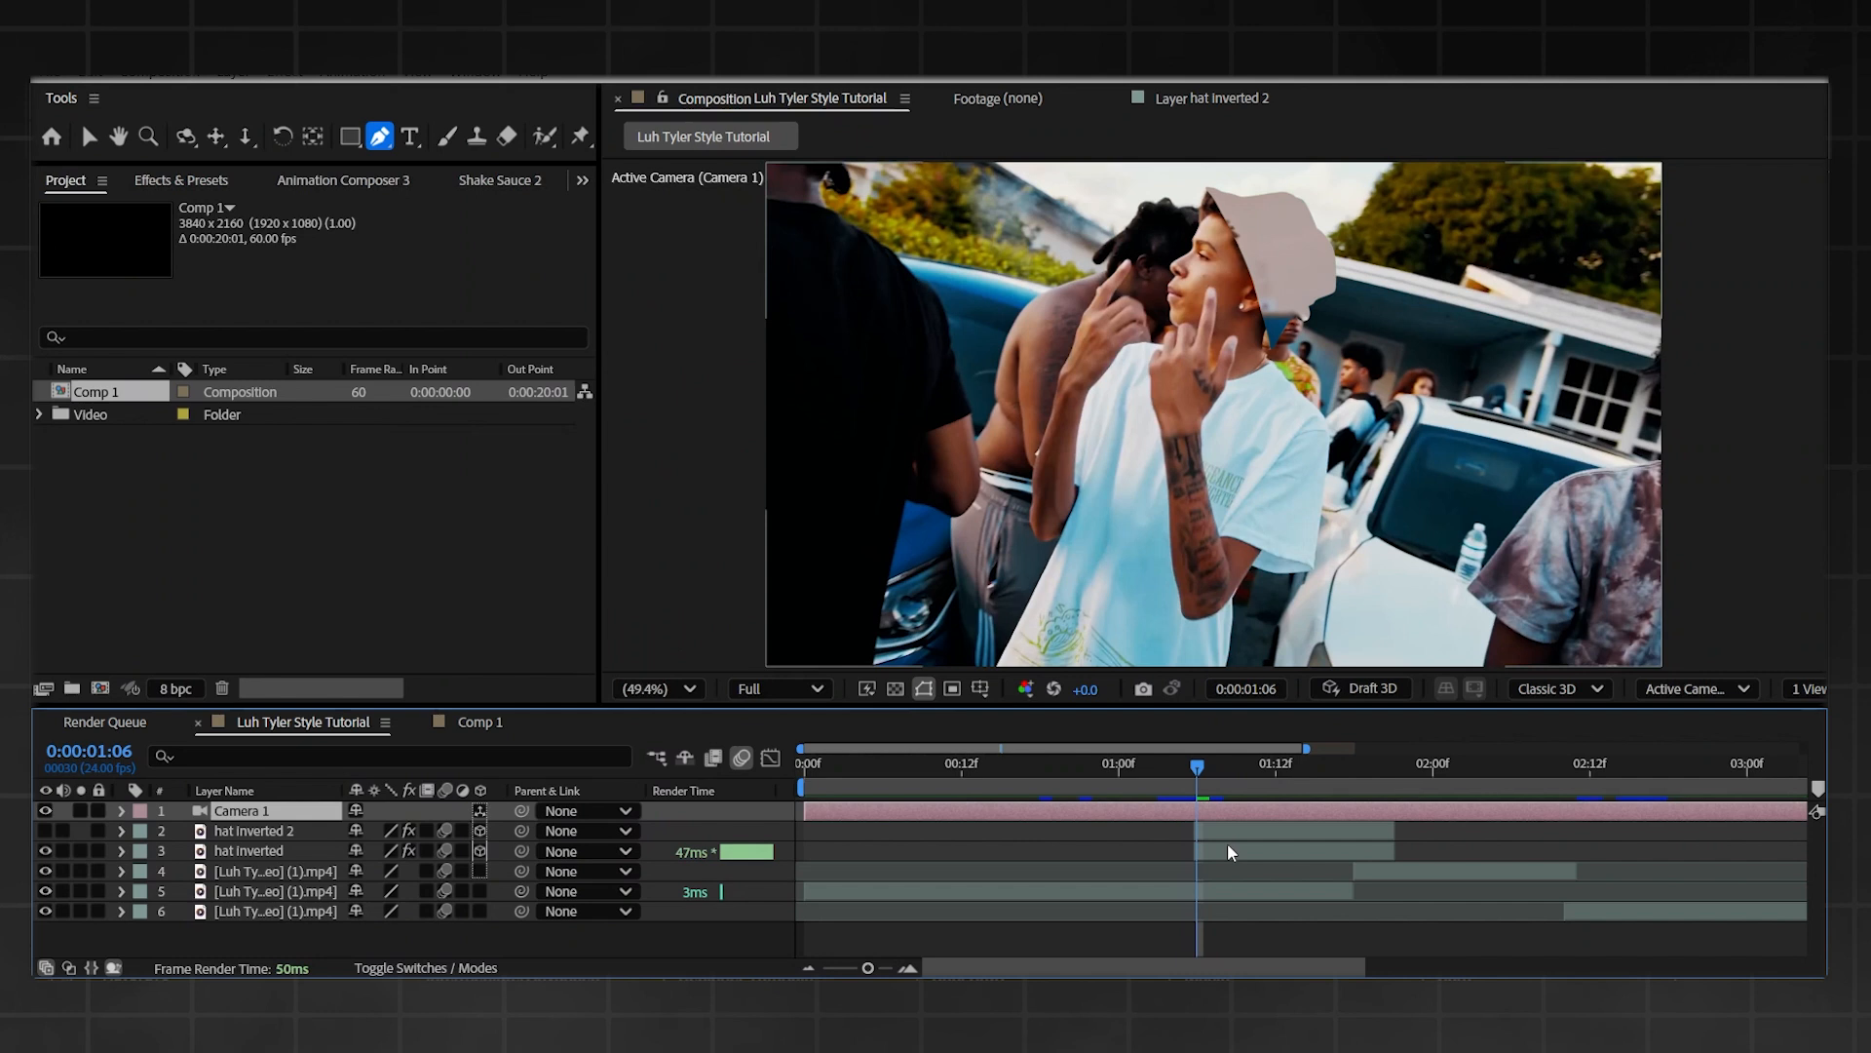
pyautogui.click(250, 850)
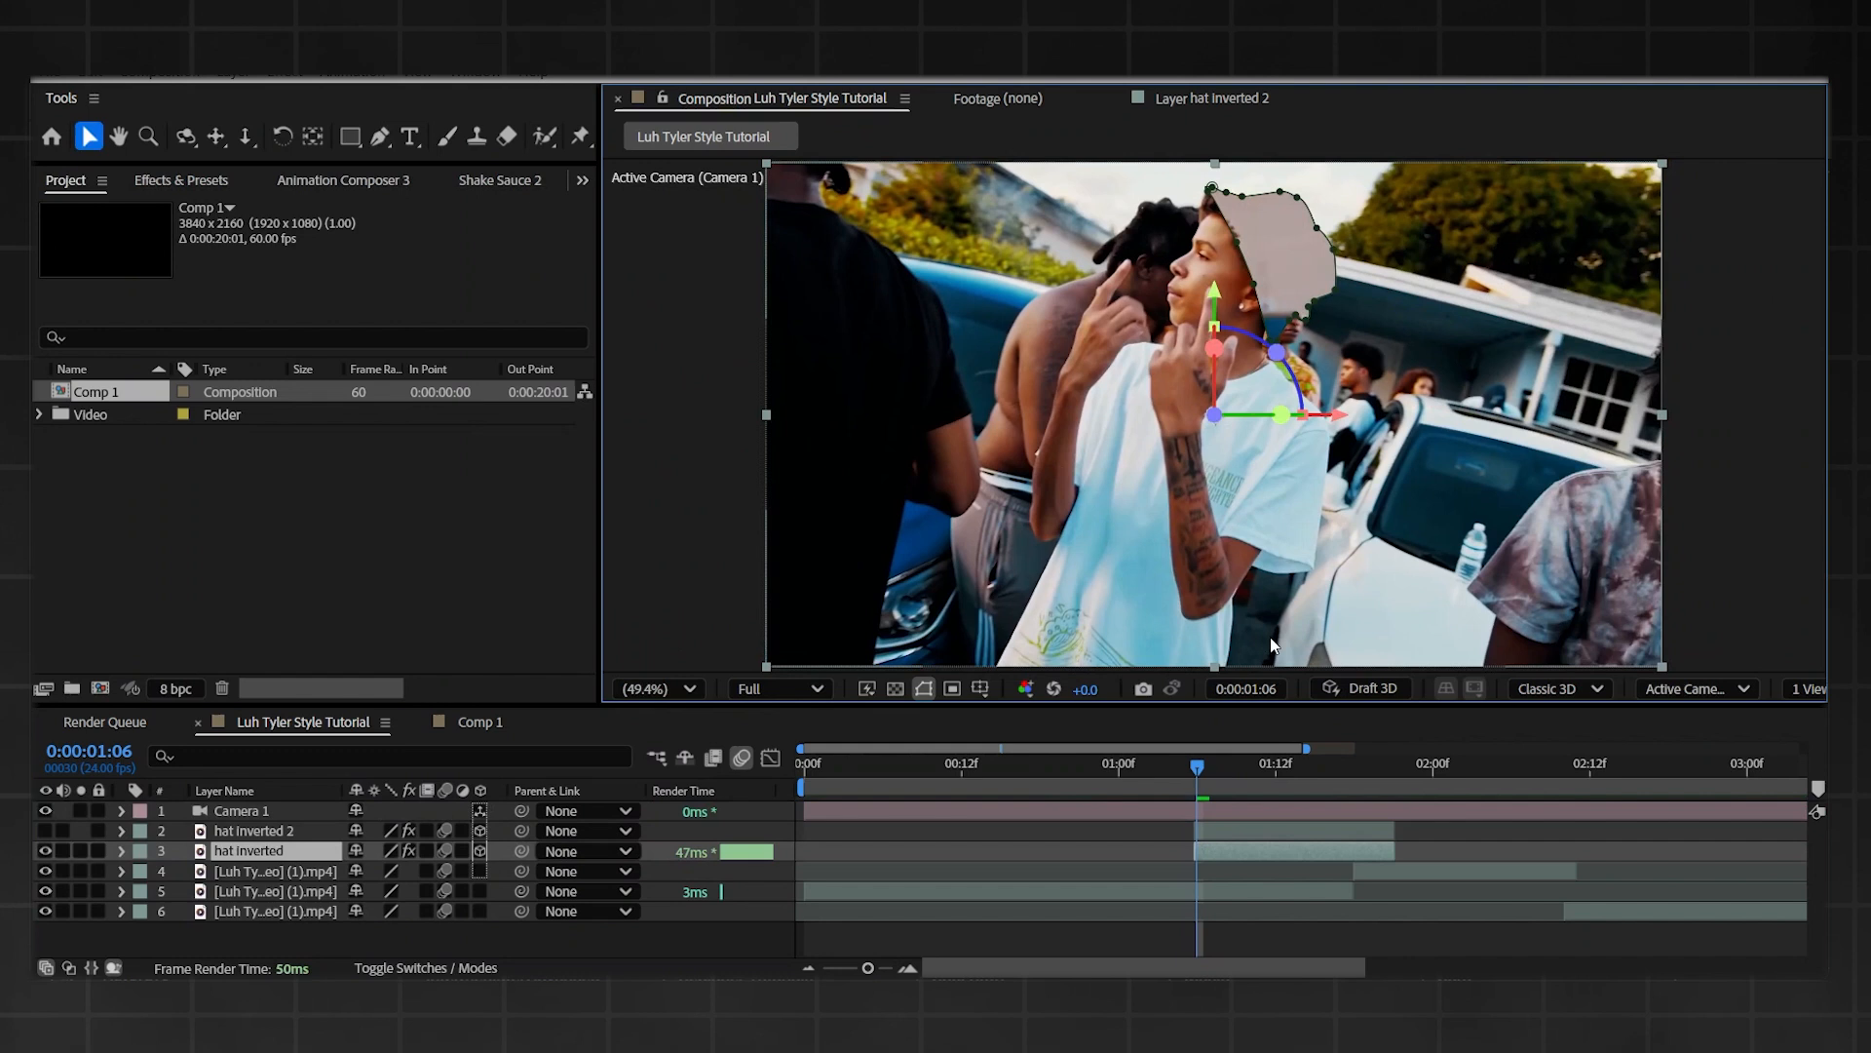
pyautogui.click(181, 180)
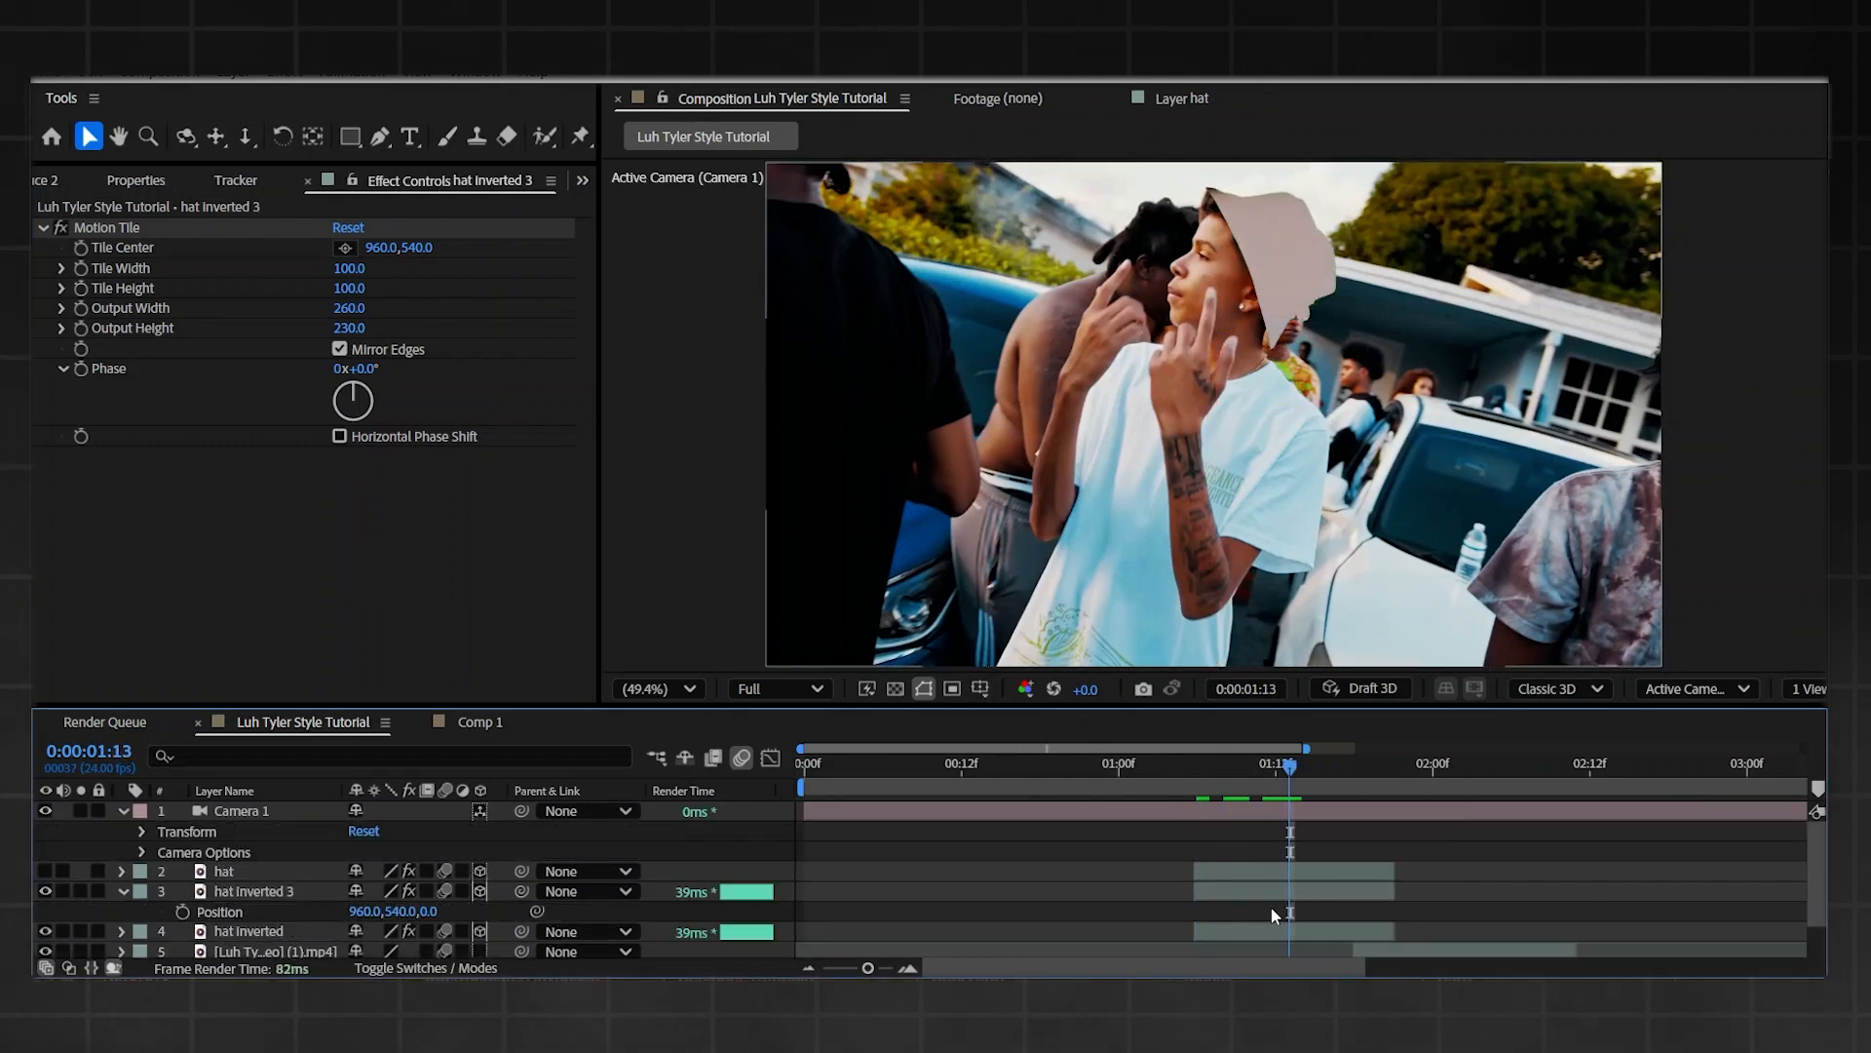
# - At 1:21, expand Camera 1's Transform and start Point of Interest and Position keyframes
pyautogui.click(1380, 764)
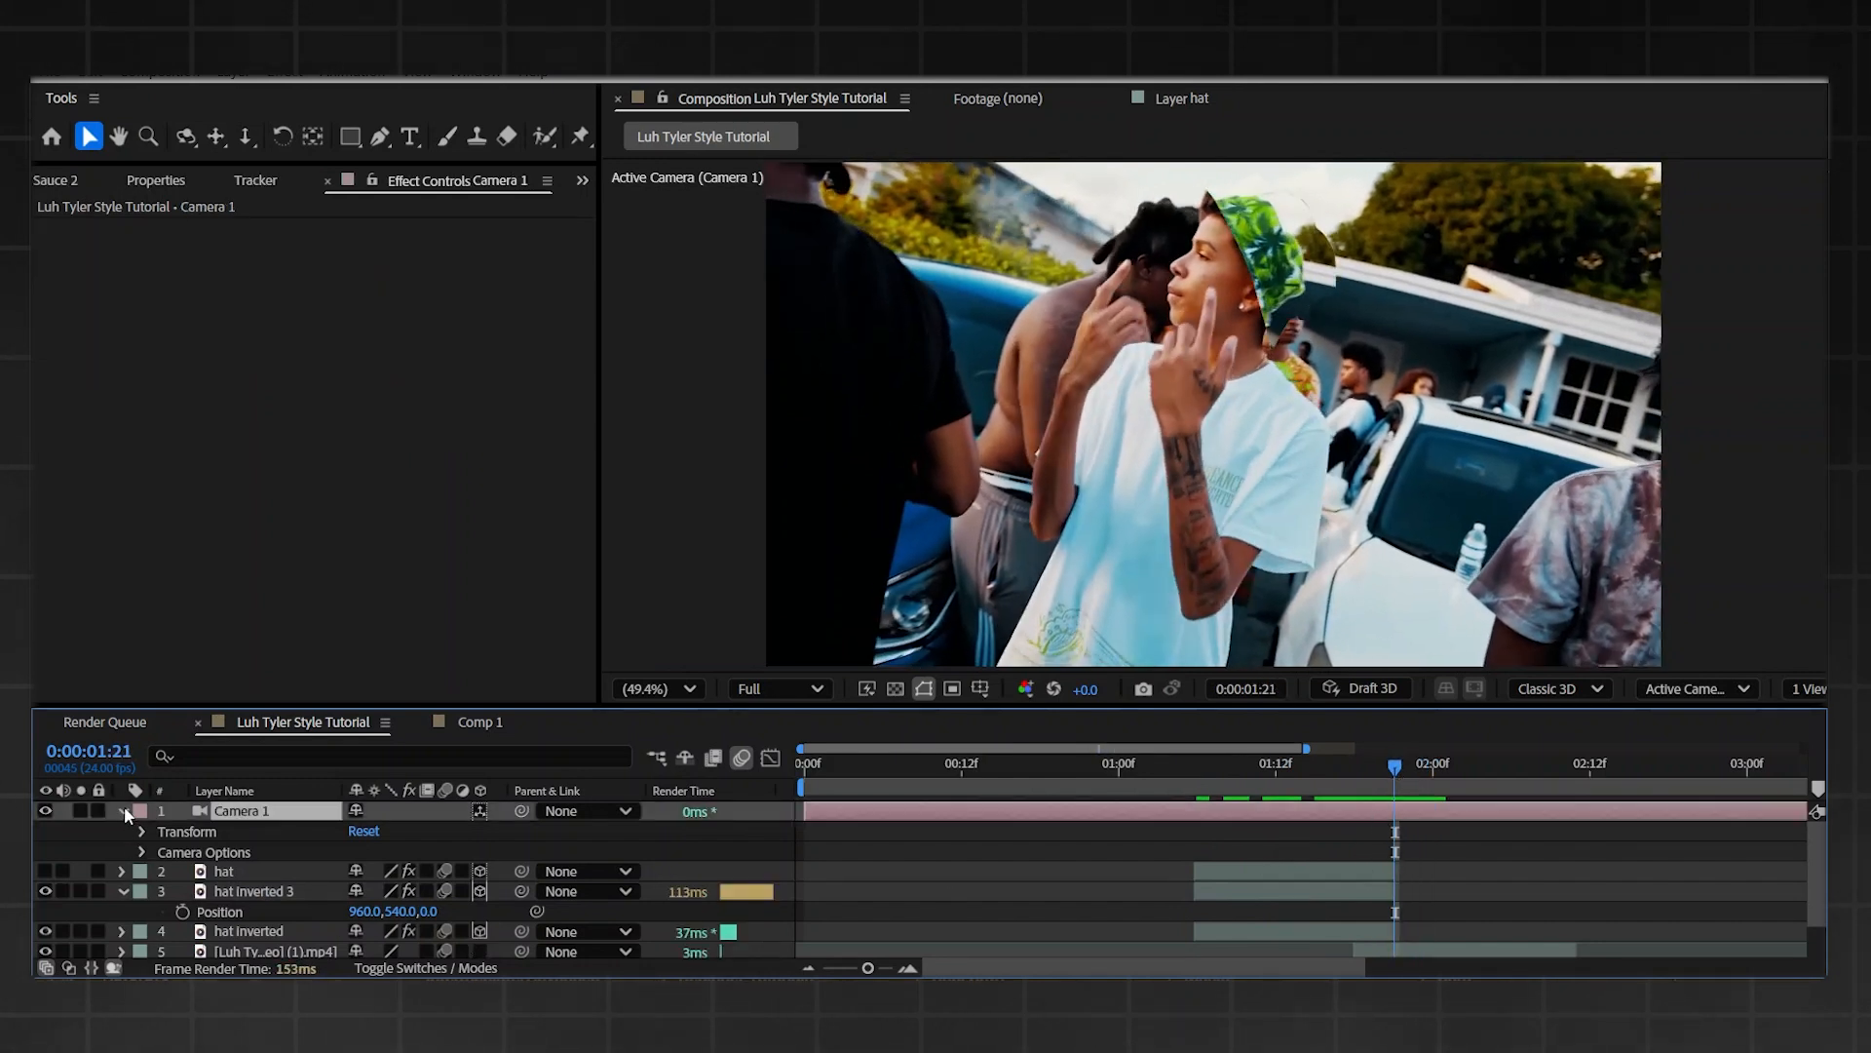
pyautogui.click(140, 831)
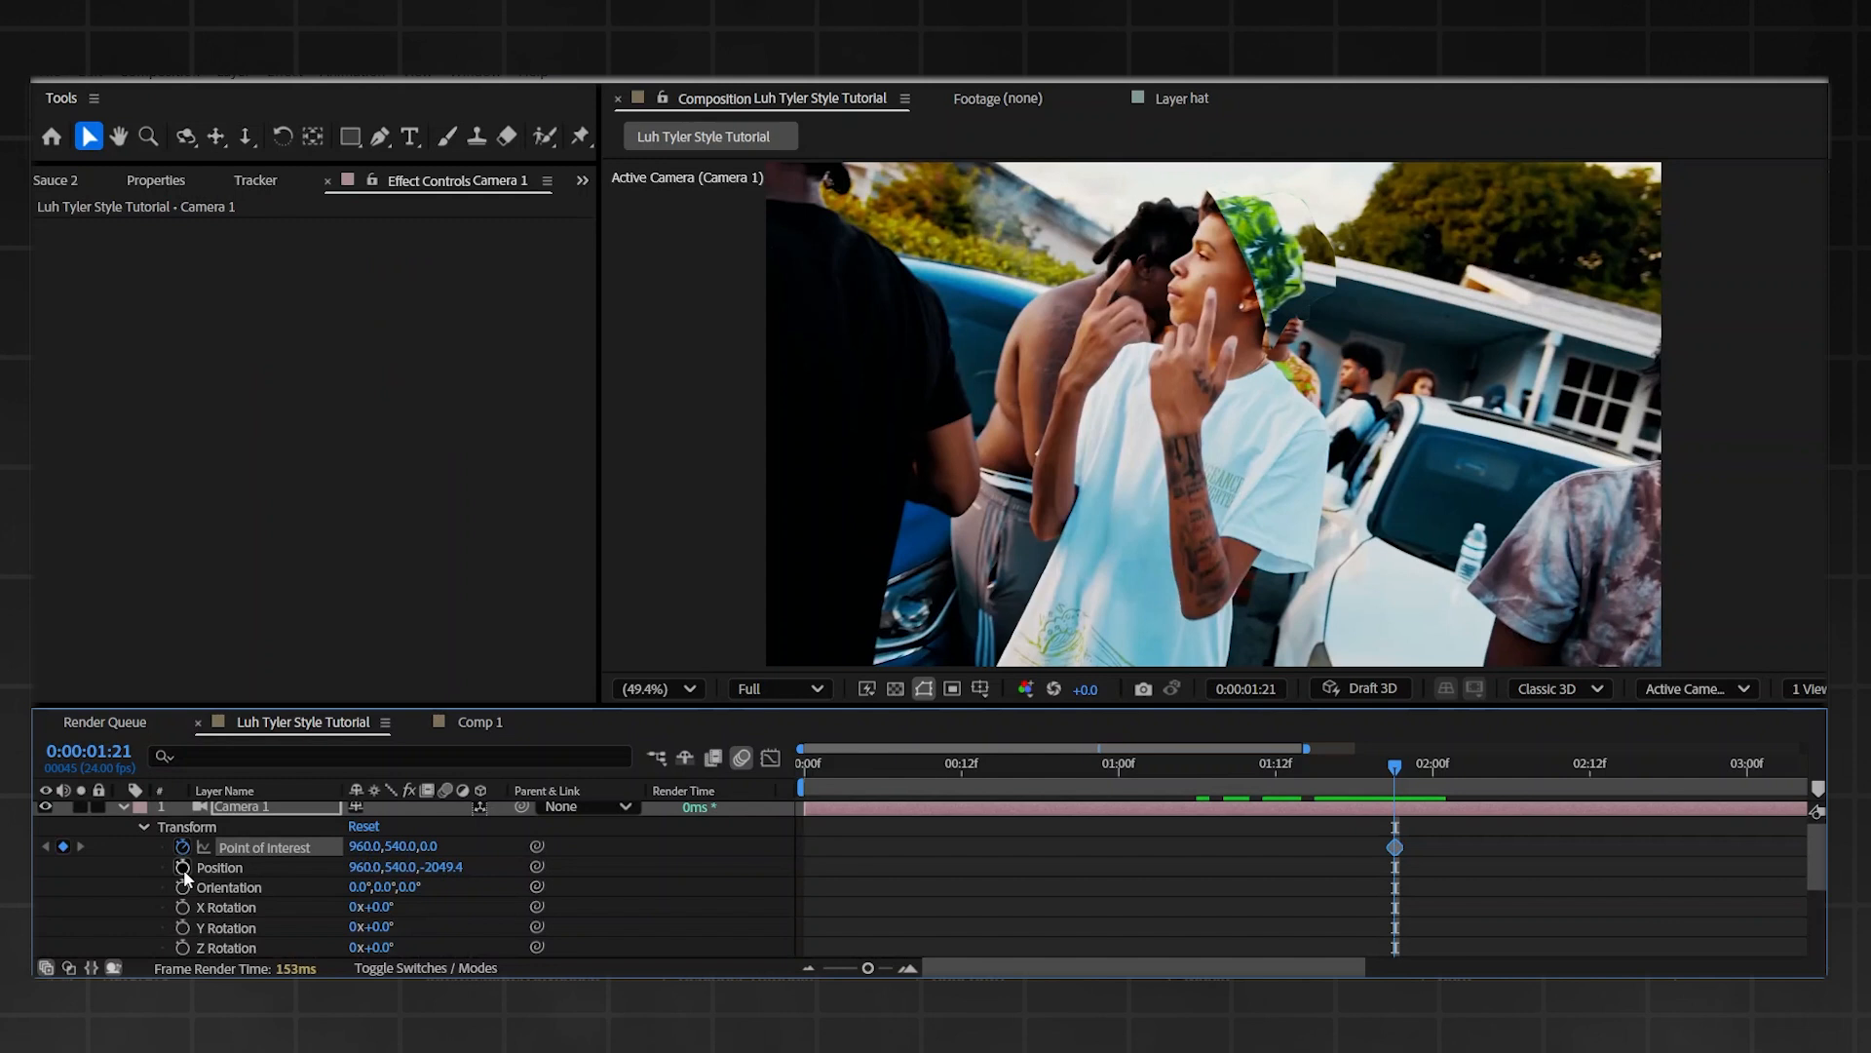
pyautogui.click(185, 866)
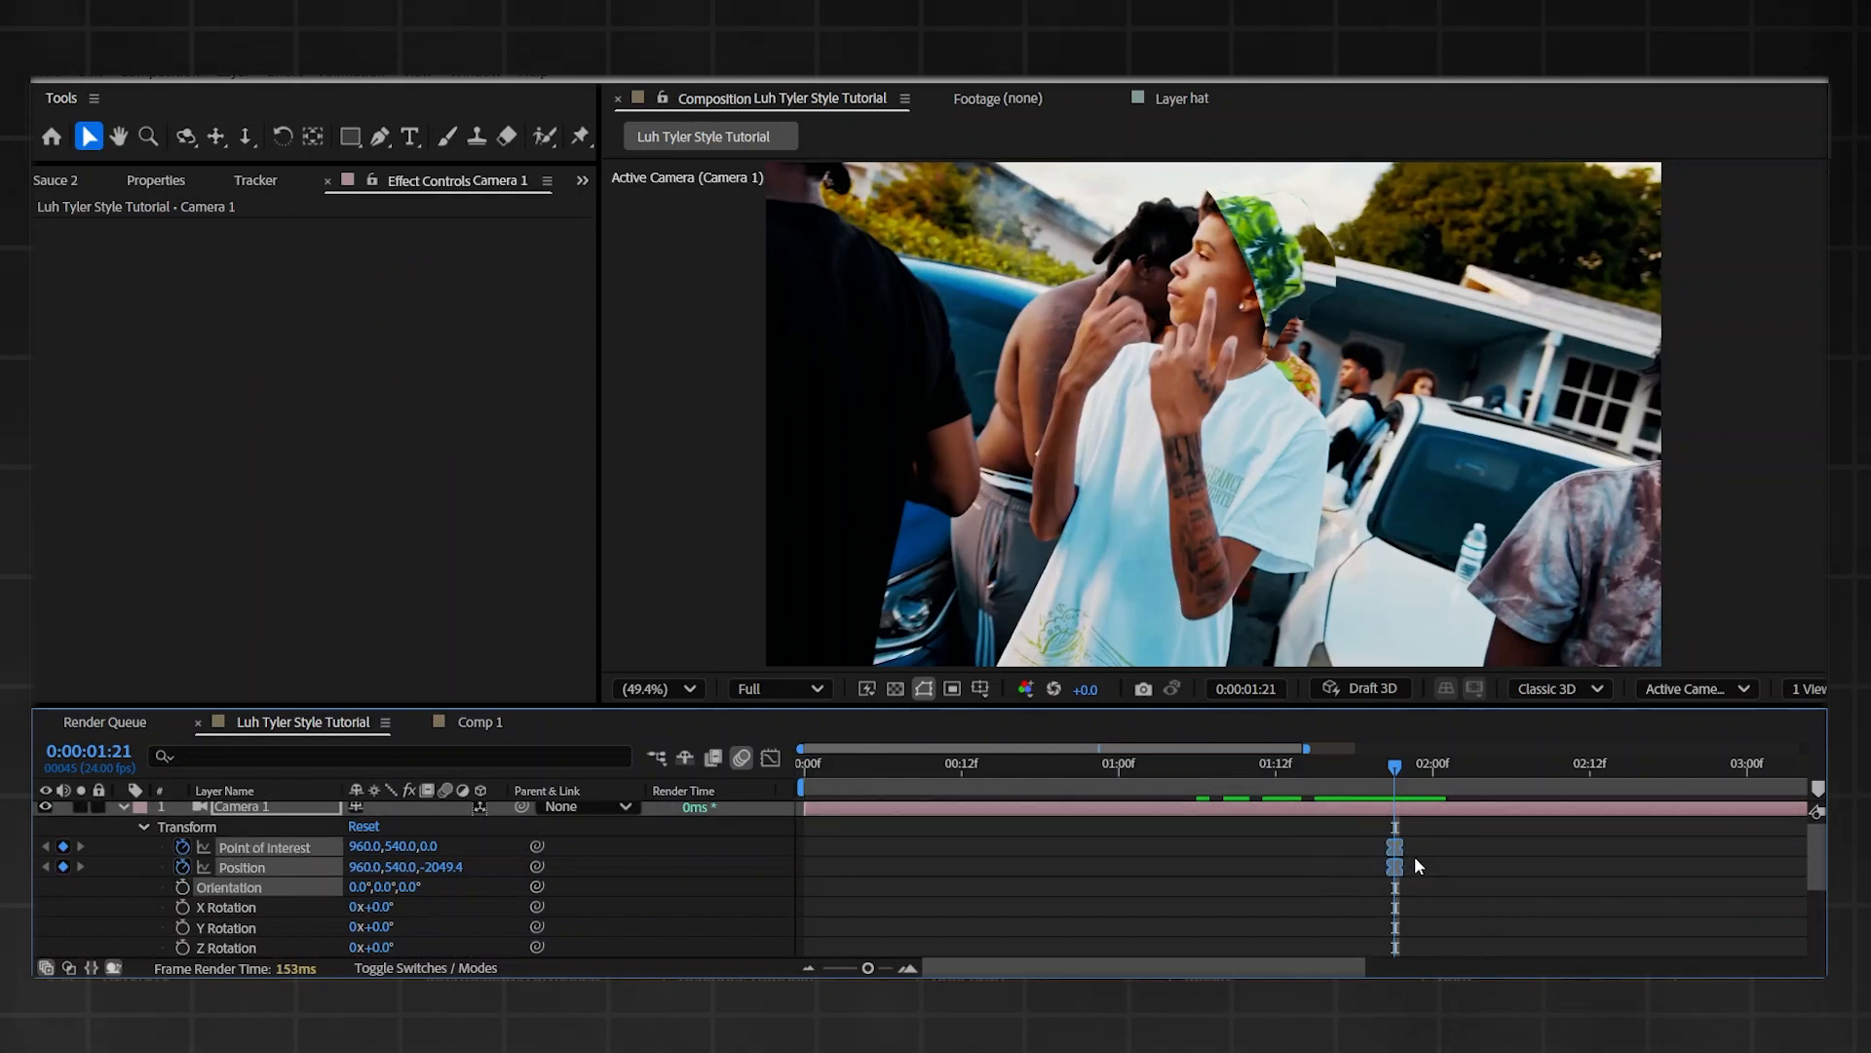
pyautogui.moveTo(1402, 812)
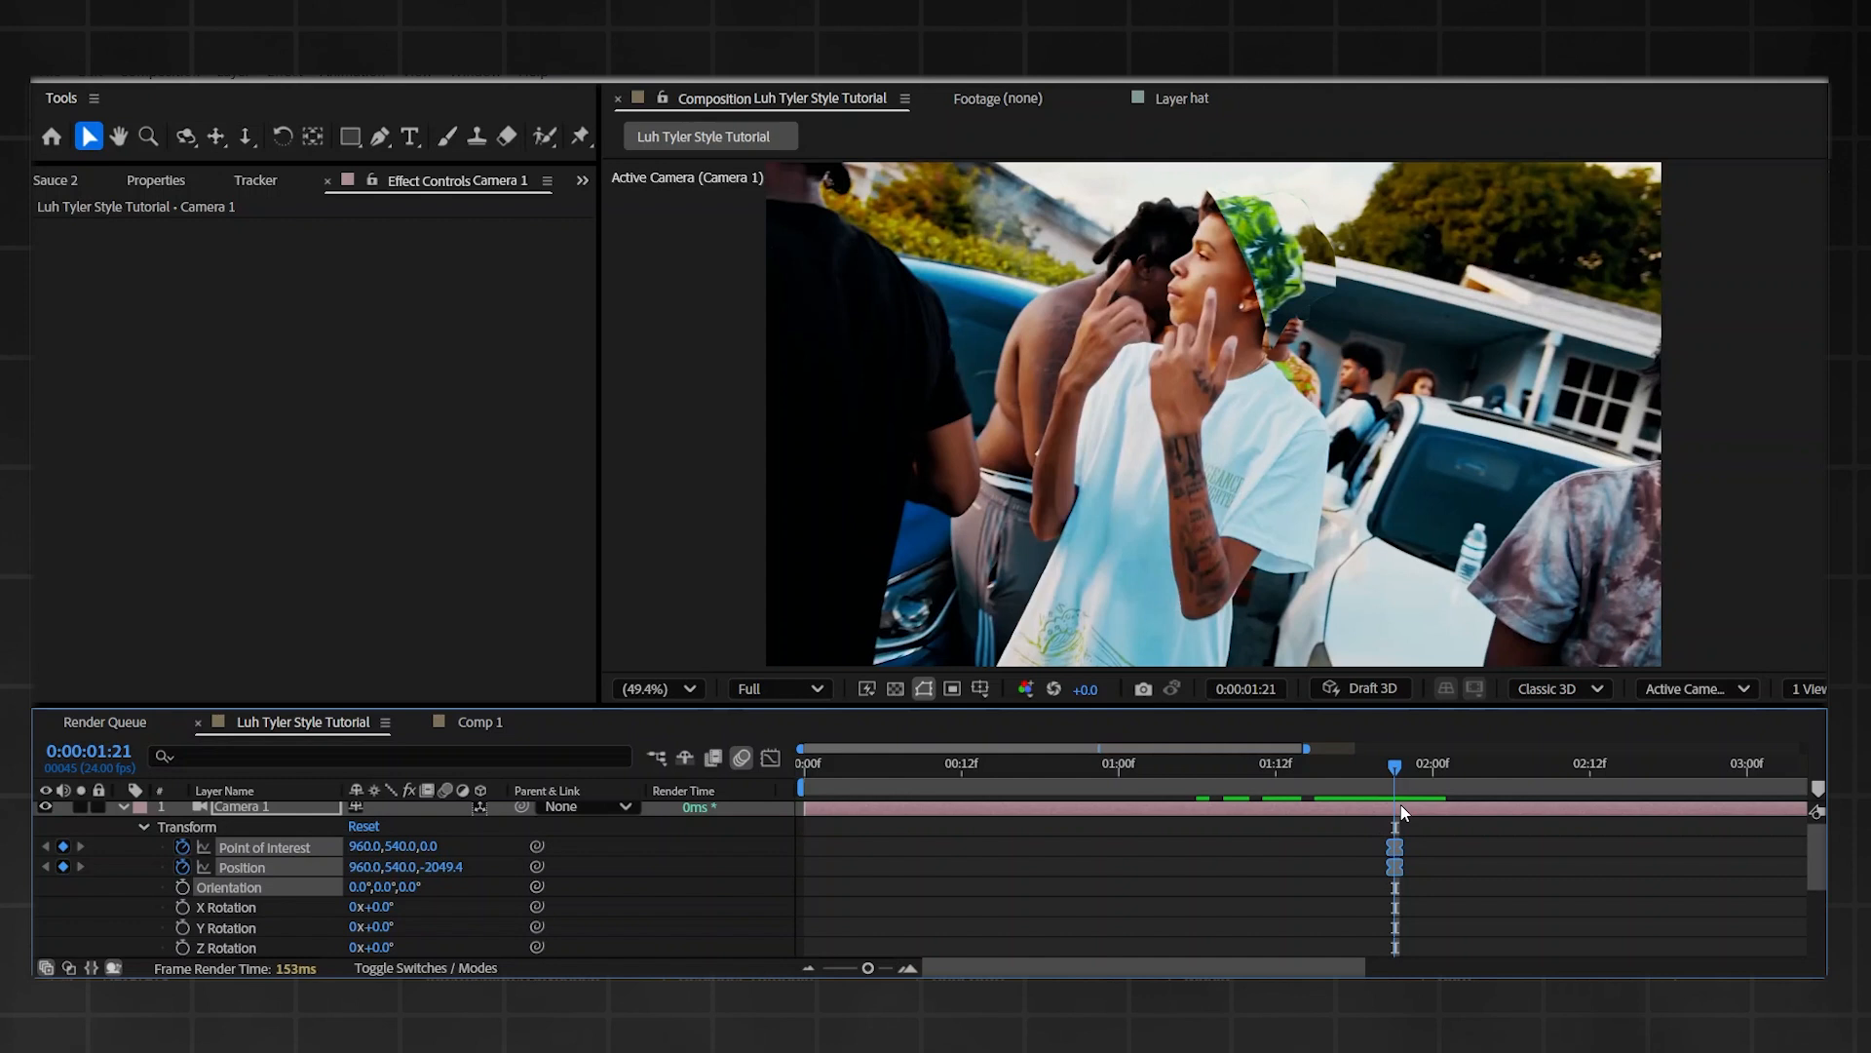
pyautogui.scroll(-3)
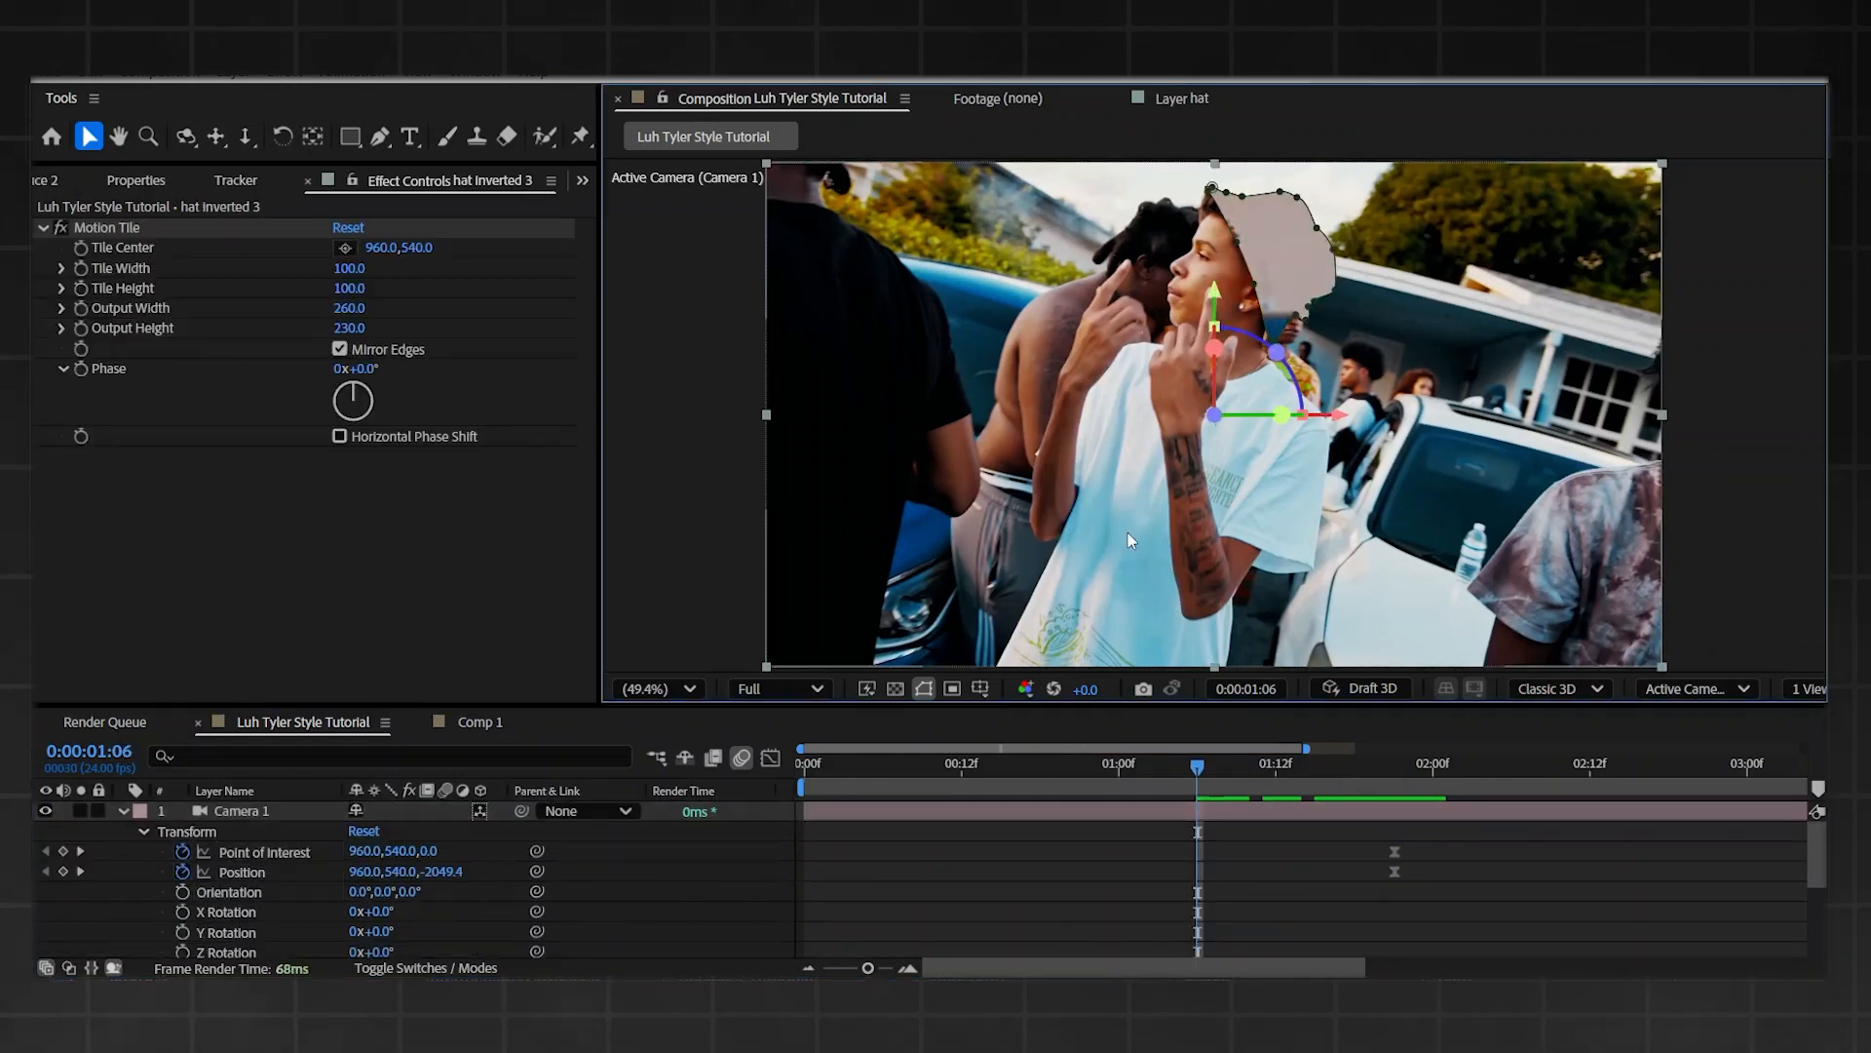
# - At 1:06, push Camera 1 in on the hat to Position 1018.5, 437.0, -1370.8
pyautogui.scroll(-3)
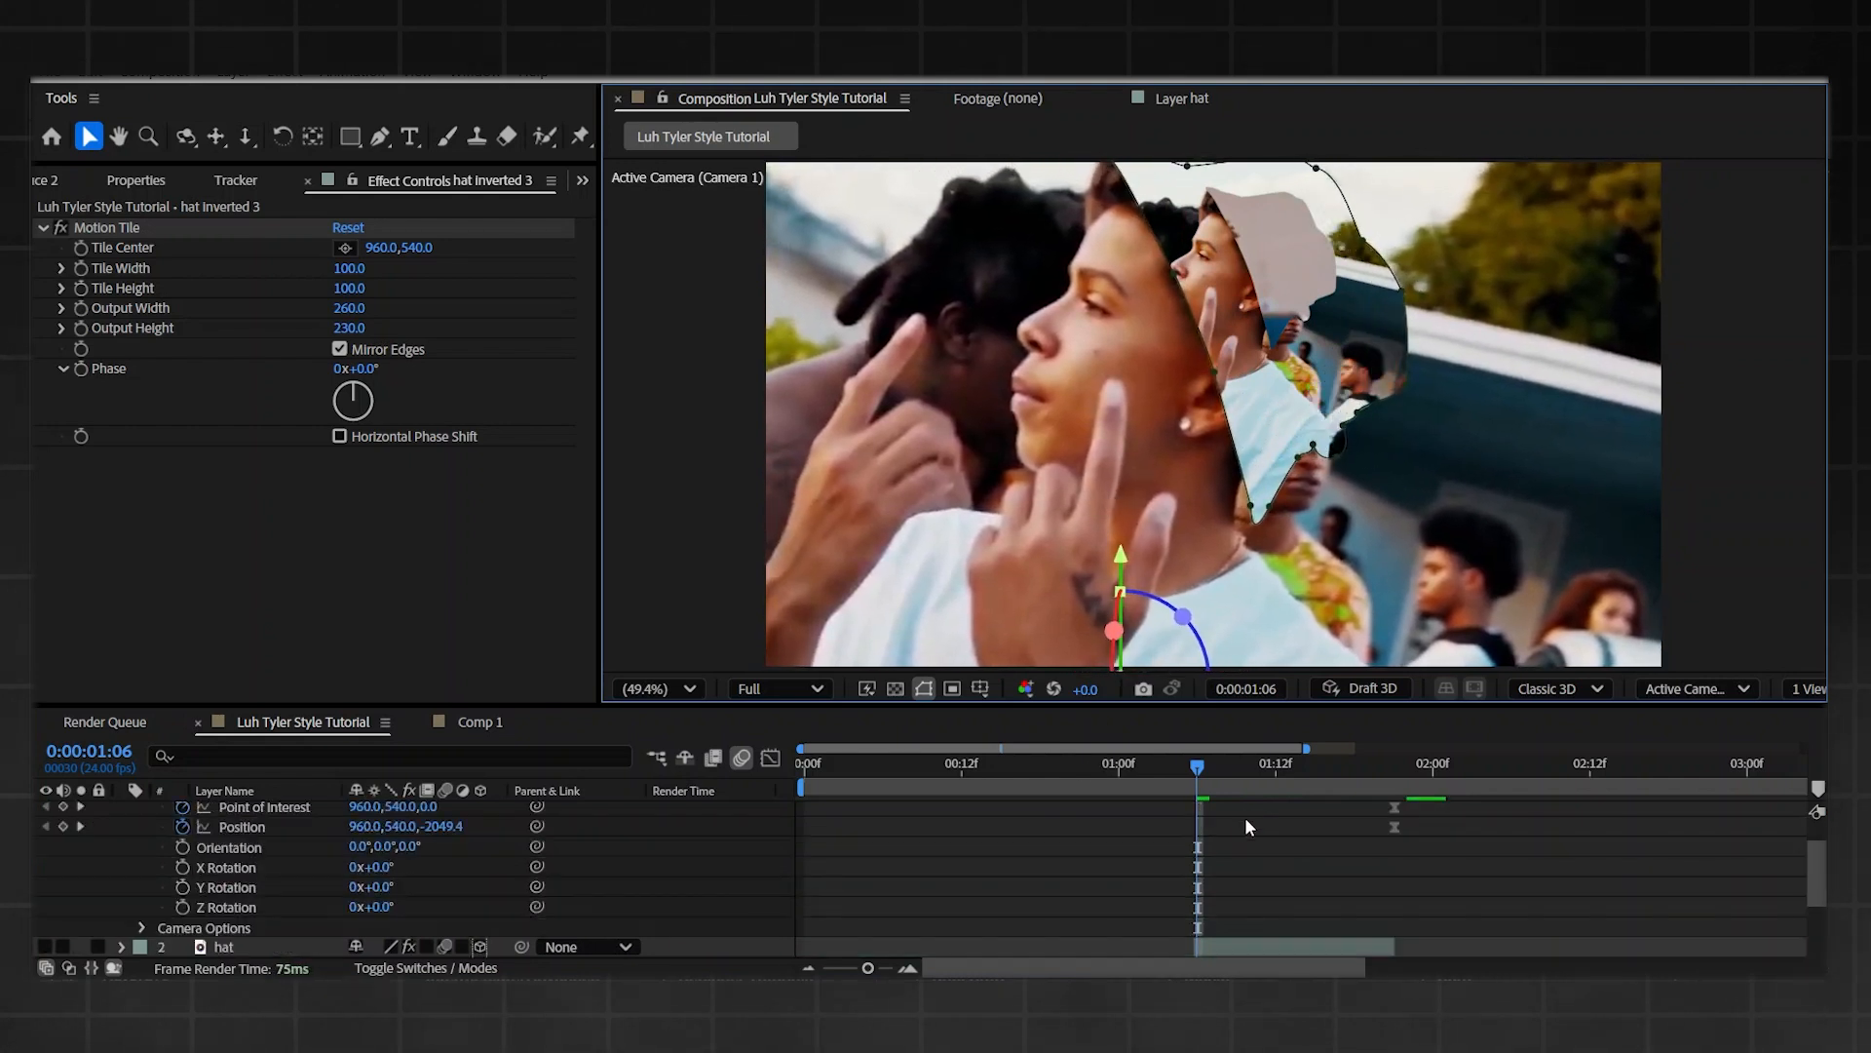
pyautogui.click(242, 810)
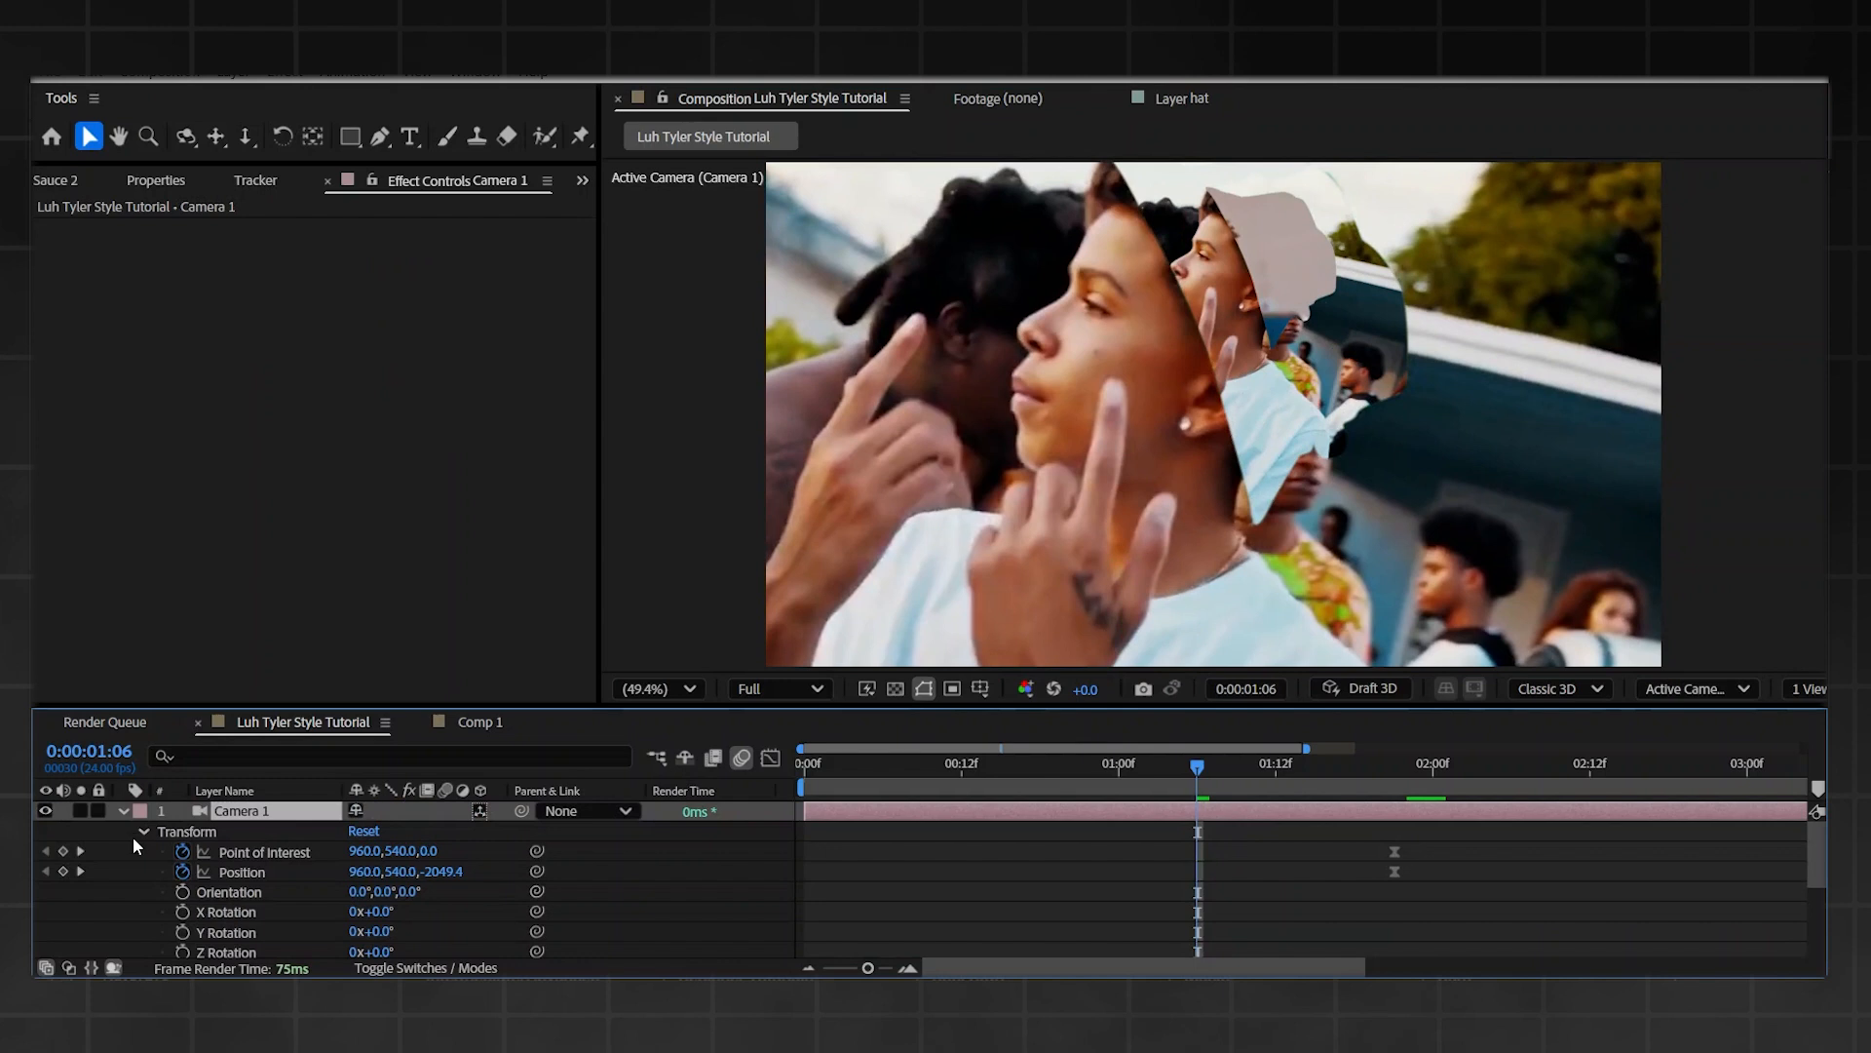
pyautogui.click(246, 136)
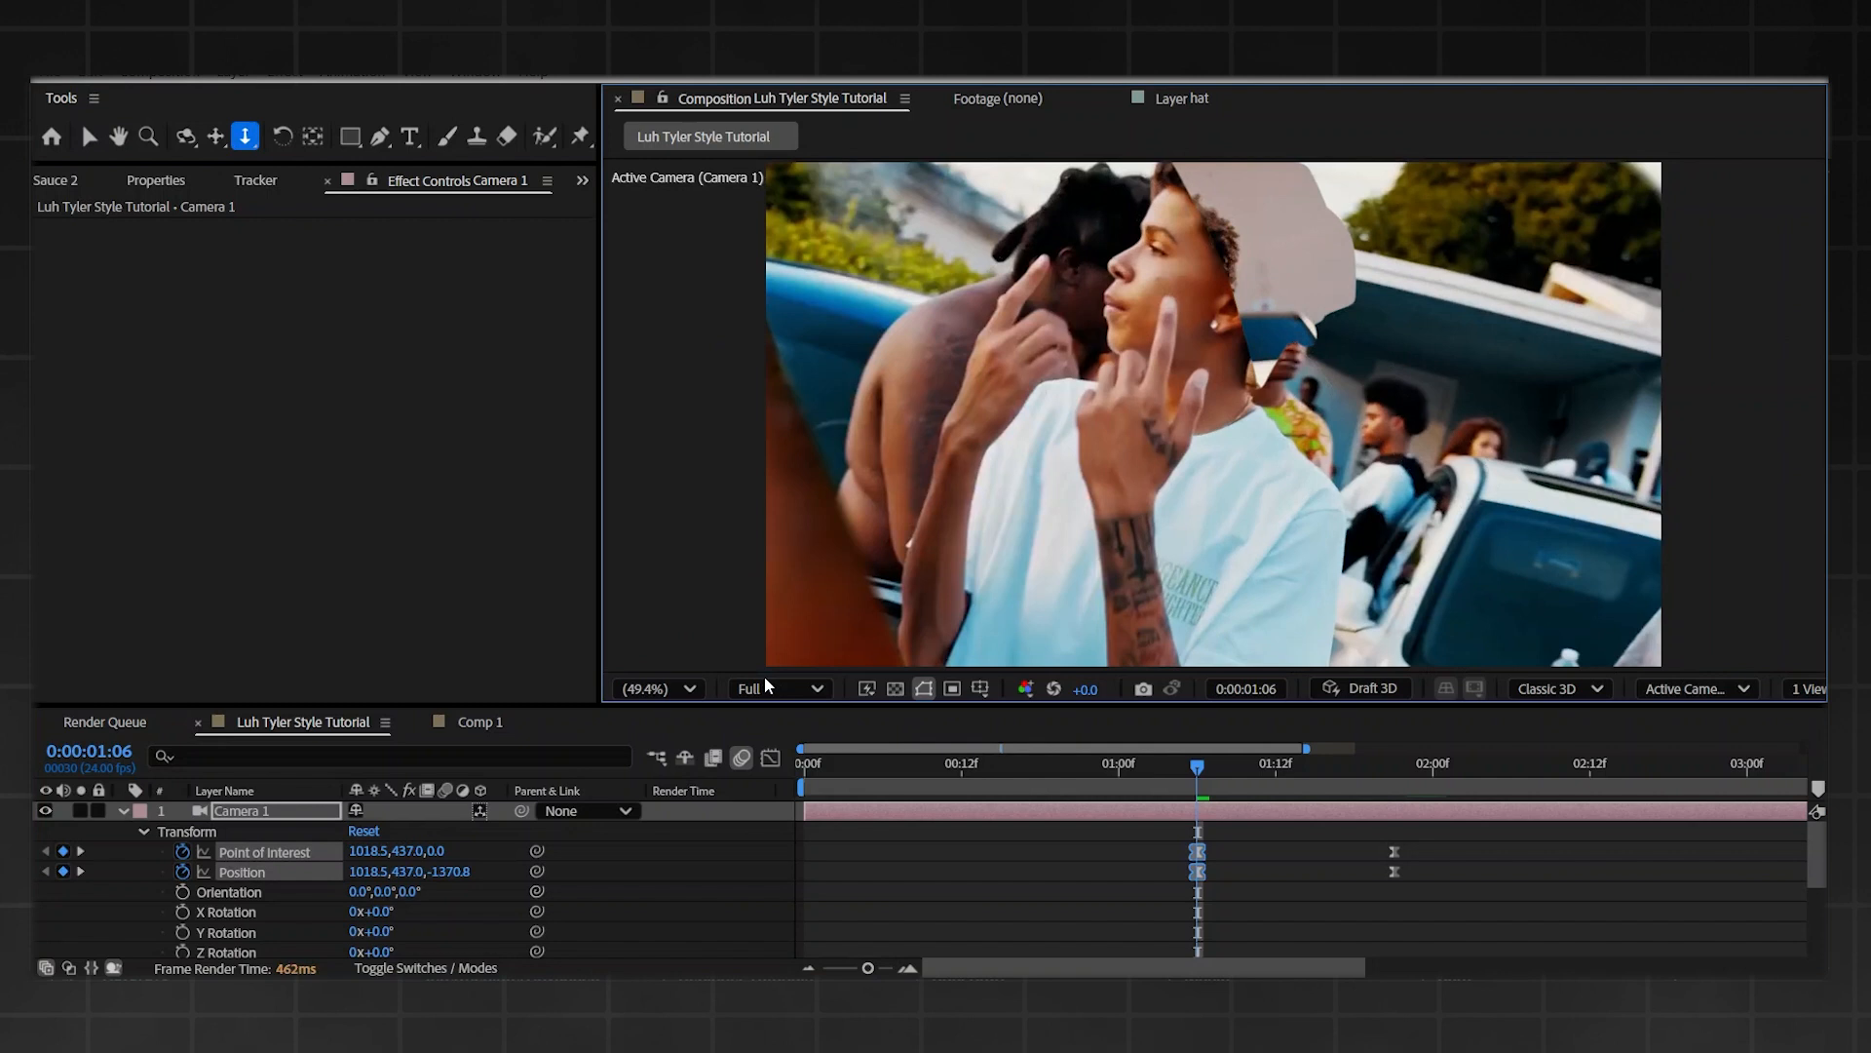
pyautogui.click(777, 689)
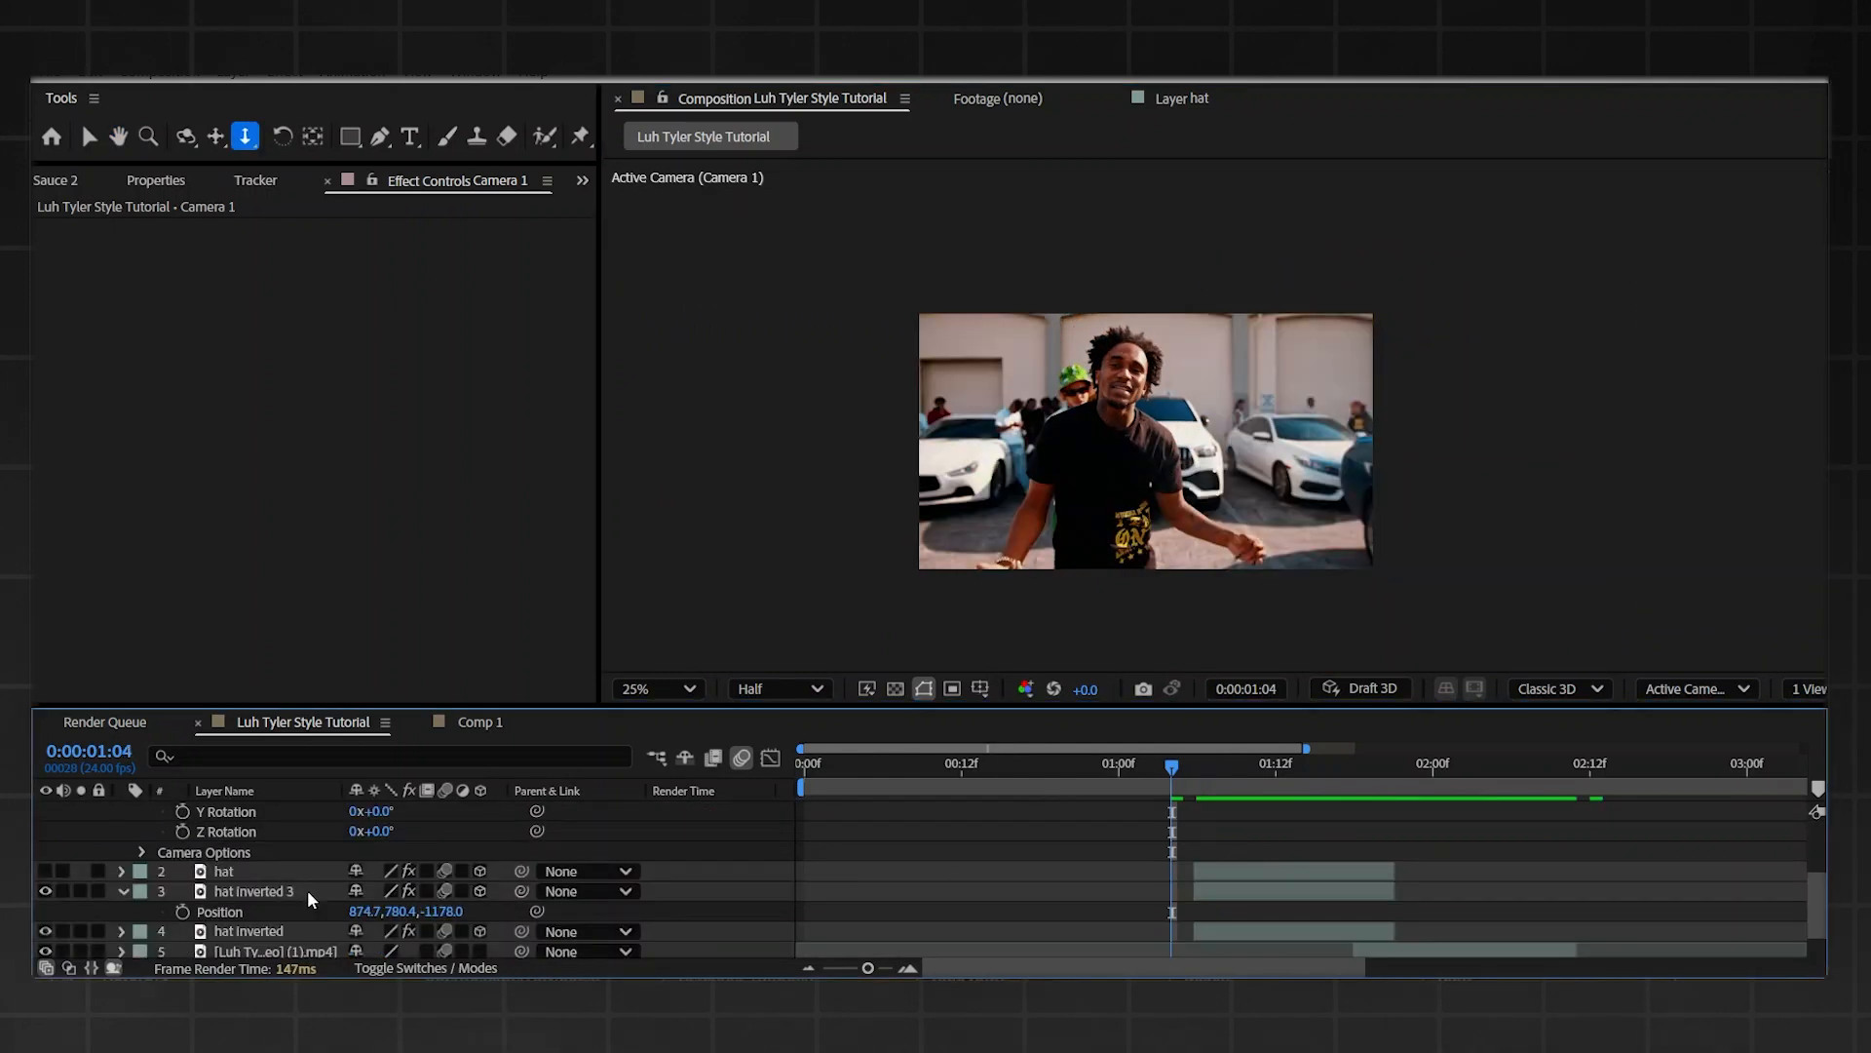
# - Reposition Camera 1 at 1:21 to Position 880.9, 782.7, -3203.8, centring the bucket-hat man
pyautogui.click(650, 689)
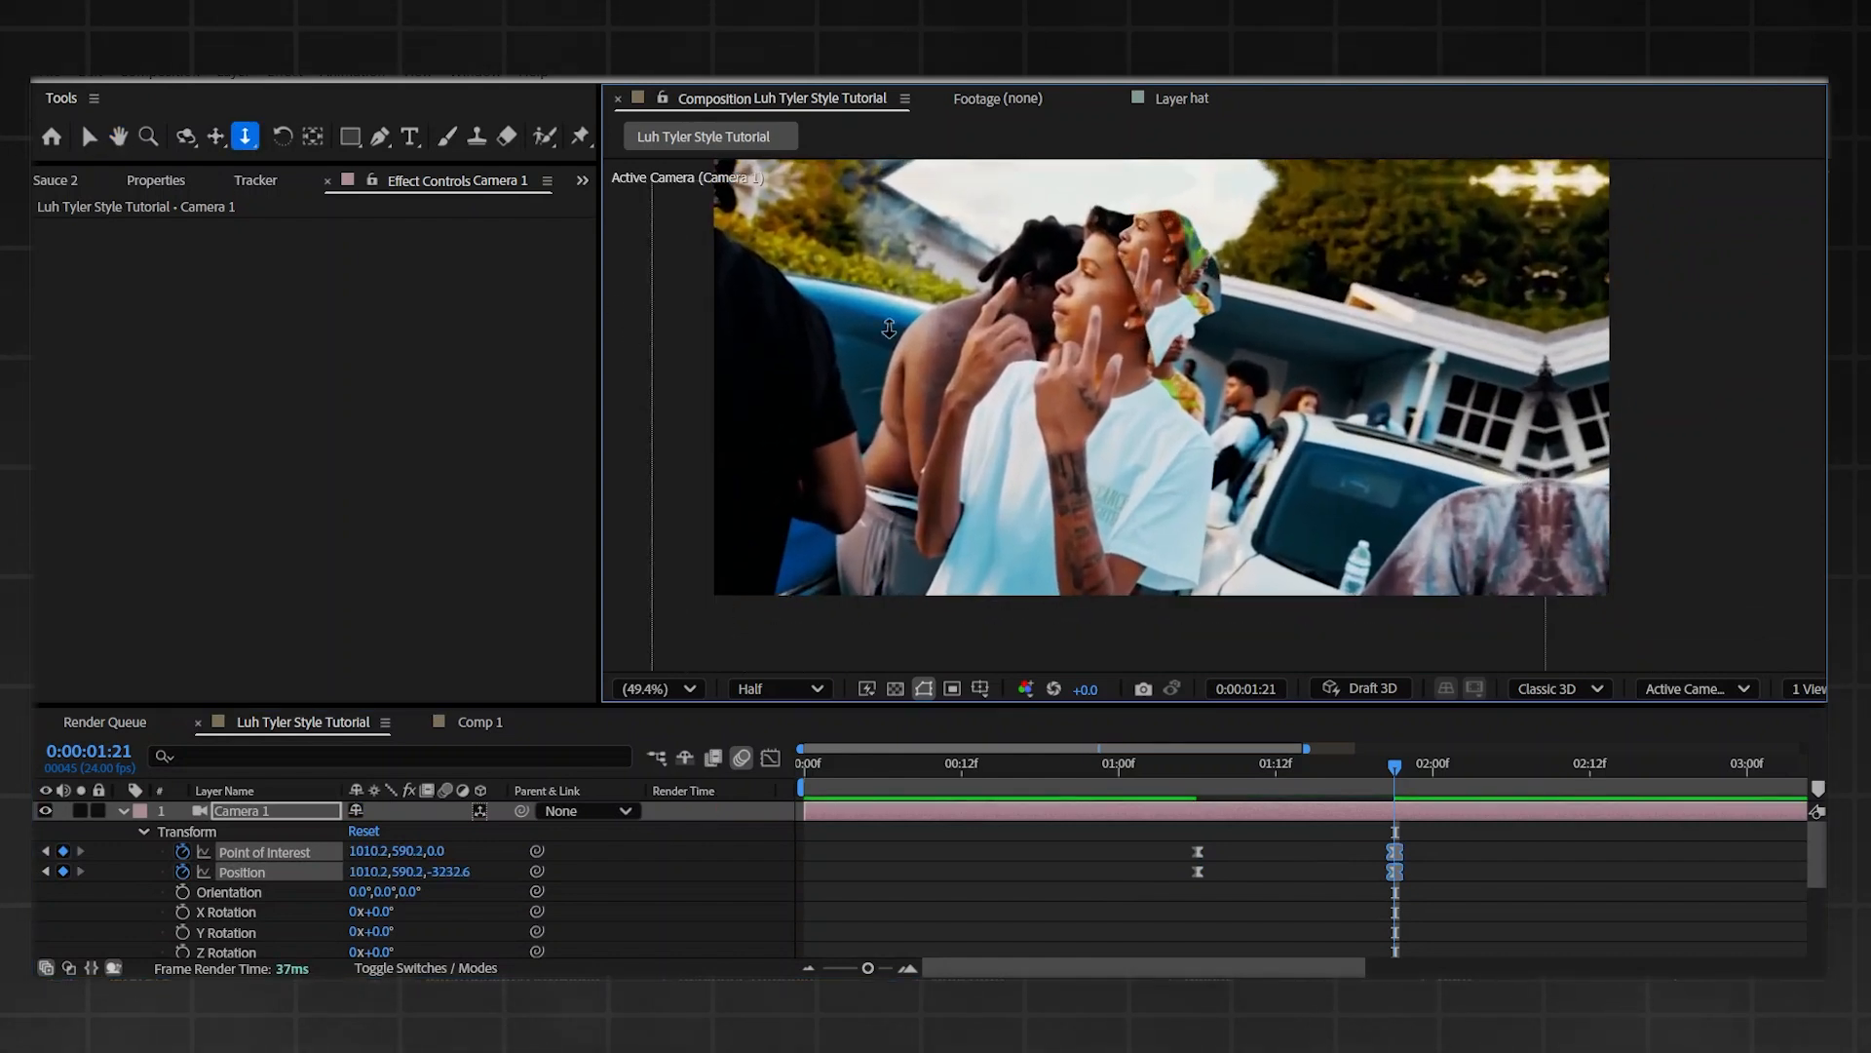
pyautogui.click(654, 689)
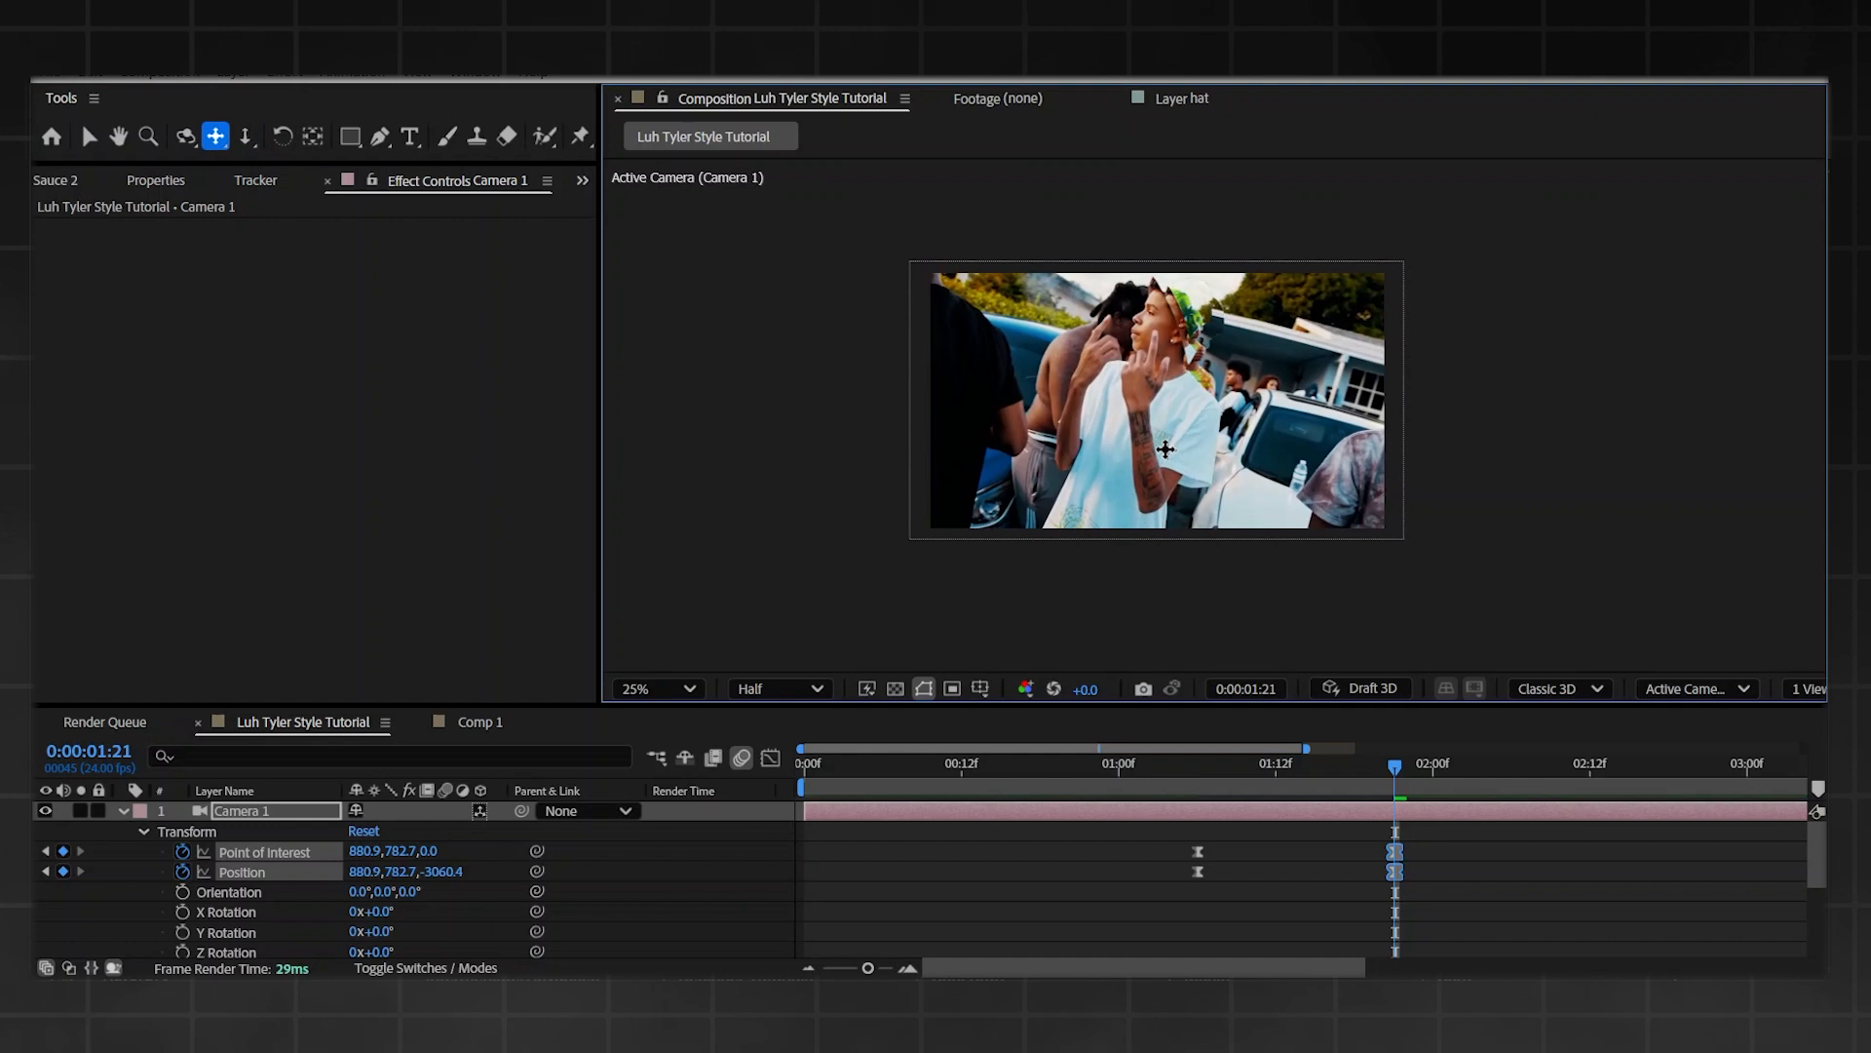
pyautogui.click(244, 137)
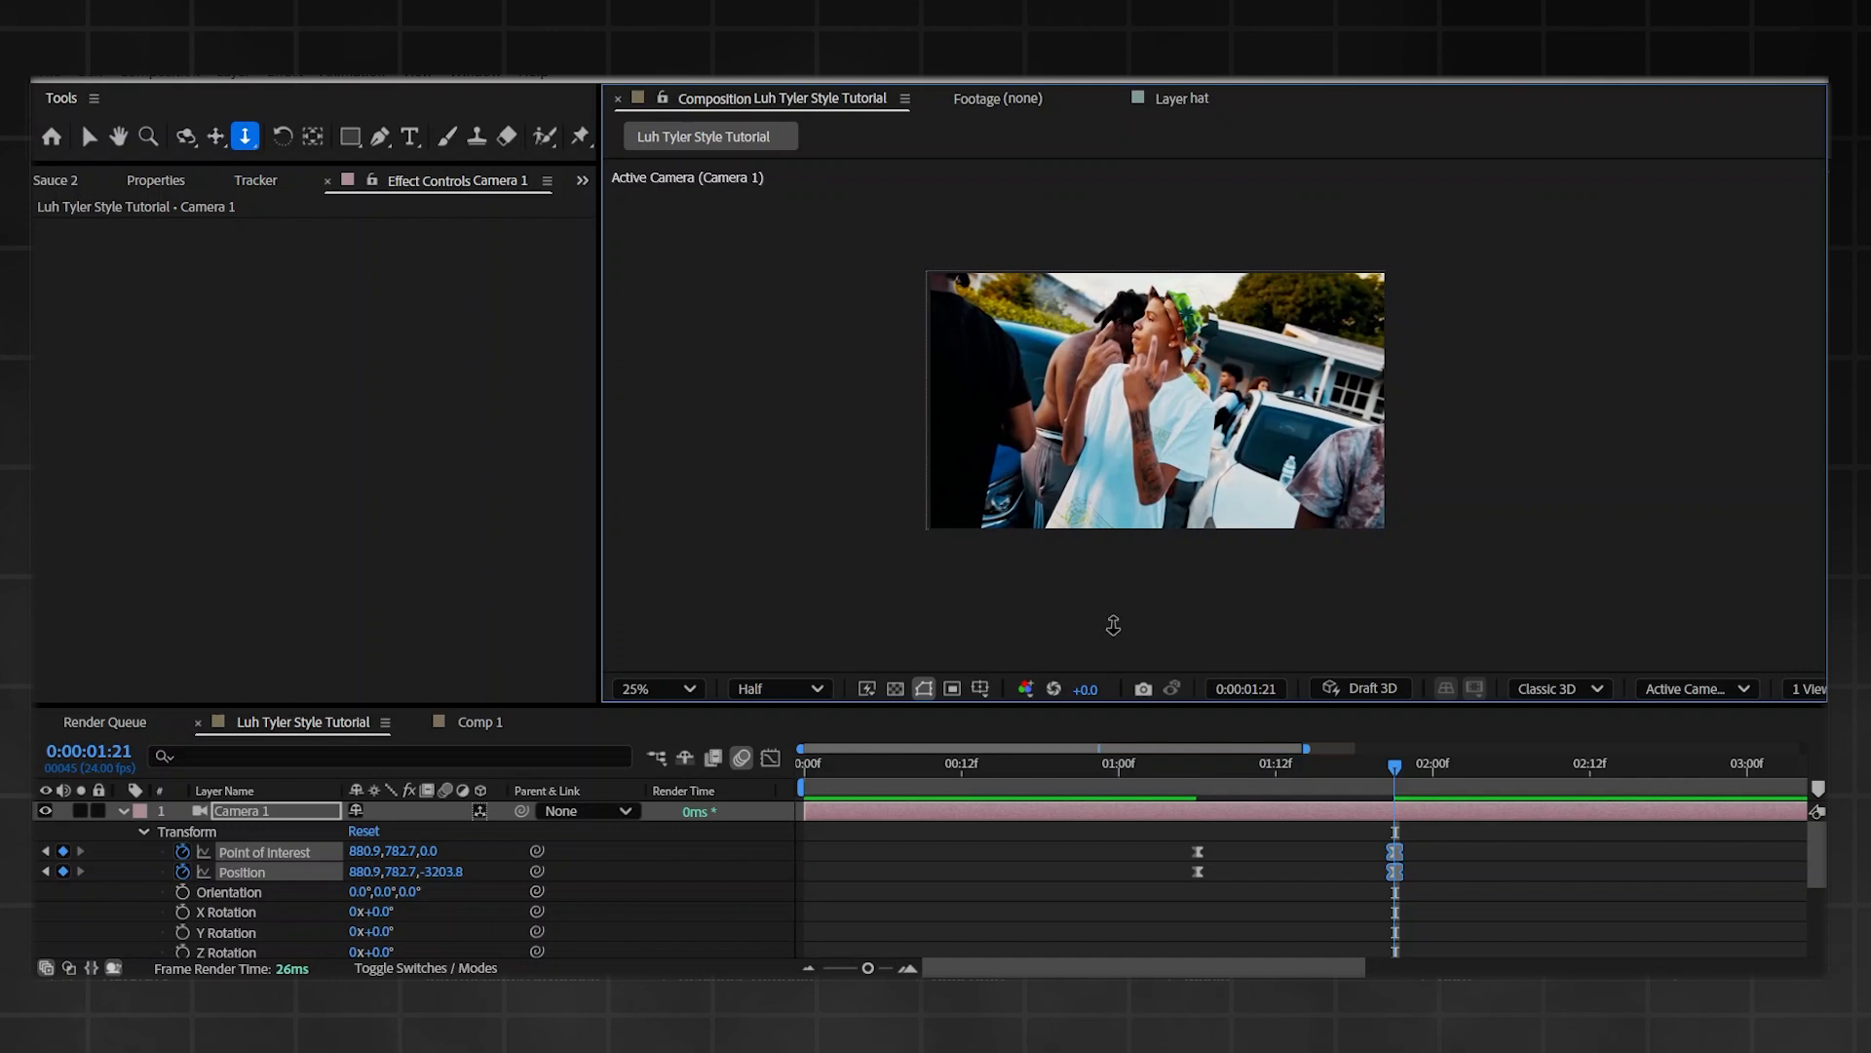
pyautogui.moveTo(1288, 783)
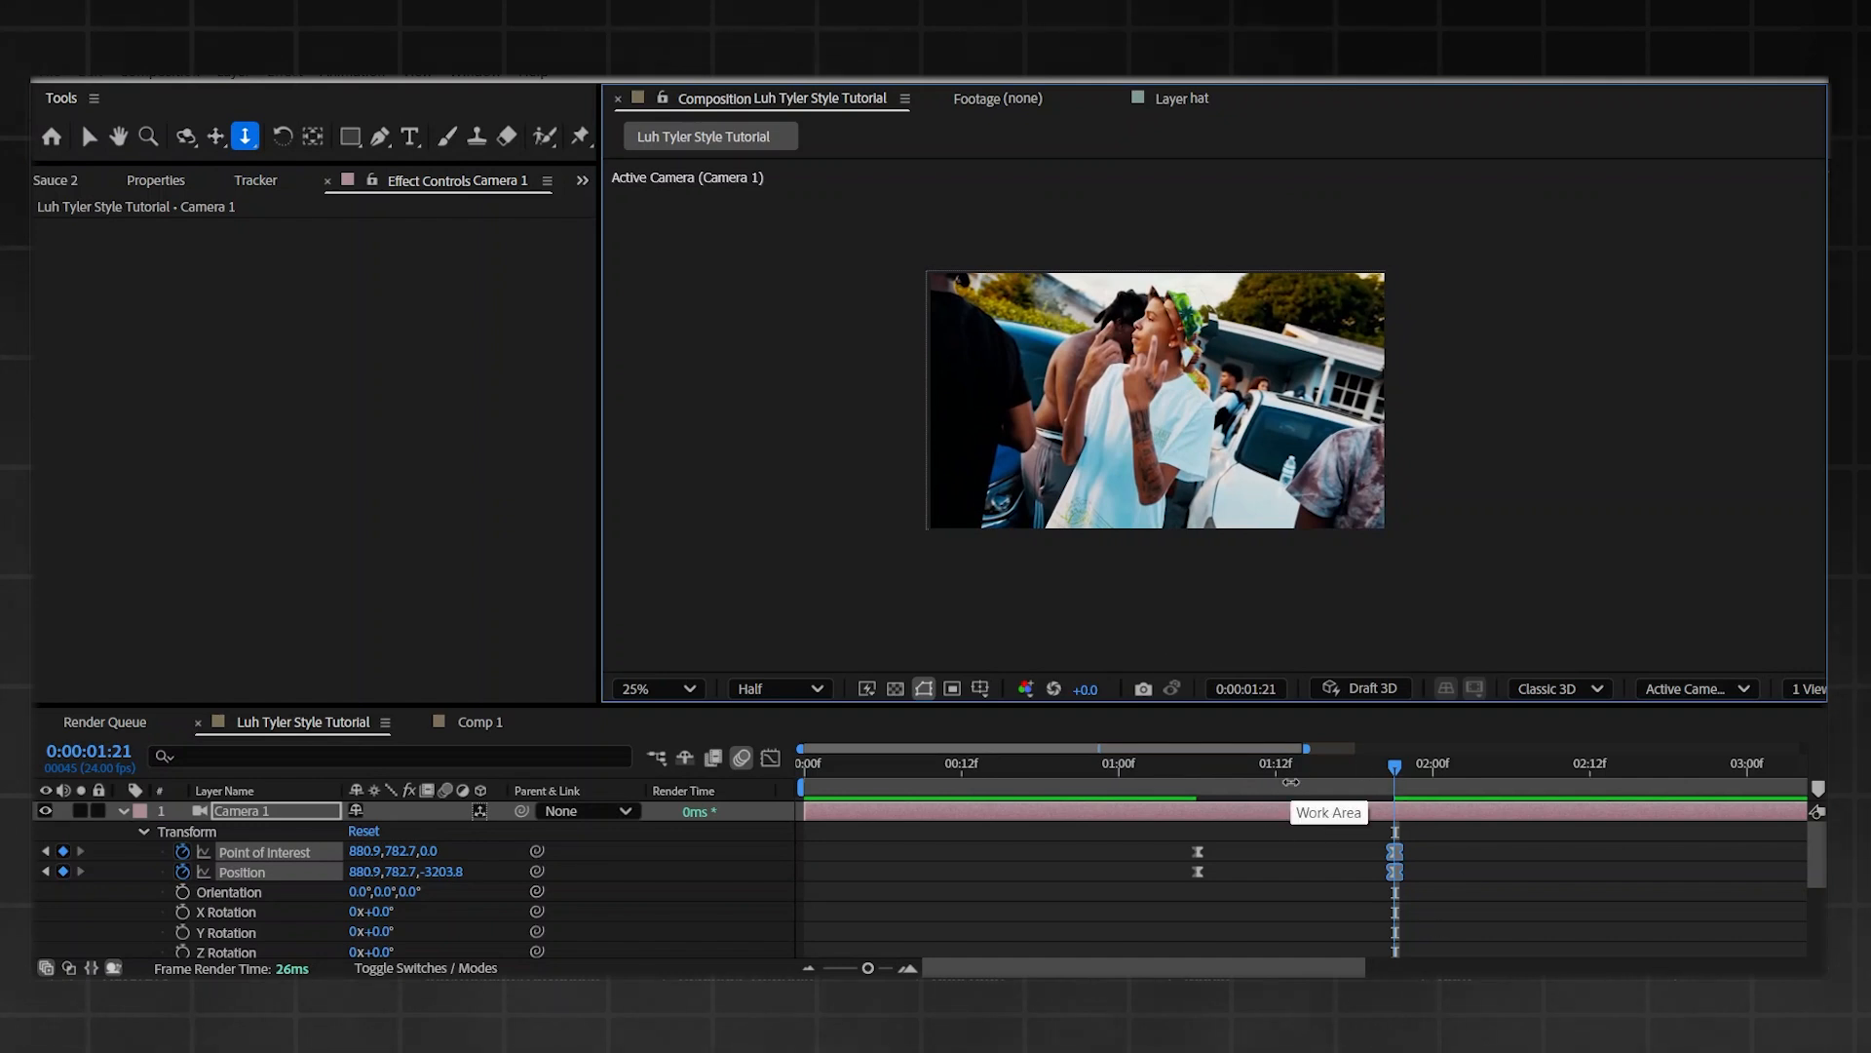
pyautogui.click(1154, 762)
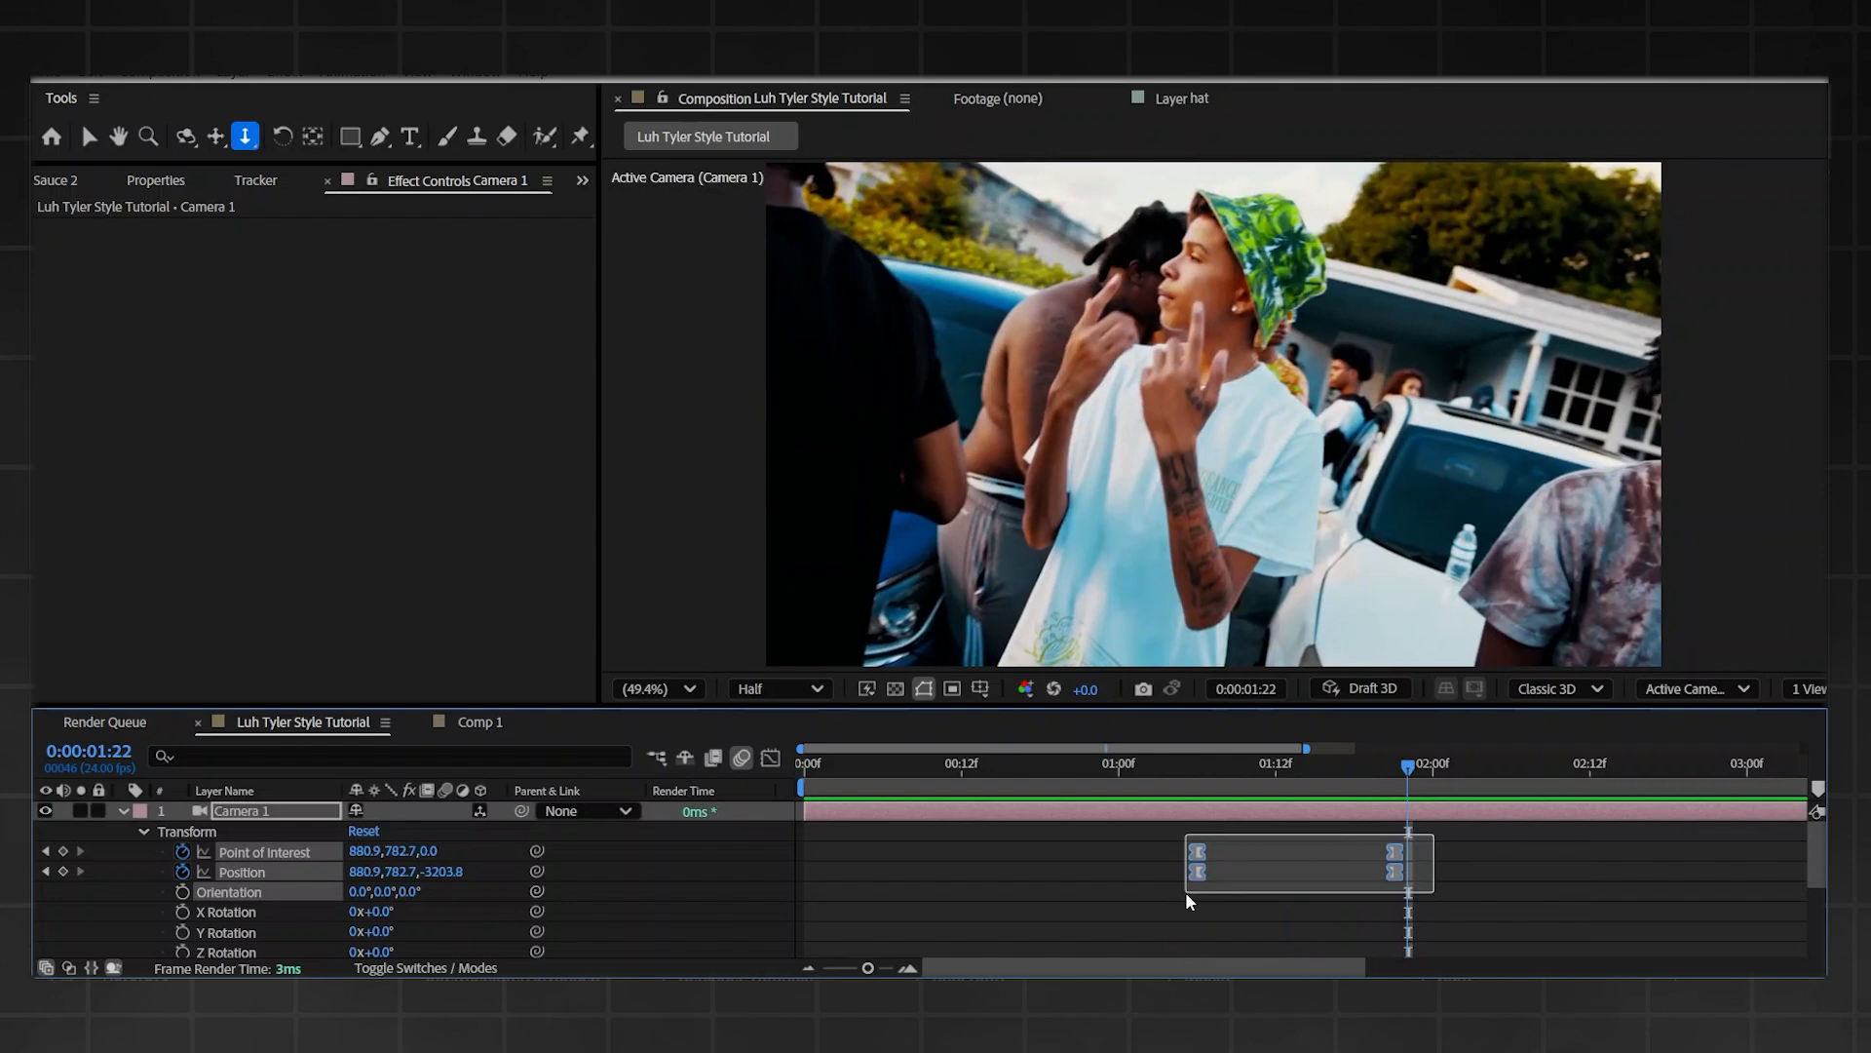
# - Show the speed graph for Camera 1's keyframes and check the zoom near 1:18
pyautogui.click(770, 758)
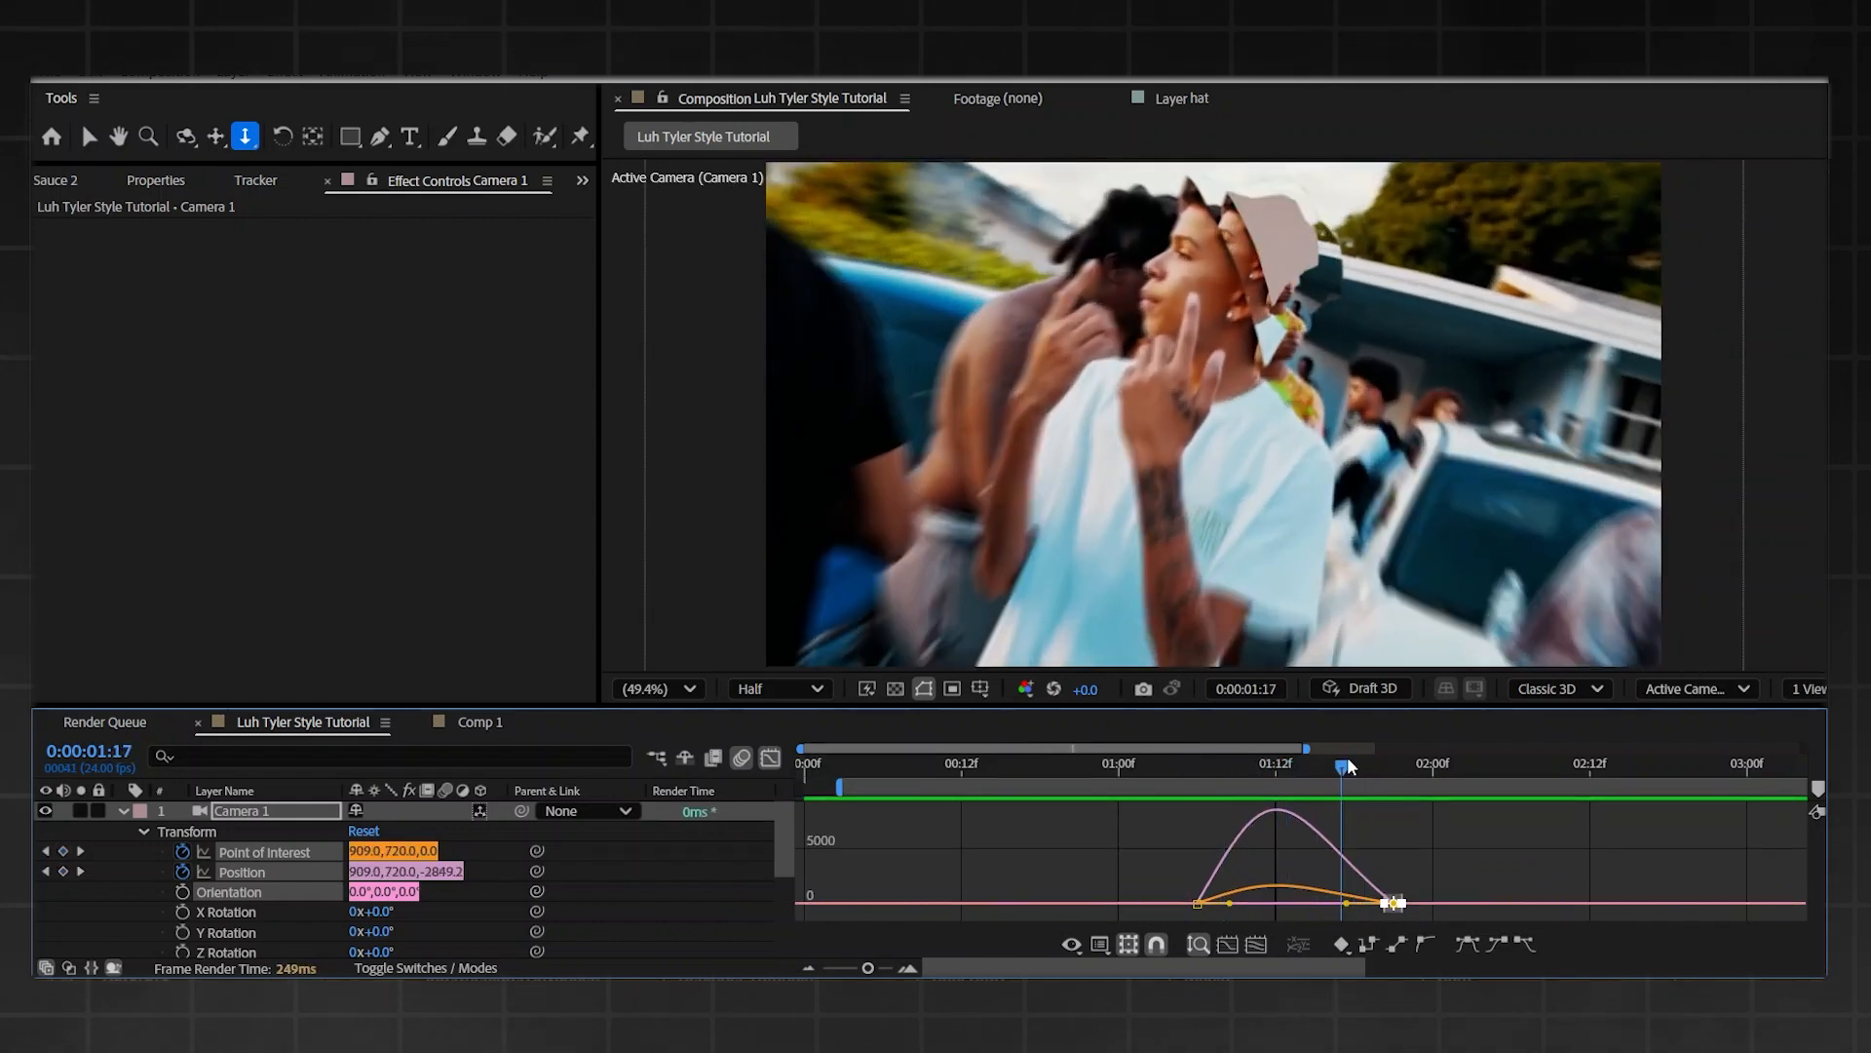
pyautogui.click(1348, 764)
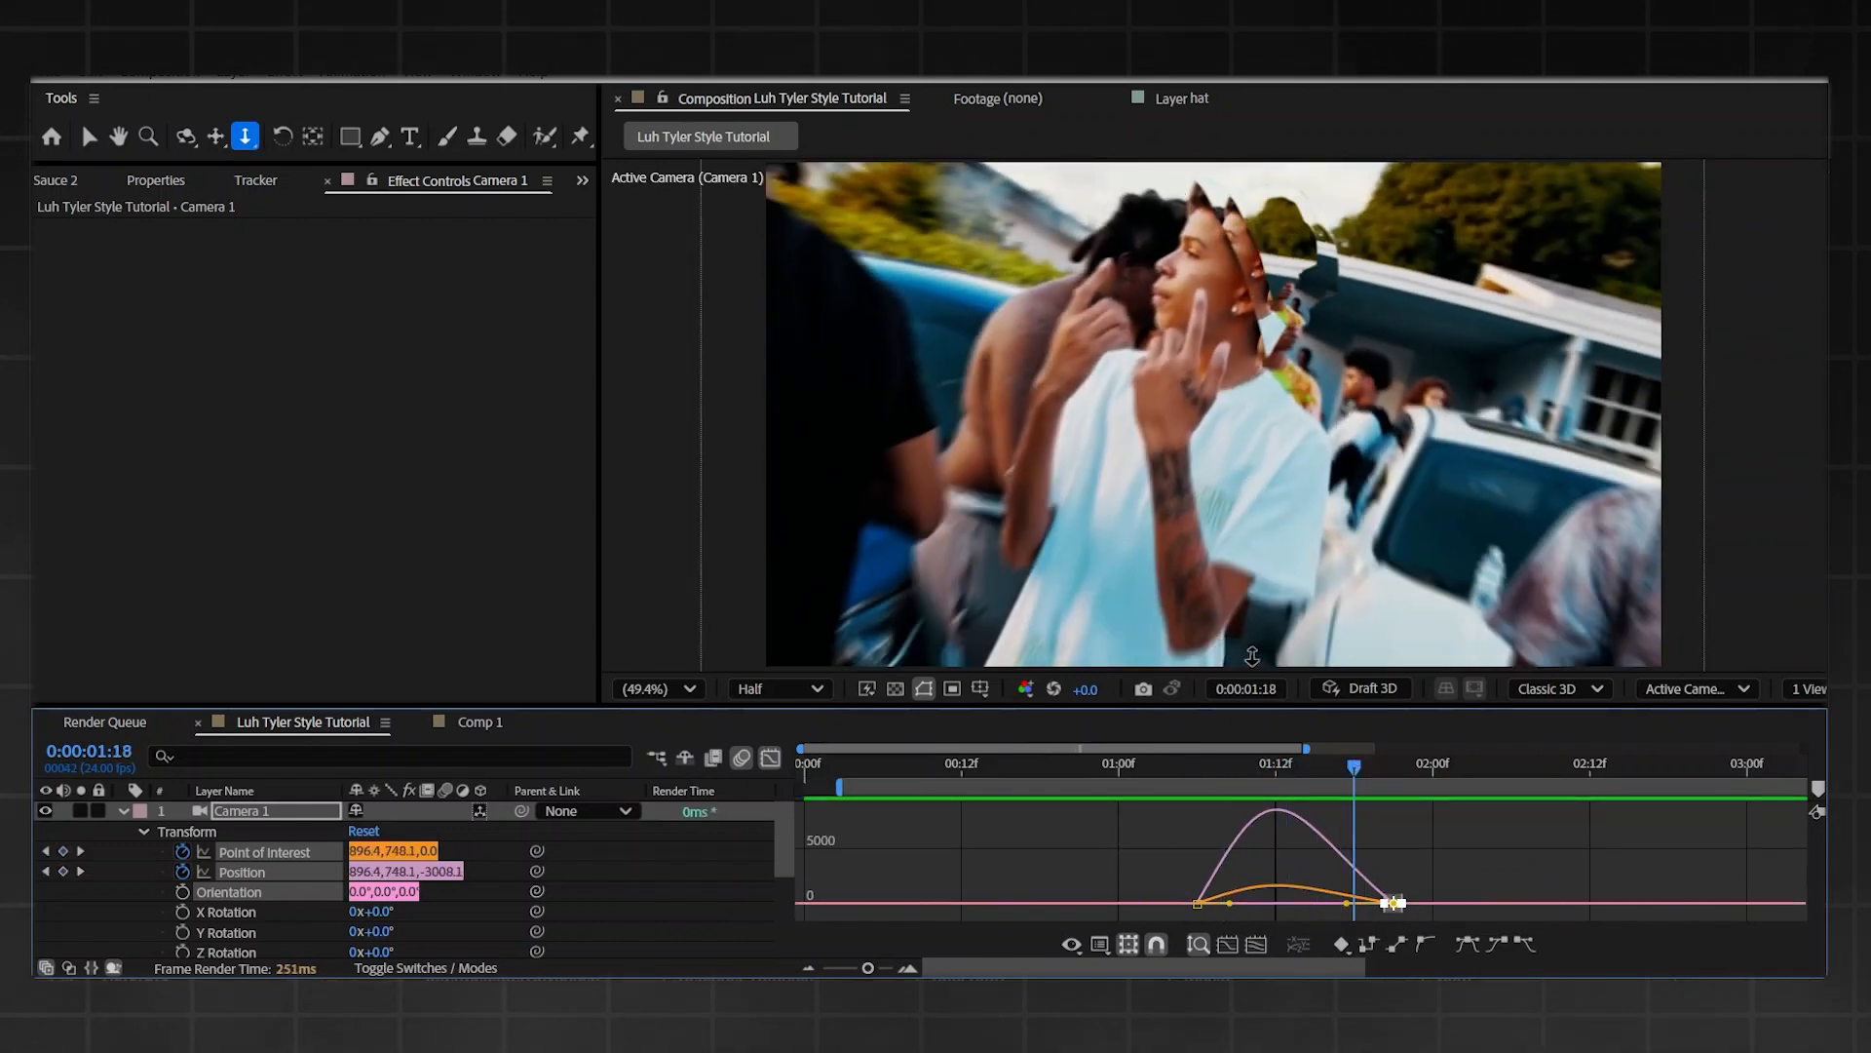
pyautogui.click(1249, 767)
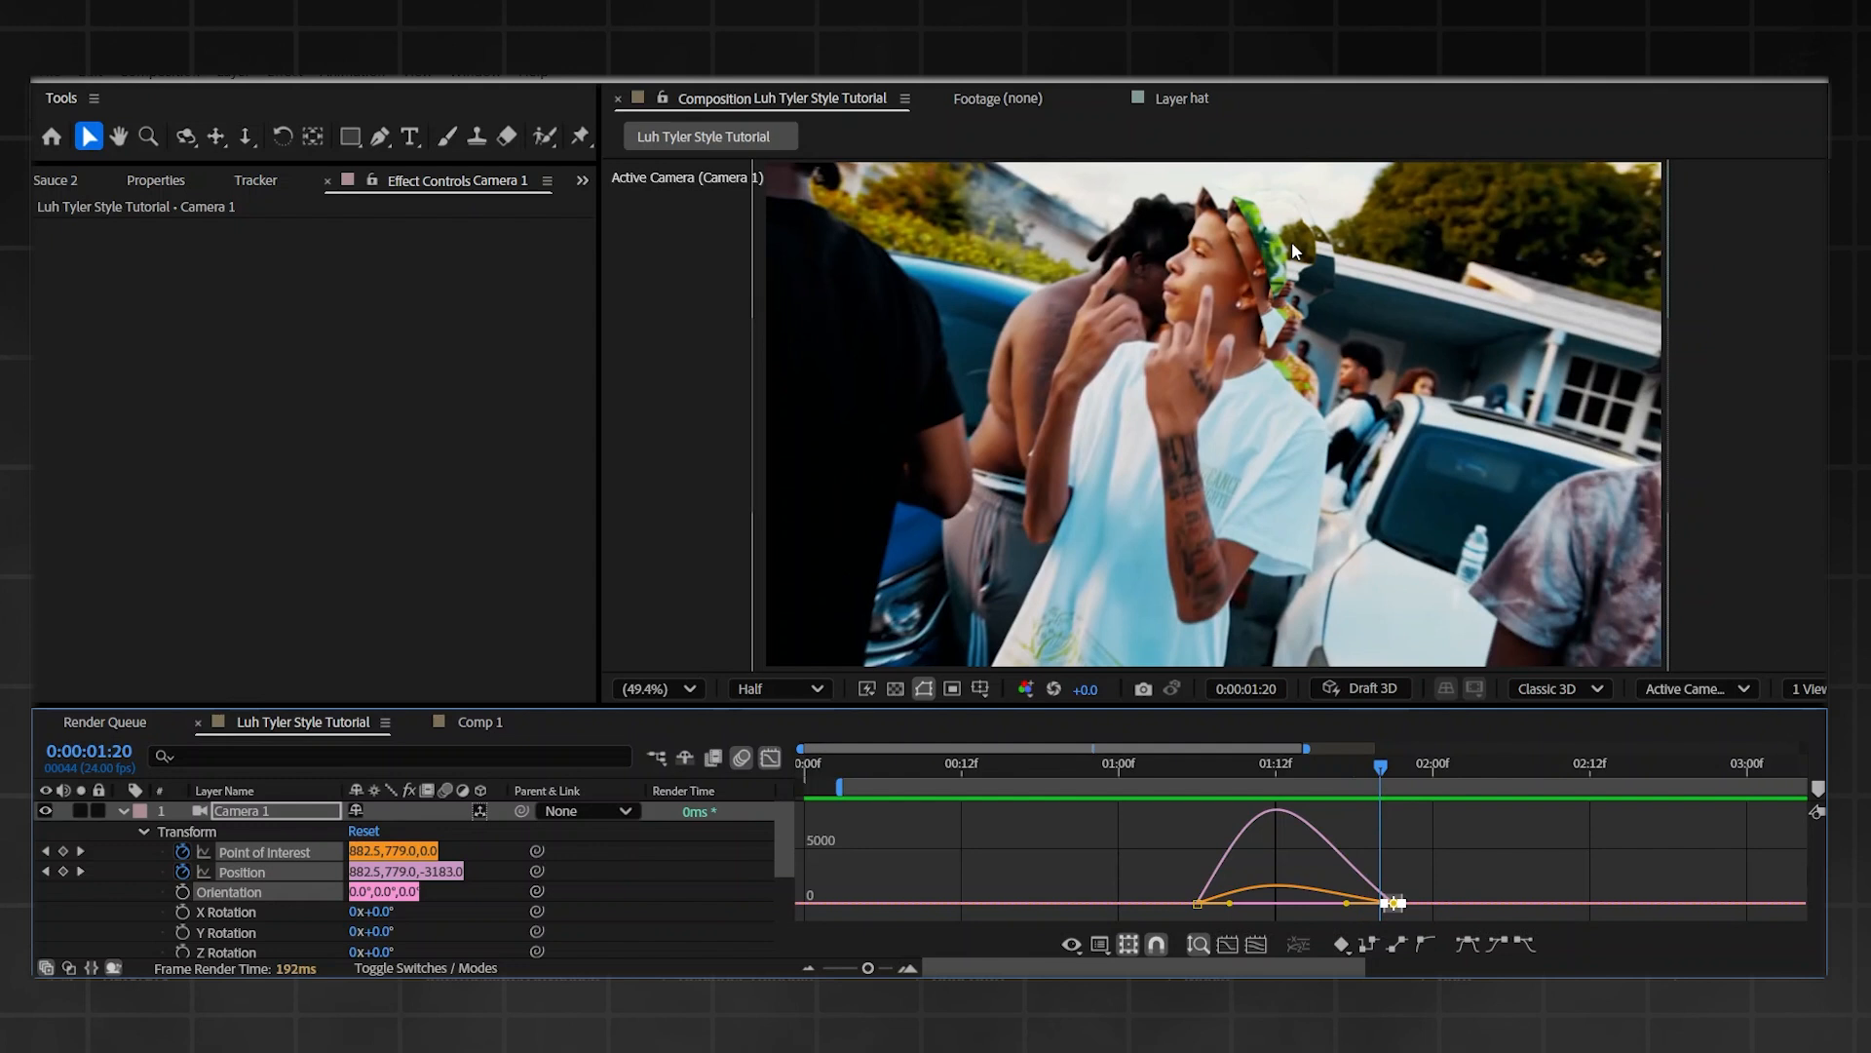
pyautogui.moveTo(777, 779)
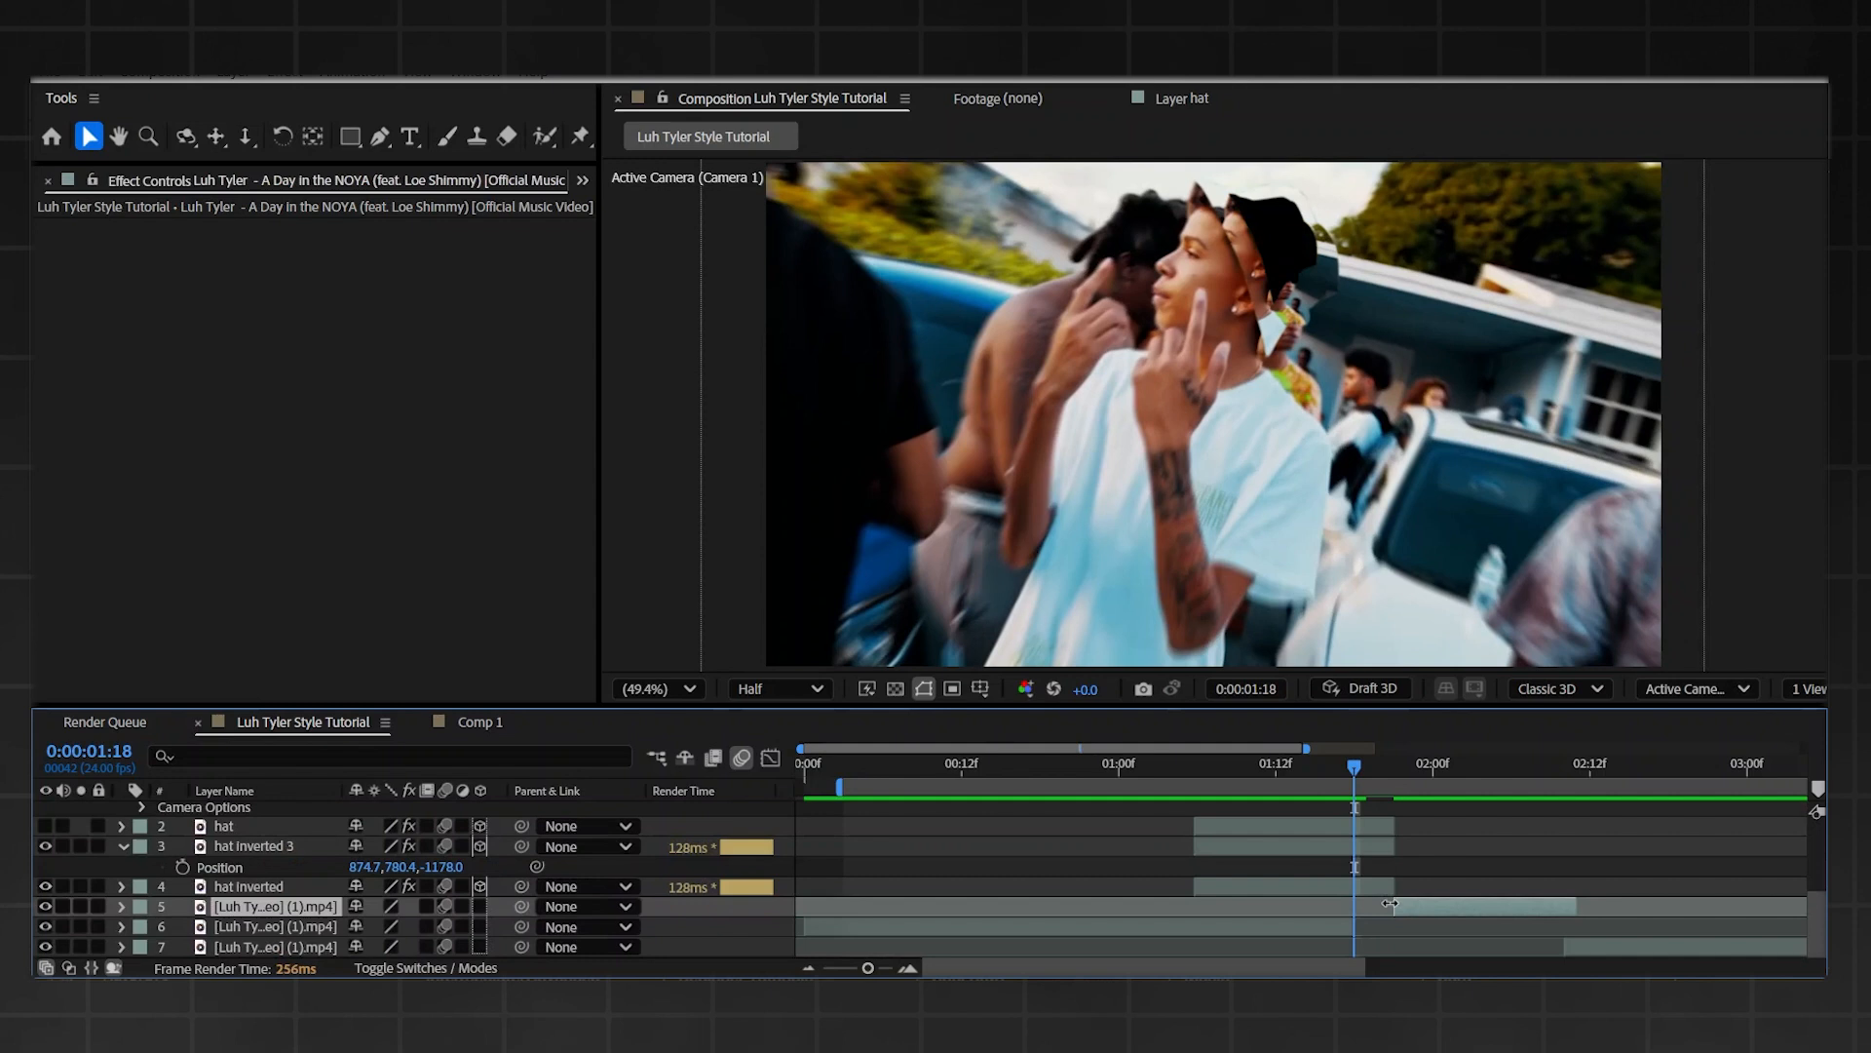
pyautogui.moveTo(1349, 935)
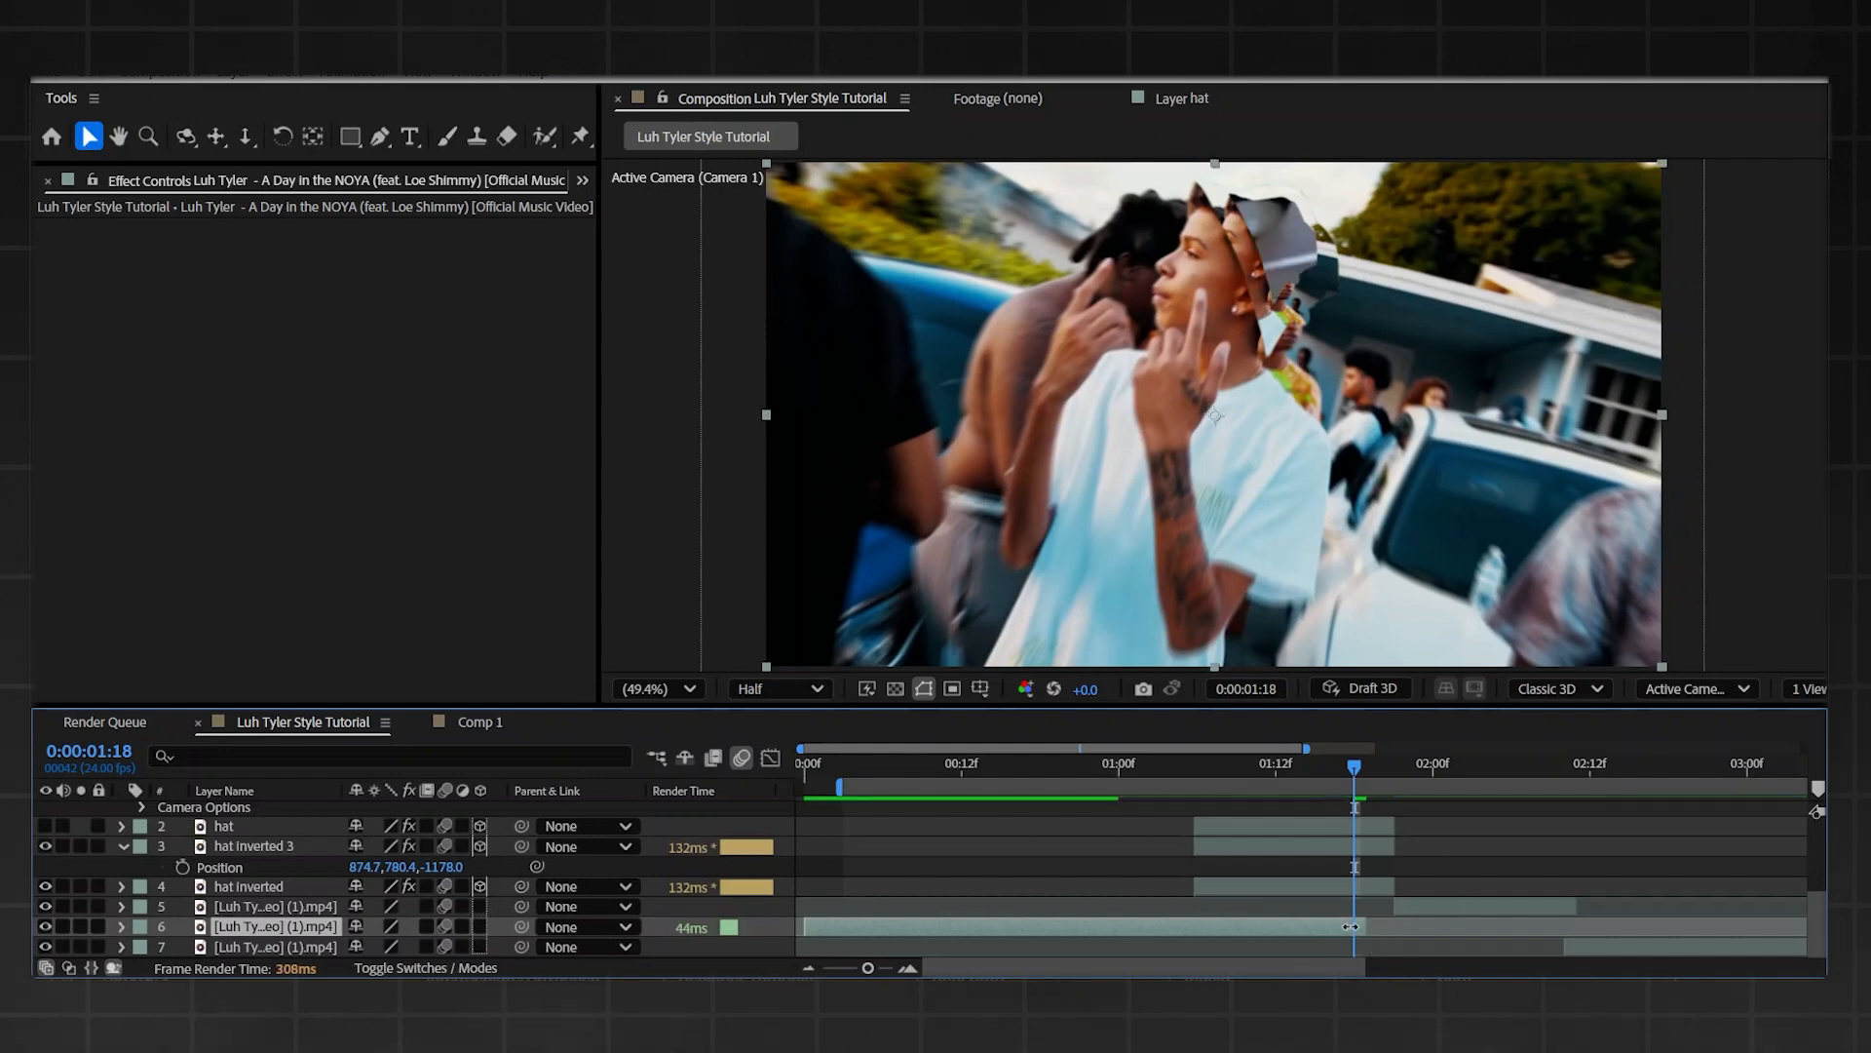
# - Enable time remapping on the video clip in layer 6
pyautogui.click(1053, 764)
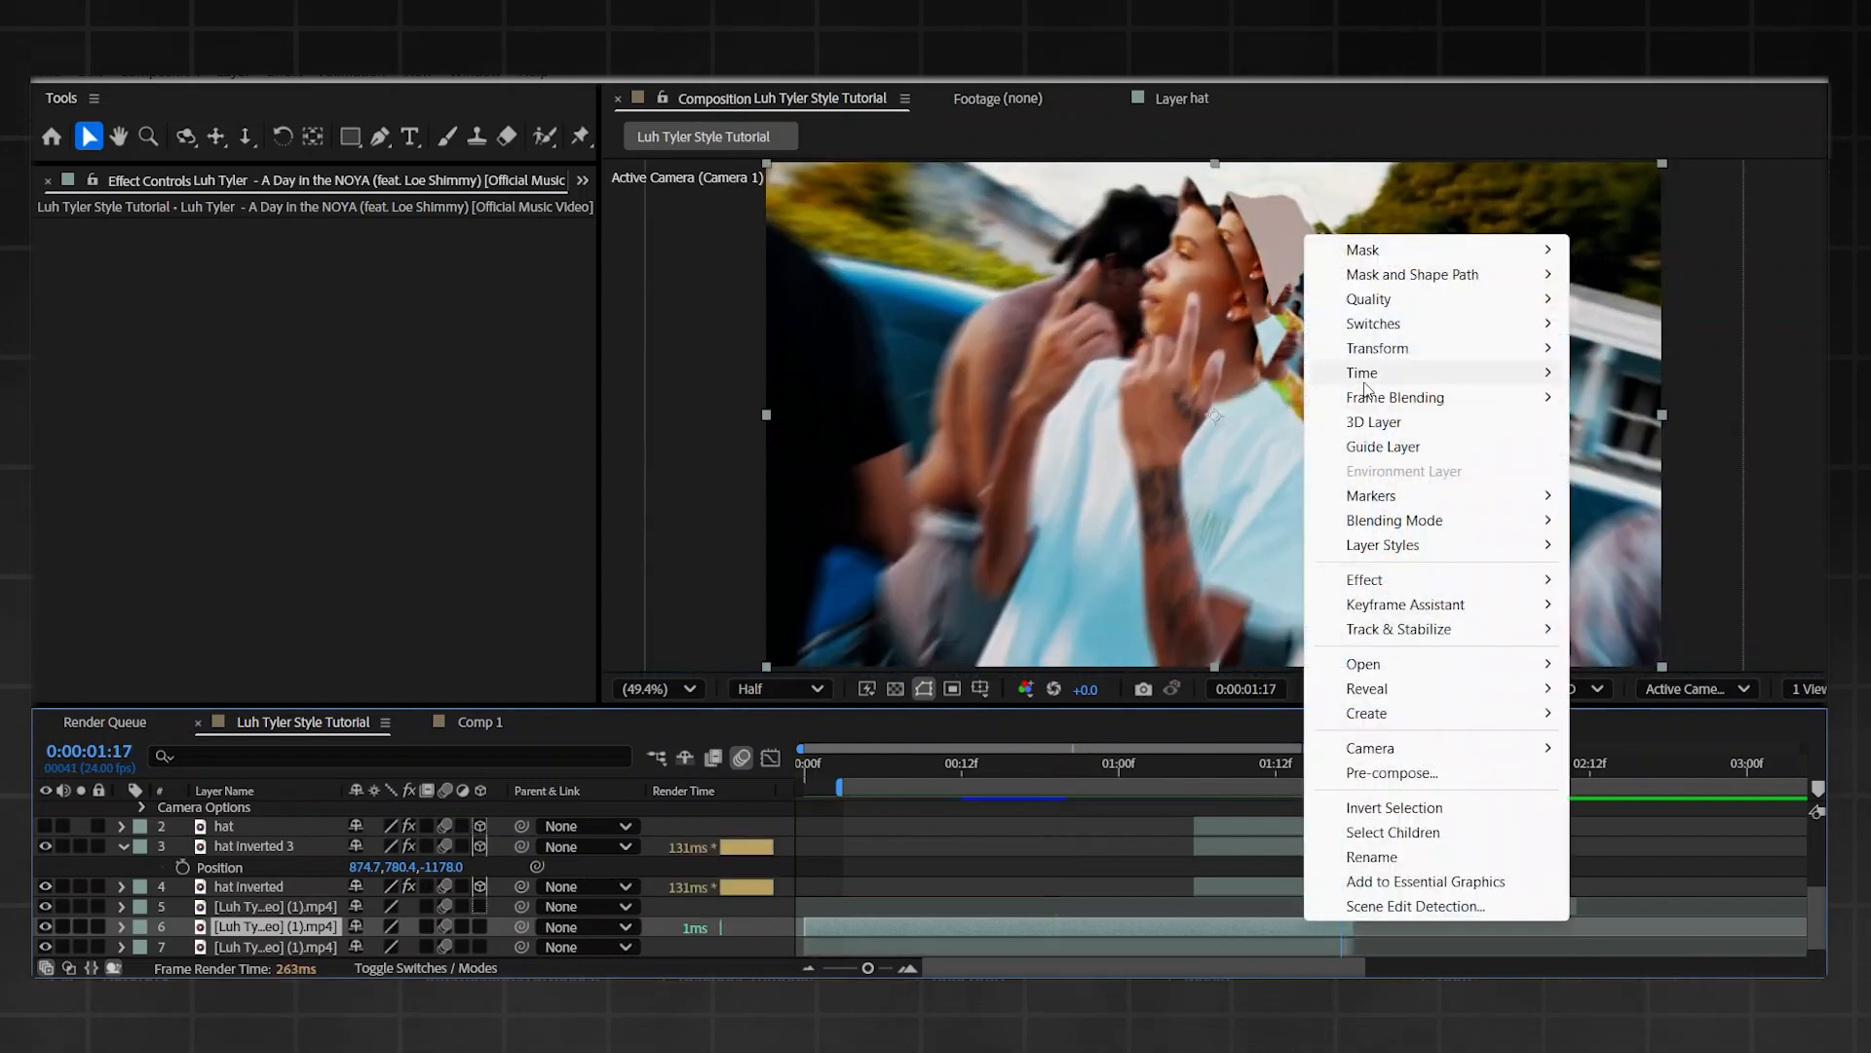
pyautogui.click(1361, 371)
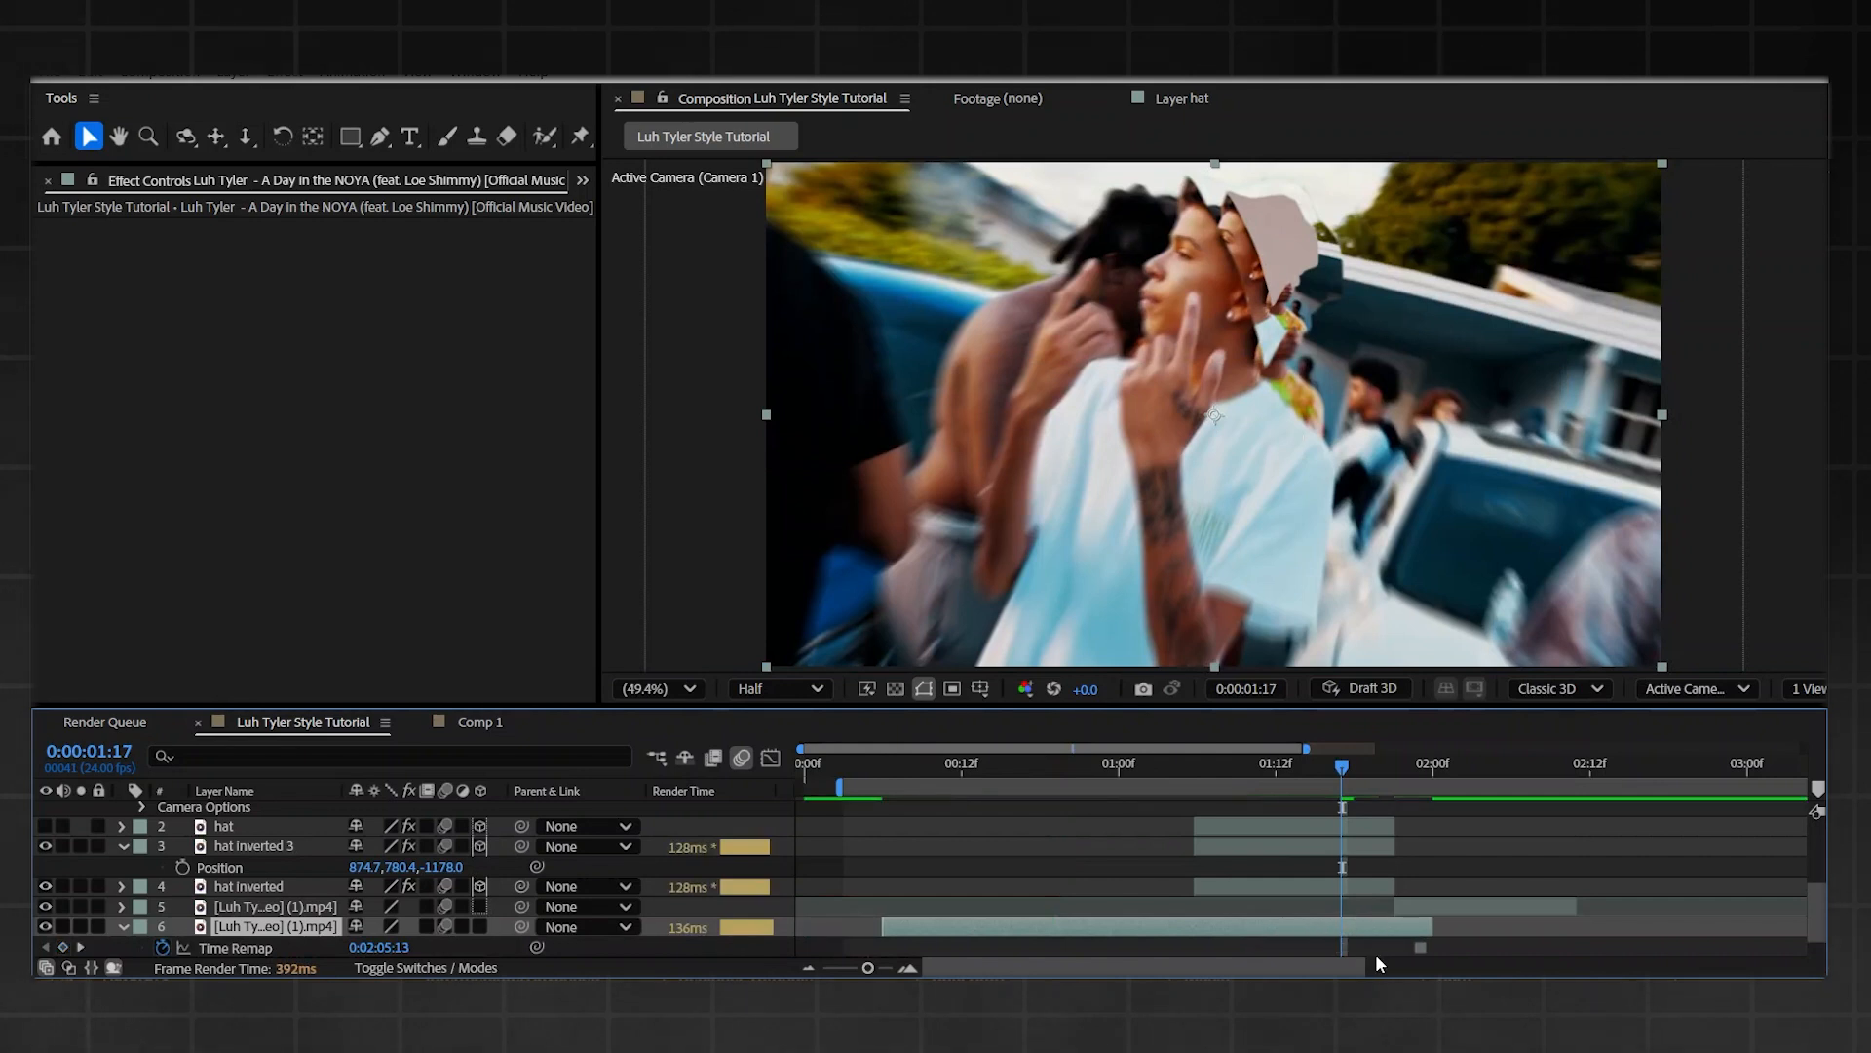
pyautogui.scroll(-3)
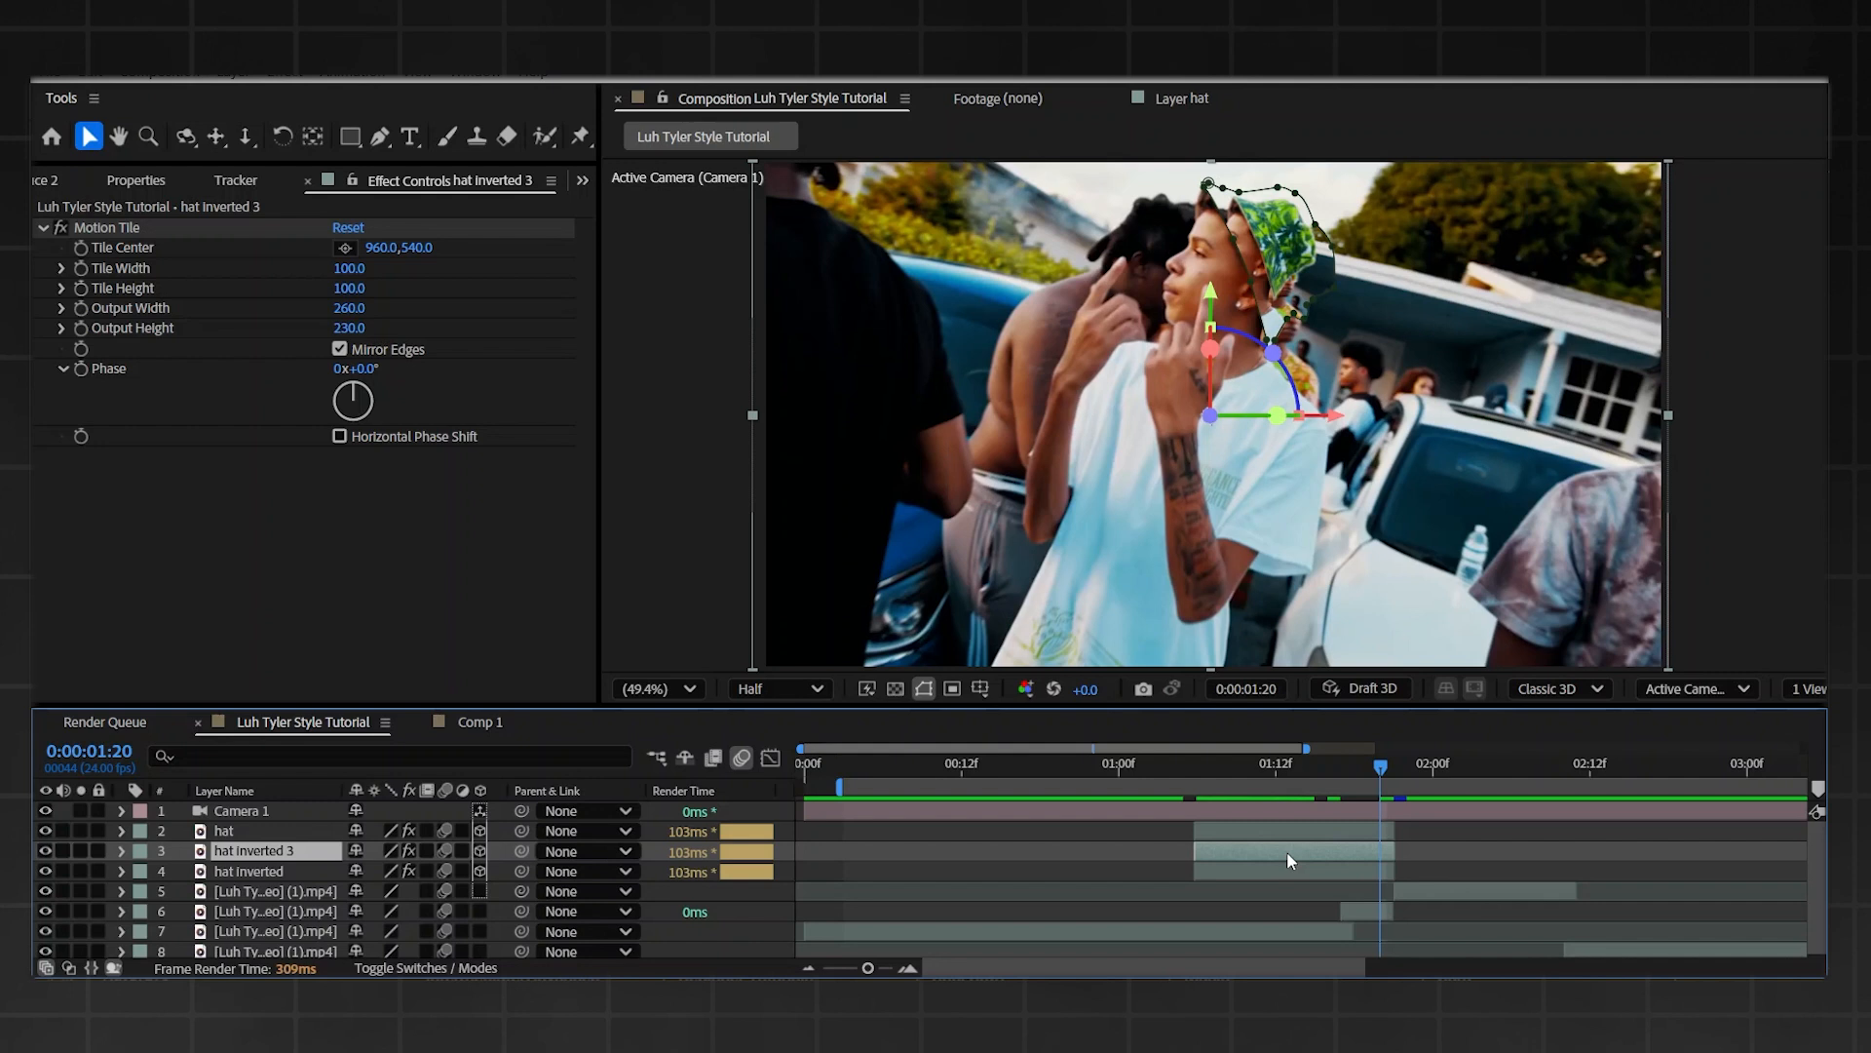
# - Delete the hat layer and select hat inverted 3 for copying
pyautogui.click(225, 829)
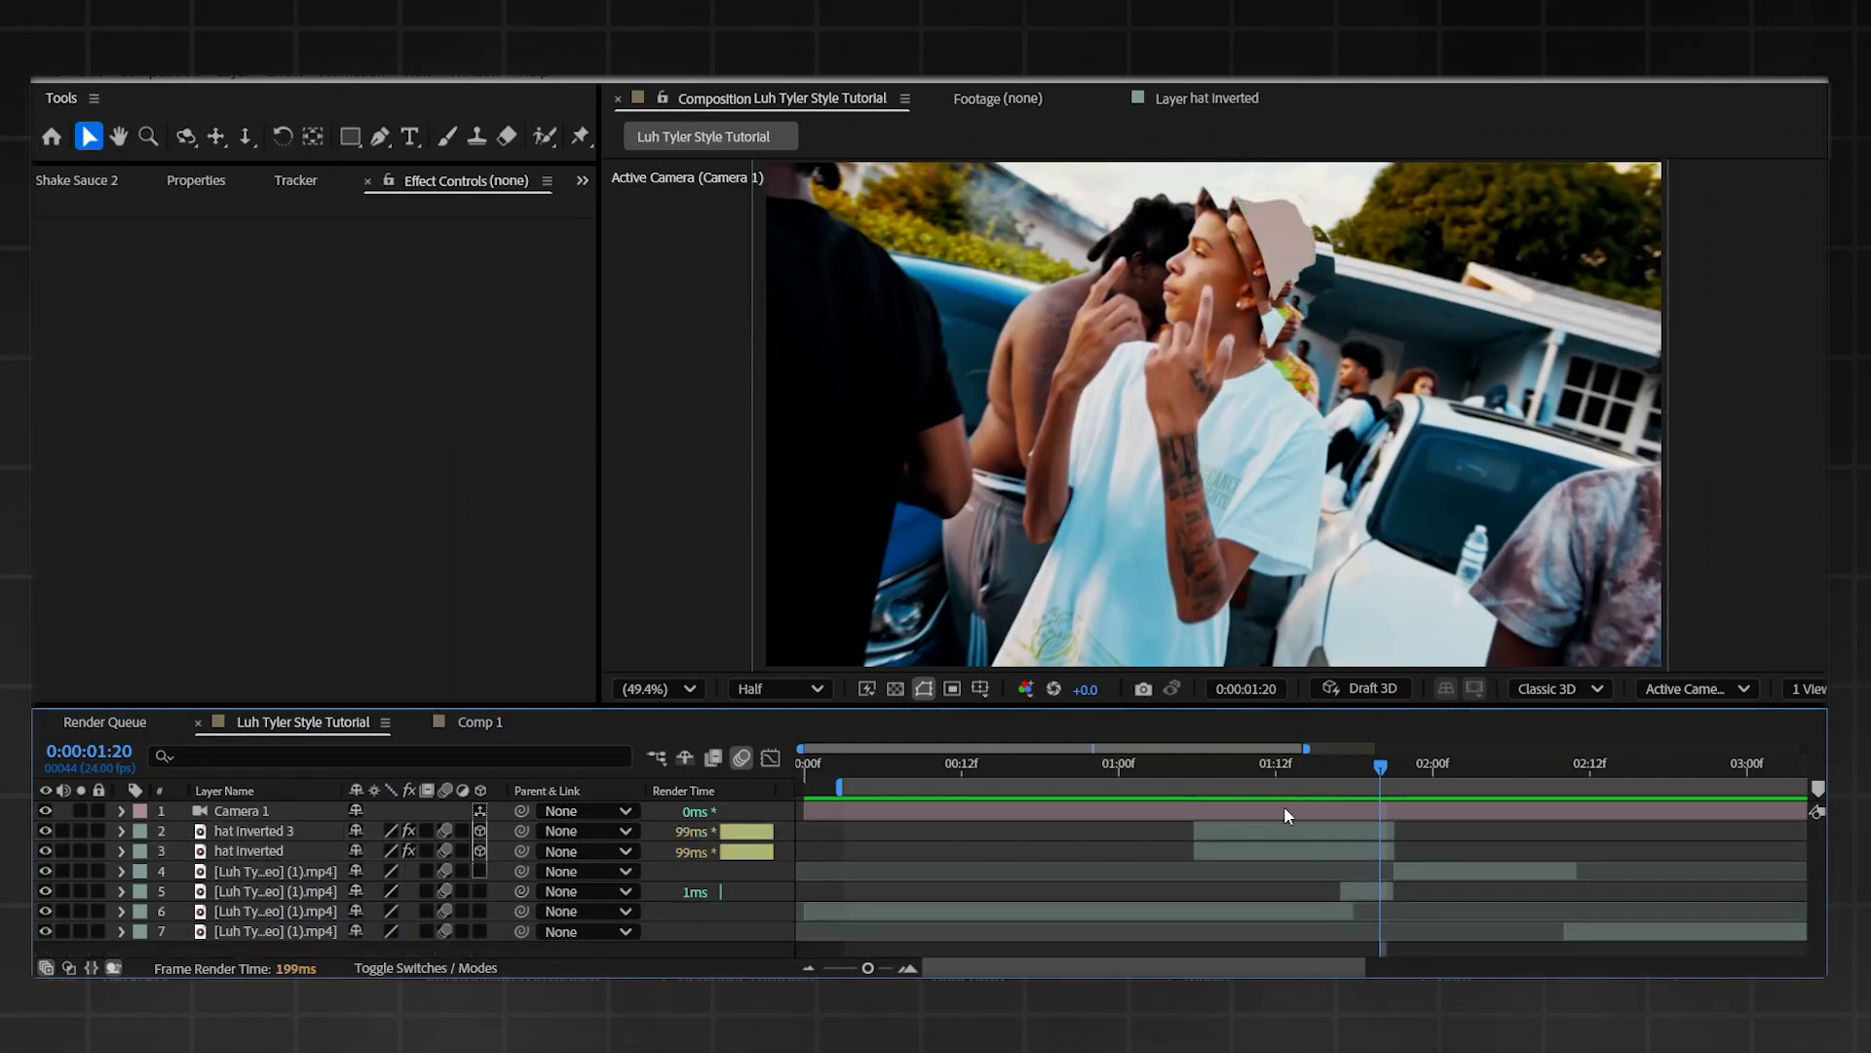
pyautogui.click(252, 830)
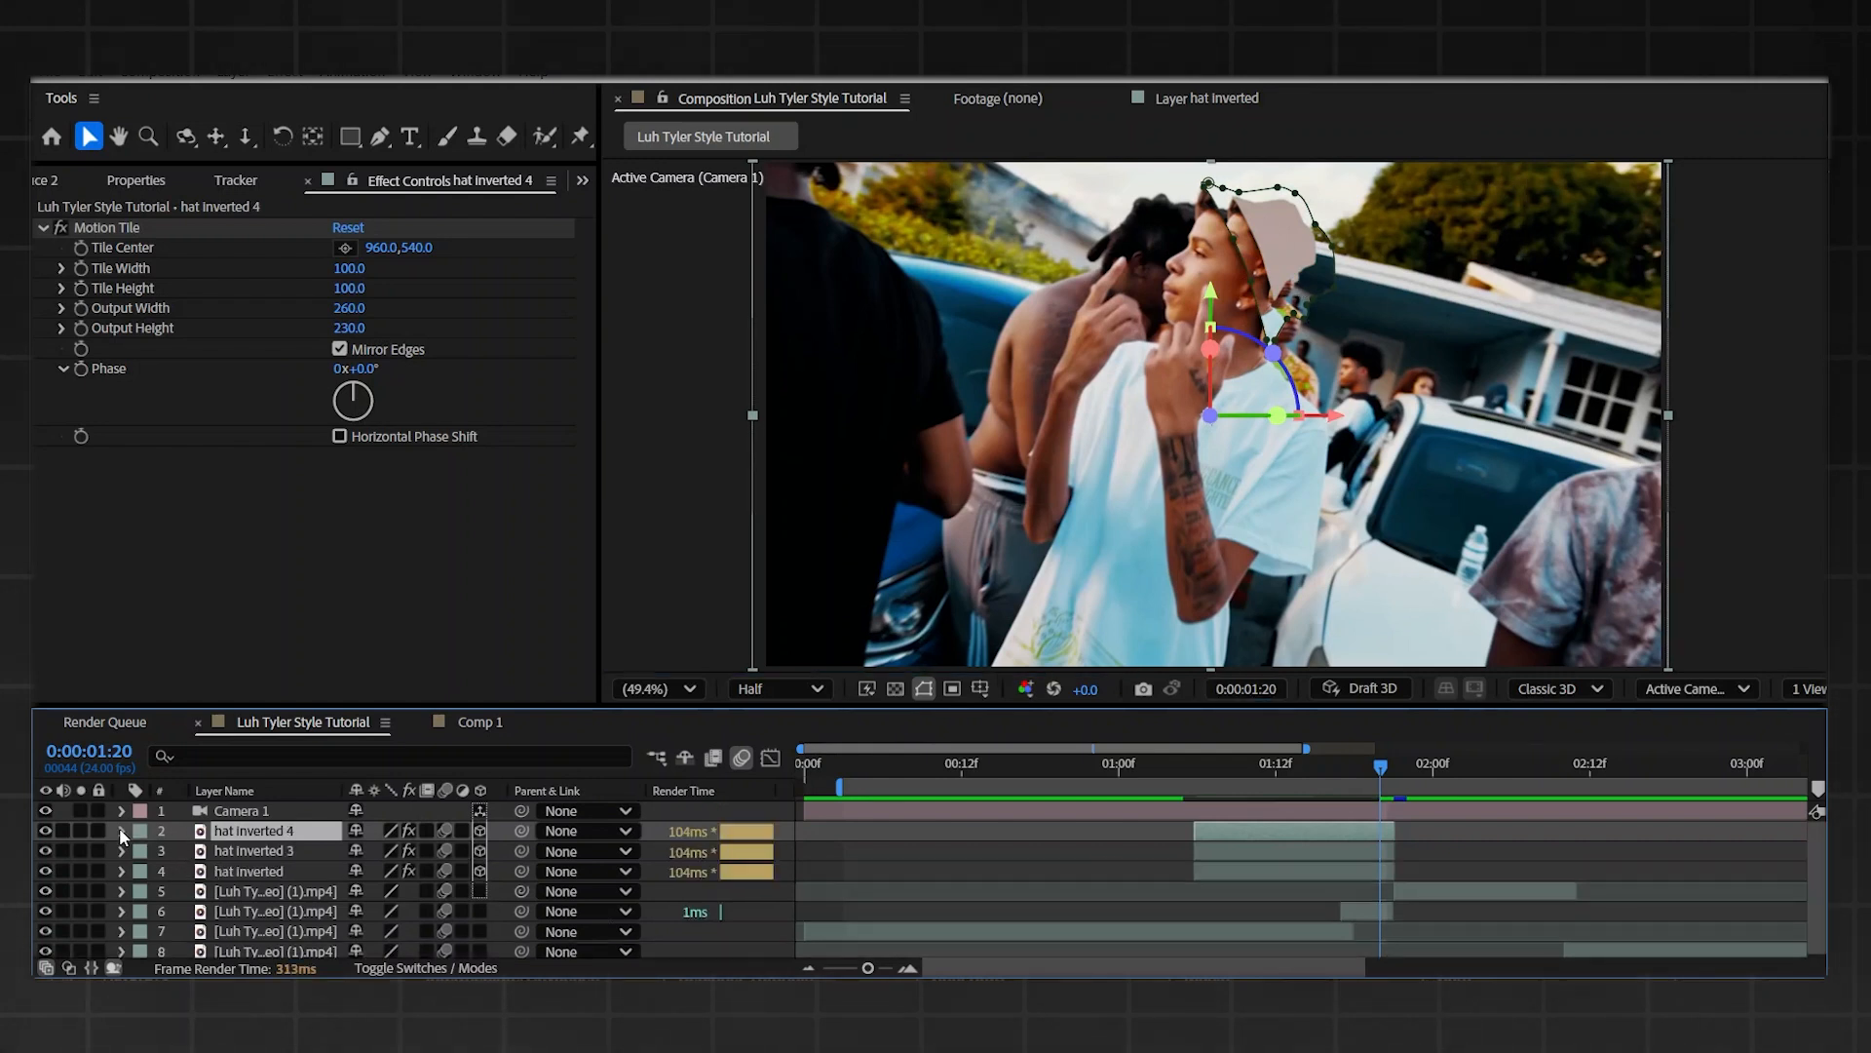
# - Reveal the duplicate's properties and select the new hat inverted 4 layer
pyautogui.click(119, 829)
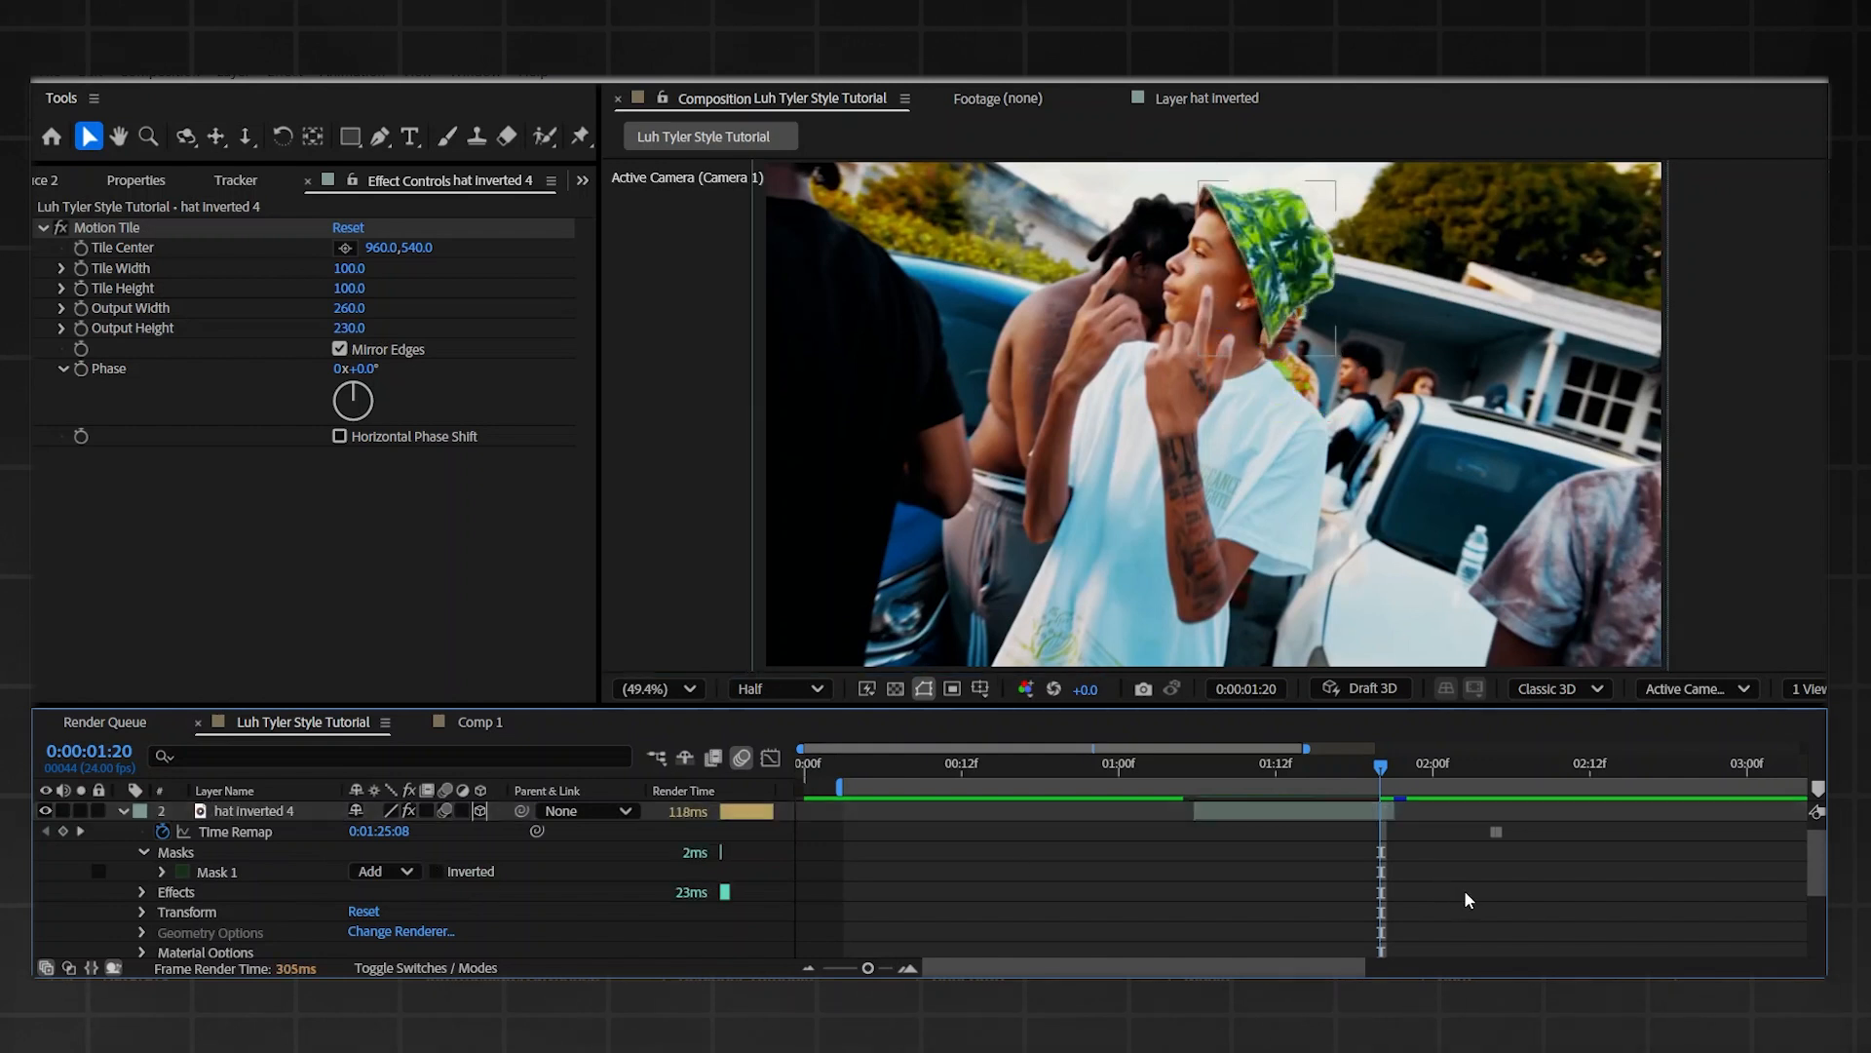
pyautogui.moveTo(1359, 378)
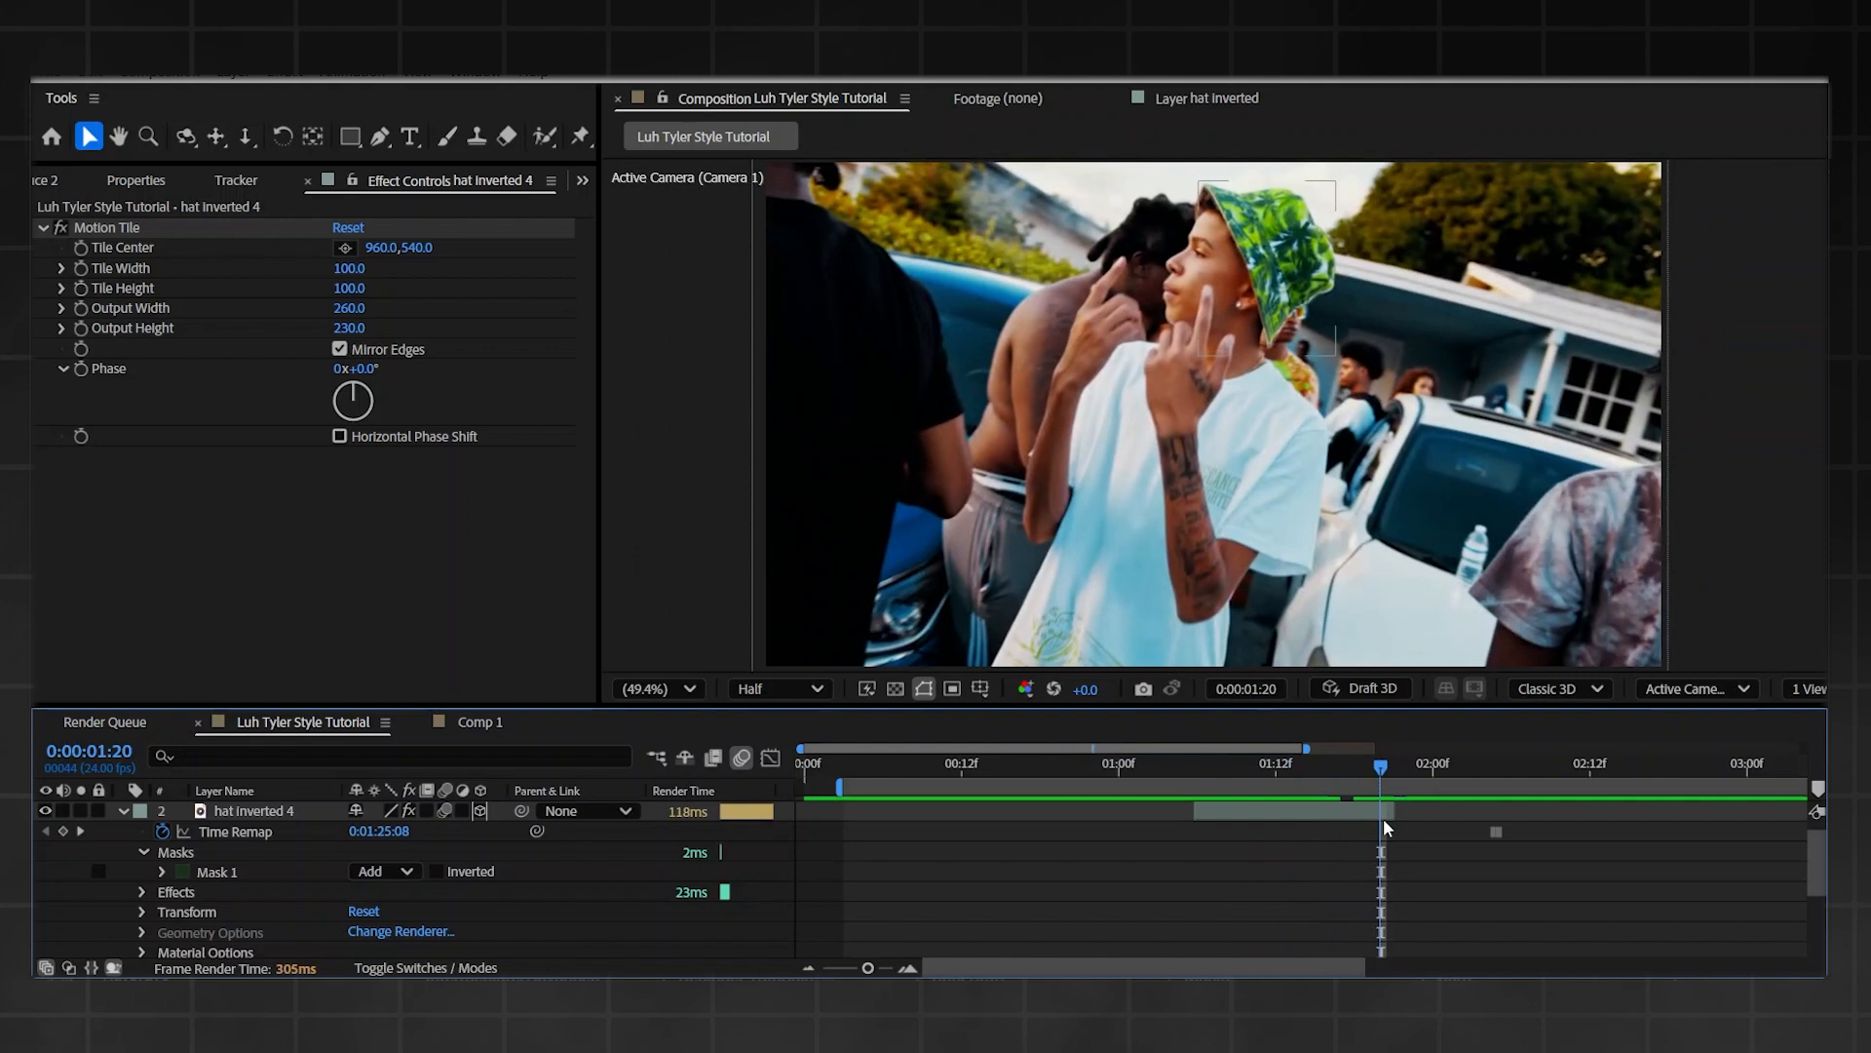
pyautogui.click(256, 810)
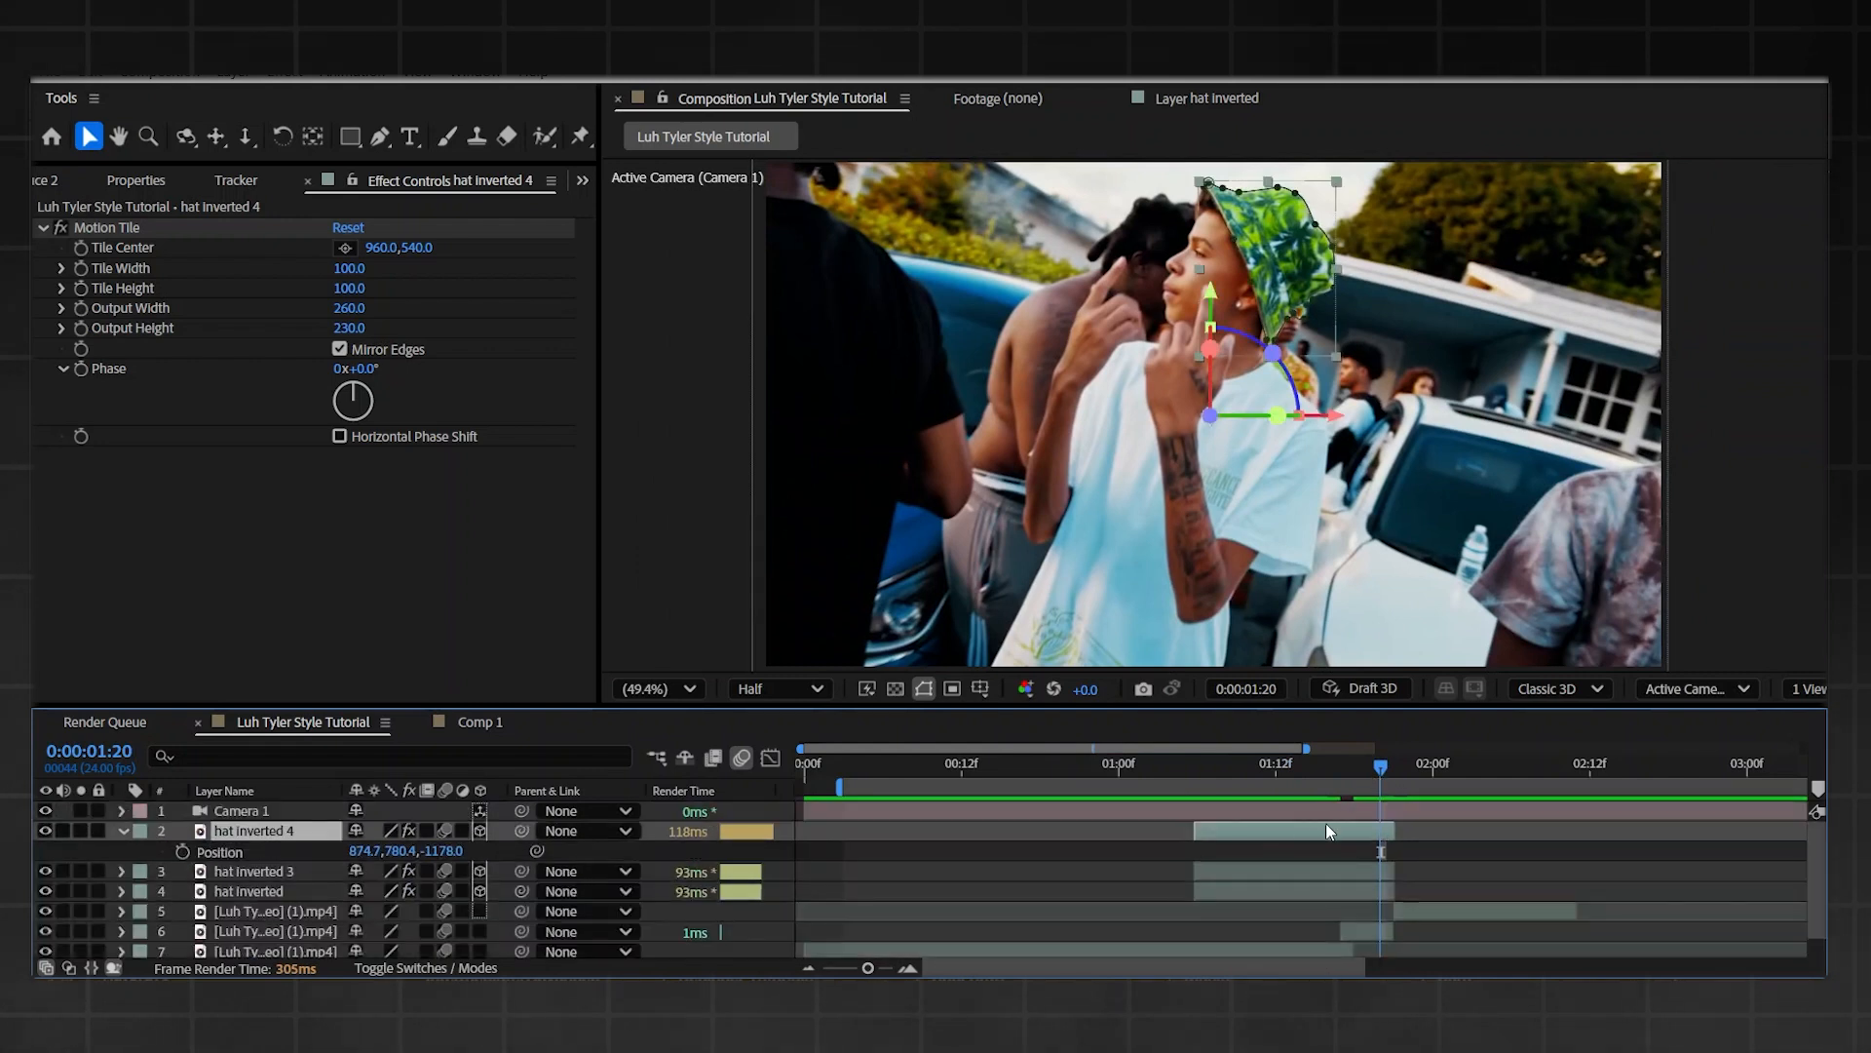
# - Rename the duplicated layer to 'hat'
pyautogui.rightClick(274, 830)
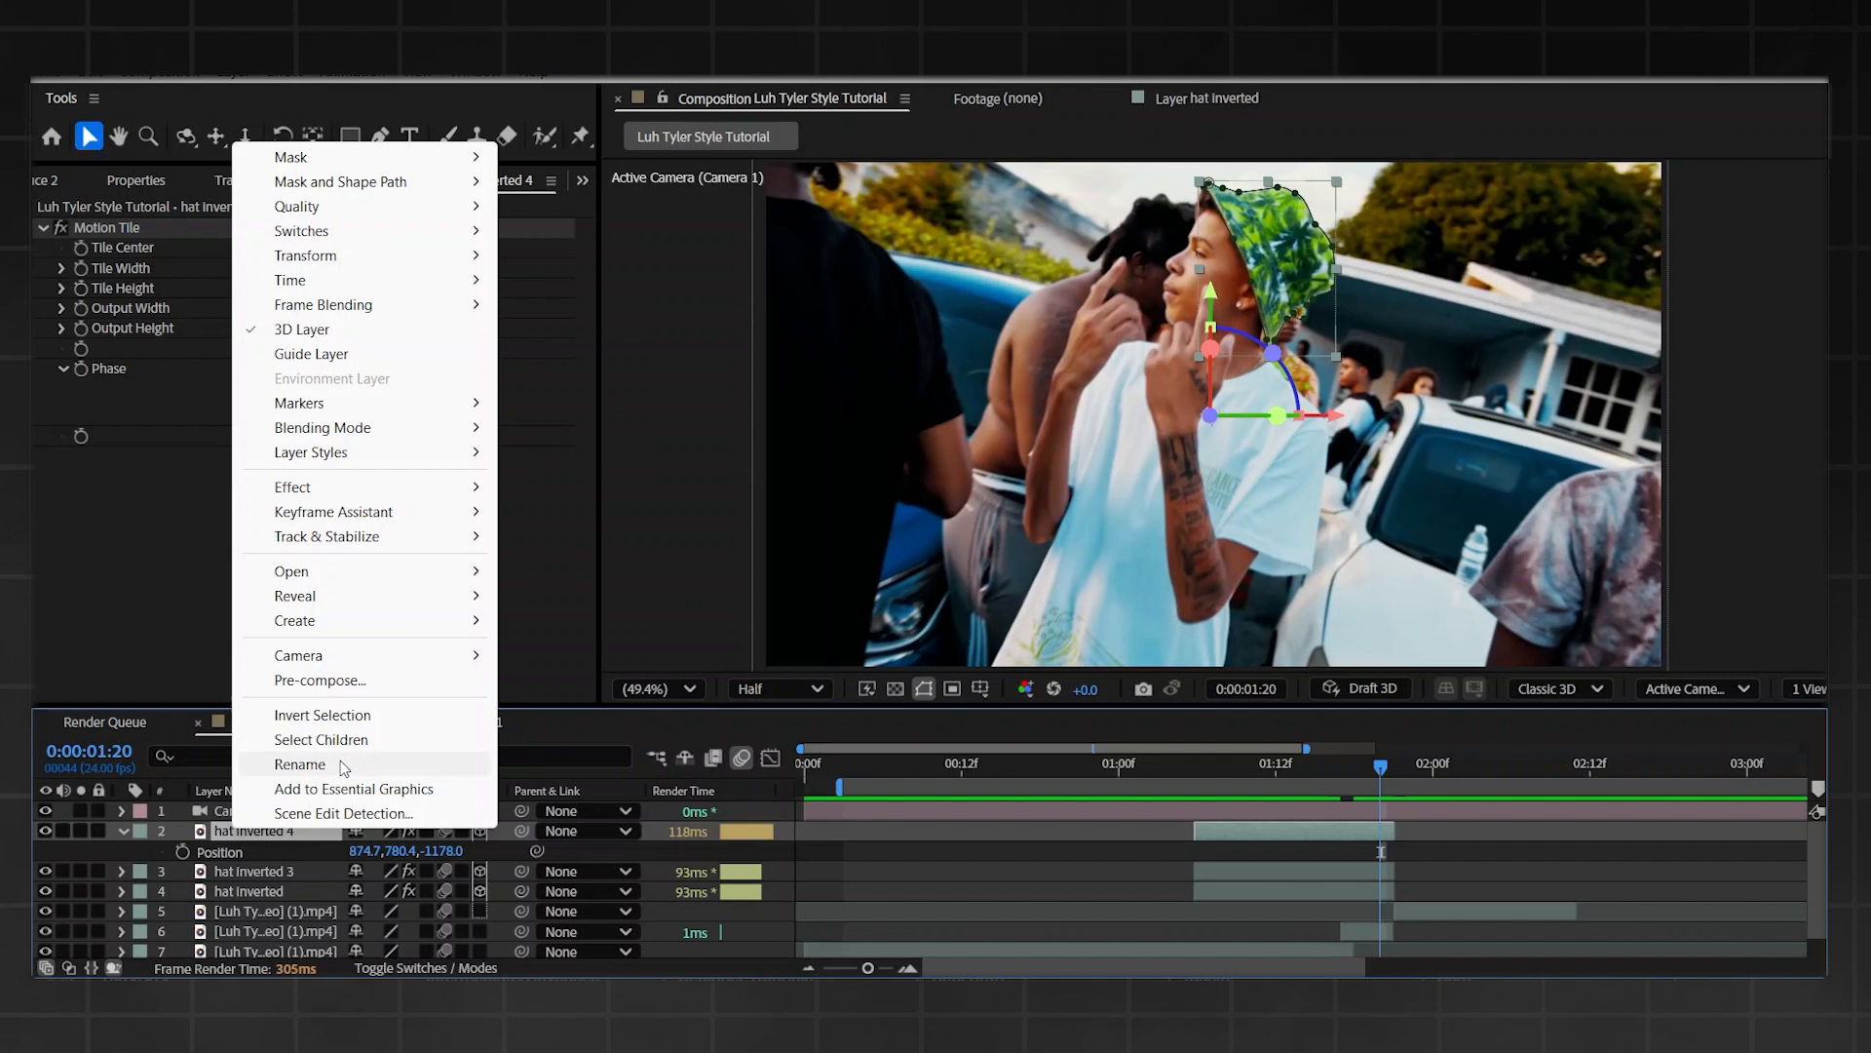
pyautogui.click(301, 764)
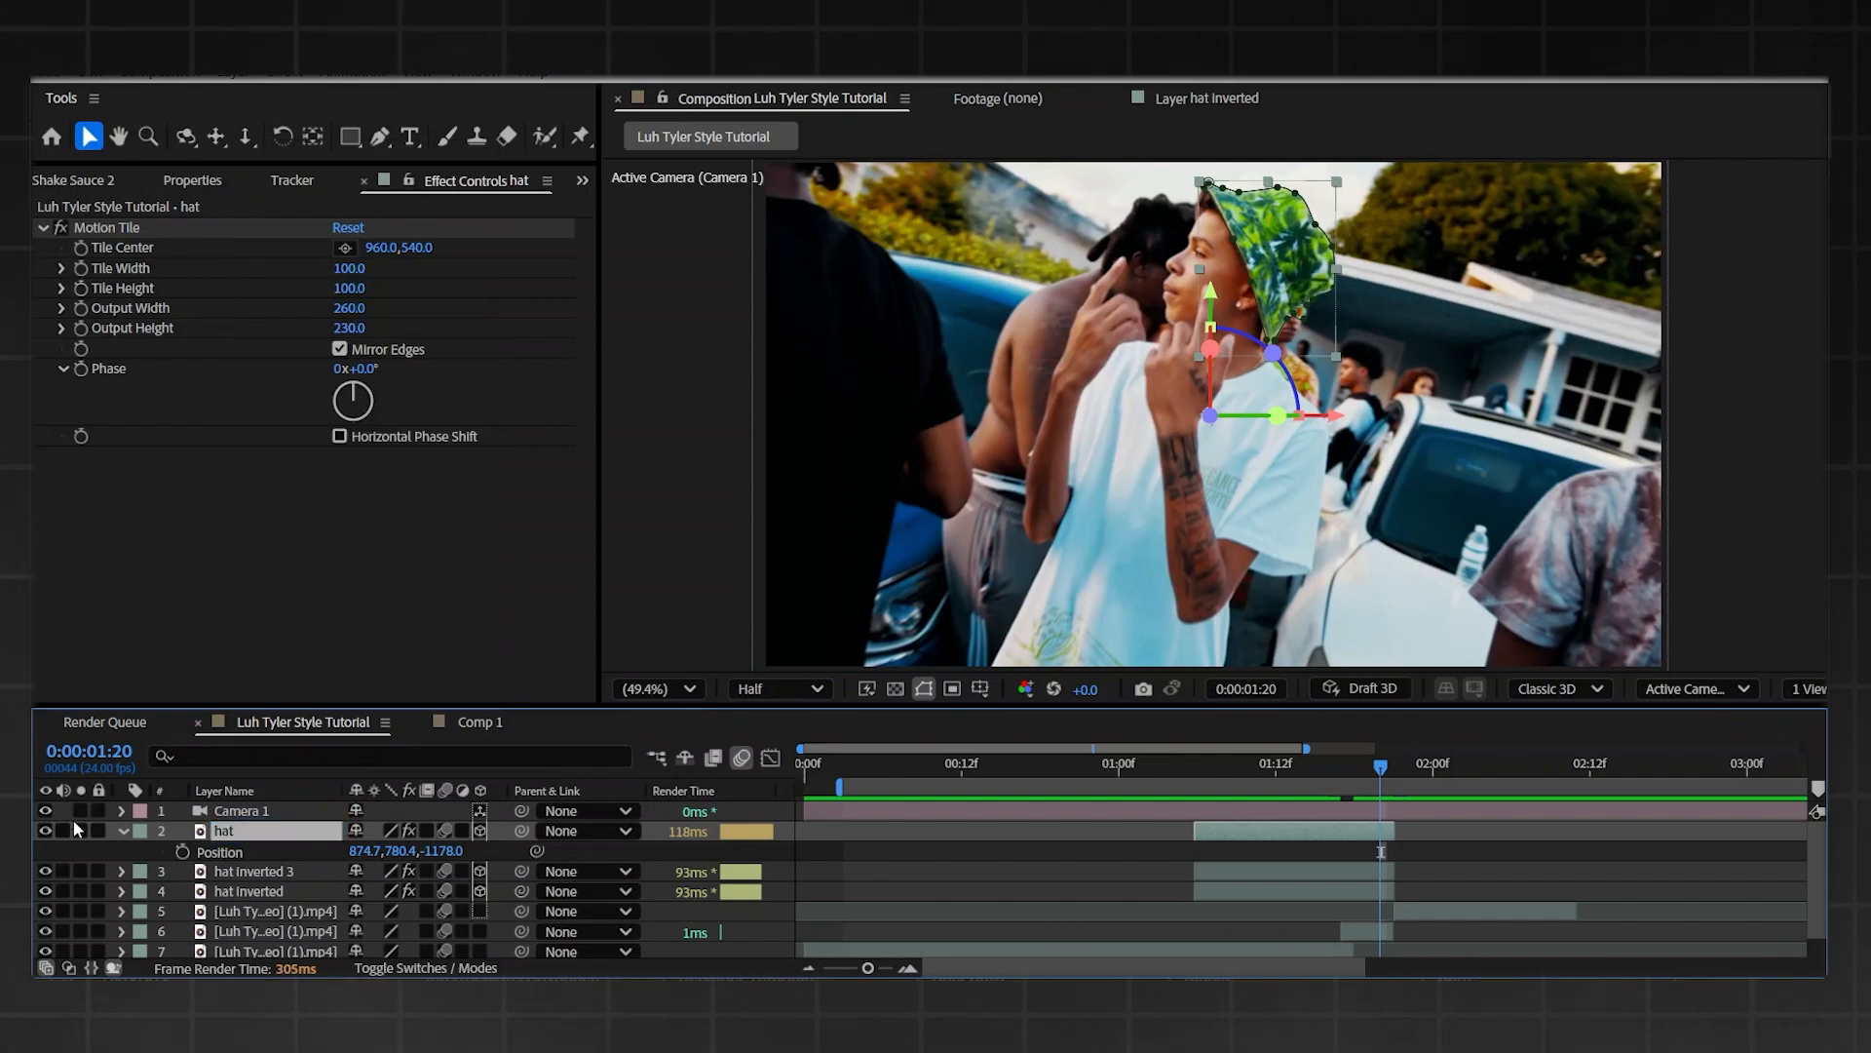
pyautogui.click(218, 851)
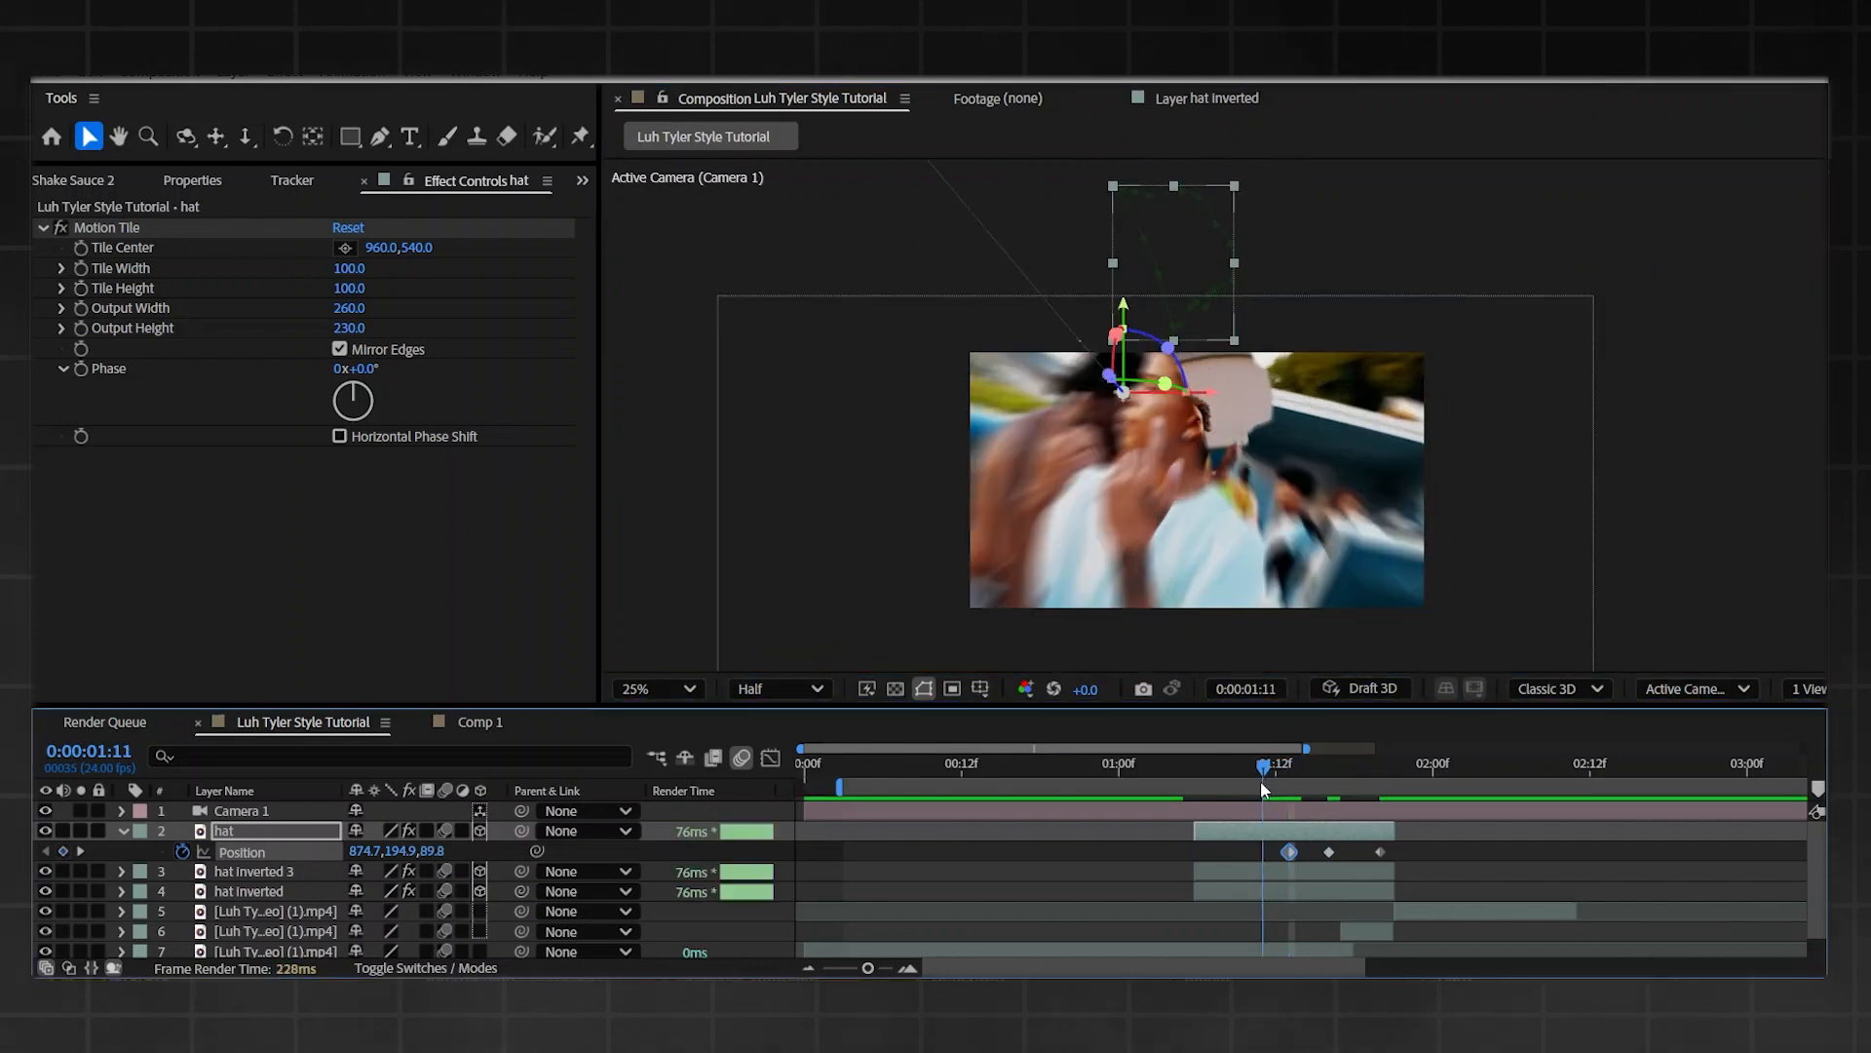
# - At 1:07, move the hat's first Position keyframe closer to the camera in Z
pyautogui.click(1223, 767)
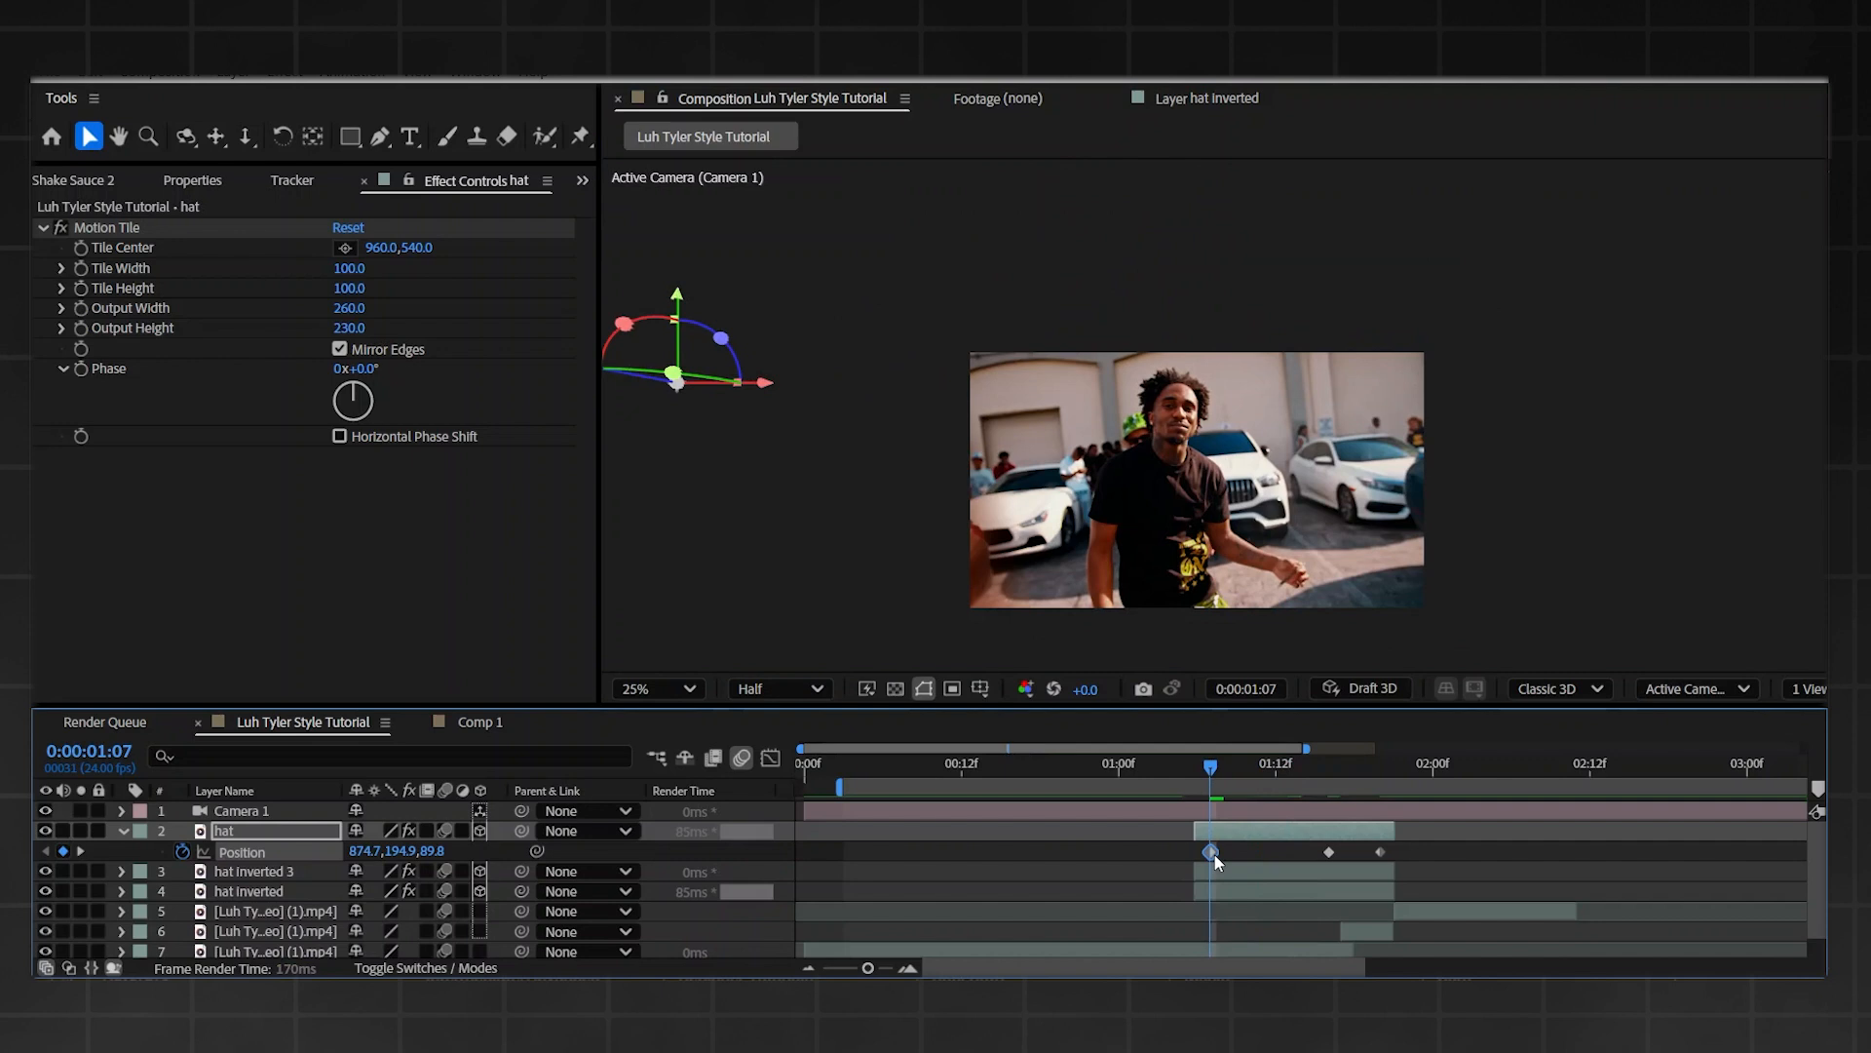
pyautogui.click(649, 689)
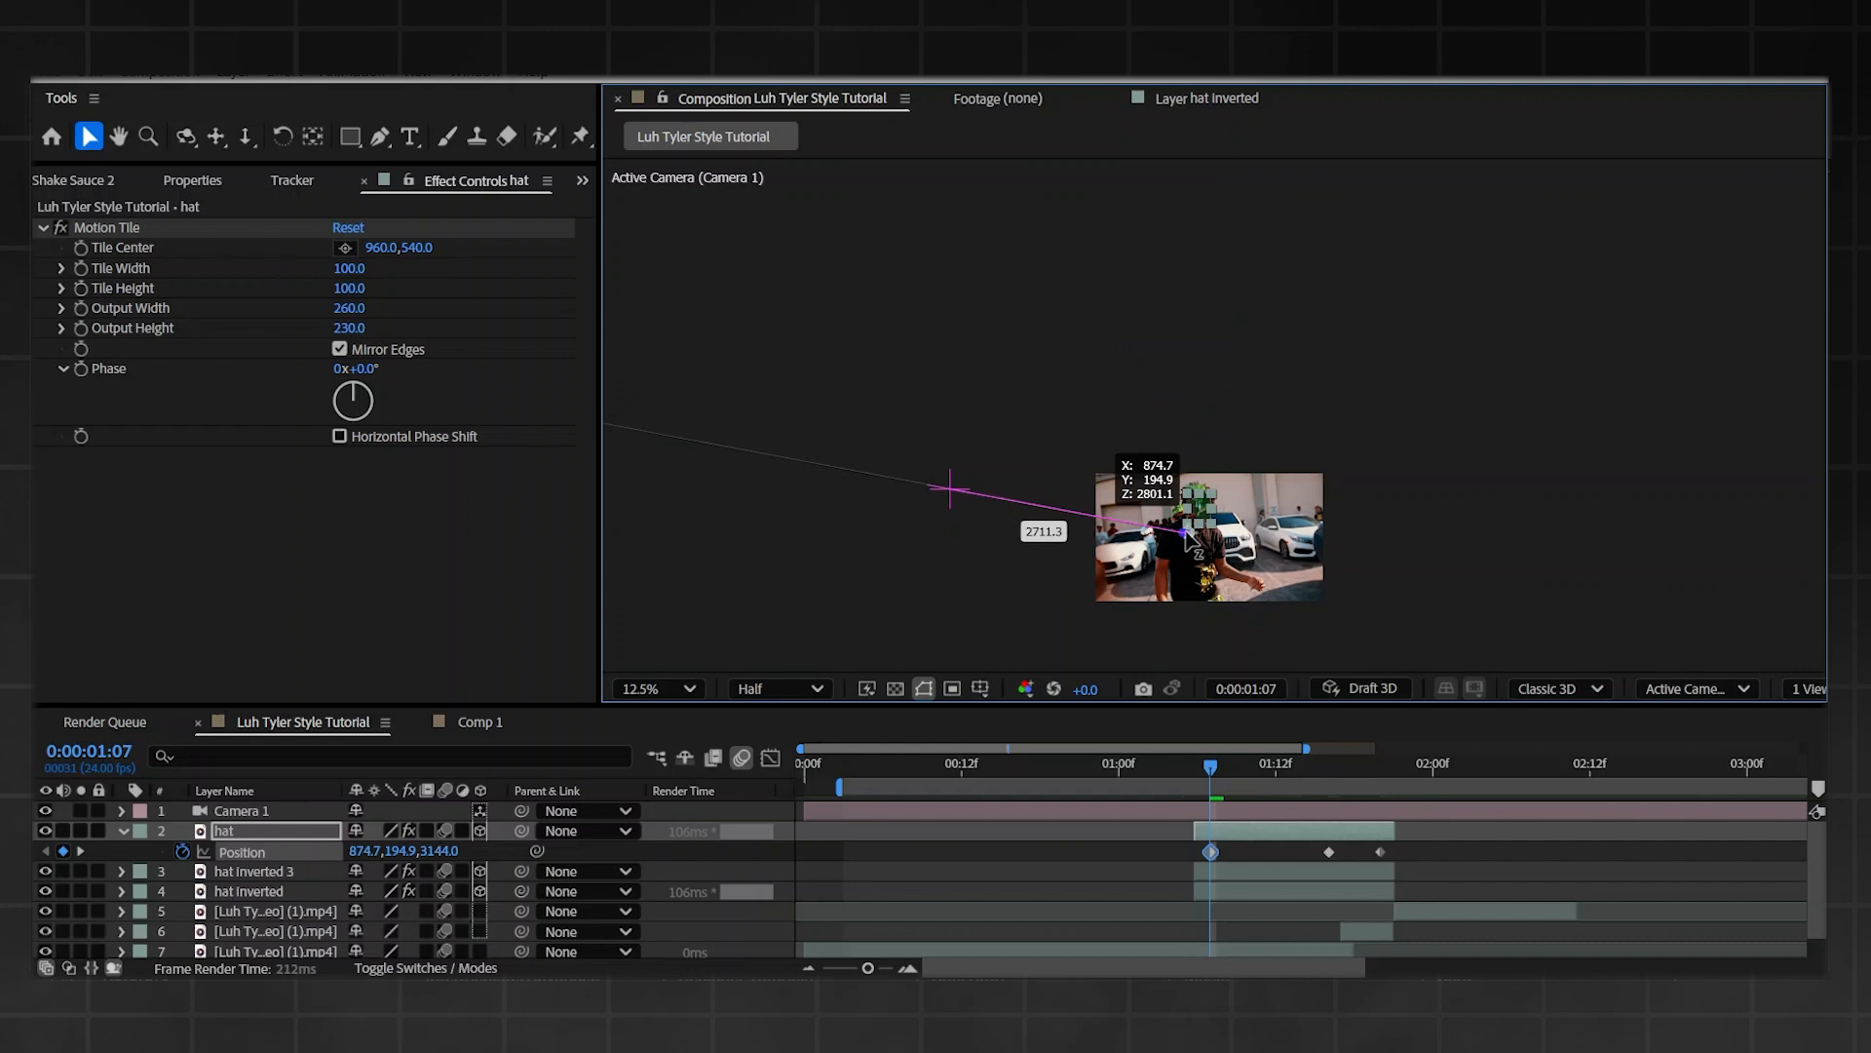
pyautogui.click(654, 687)
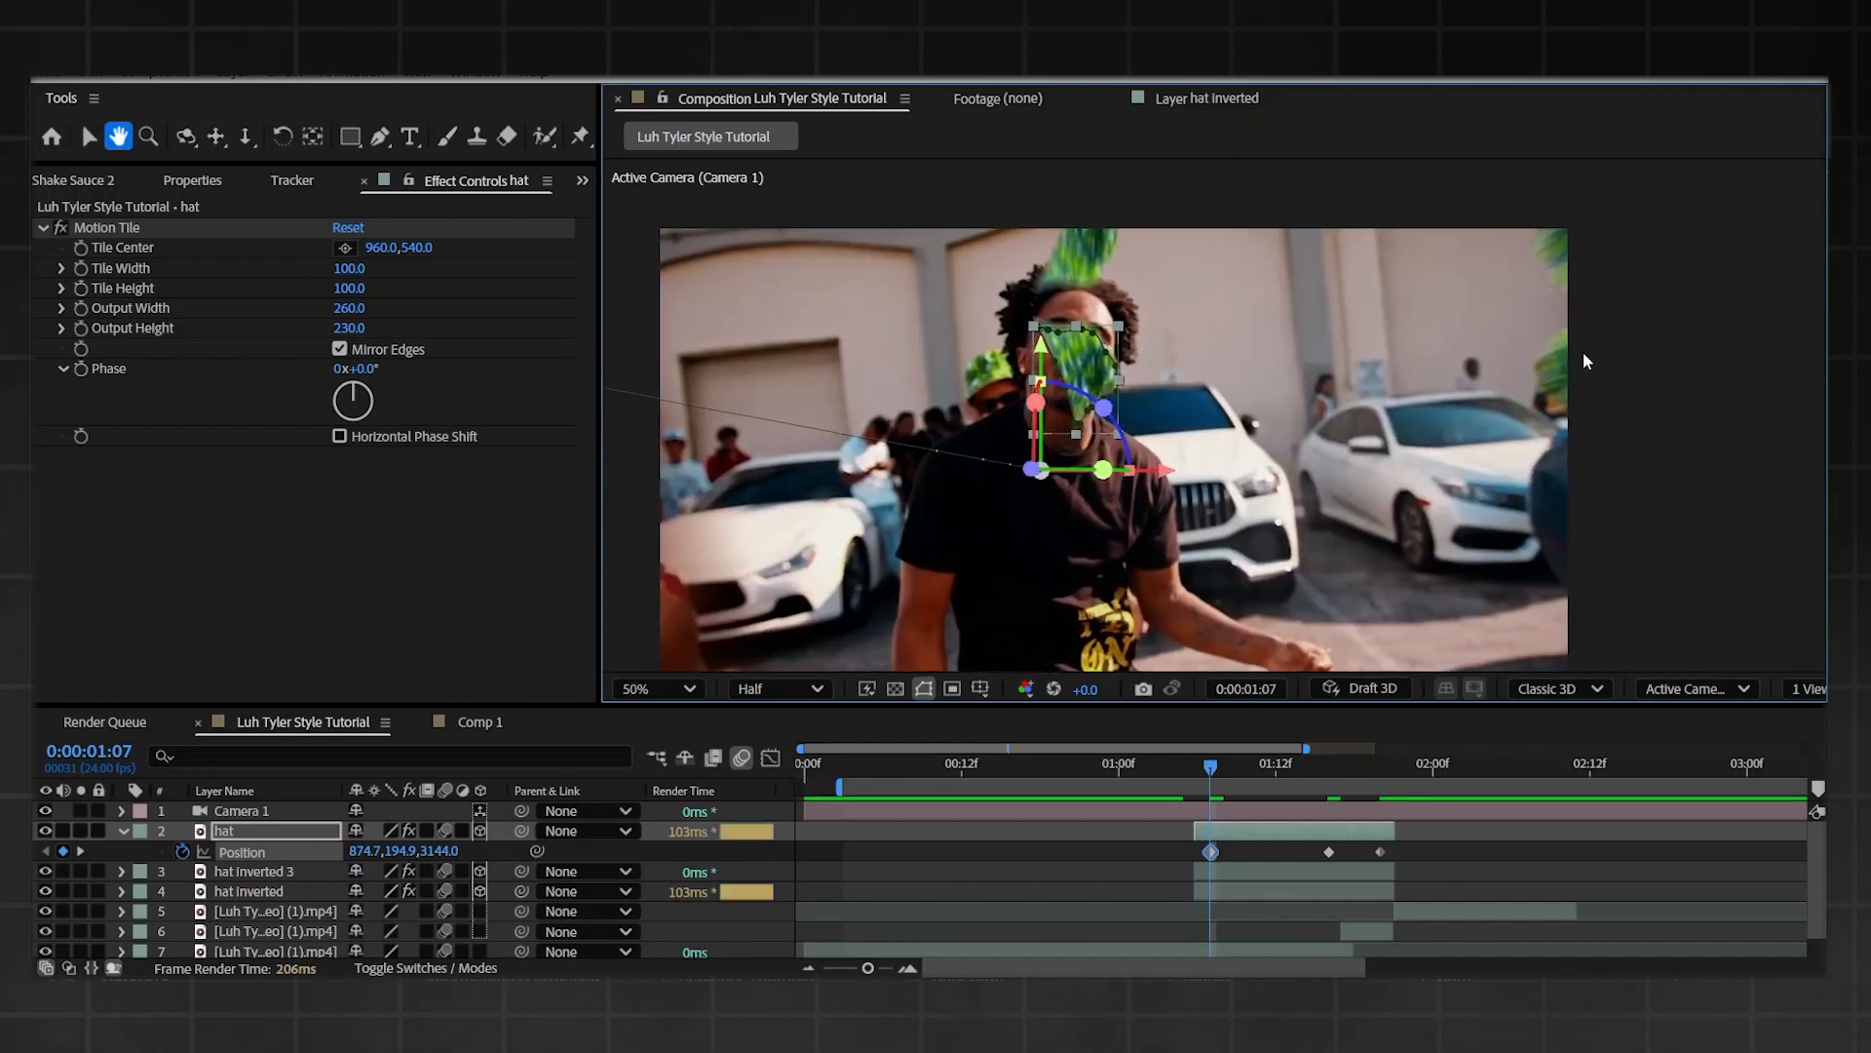
# - Remove the Motion Tile effect from the hat layer
pyautogui.click(89, 136)
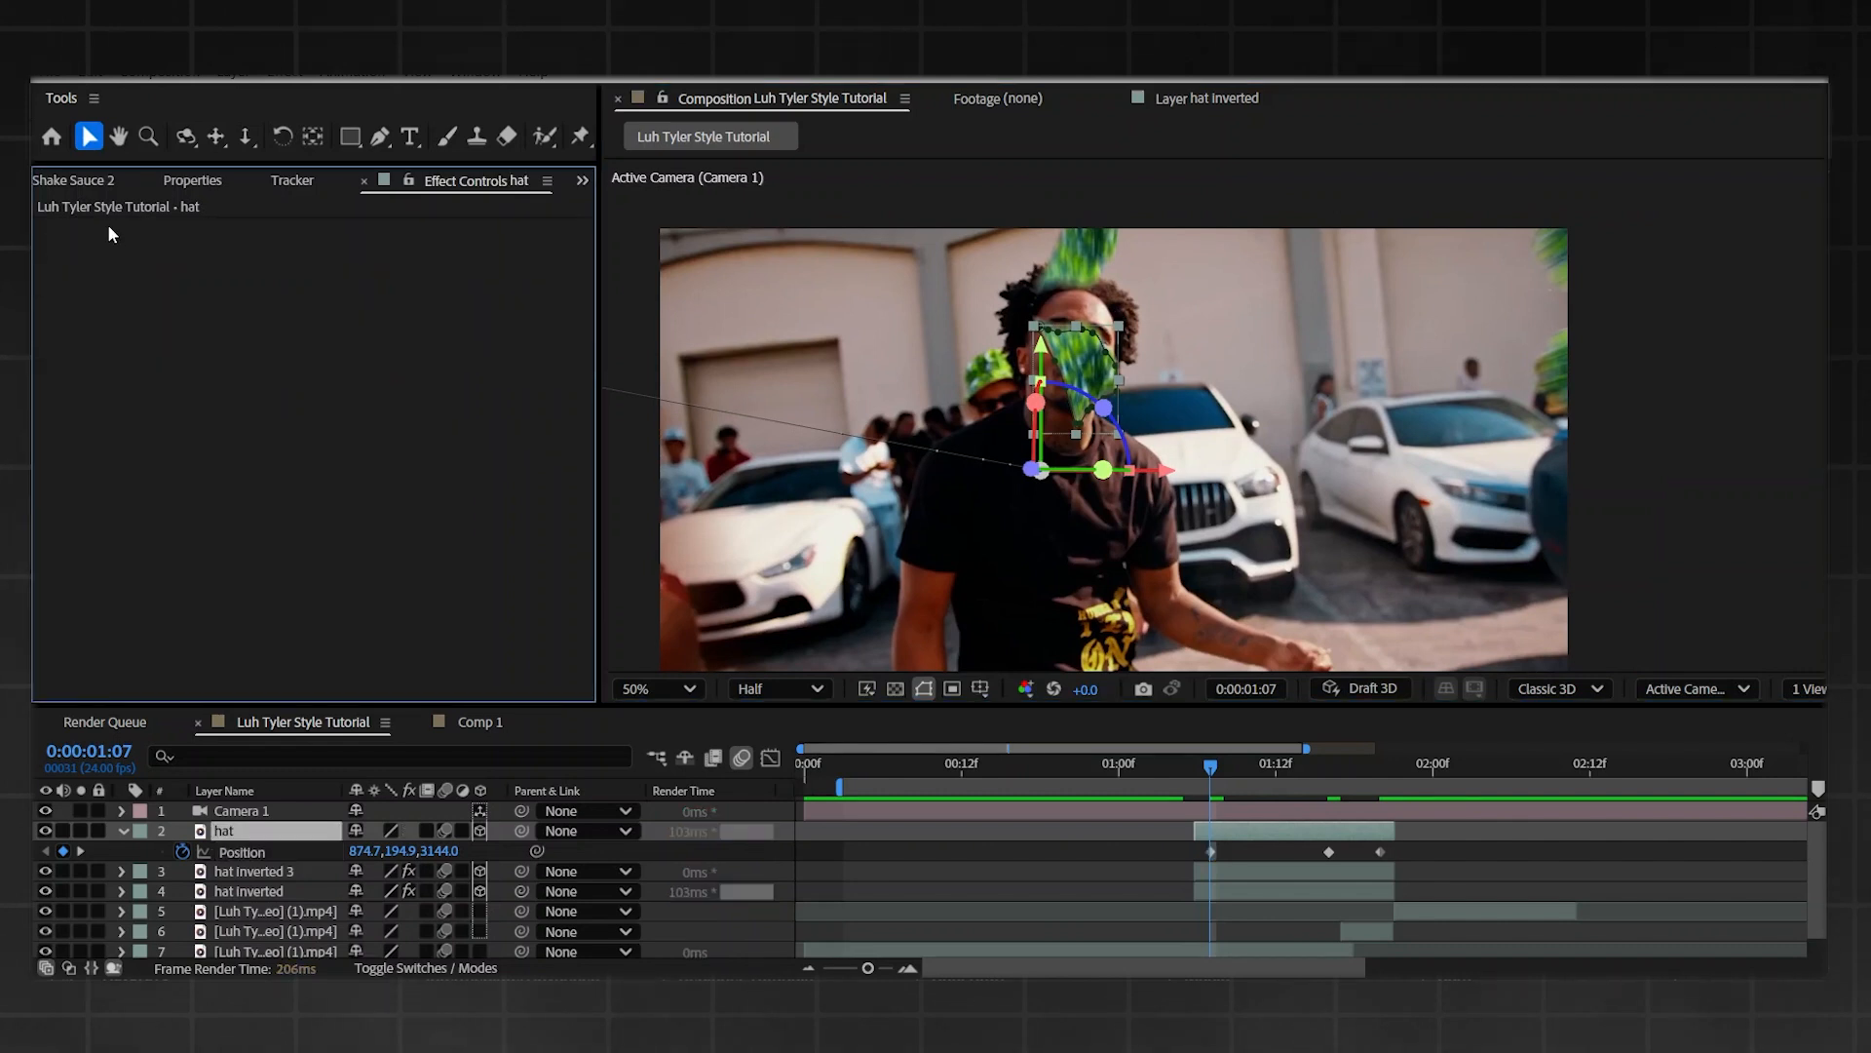
pyautogui.click(118, 136)
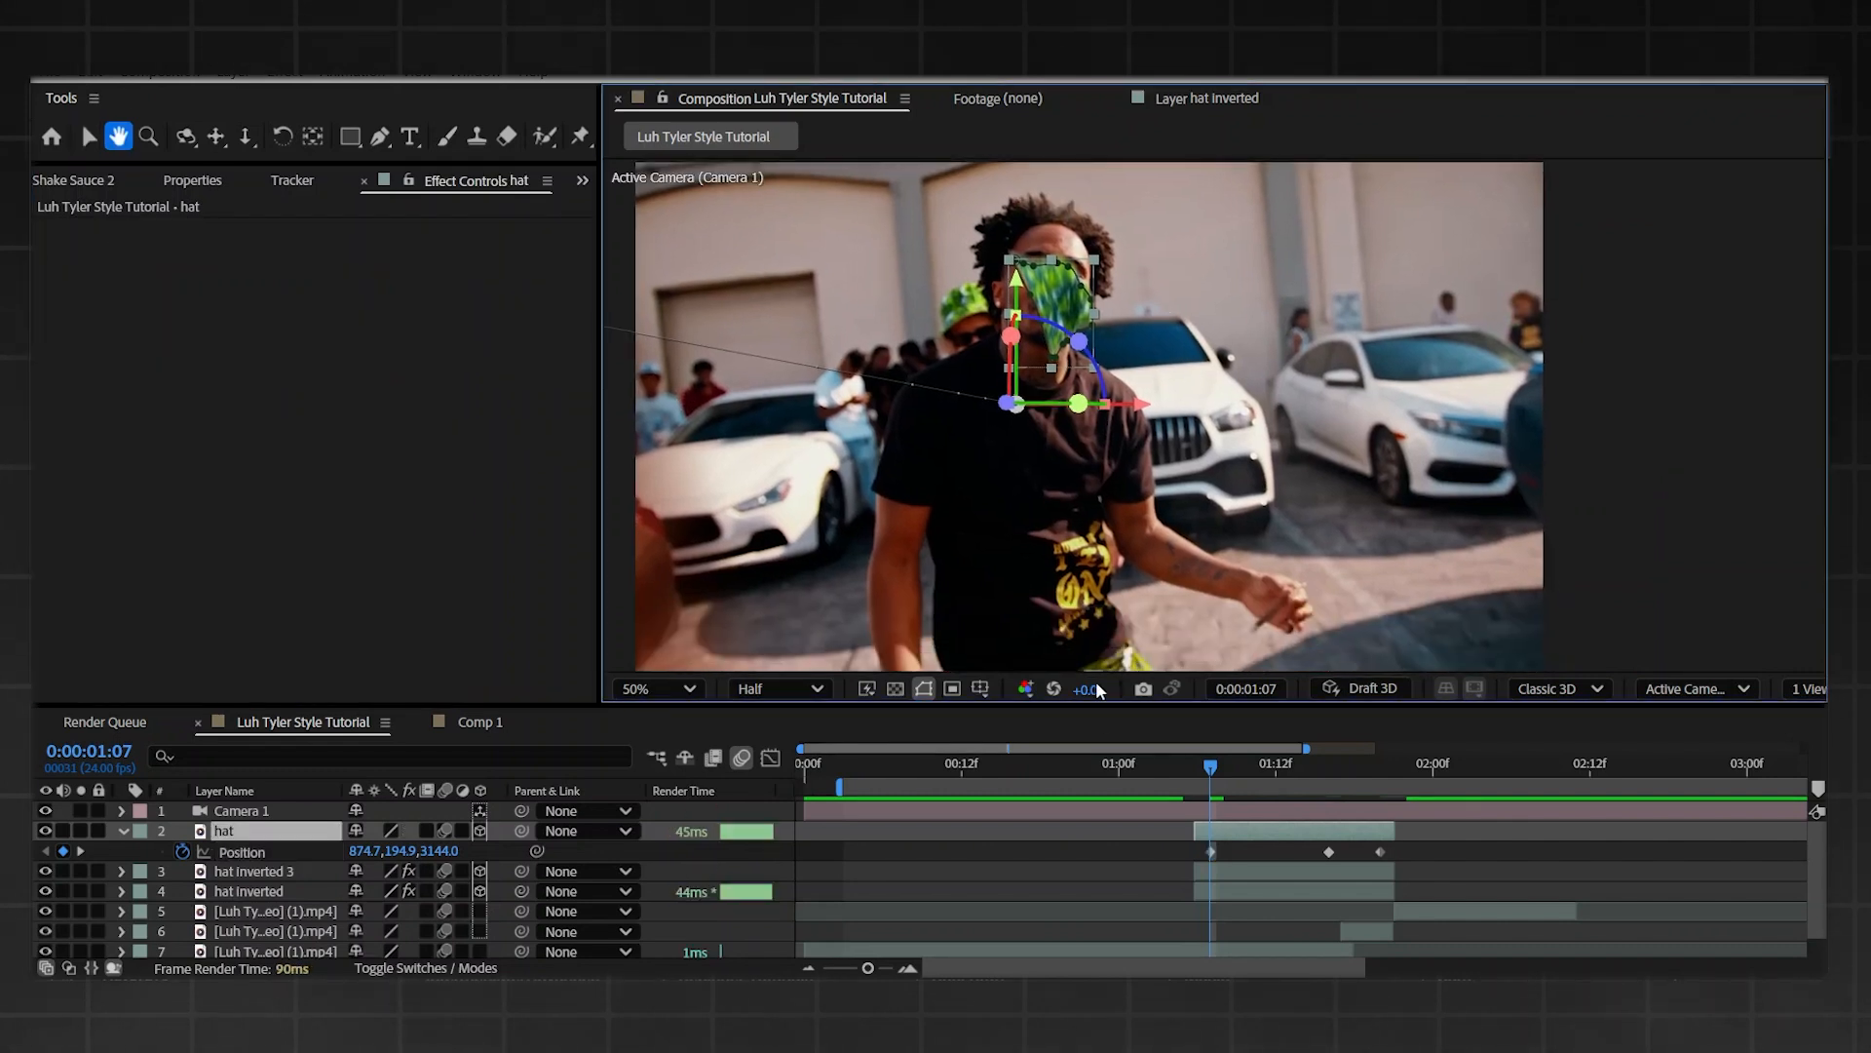
pyautogui.click(89, 136)
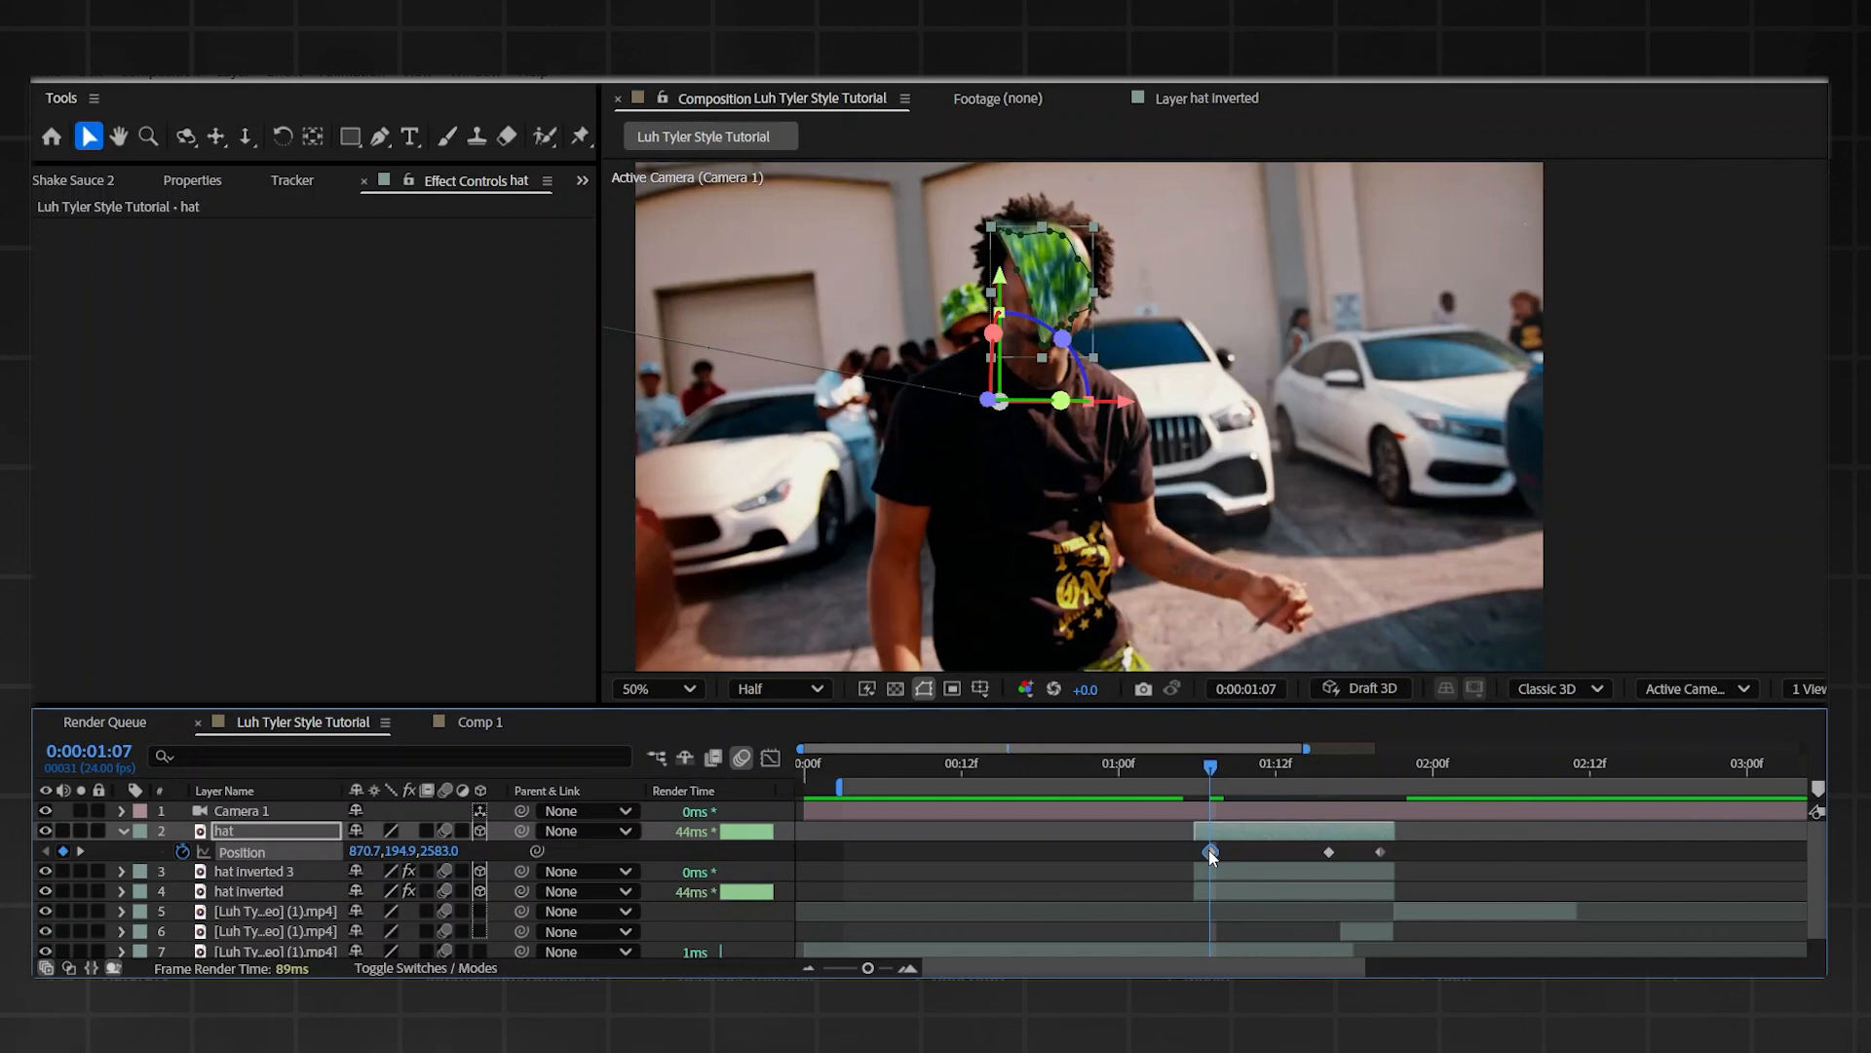
pyautogui.moveTo(1275, 777)
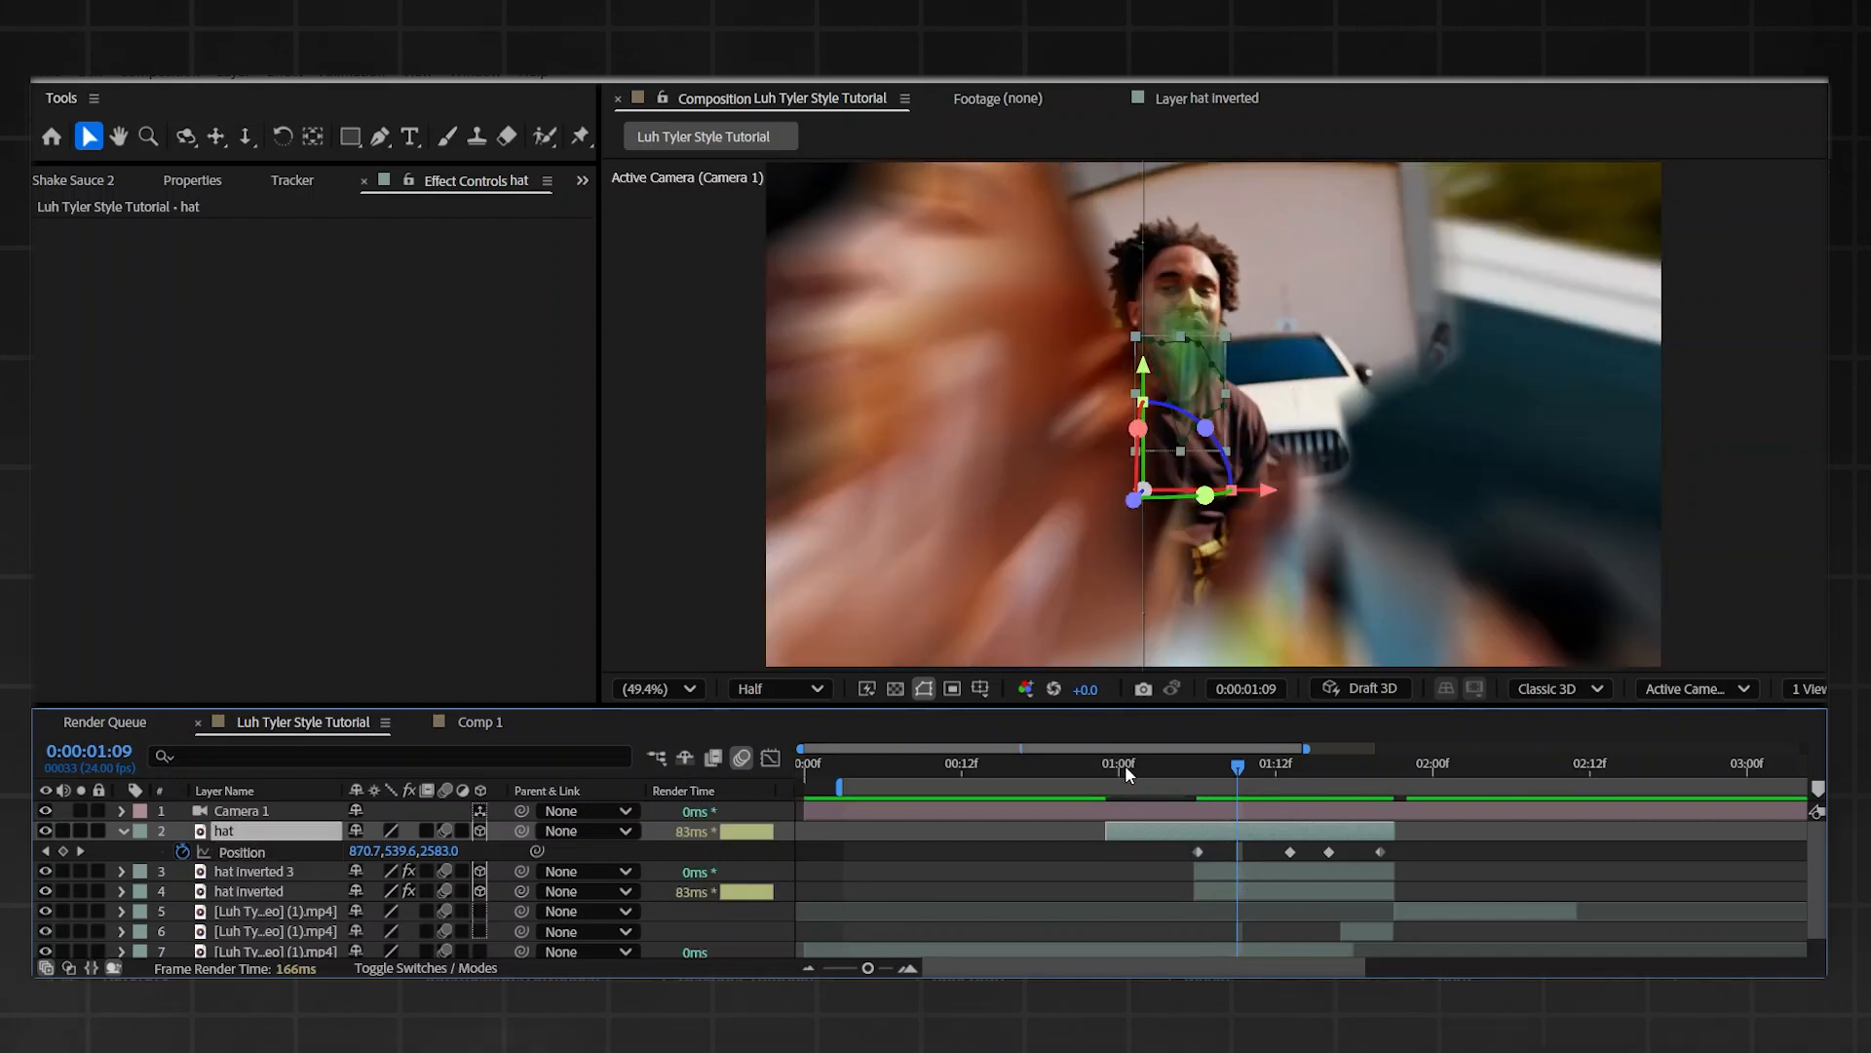
# - Select the hat's second Position keyframe near 1:00 and show its speed graph
pyautogui.click(1106, 762)
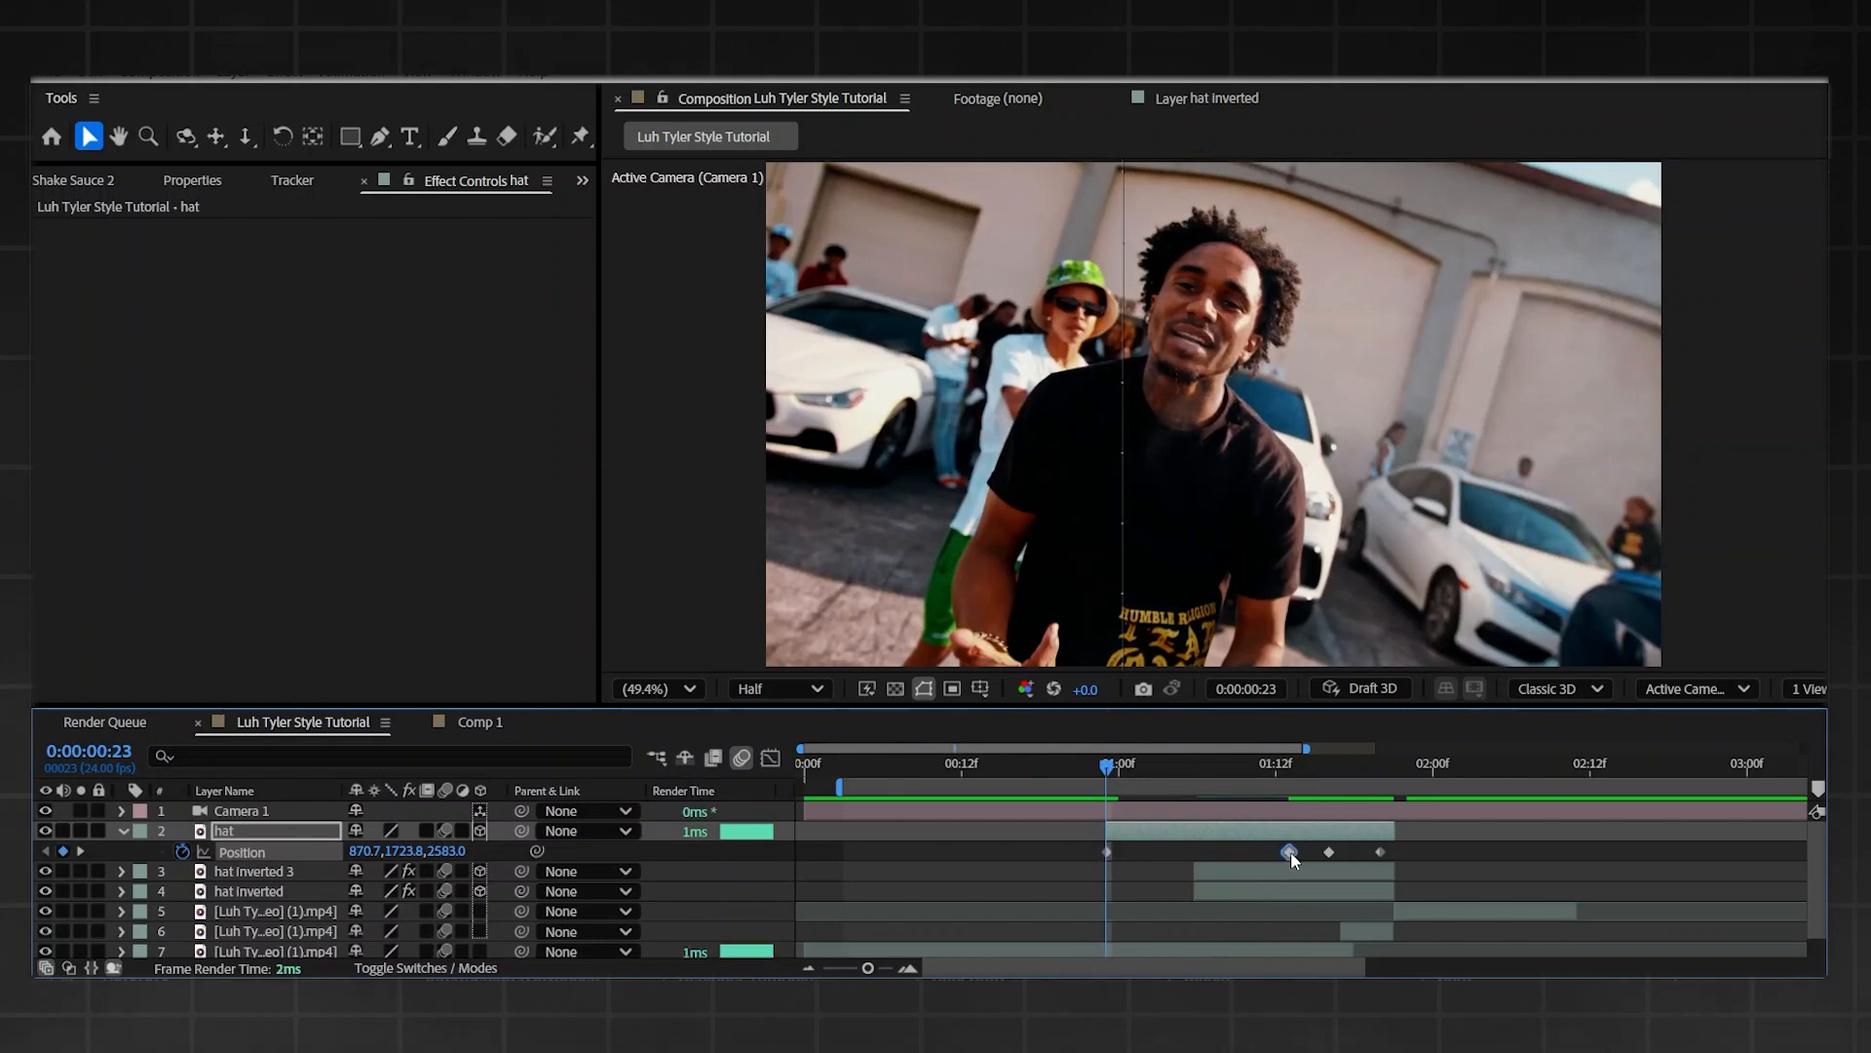
pyautogui.click(1170, 764)
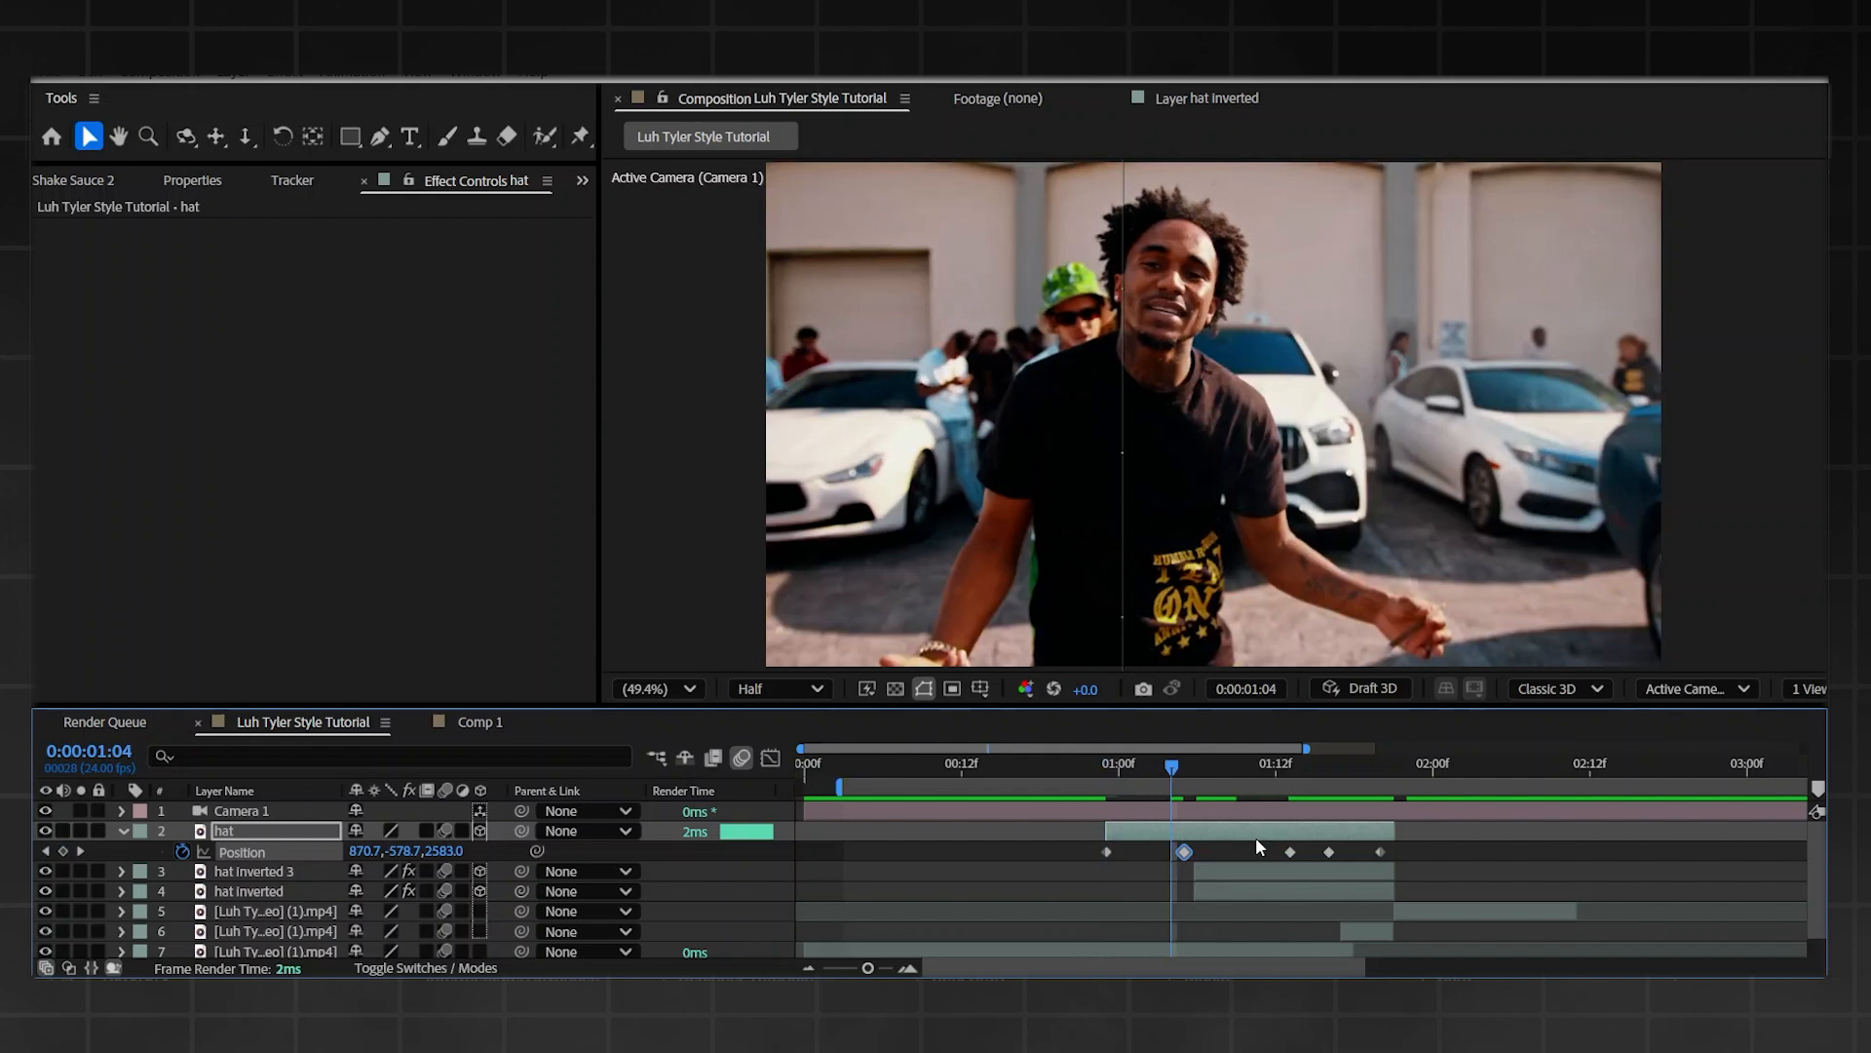
pyautogui.click(649, 689)
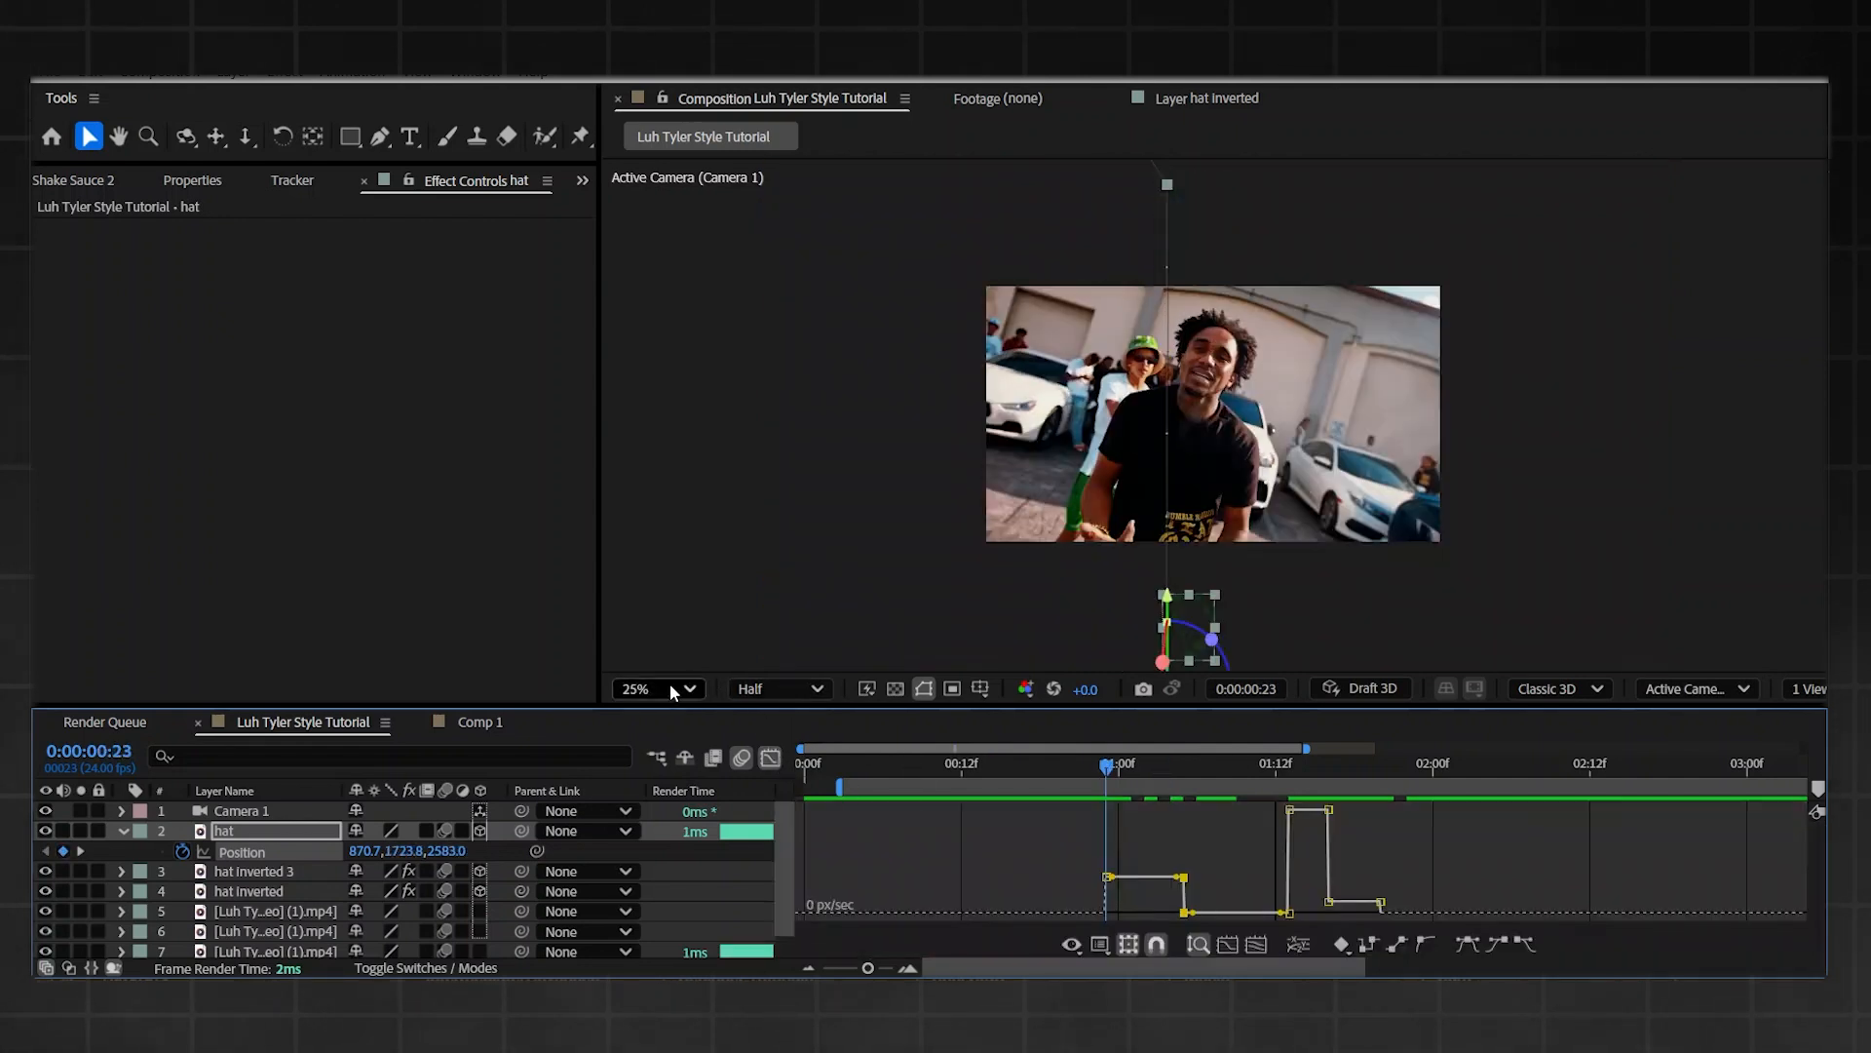
pyautogui.click(650, 689)
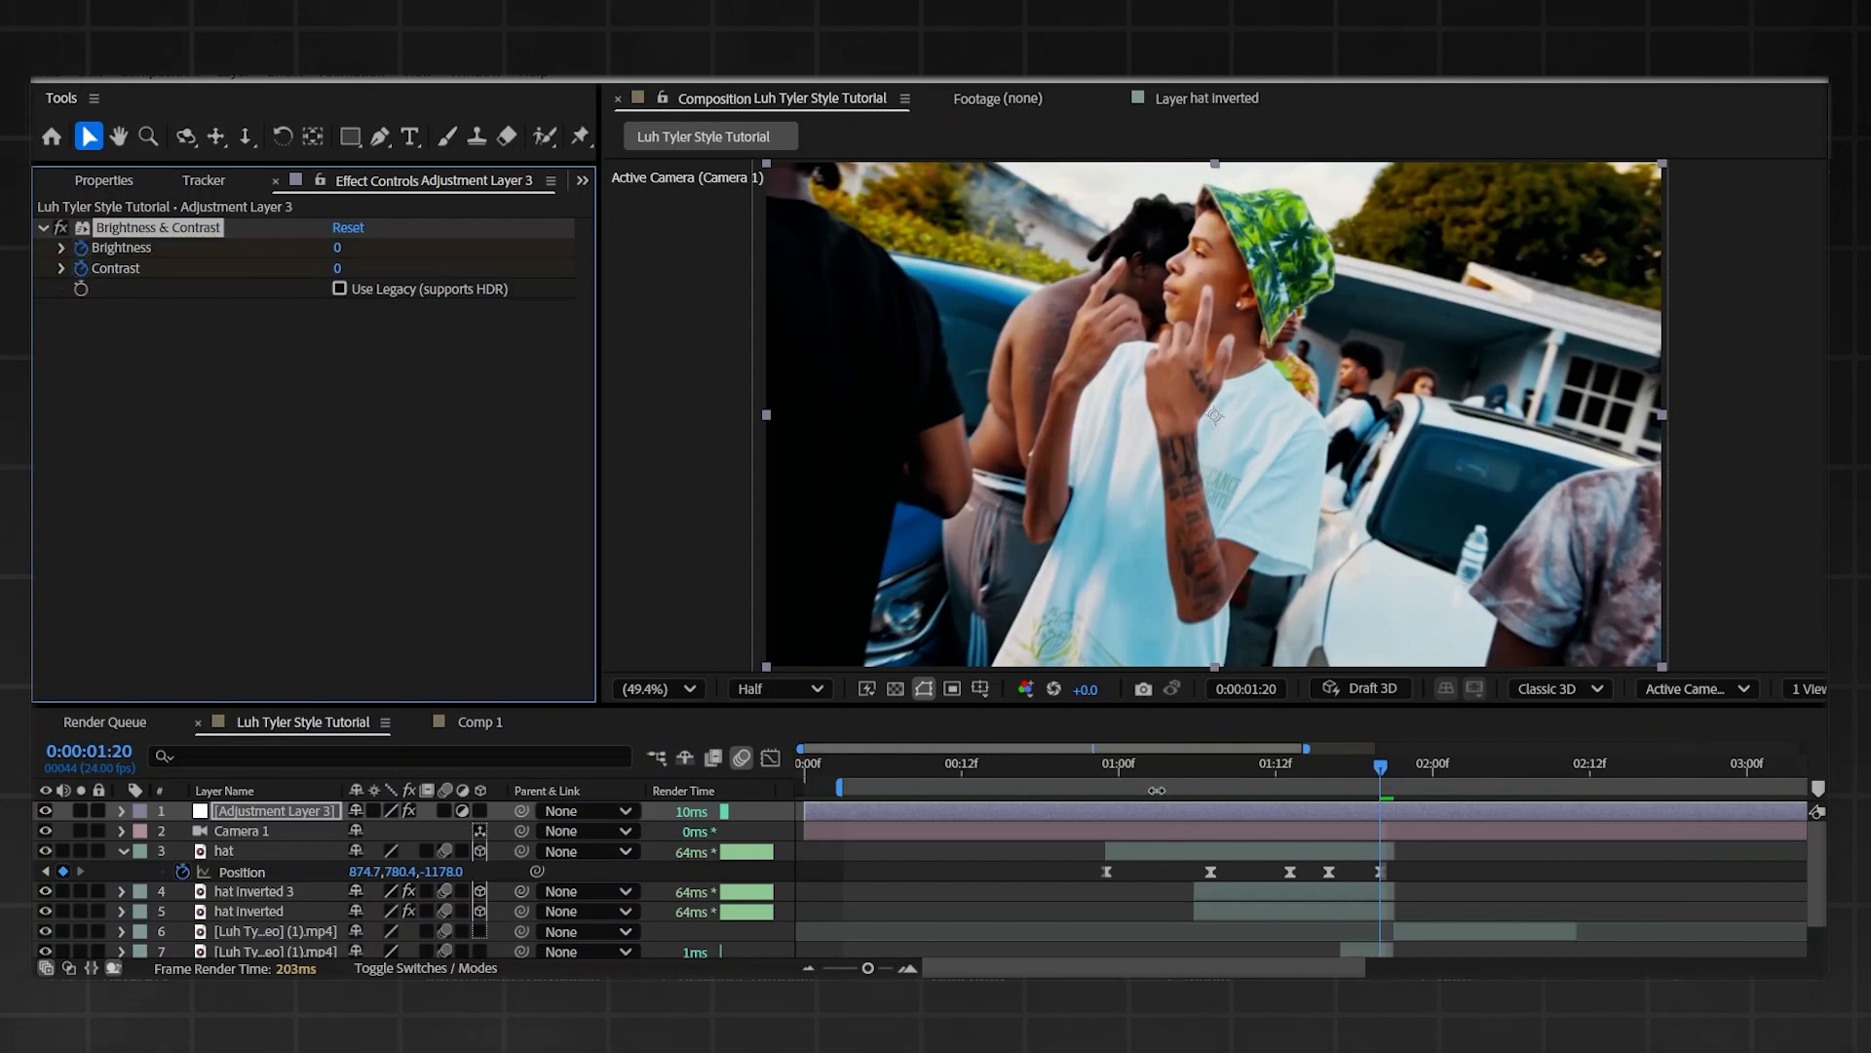
# - Keyframe the adjustment layer's Brightness & Contrast and show its transform properties
pyautogui.click(139, 810)
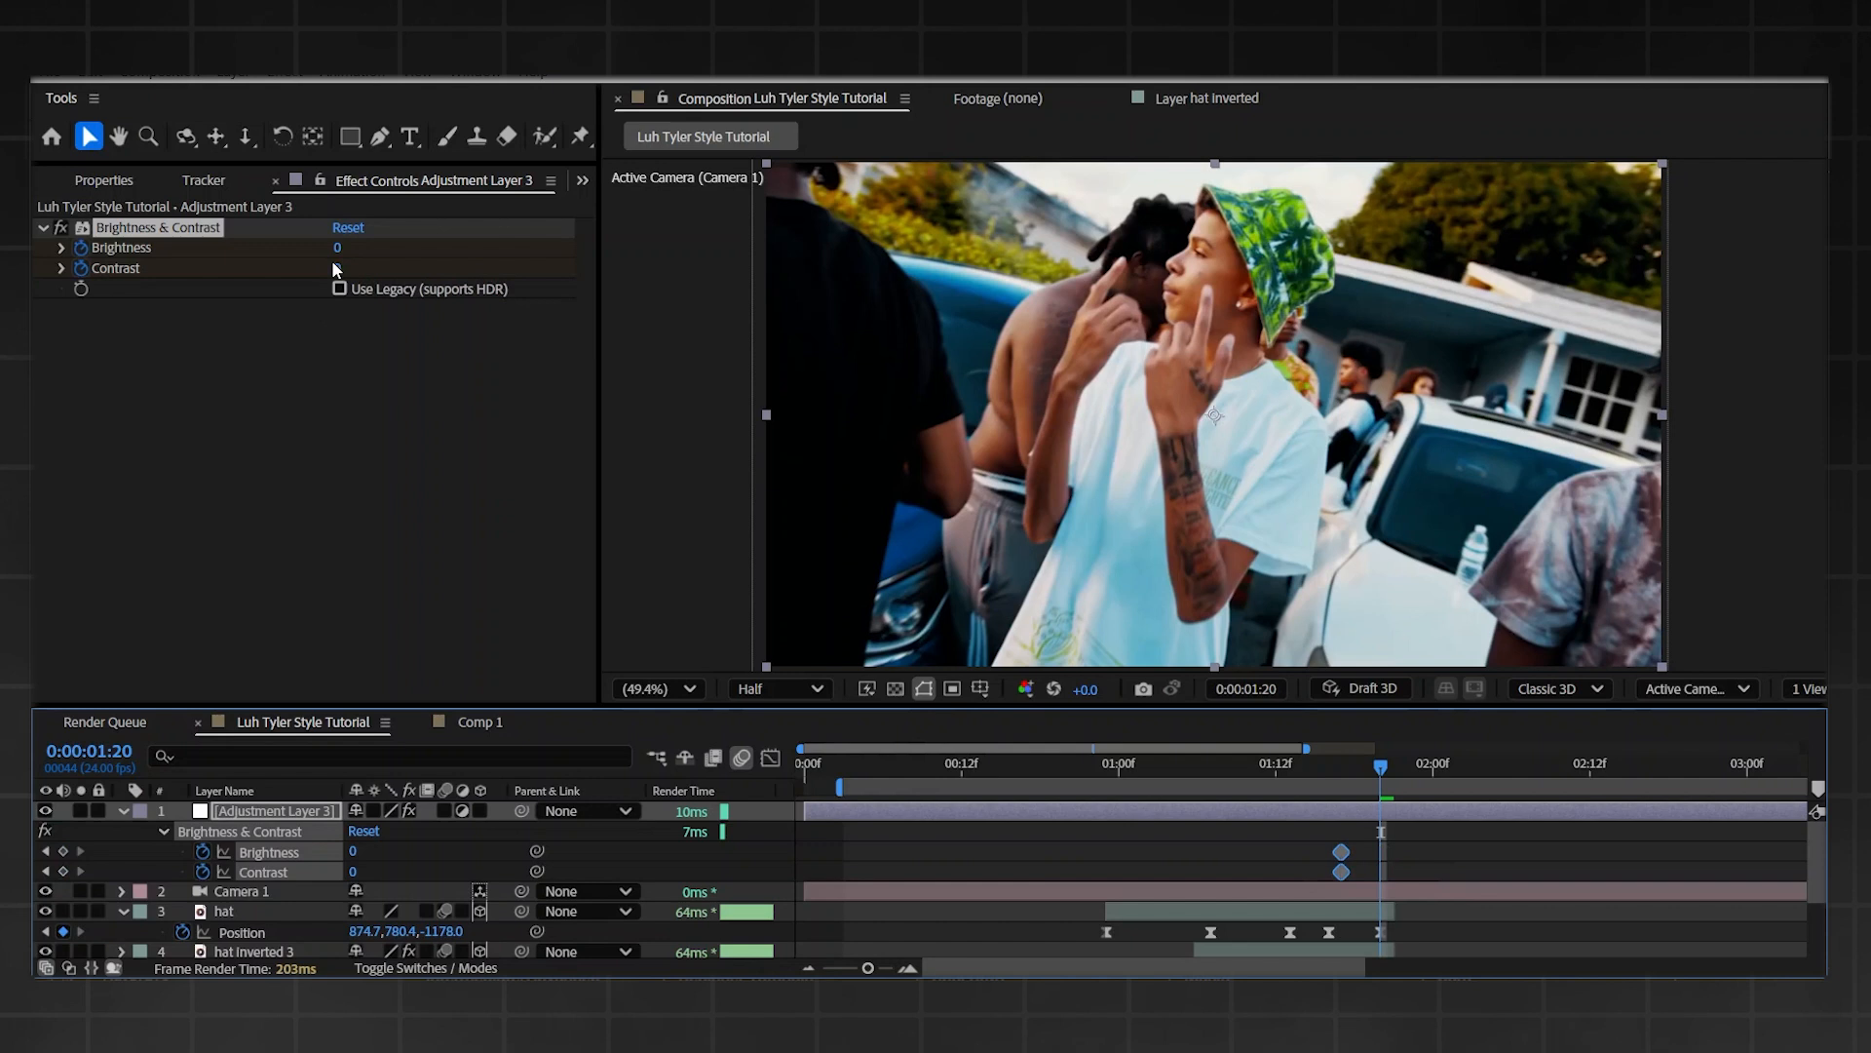
pyautogui.moveTo(1387, 868)
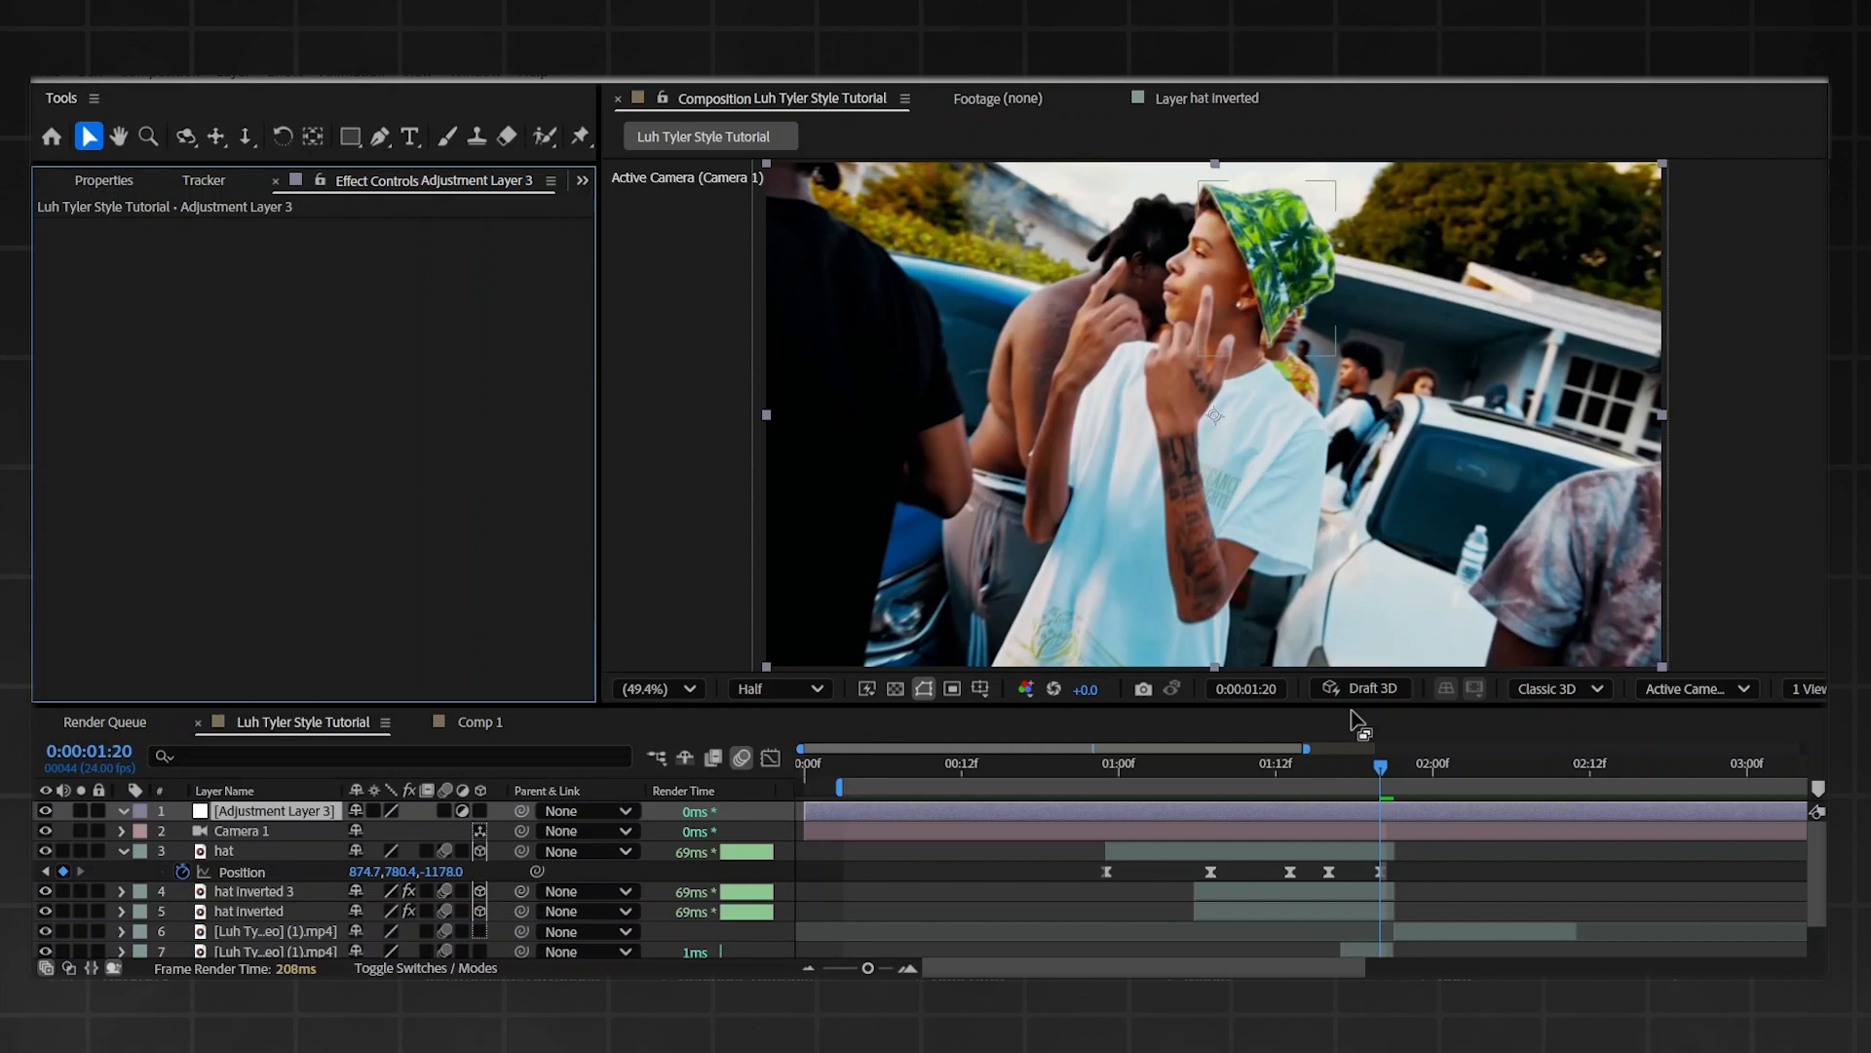
pyautogui.moveTo(1301, 402)
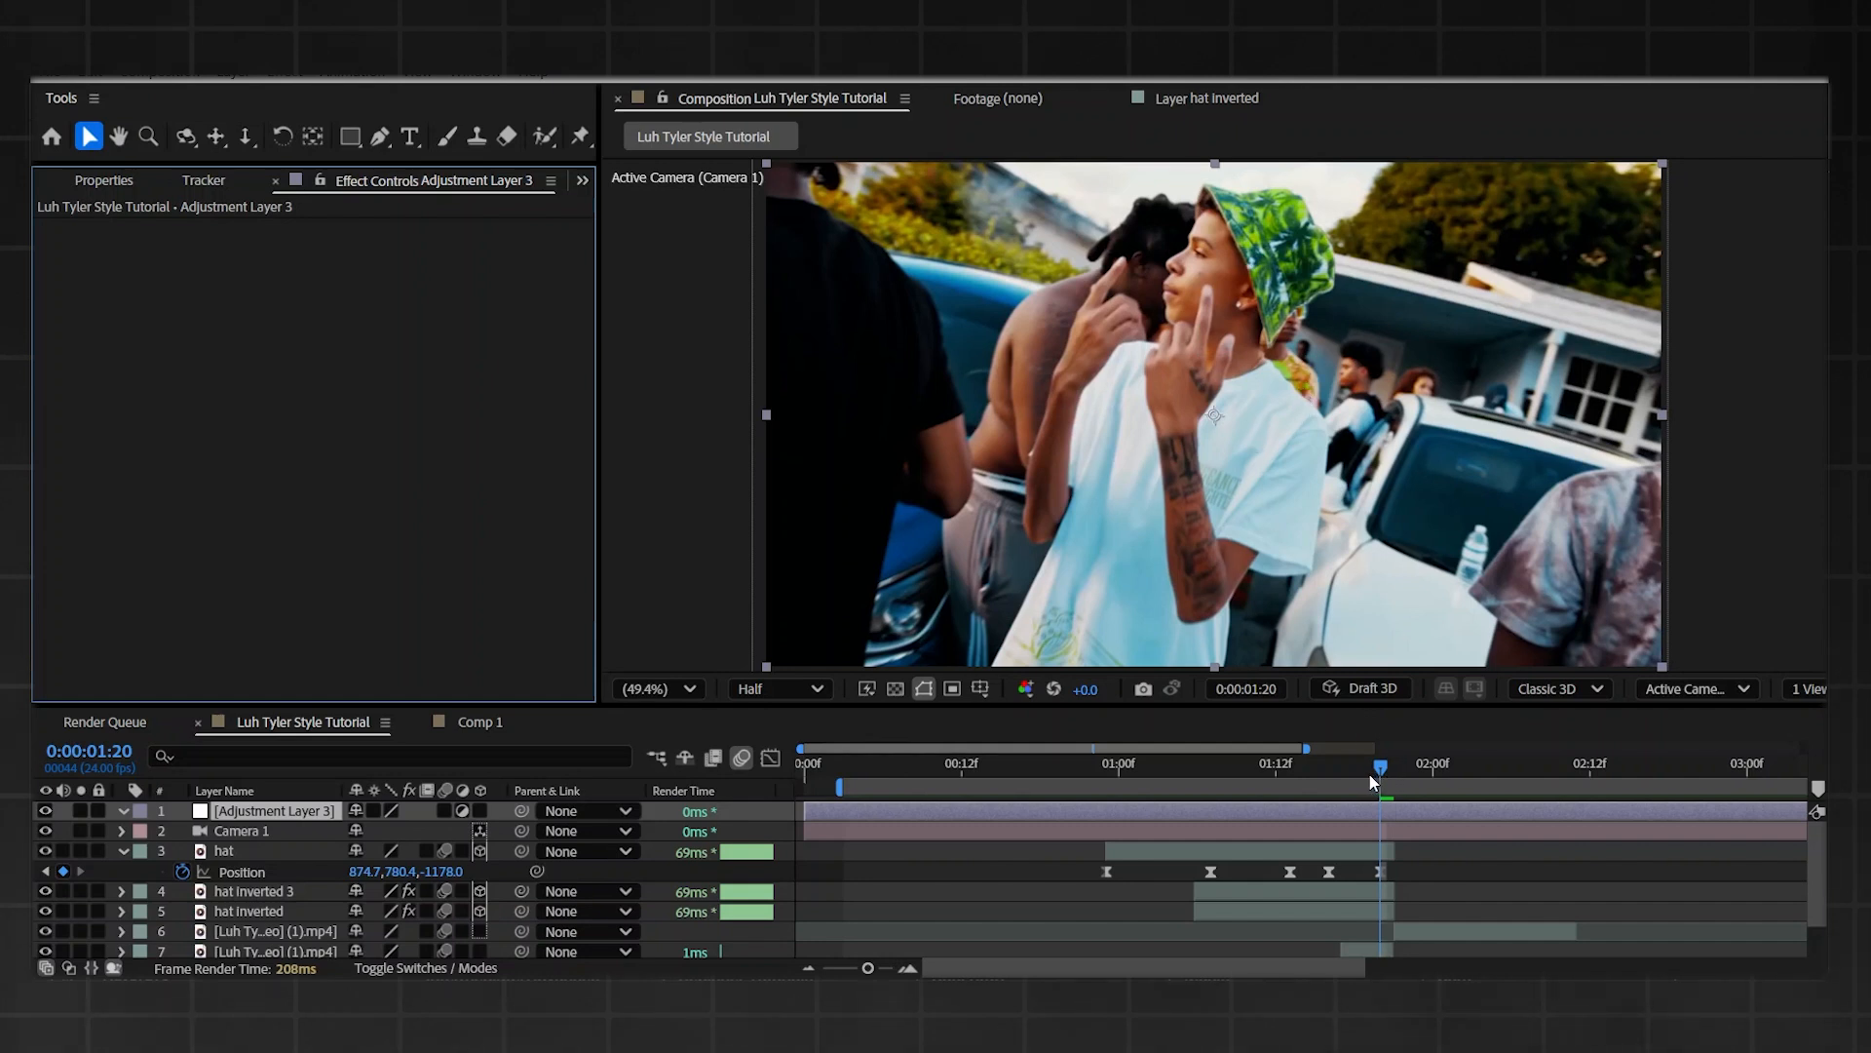
pyautogui.moveTo(1292, 738)
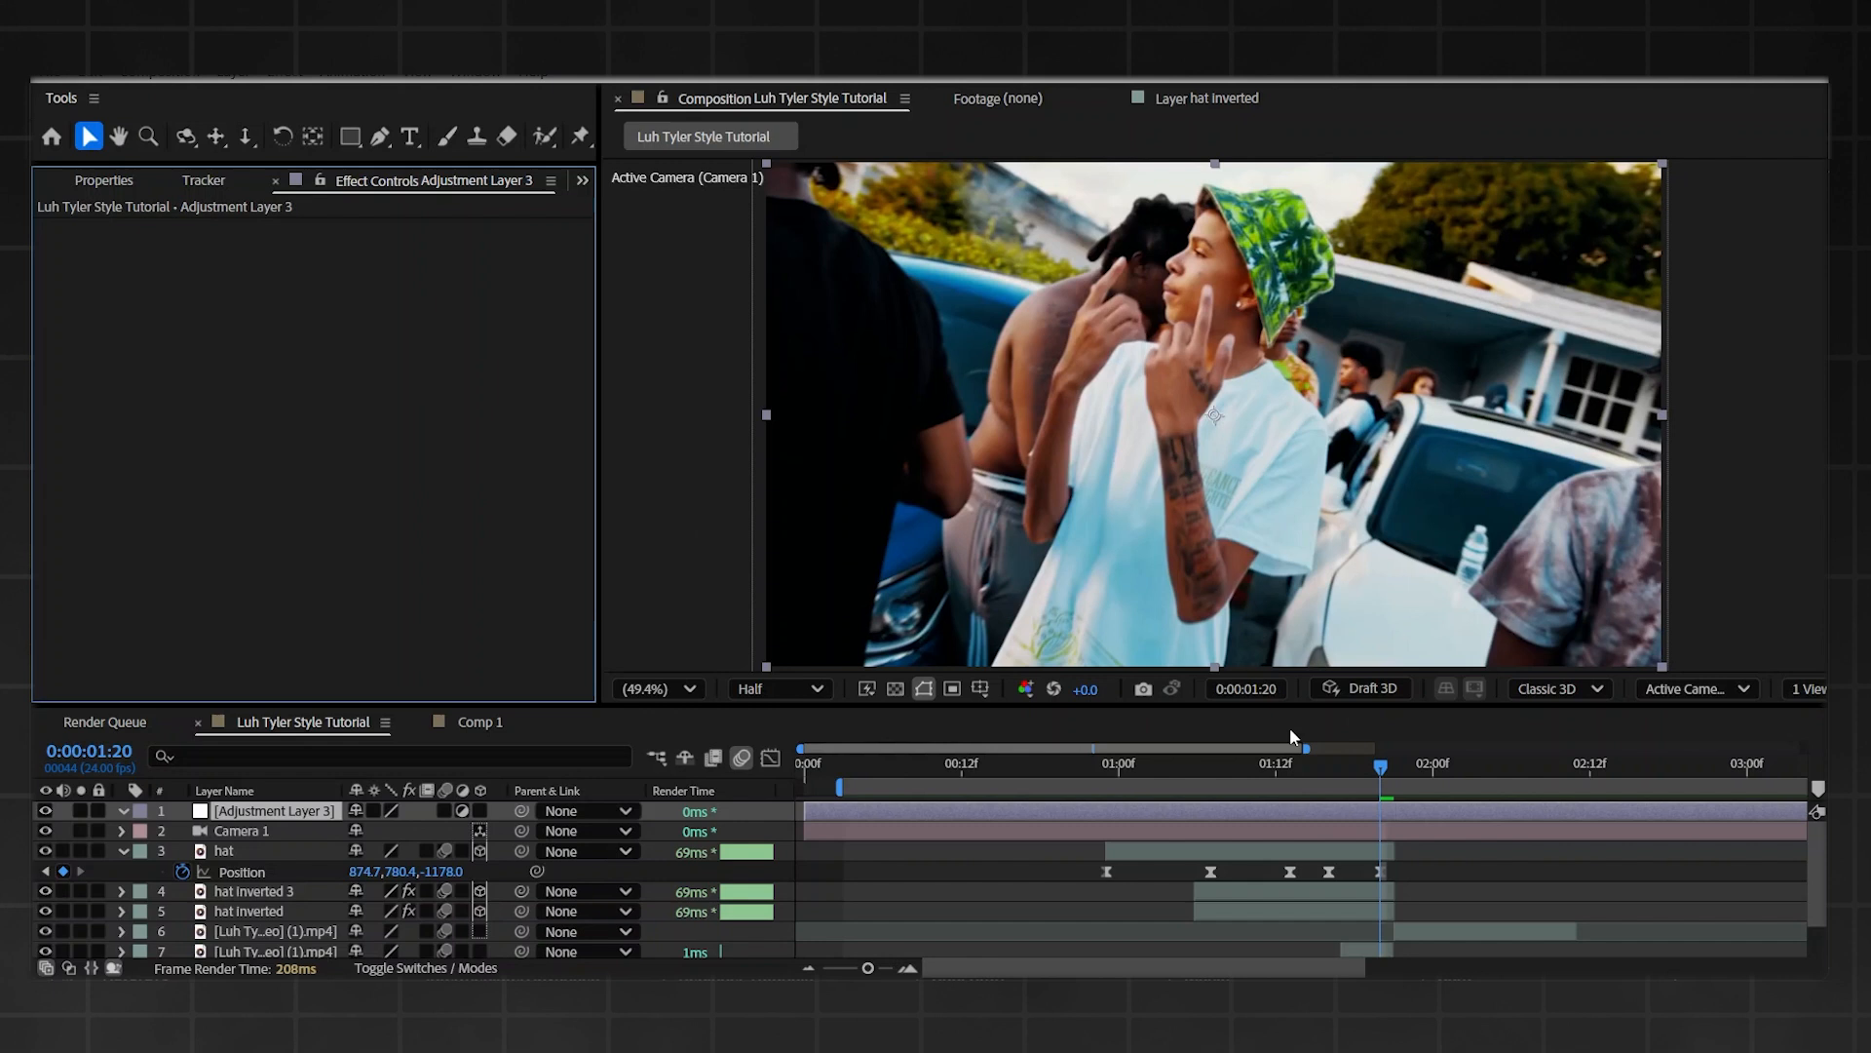
pyautogui.click(105, 180)
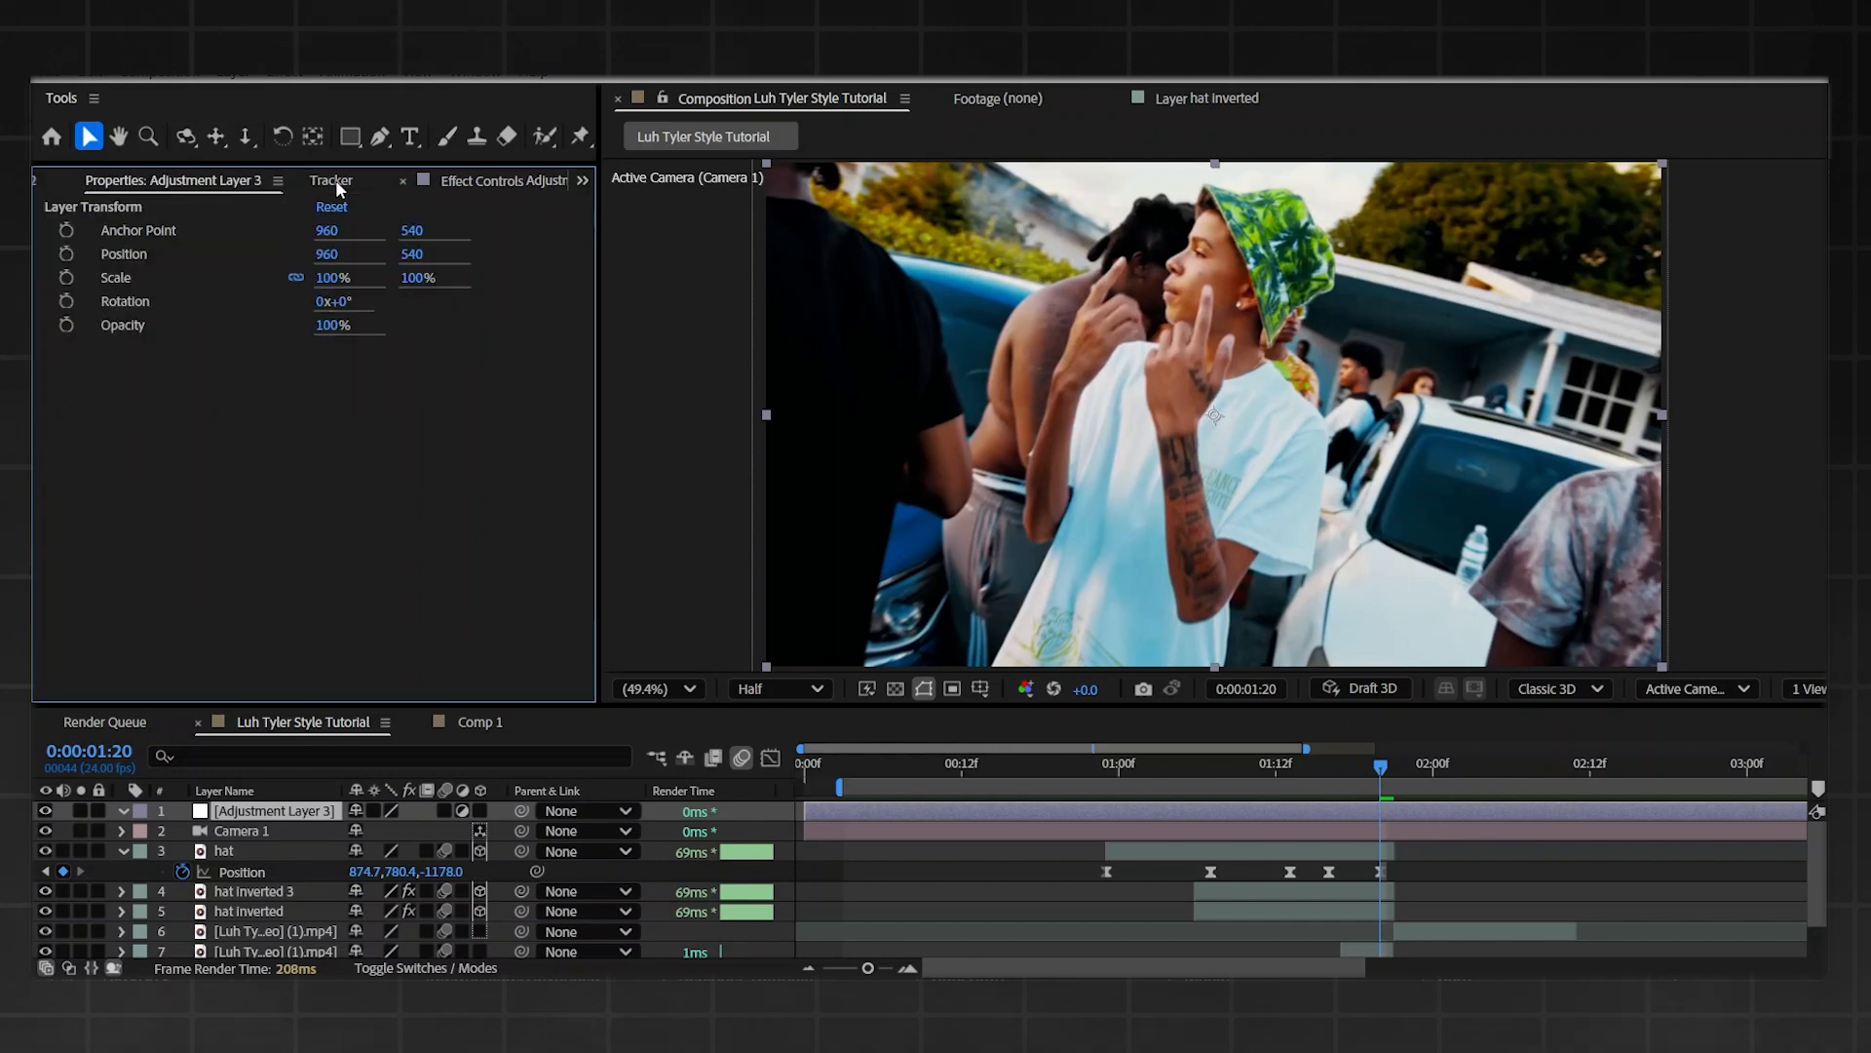
# - Apply the HardHit preset to Adjustment Layer 3 and preview the shake at the cut
pyautogui.click(182, 181)
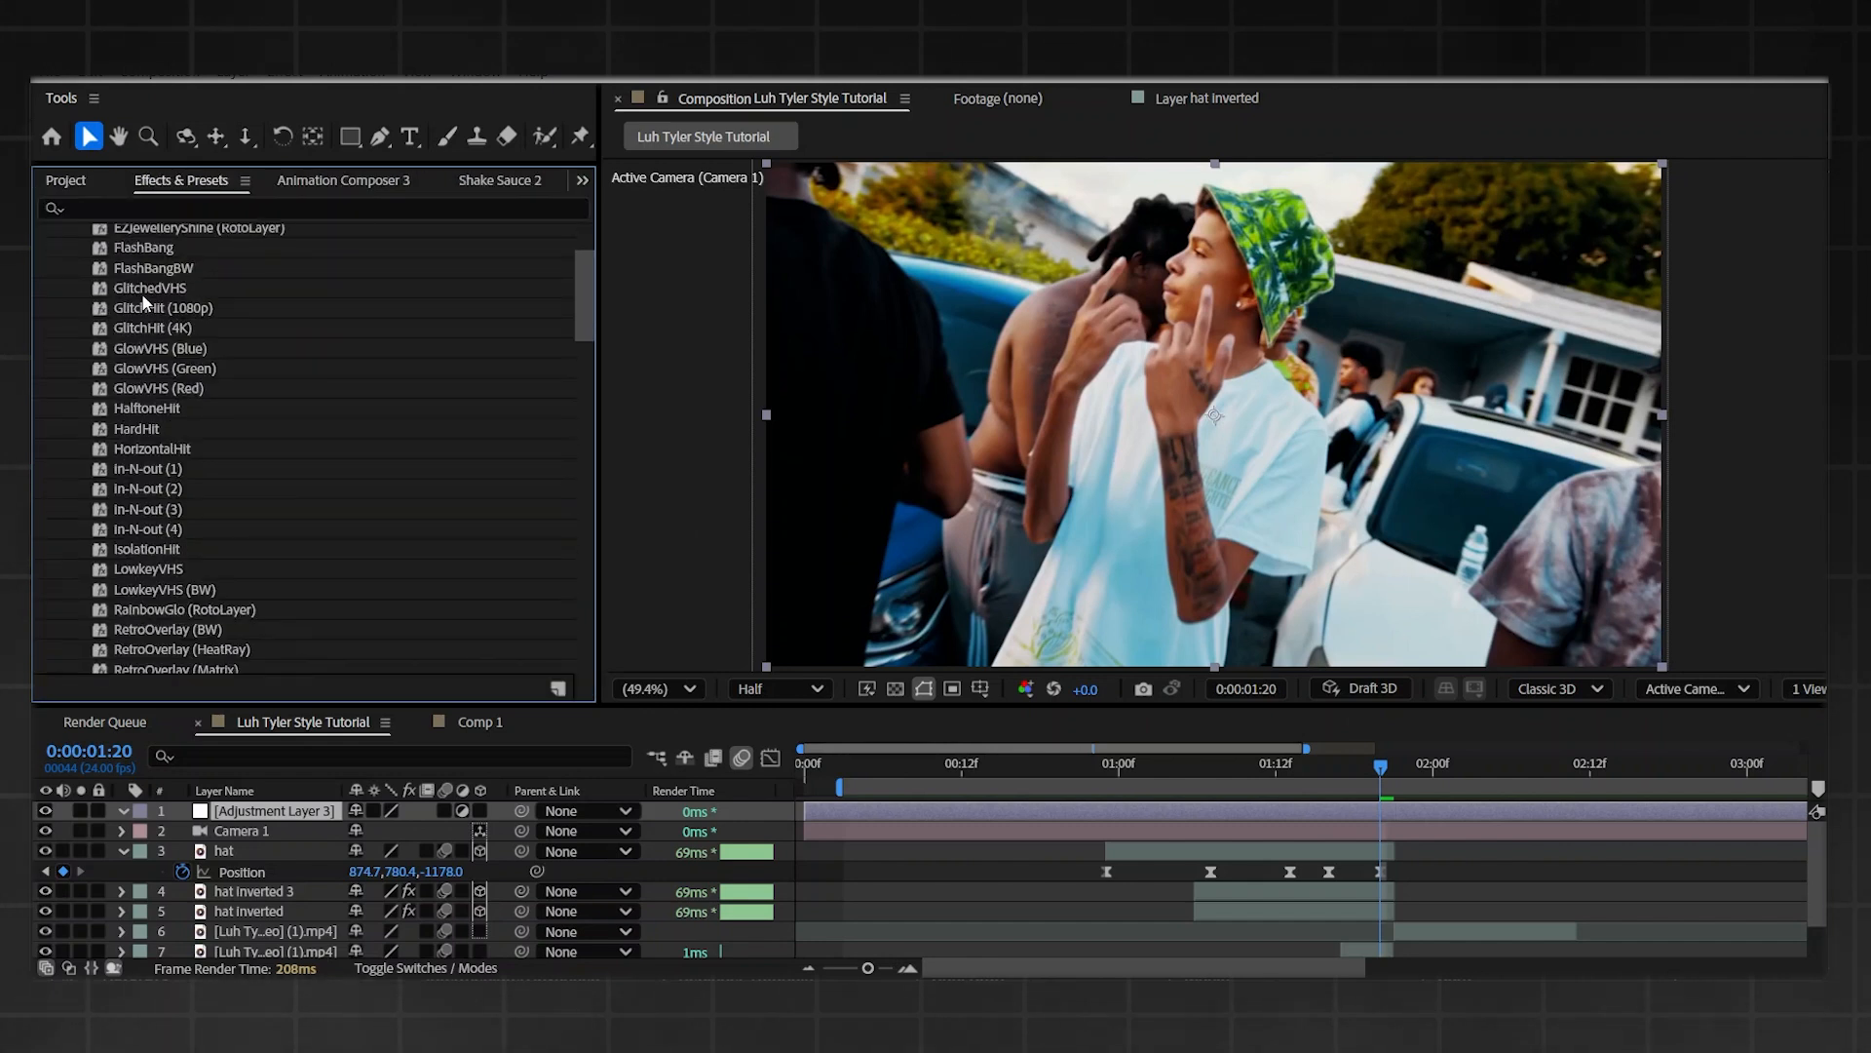
pyautogui.click(137, 429)
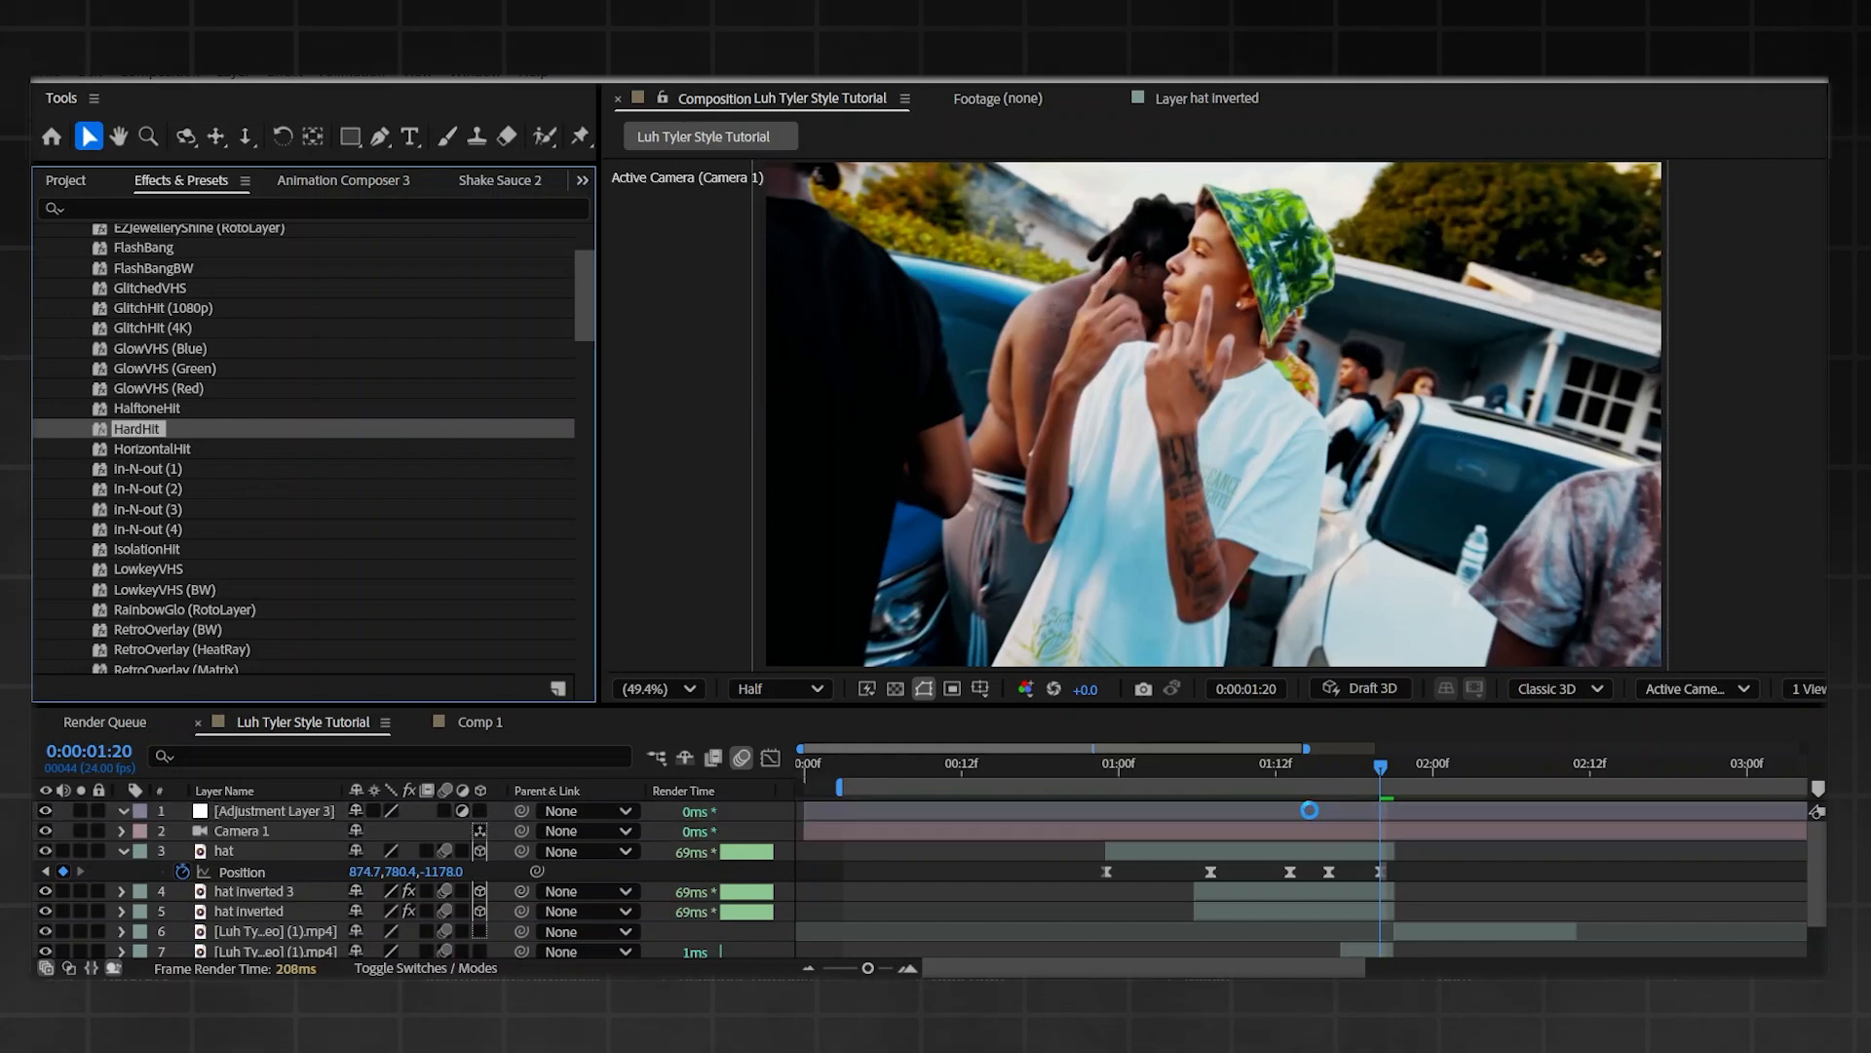
pyautogui.click(272, 810)
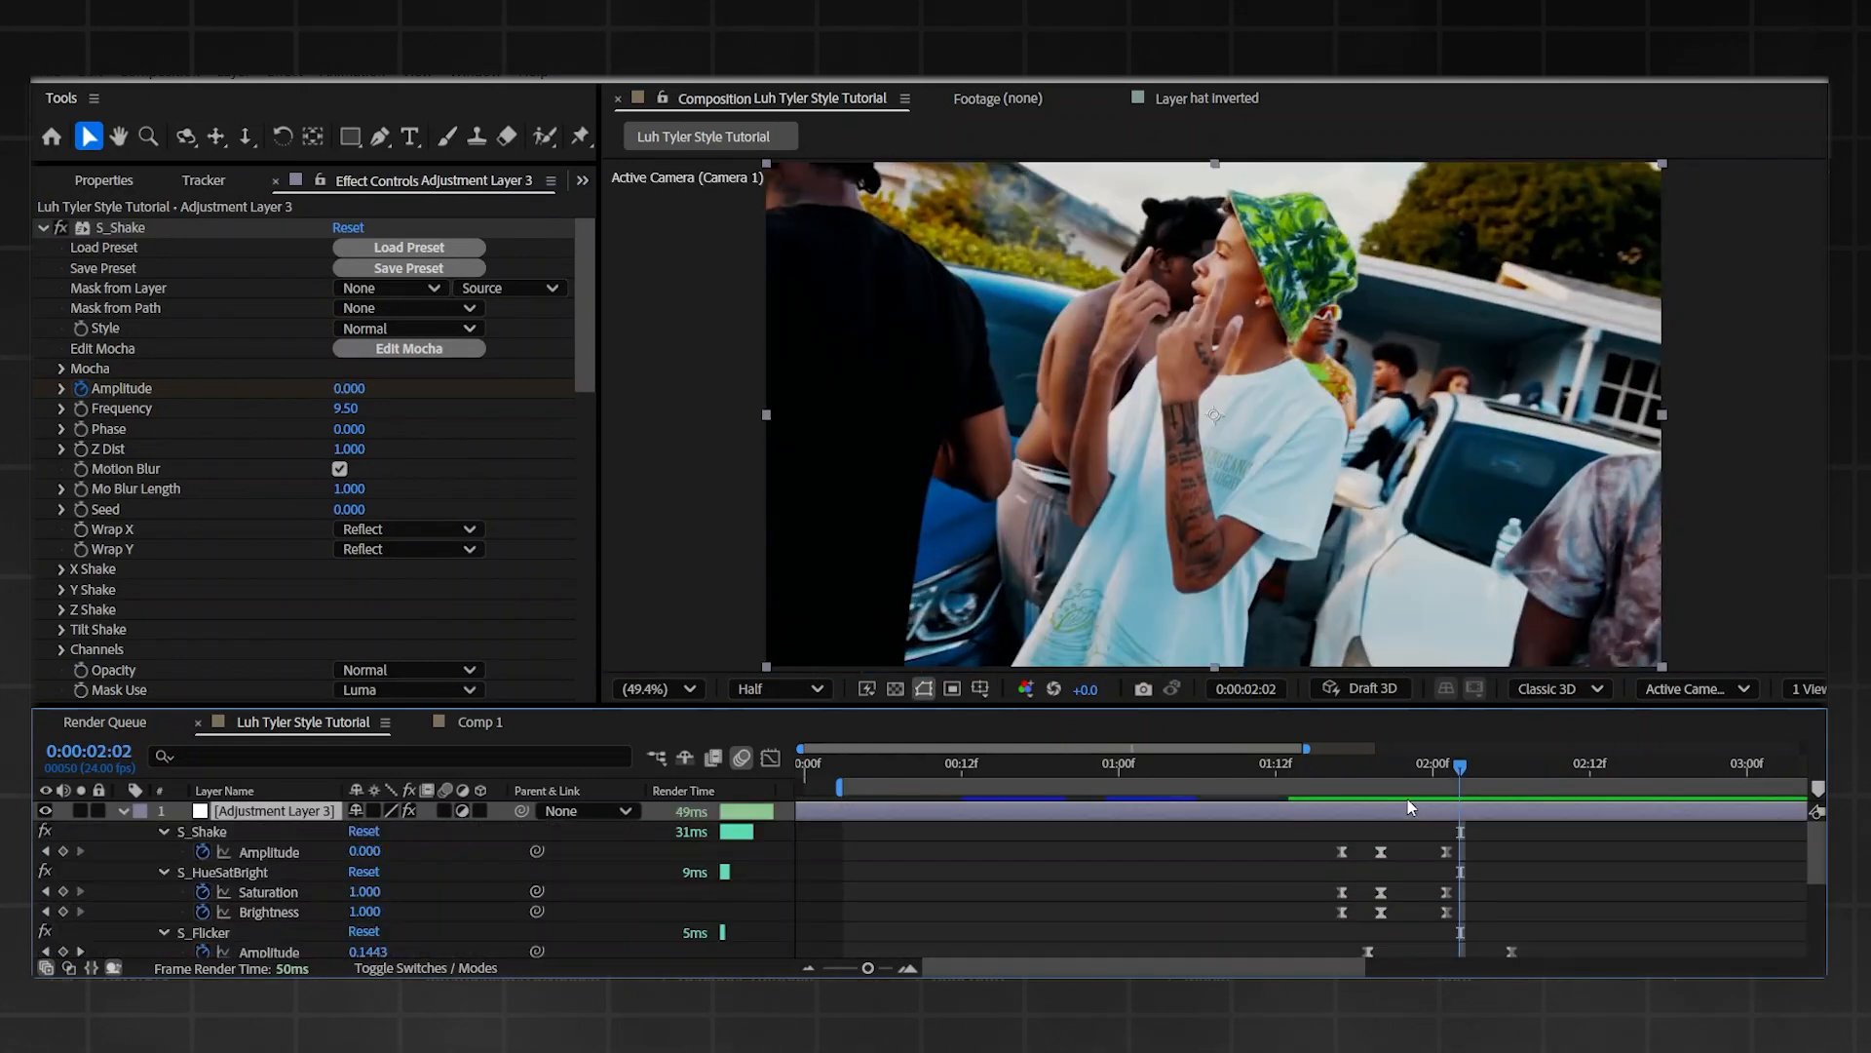
pyautogui.click(1378, 764)
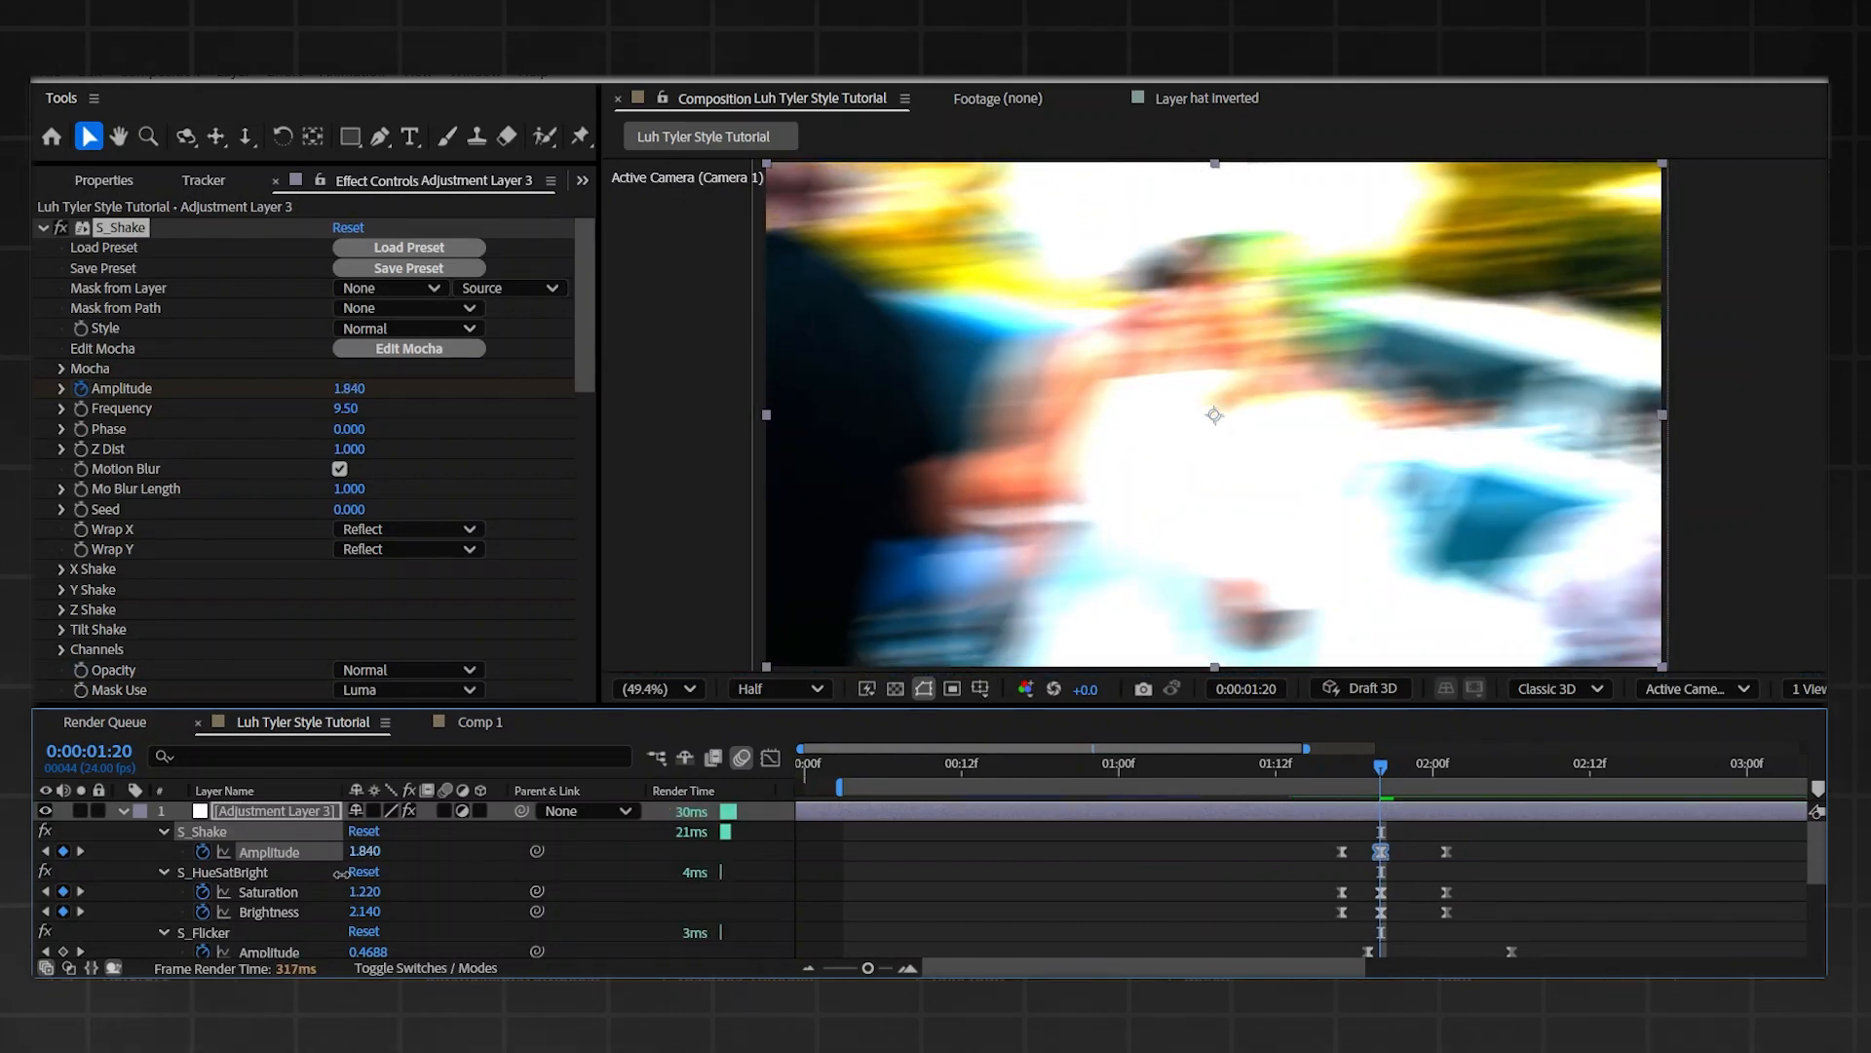
pyautogui.click(1328, 762)
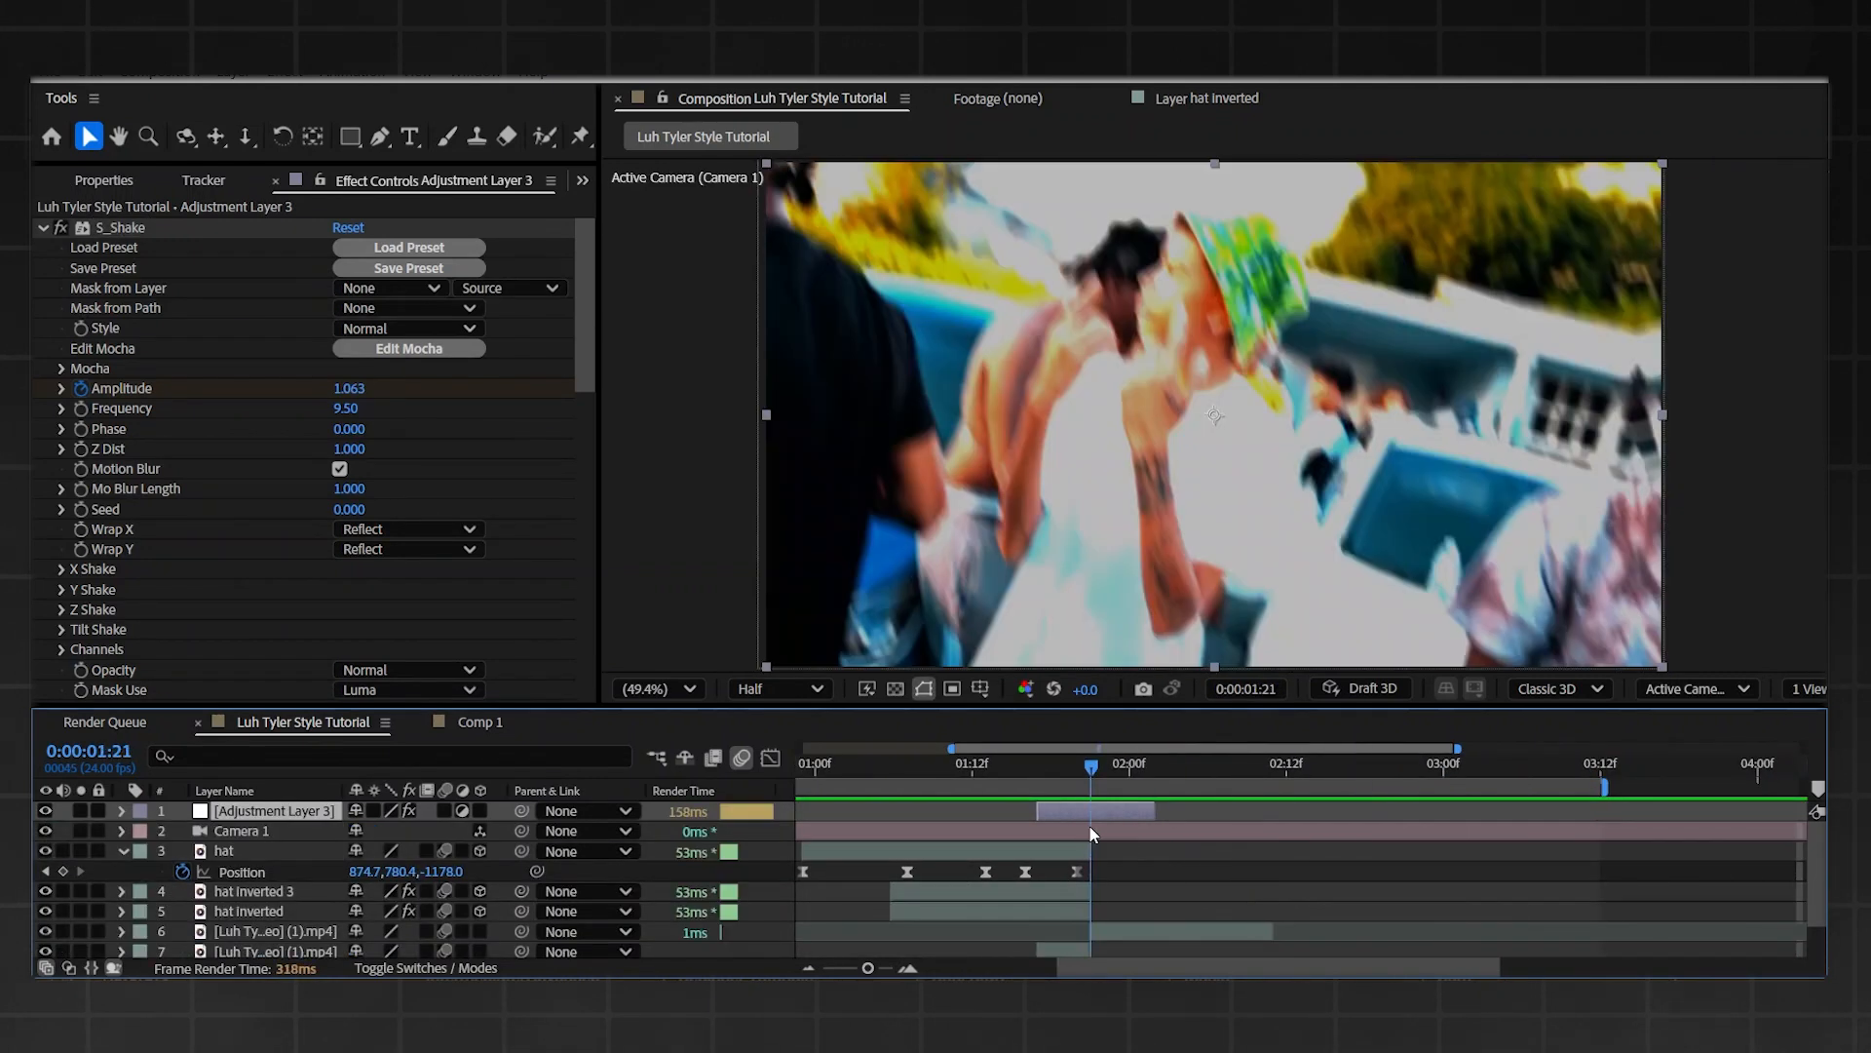
# - Freeze the sixth footage clip on the 2:11 frame with Time > Freeze Frame
pyautogui.click(1298, 764)
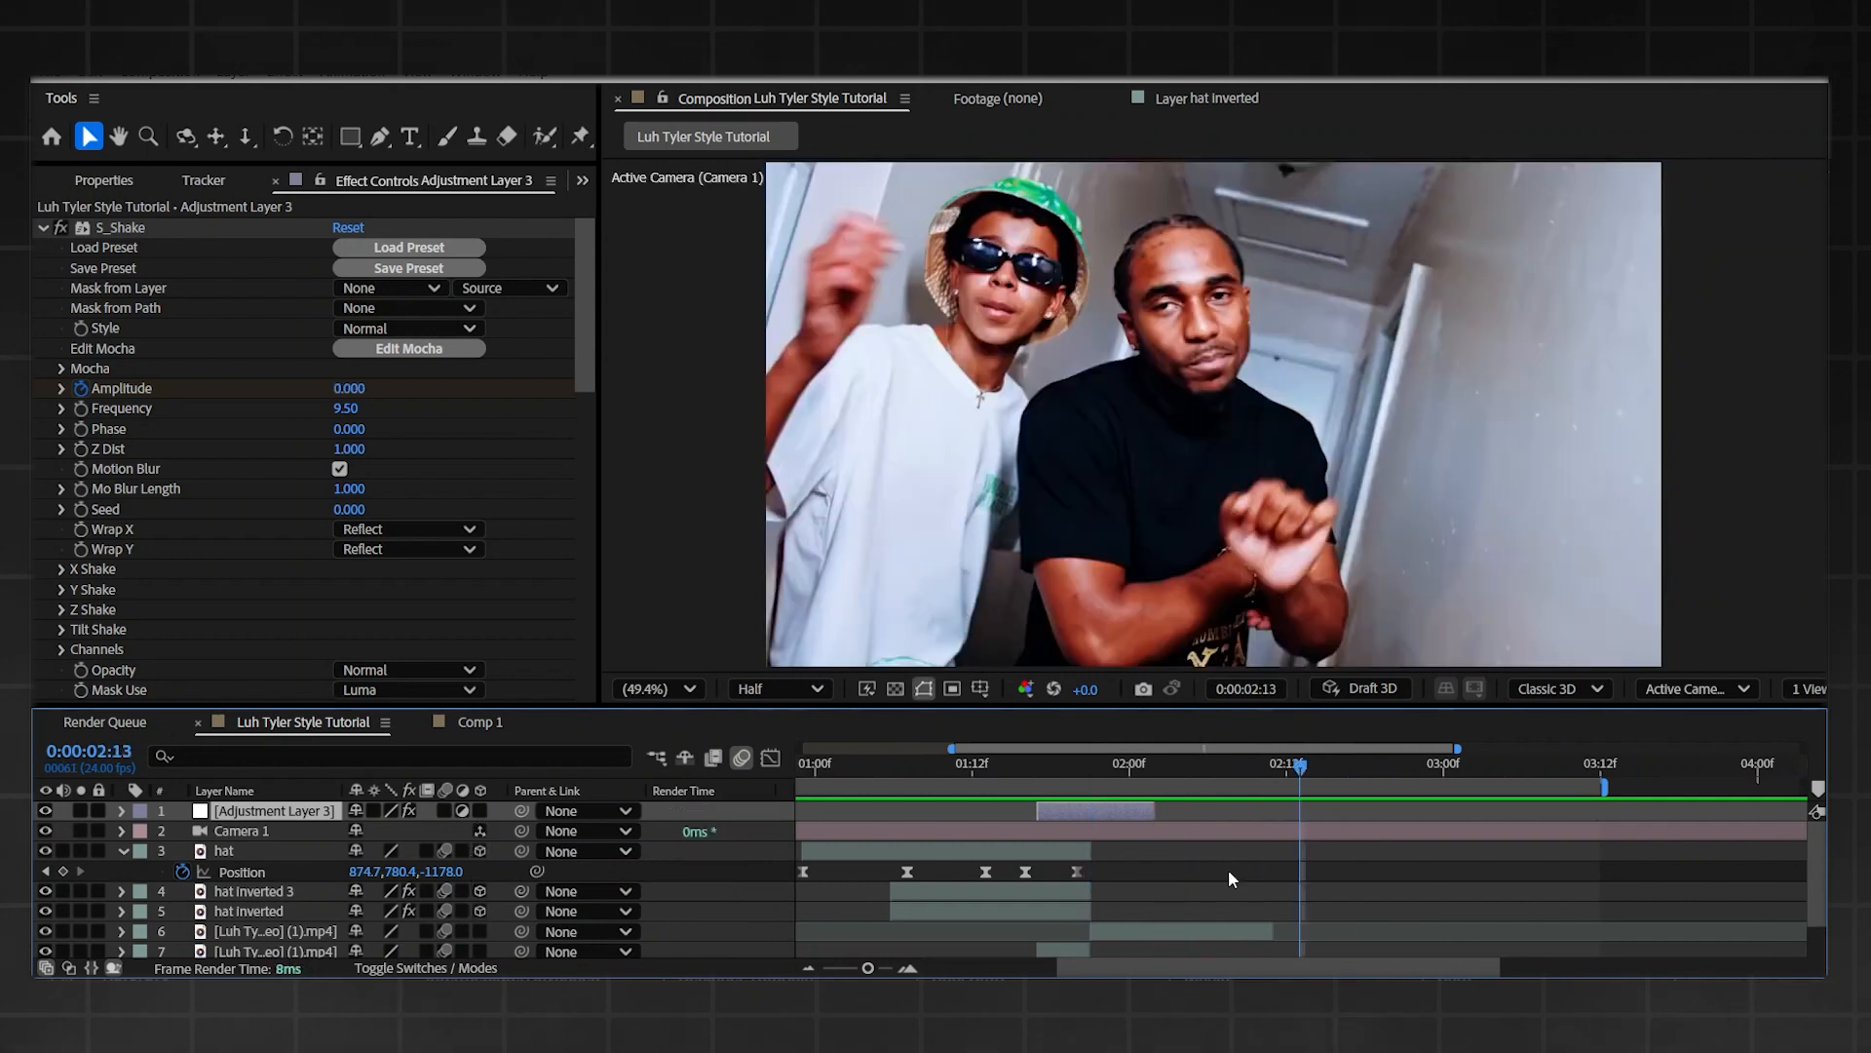
pyautogui.moveTo(1269, 862)
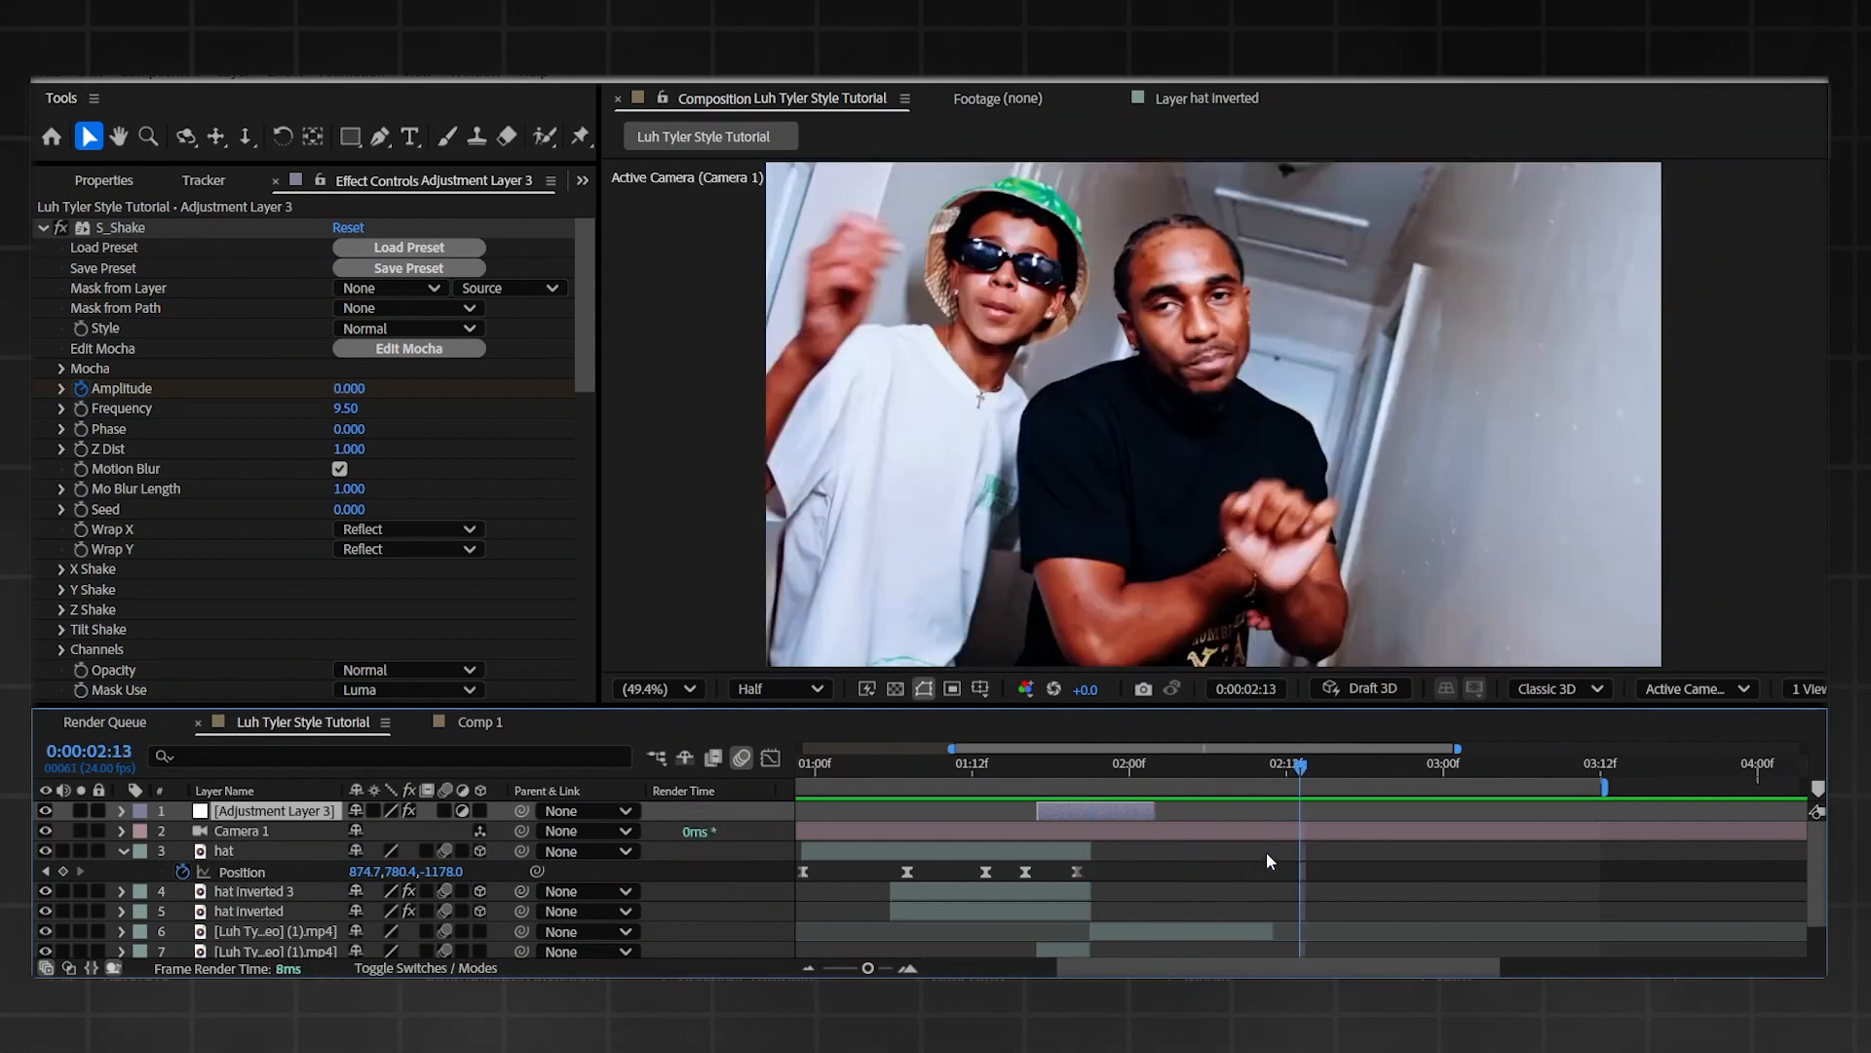
pyautogui.scroll(-3)
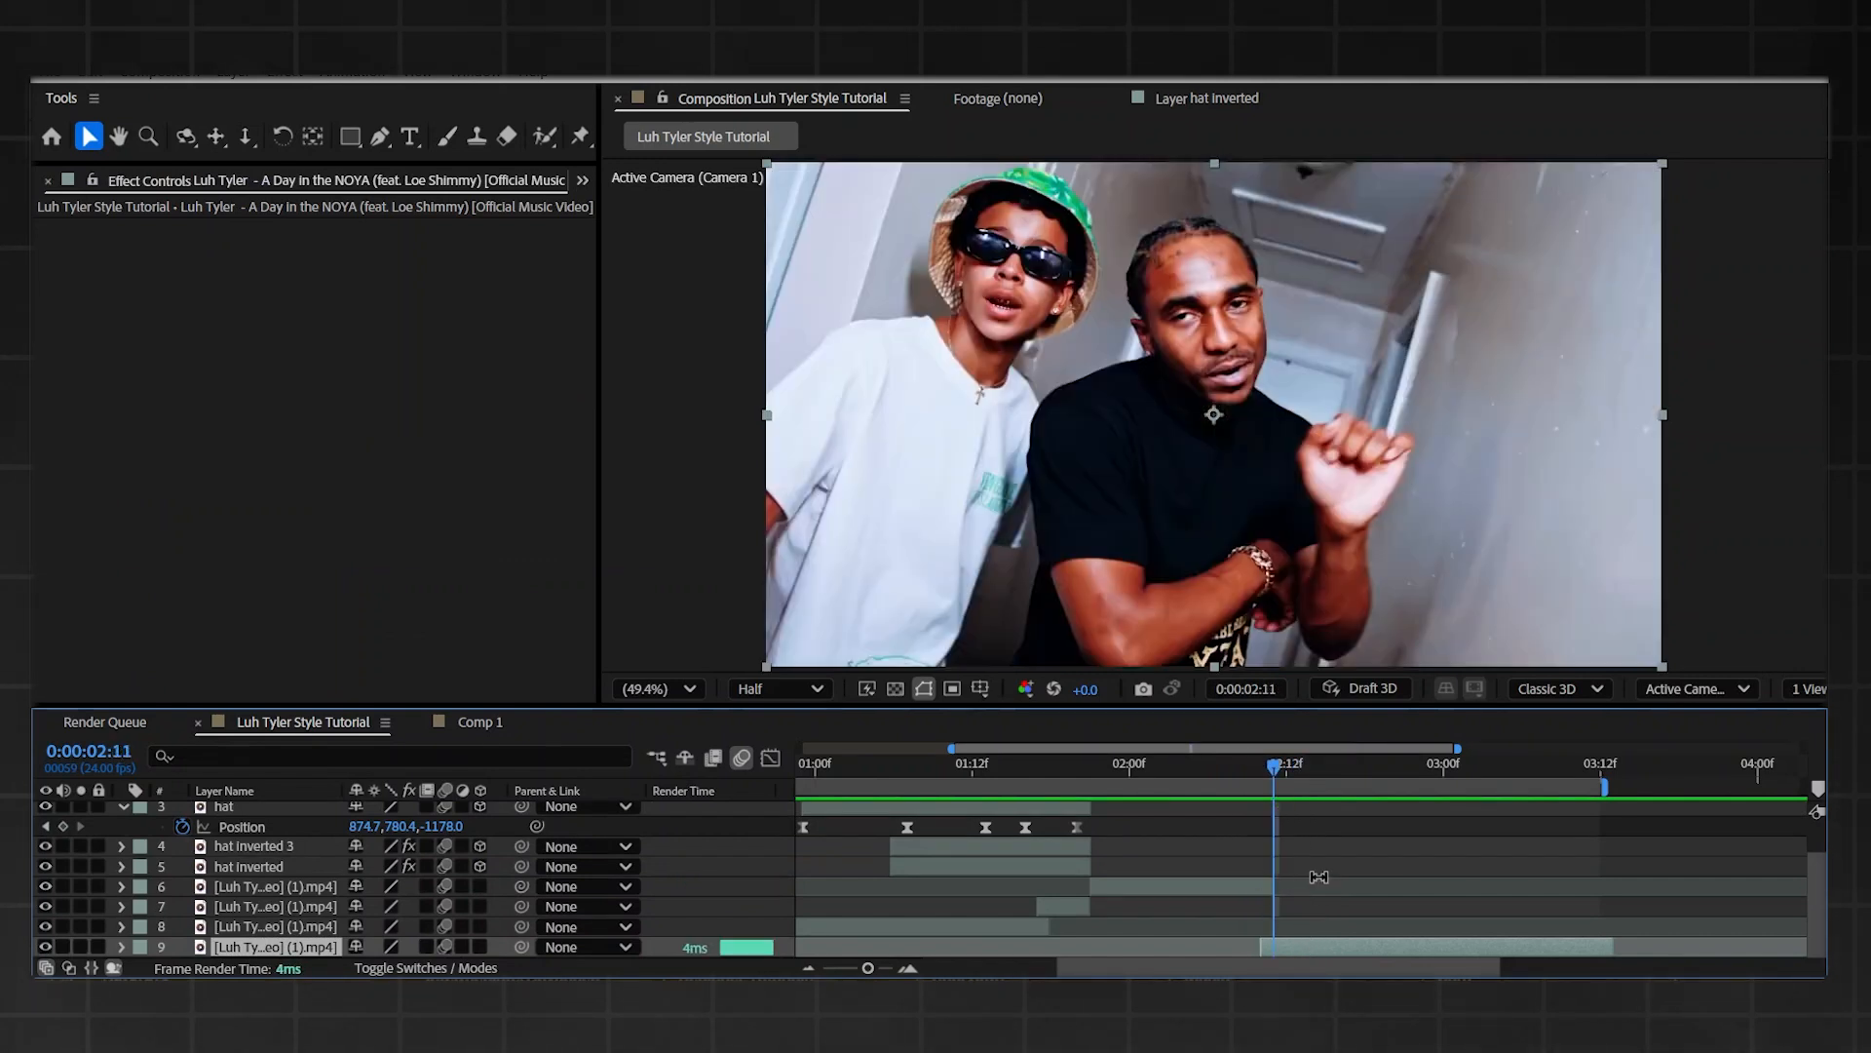
pyautogui.scroll(-3)
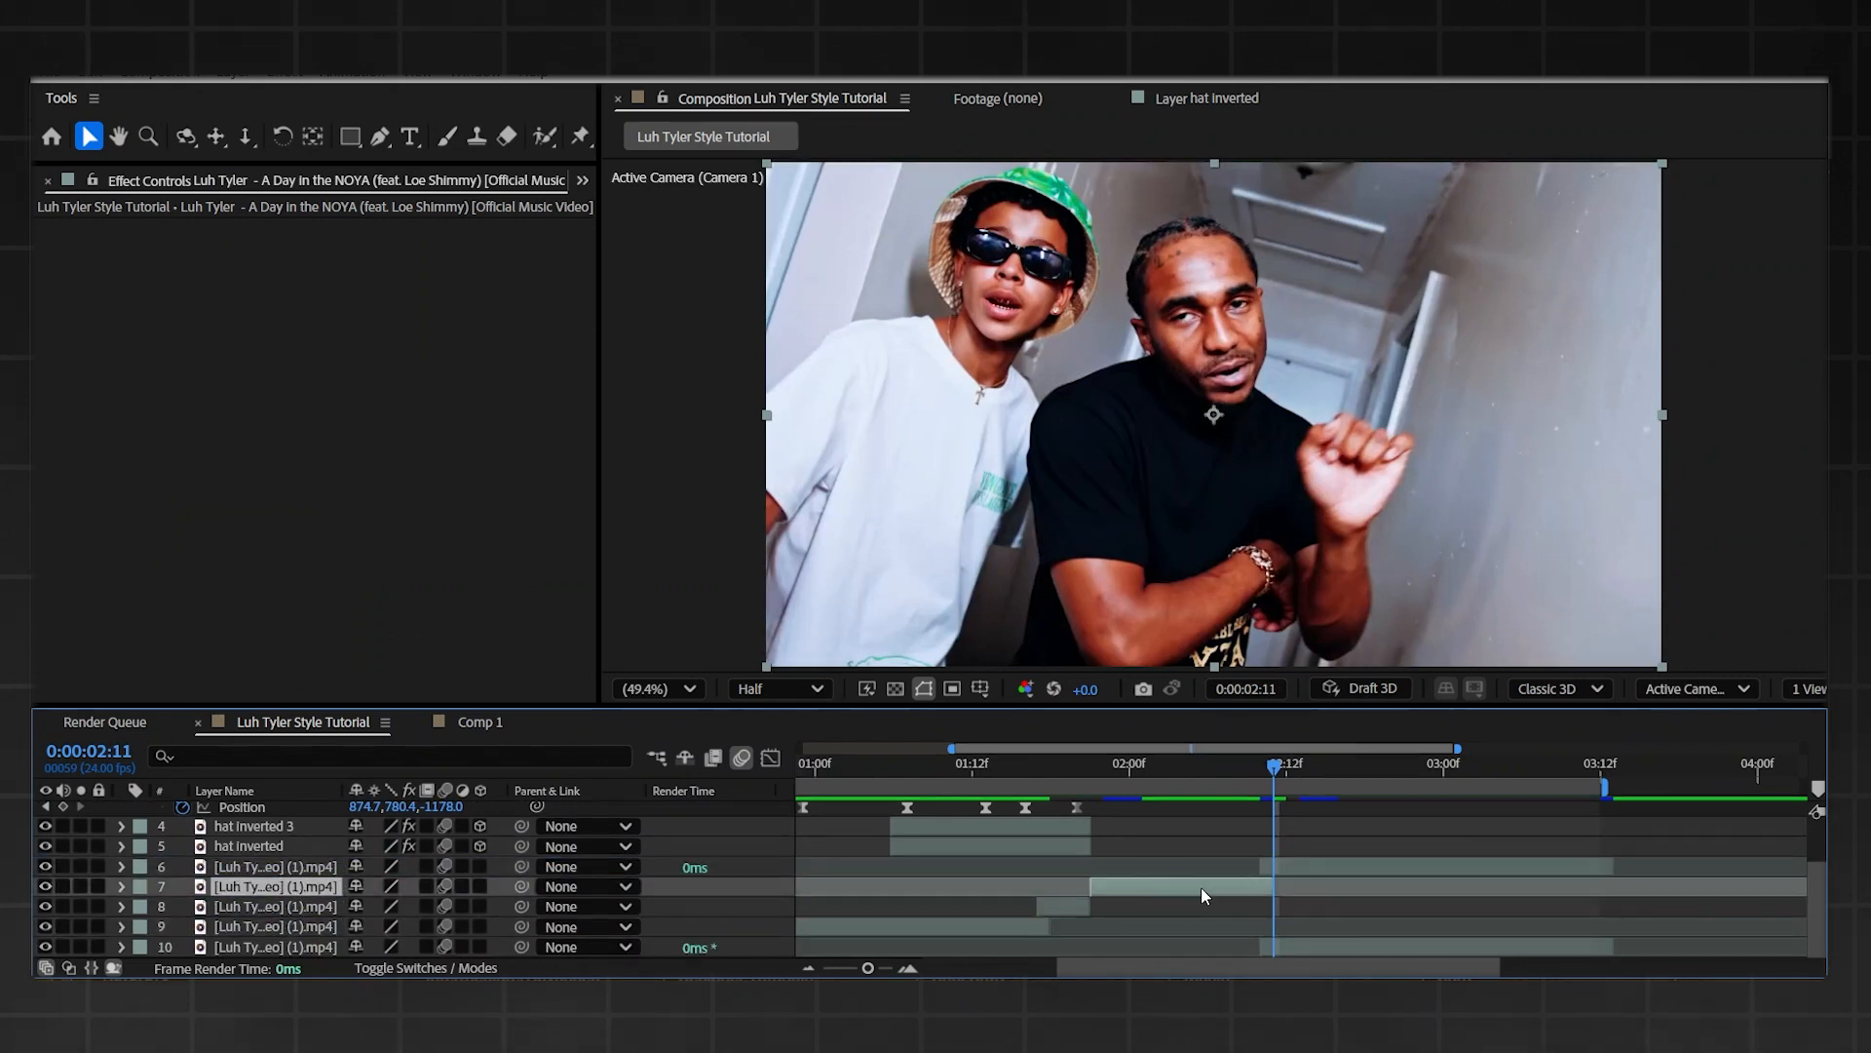
pyautogui.click(1207, 764)
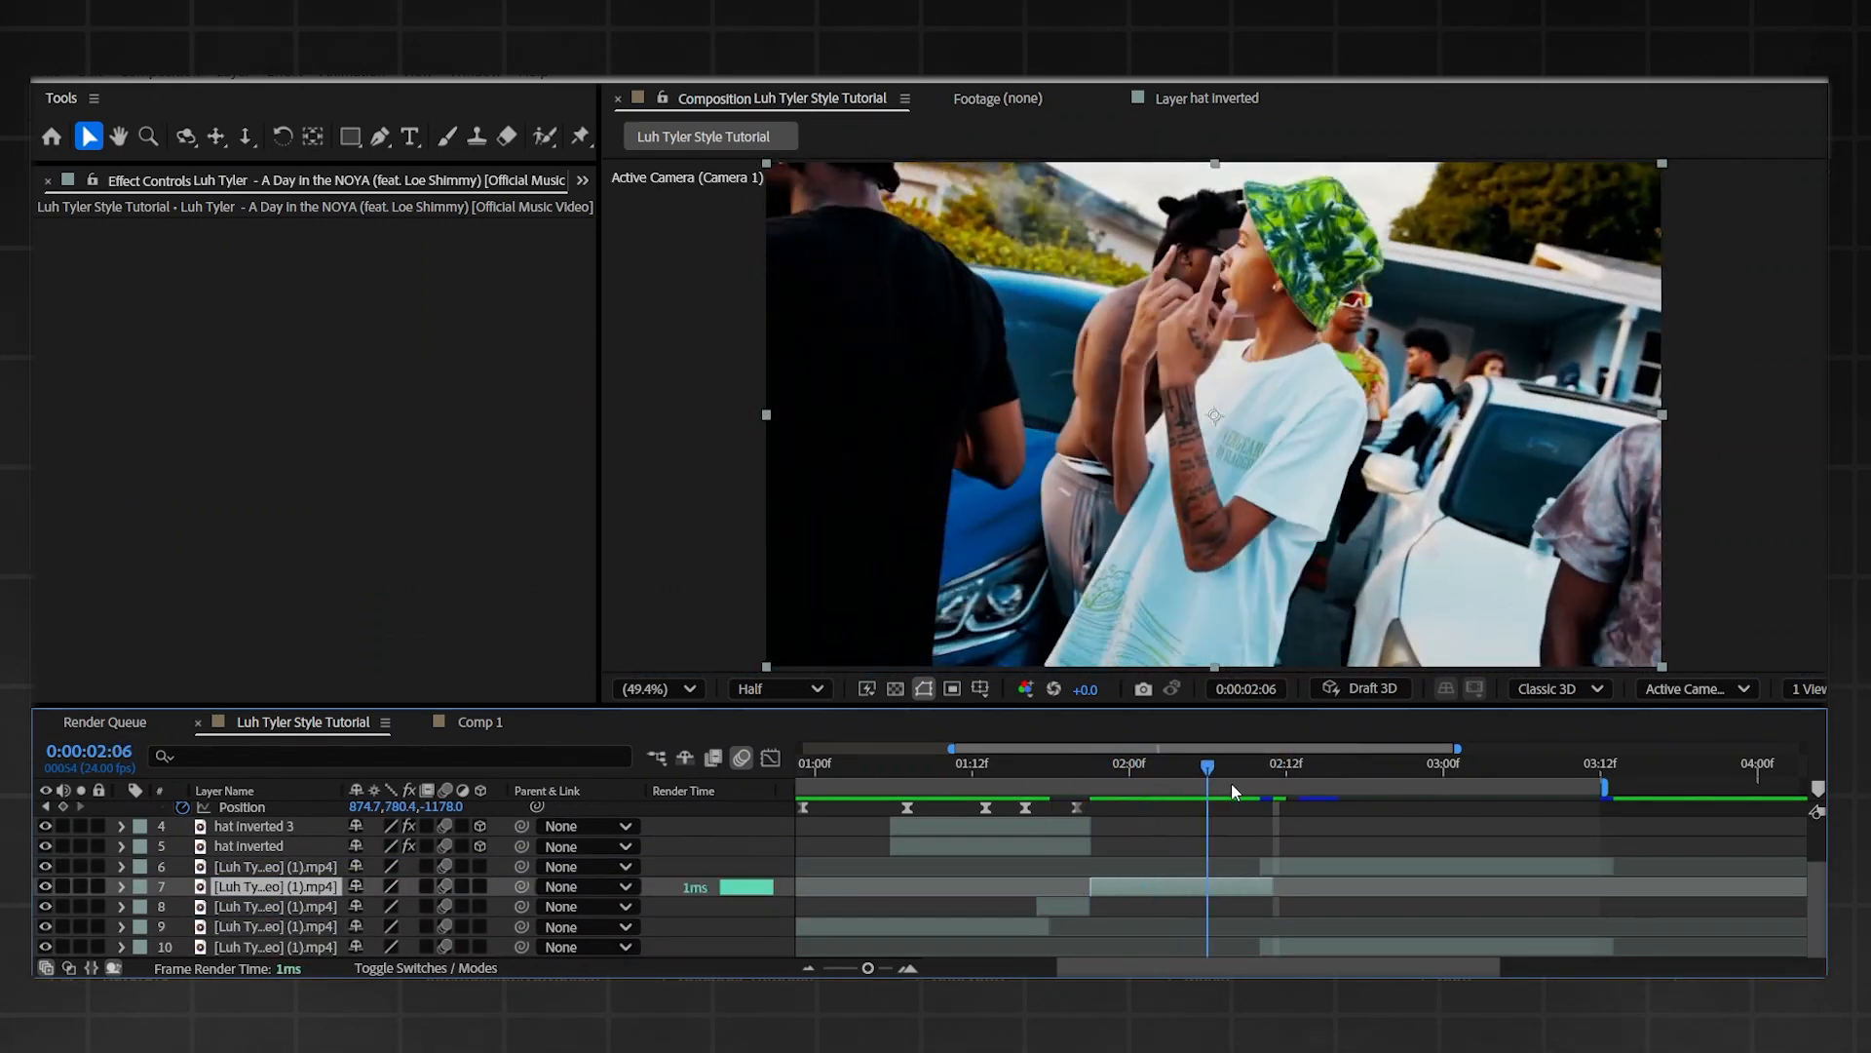
pyautogui.click(1274, 764)
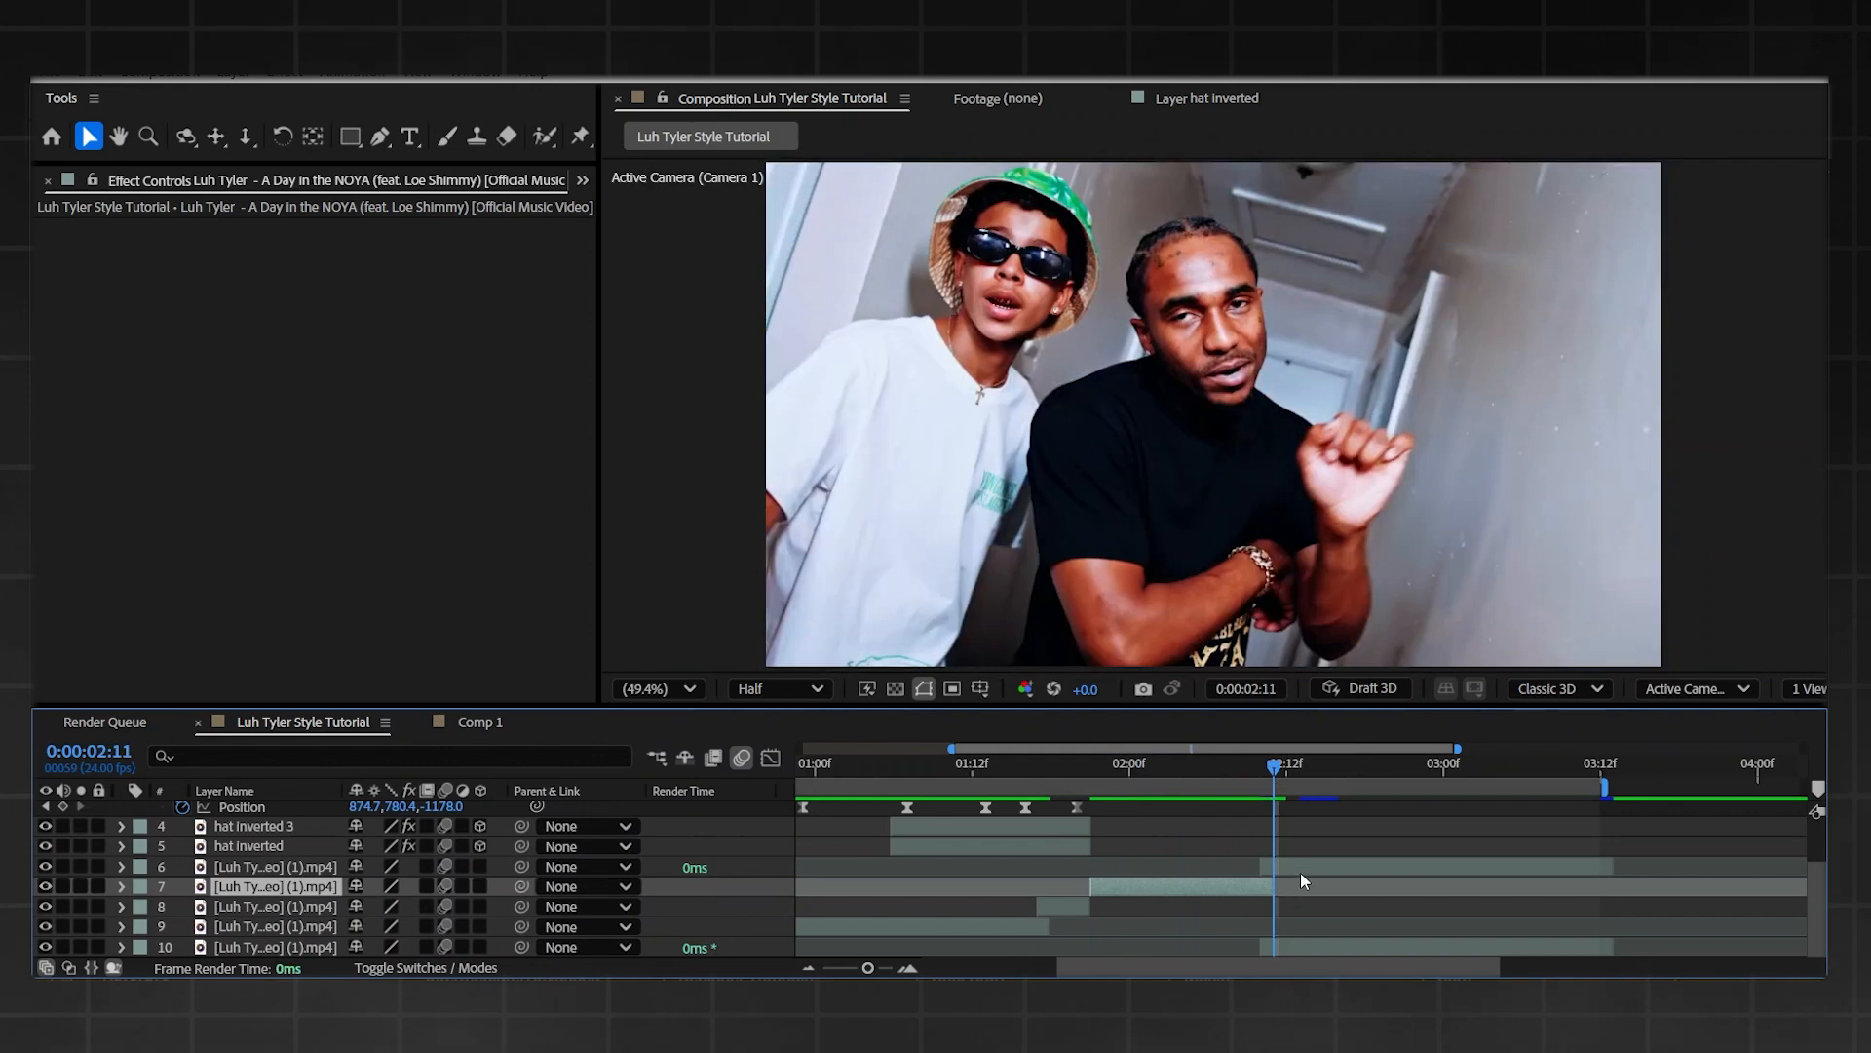
pyautogui.rightClick(1212, 416)
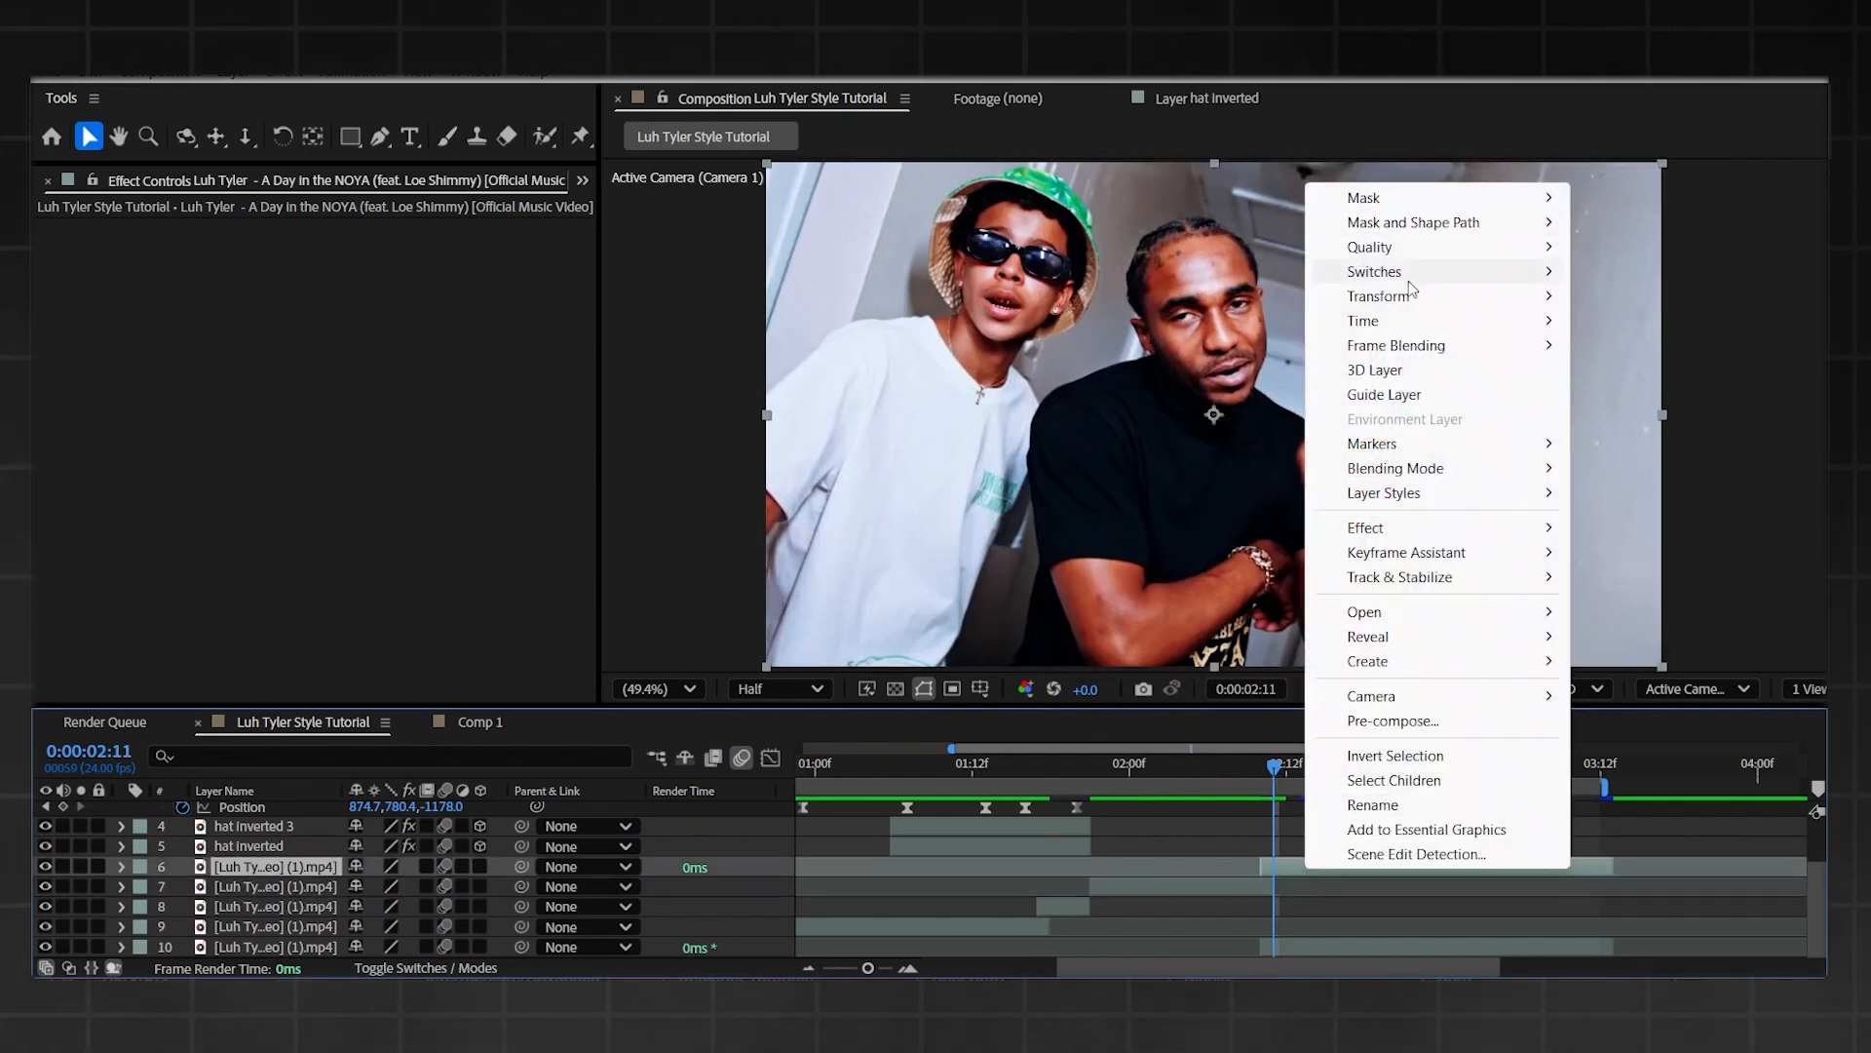
pyautogui.moveTo(1434, 398)
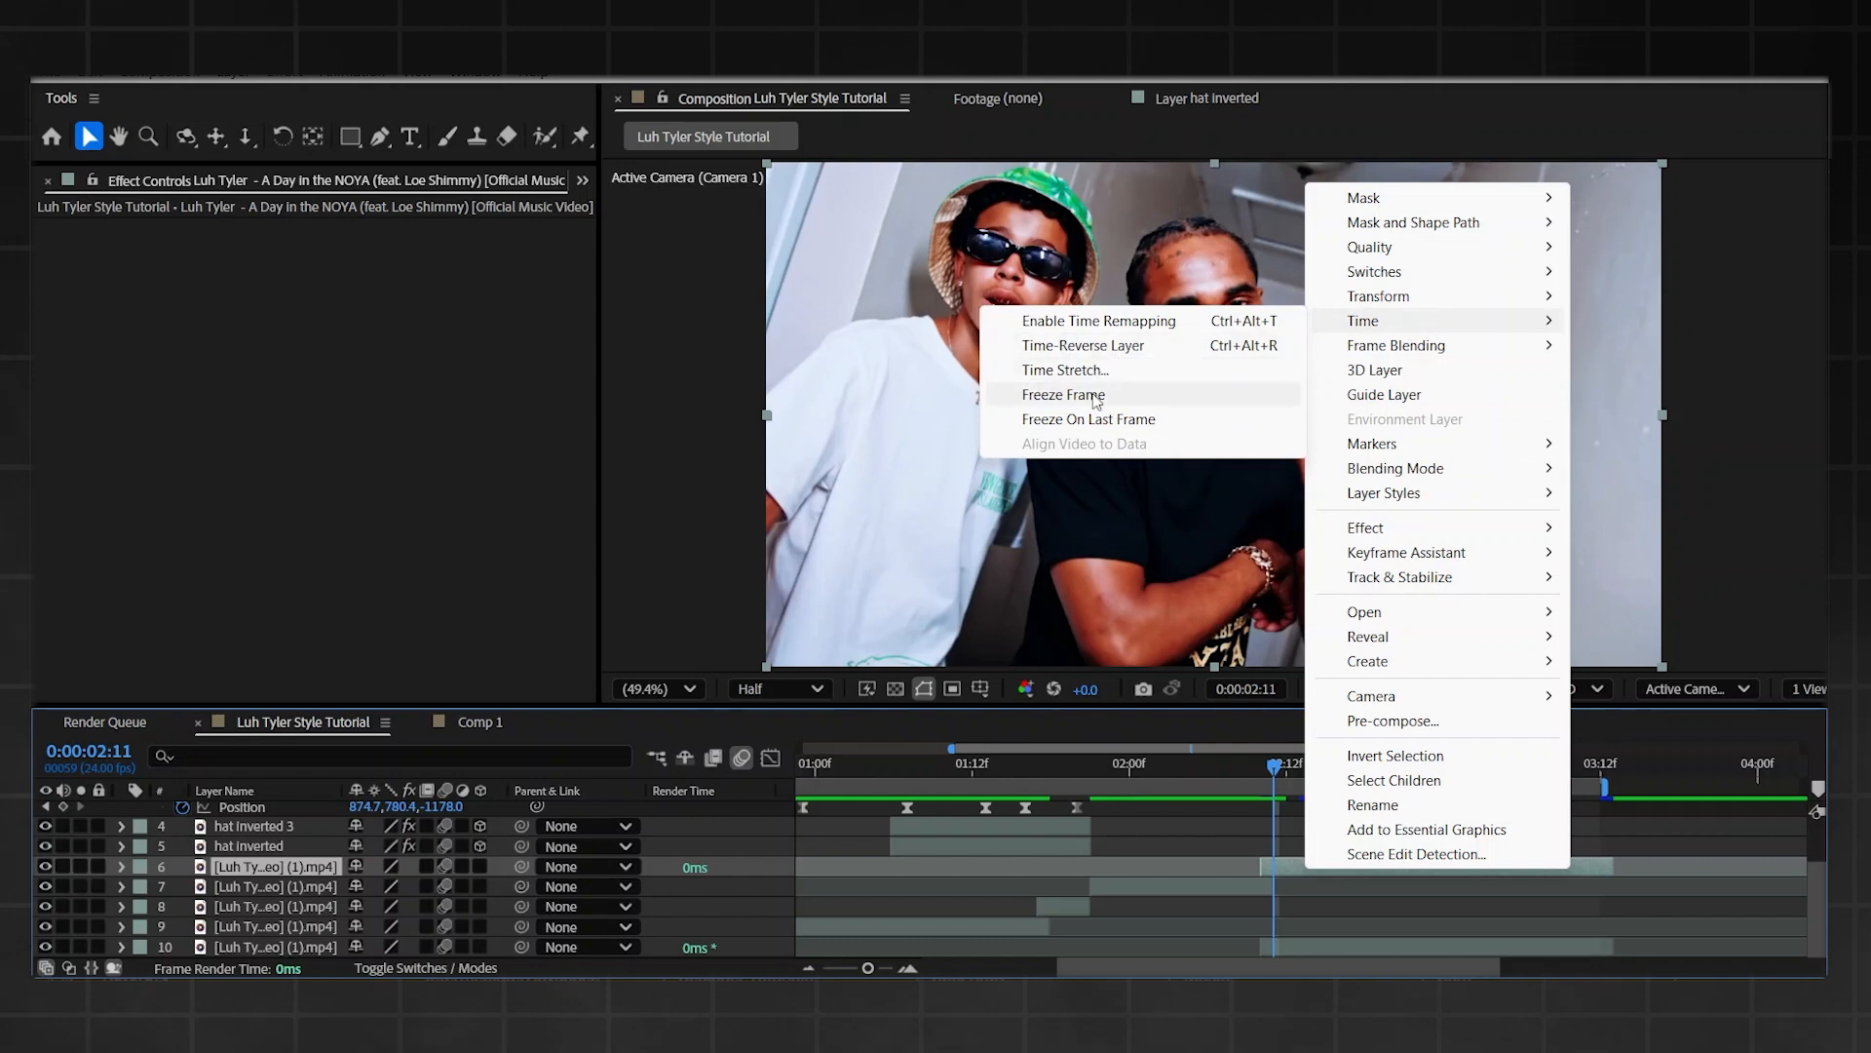
pyautogui.click(1096, 320)
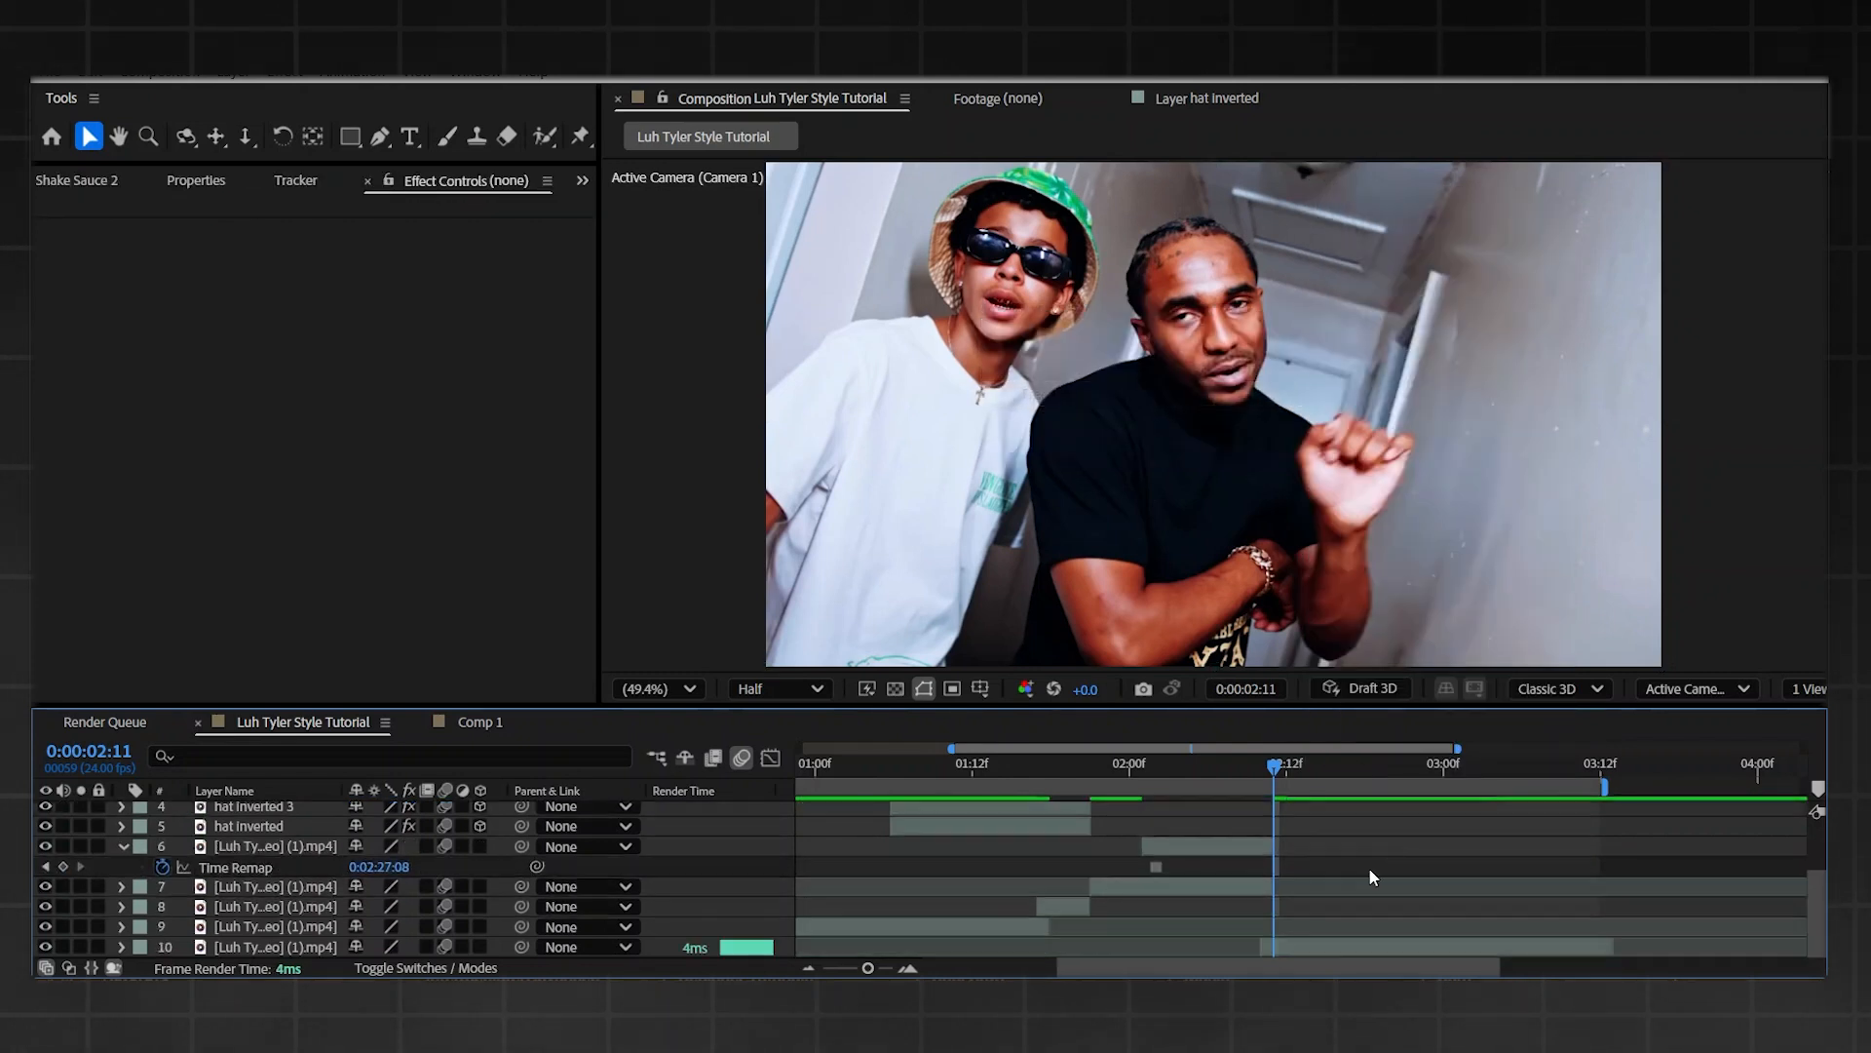
# - Rotoscope the frozen clip with Roto Brush, painting more of the man into the matte
pyautogui.click(275, 946)
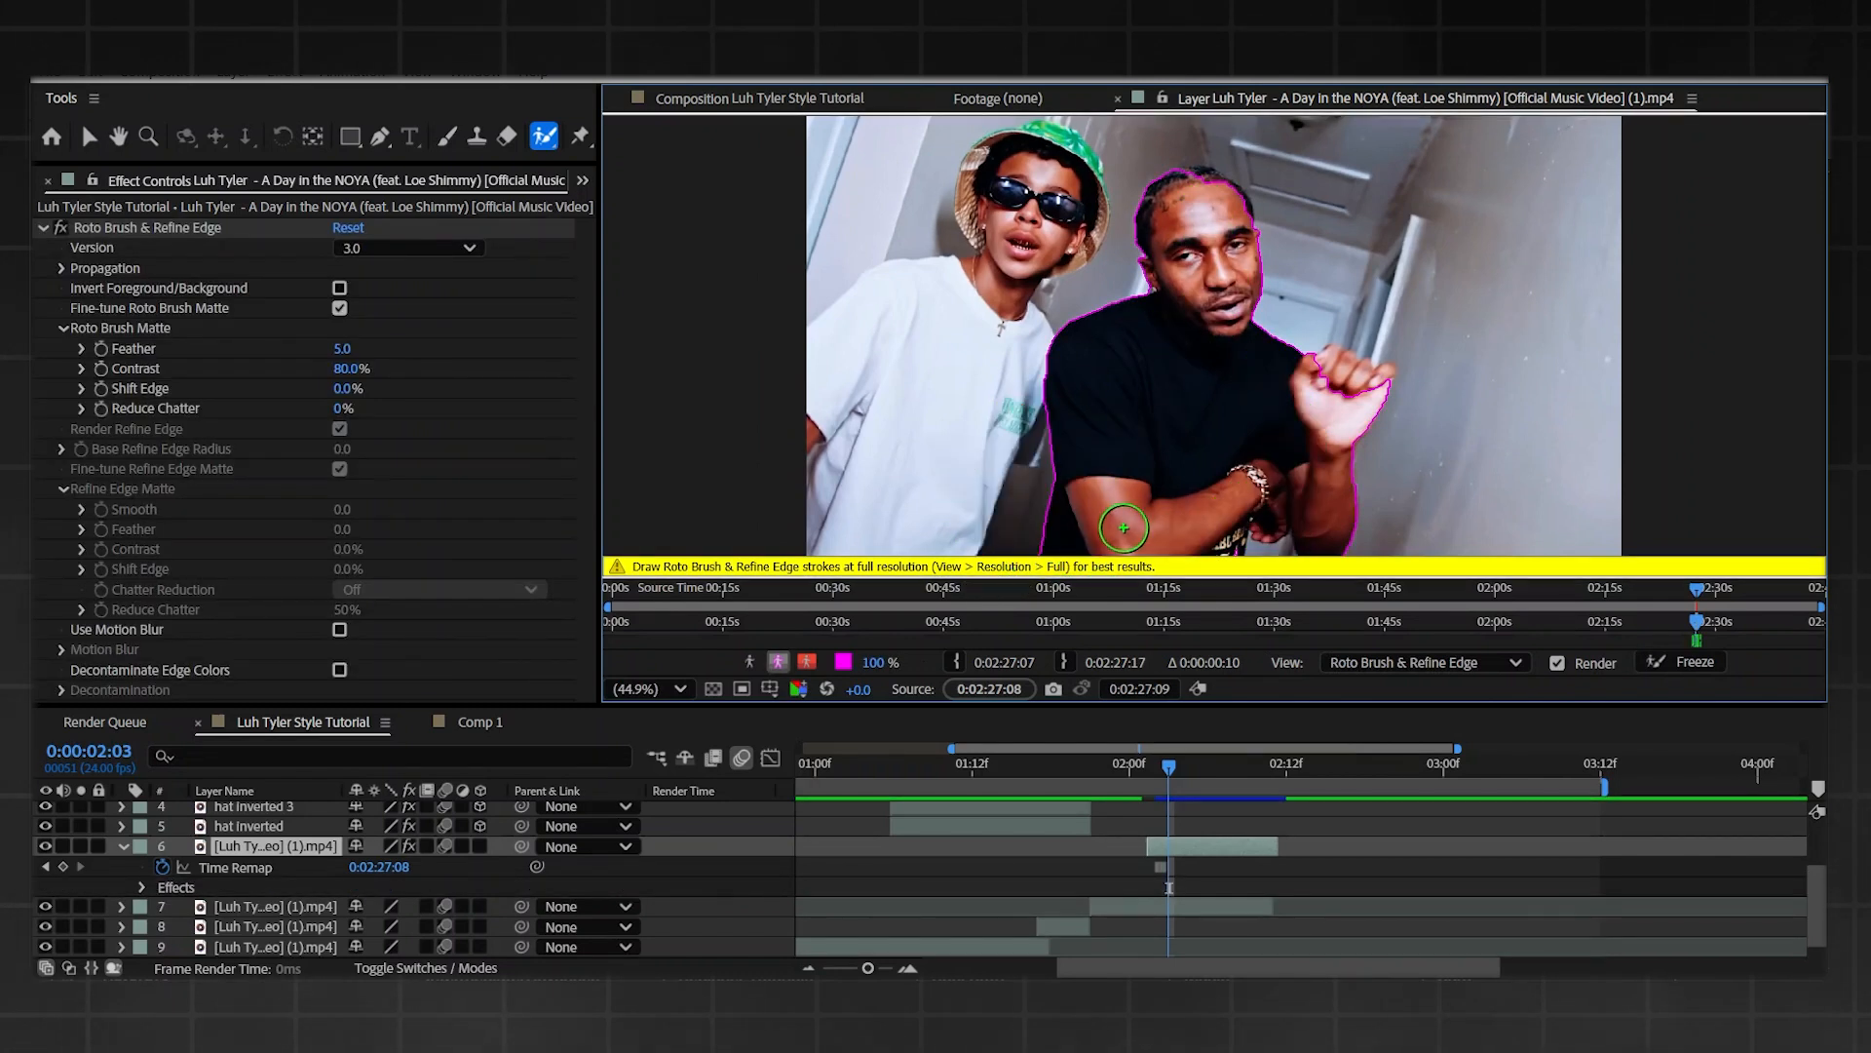
pyautogui.click(117, 135)
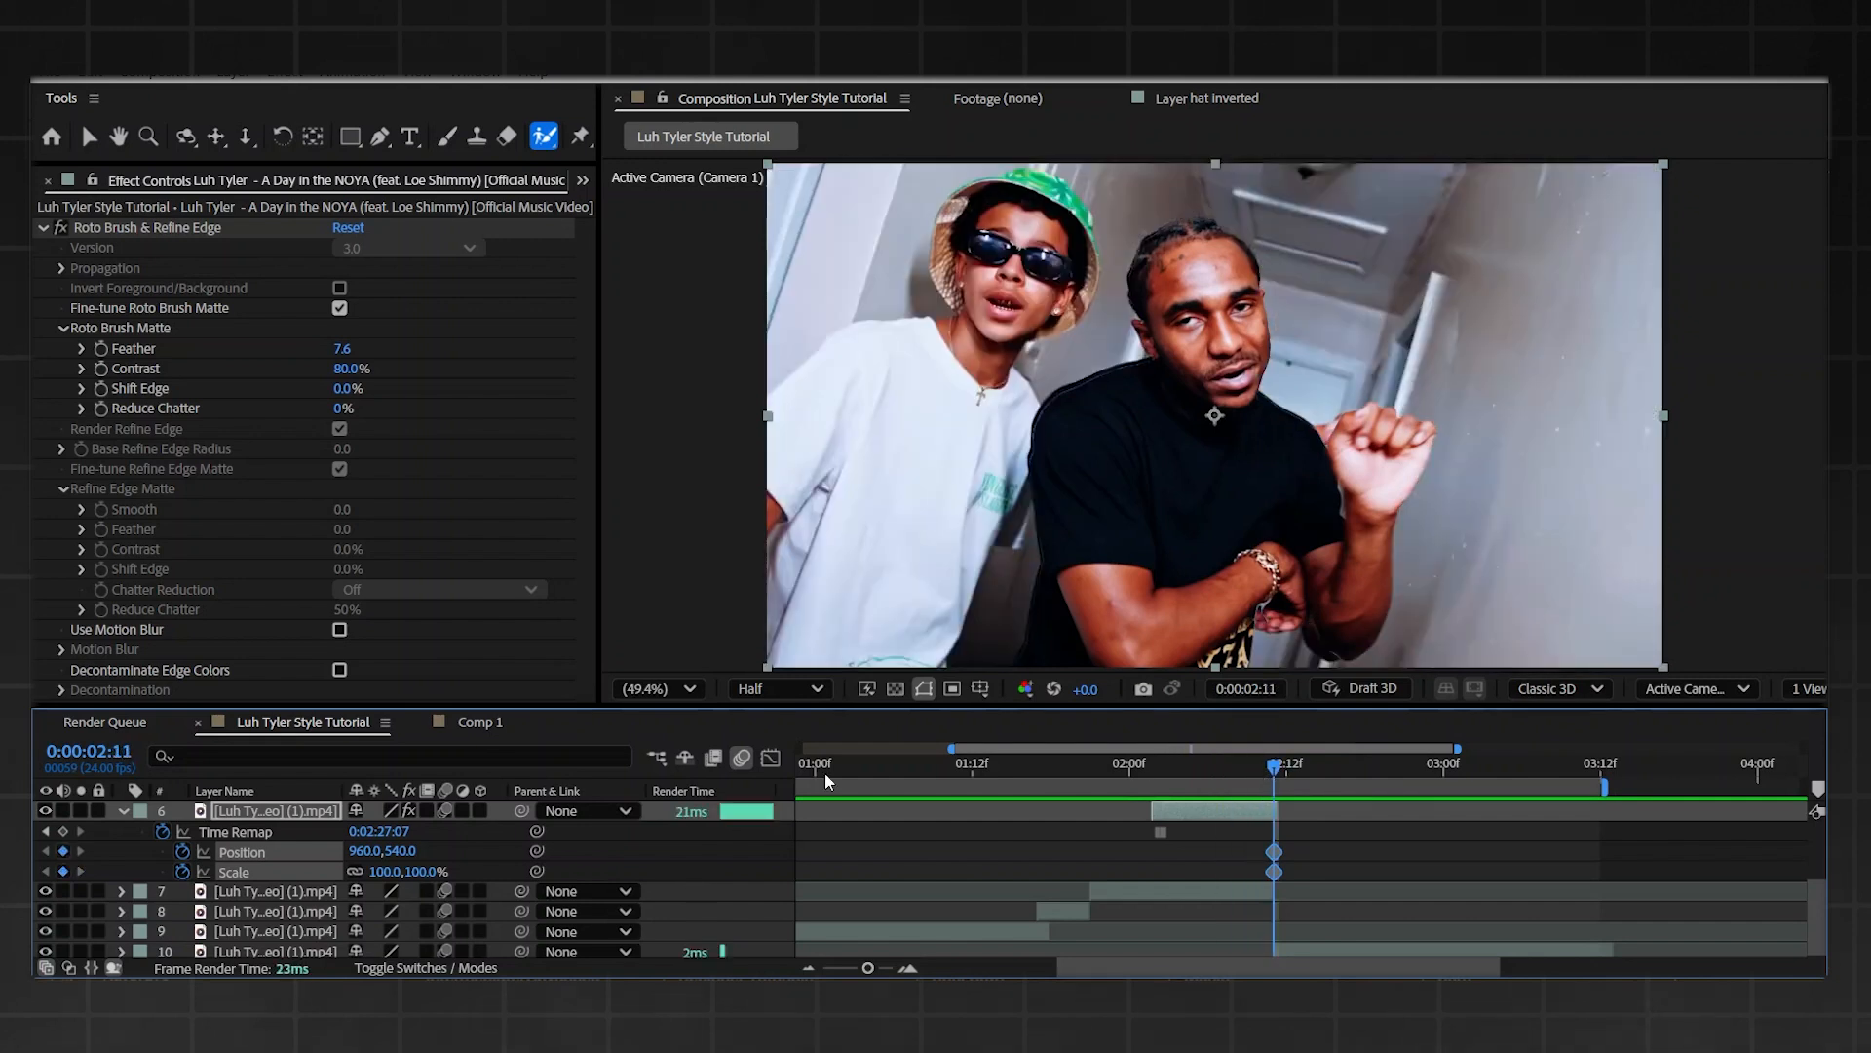
# - At 2:02, shrink the cutout to 18% scale and adjust its position
pyautogui.click(1219, 764)
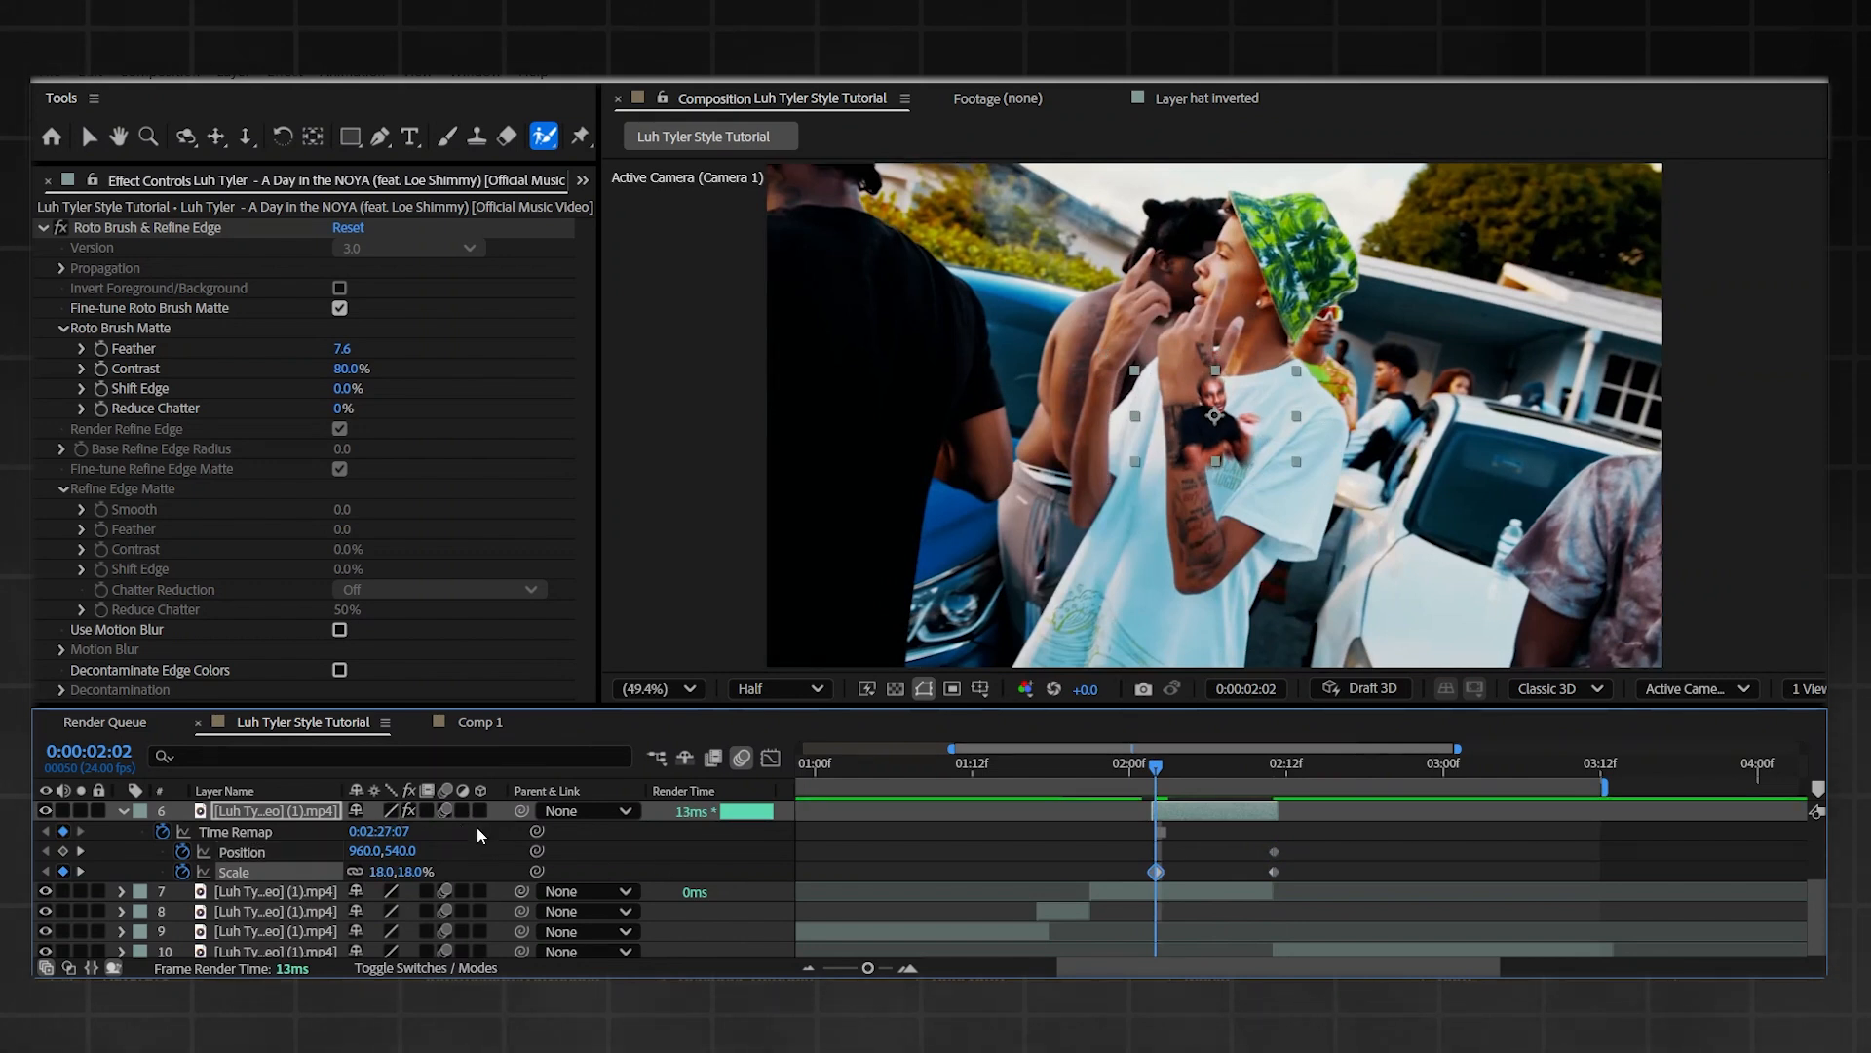
pyautogui.click(653, 689)
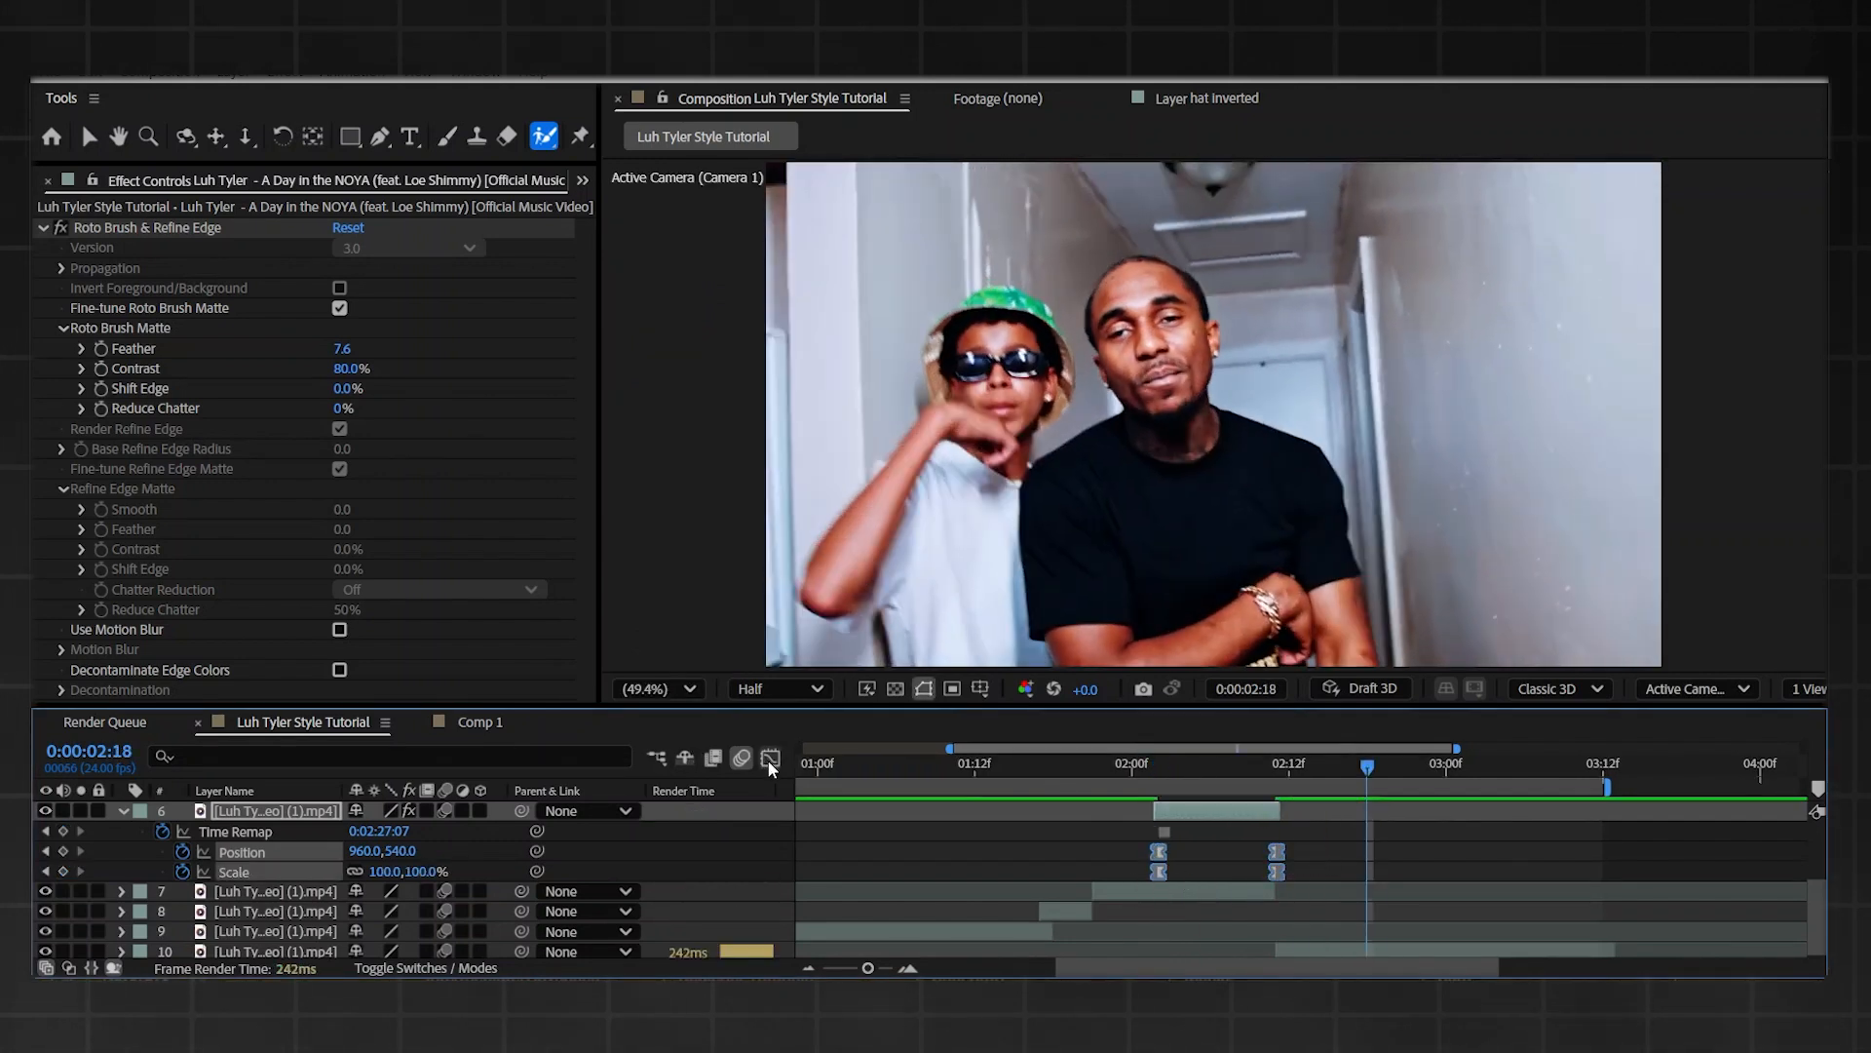
pyautogui.click(771, 759)
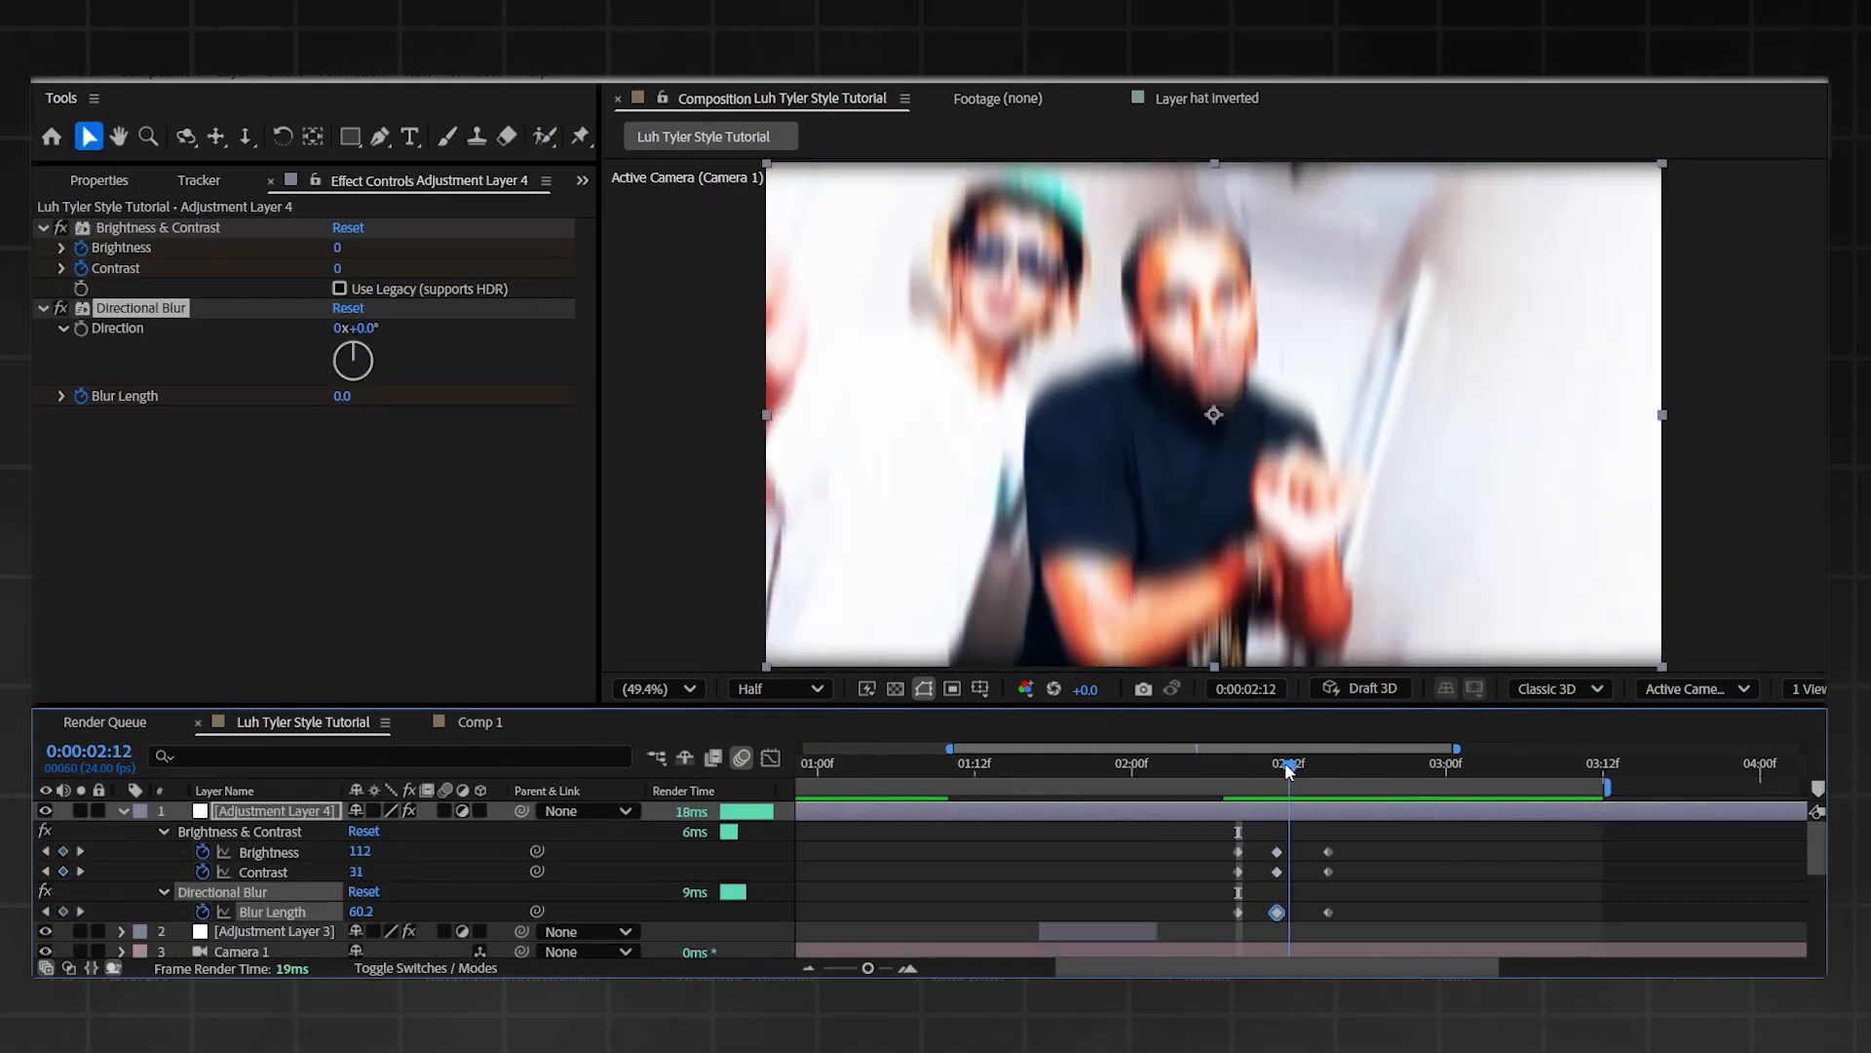
# - Preview the earlier transition, check the shake adjustment layer's settings, then clear the layer selection
pyautogui.click(1069, 762)
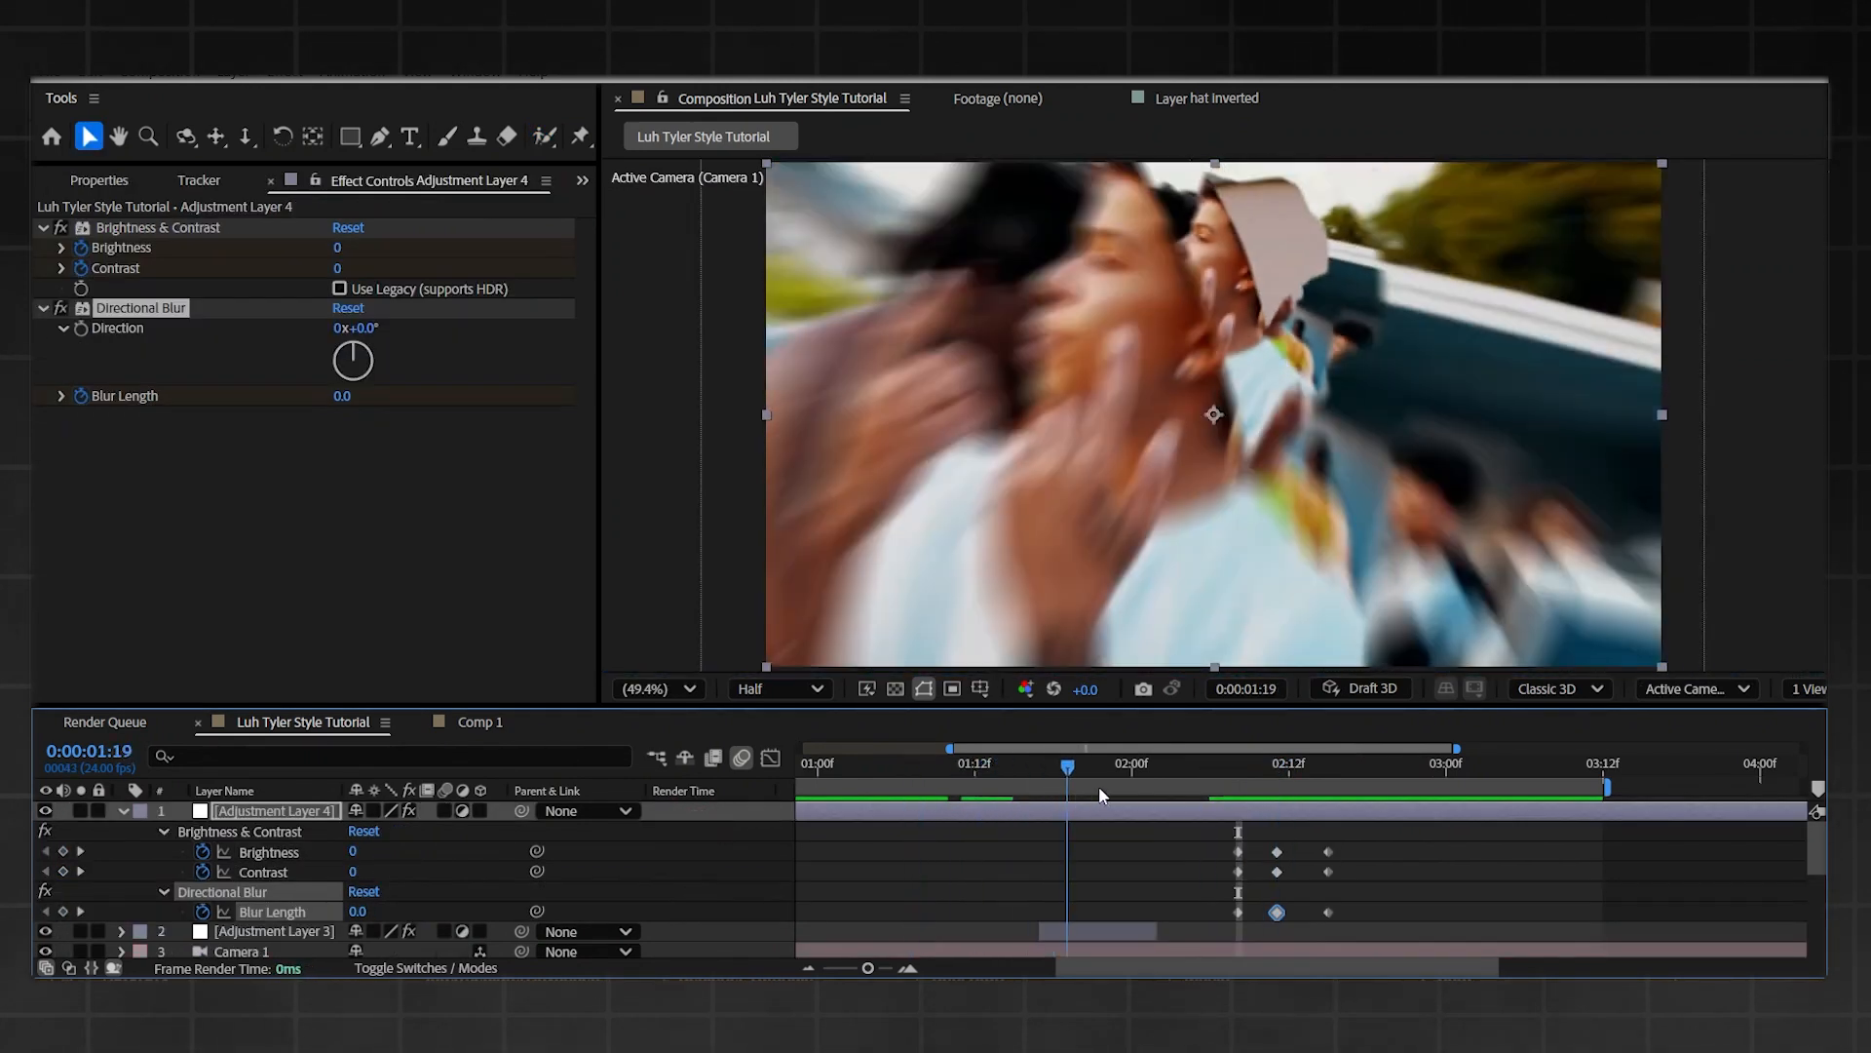
pyautogui.click(1104, 764)
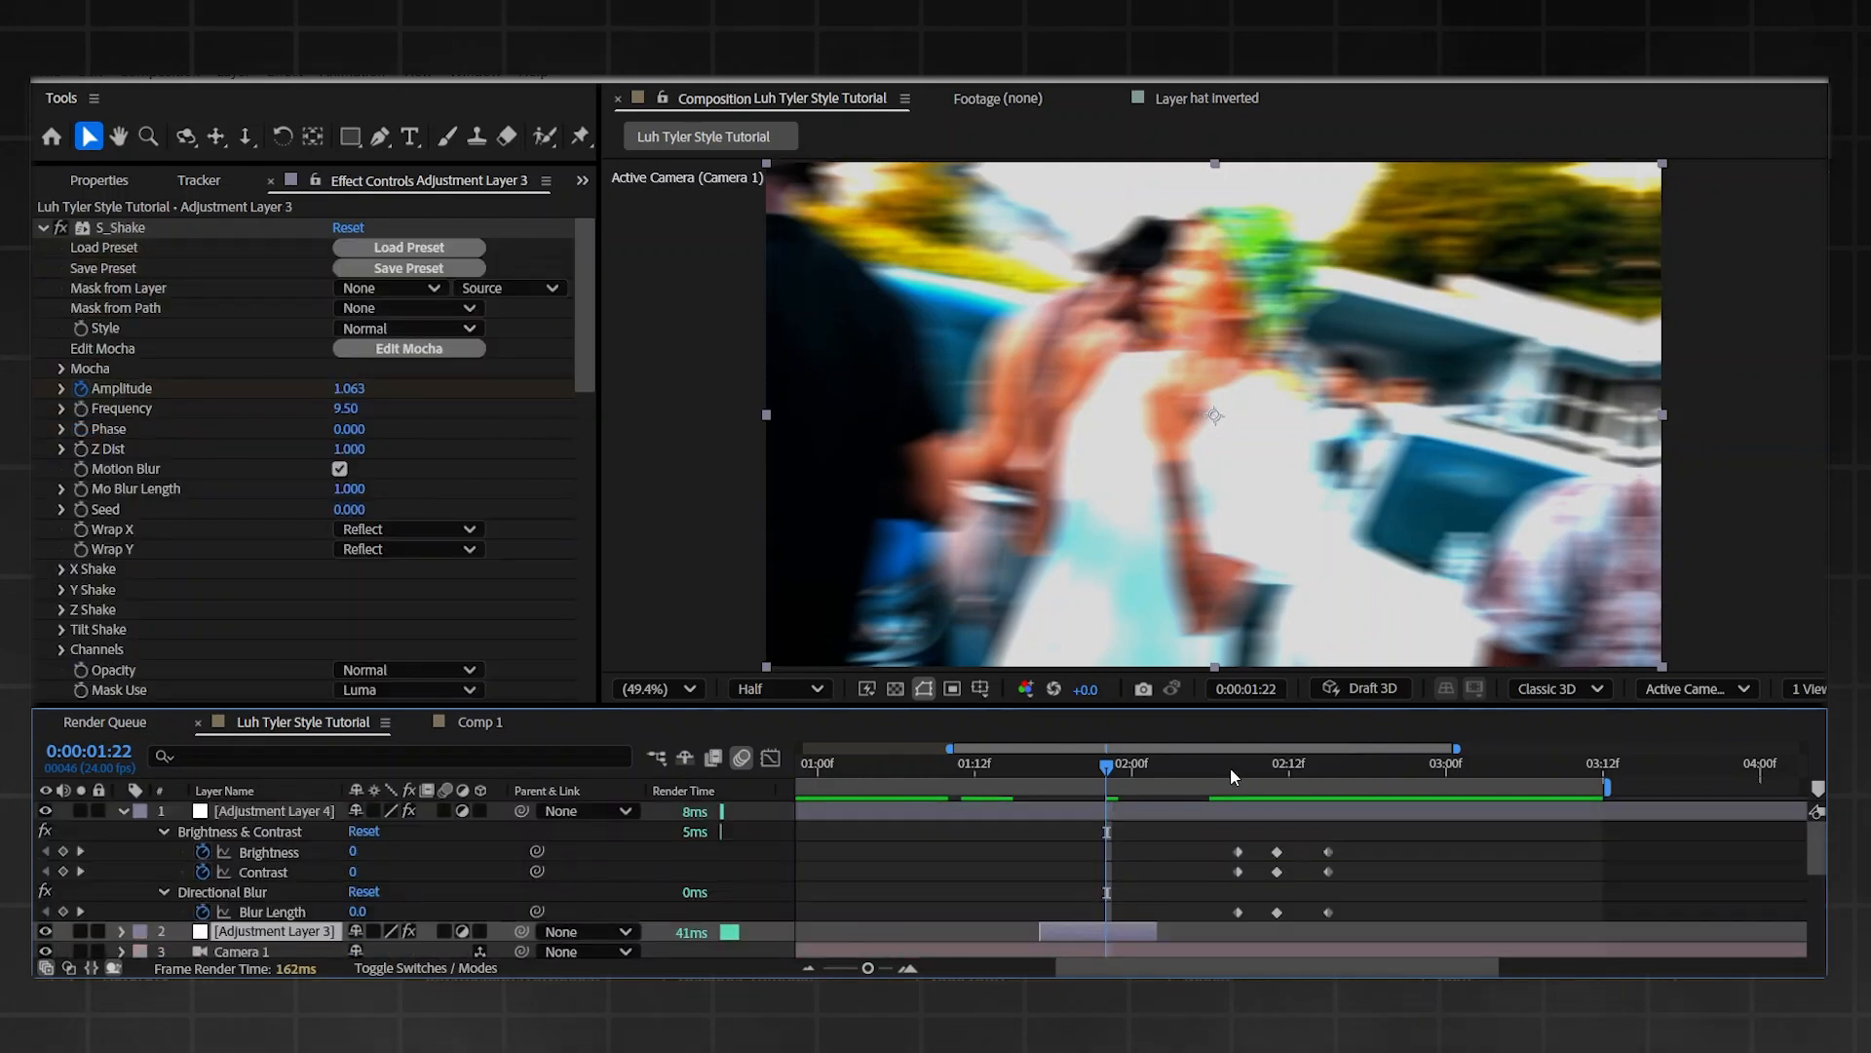
pyautogui.click(1288, 762)
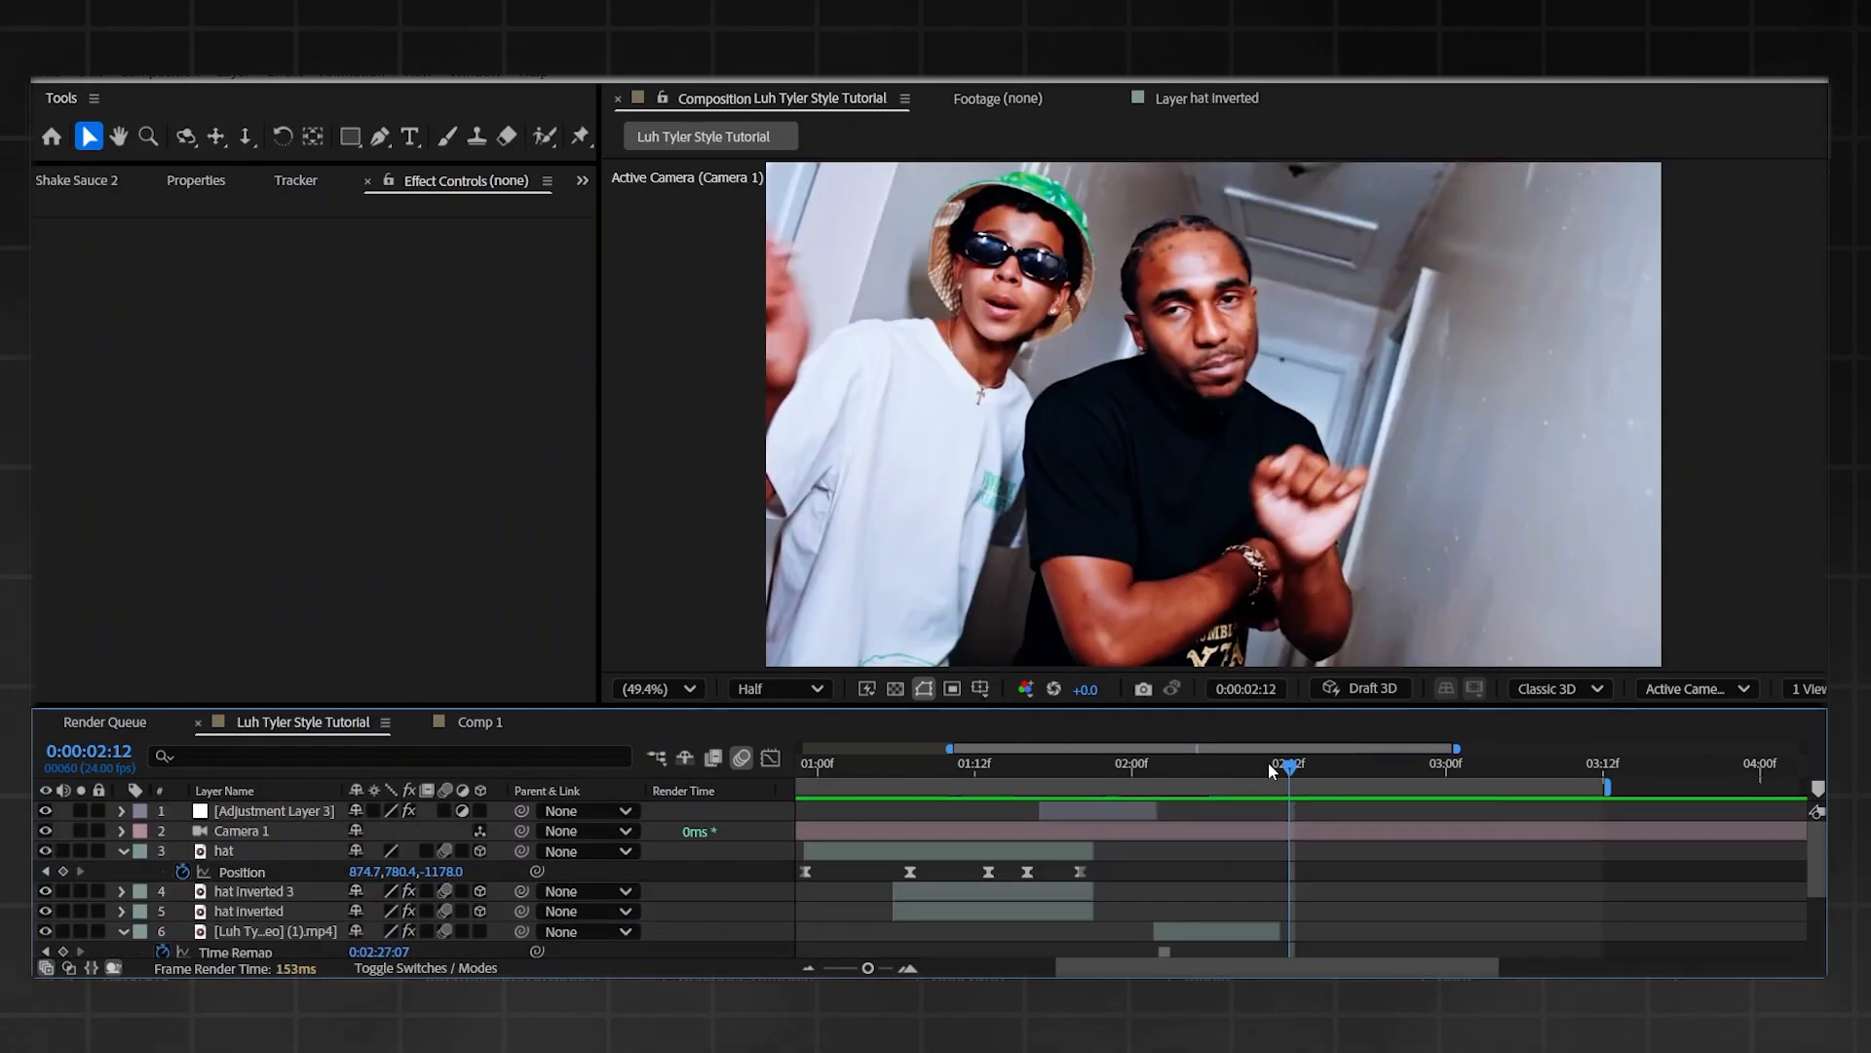